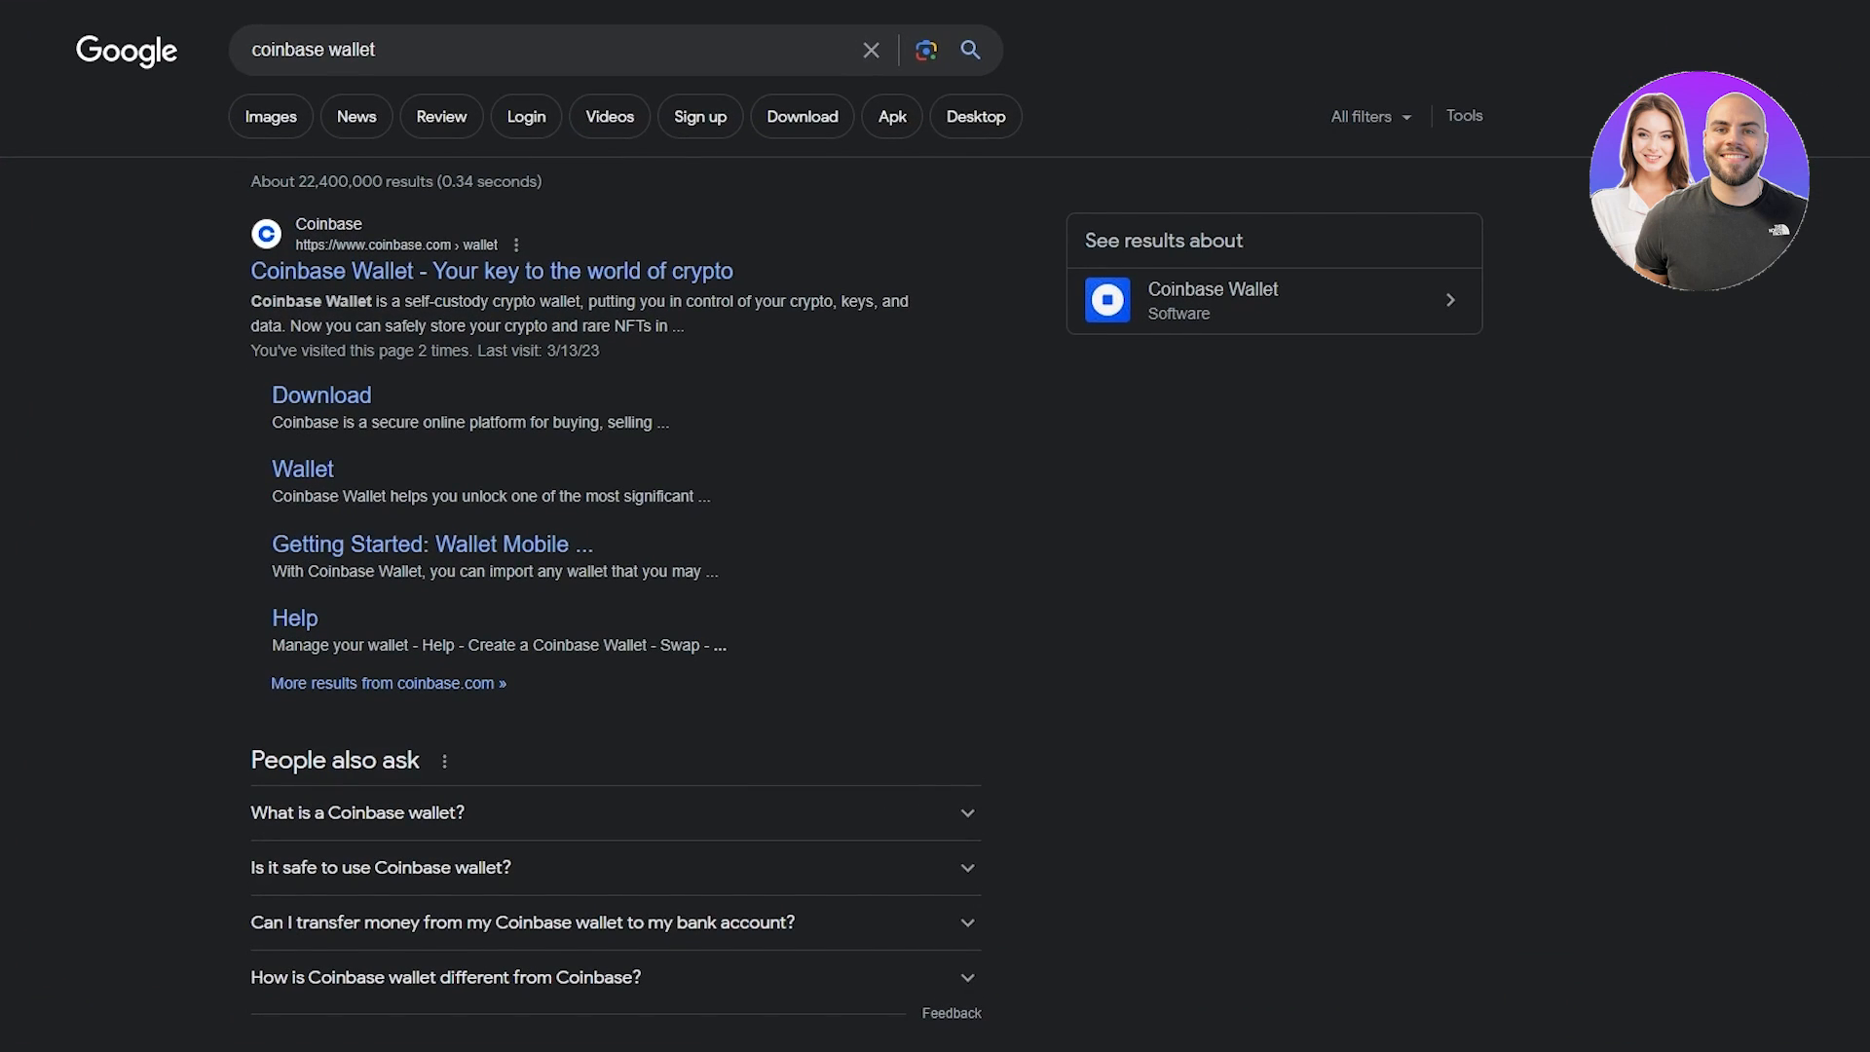
mouse_move(507, 50)
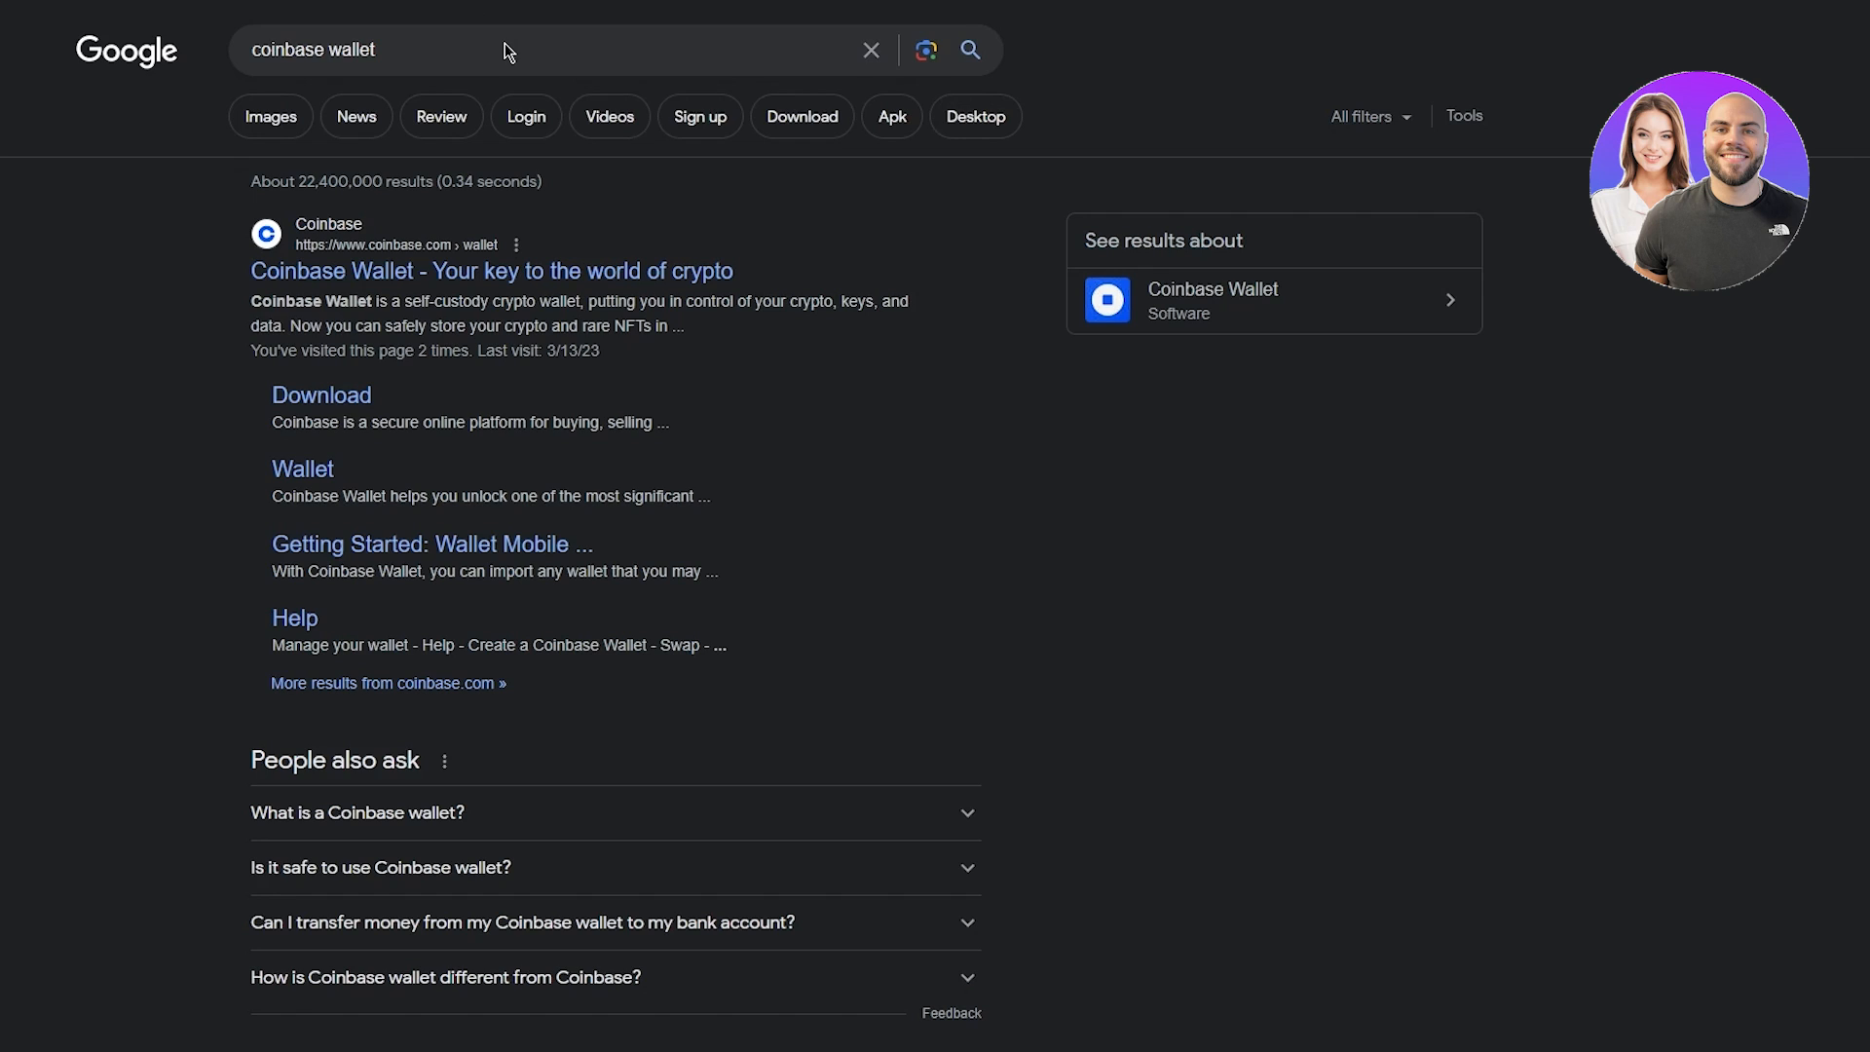
mouse_move(604, 327)
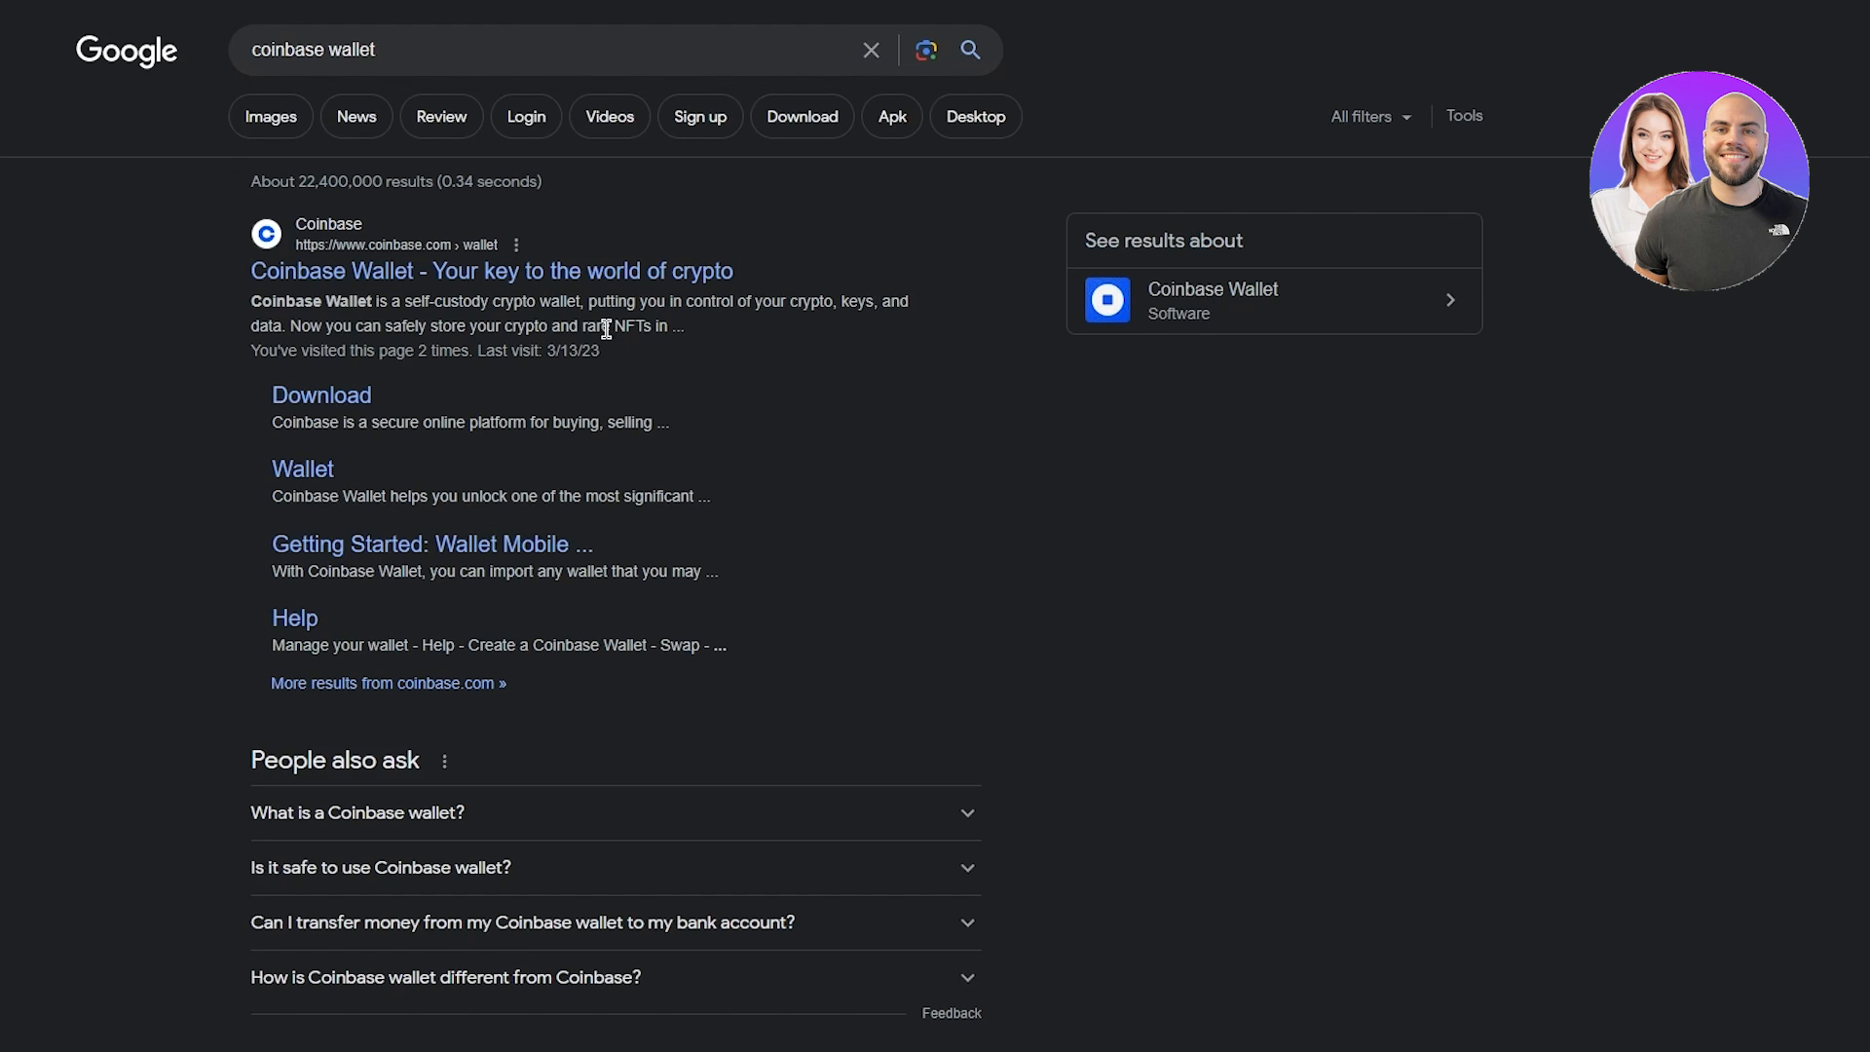
mouse_move(942, 343)
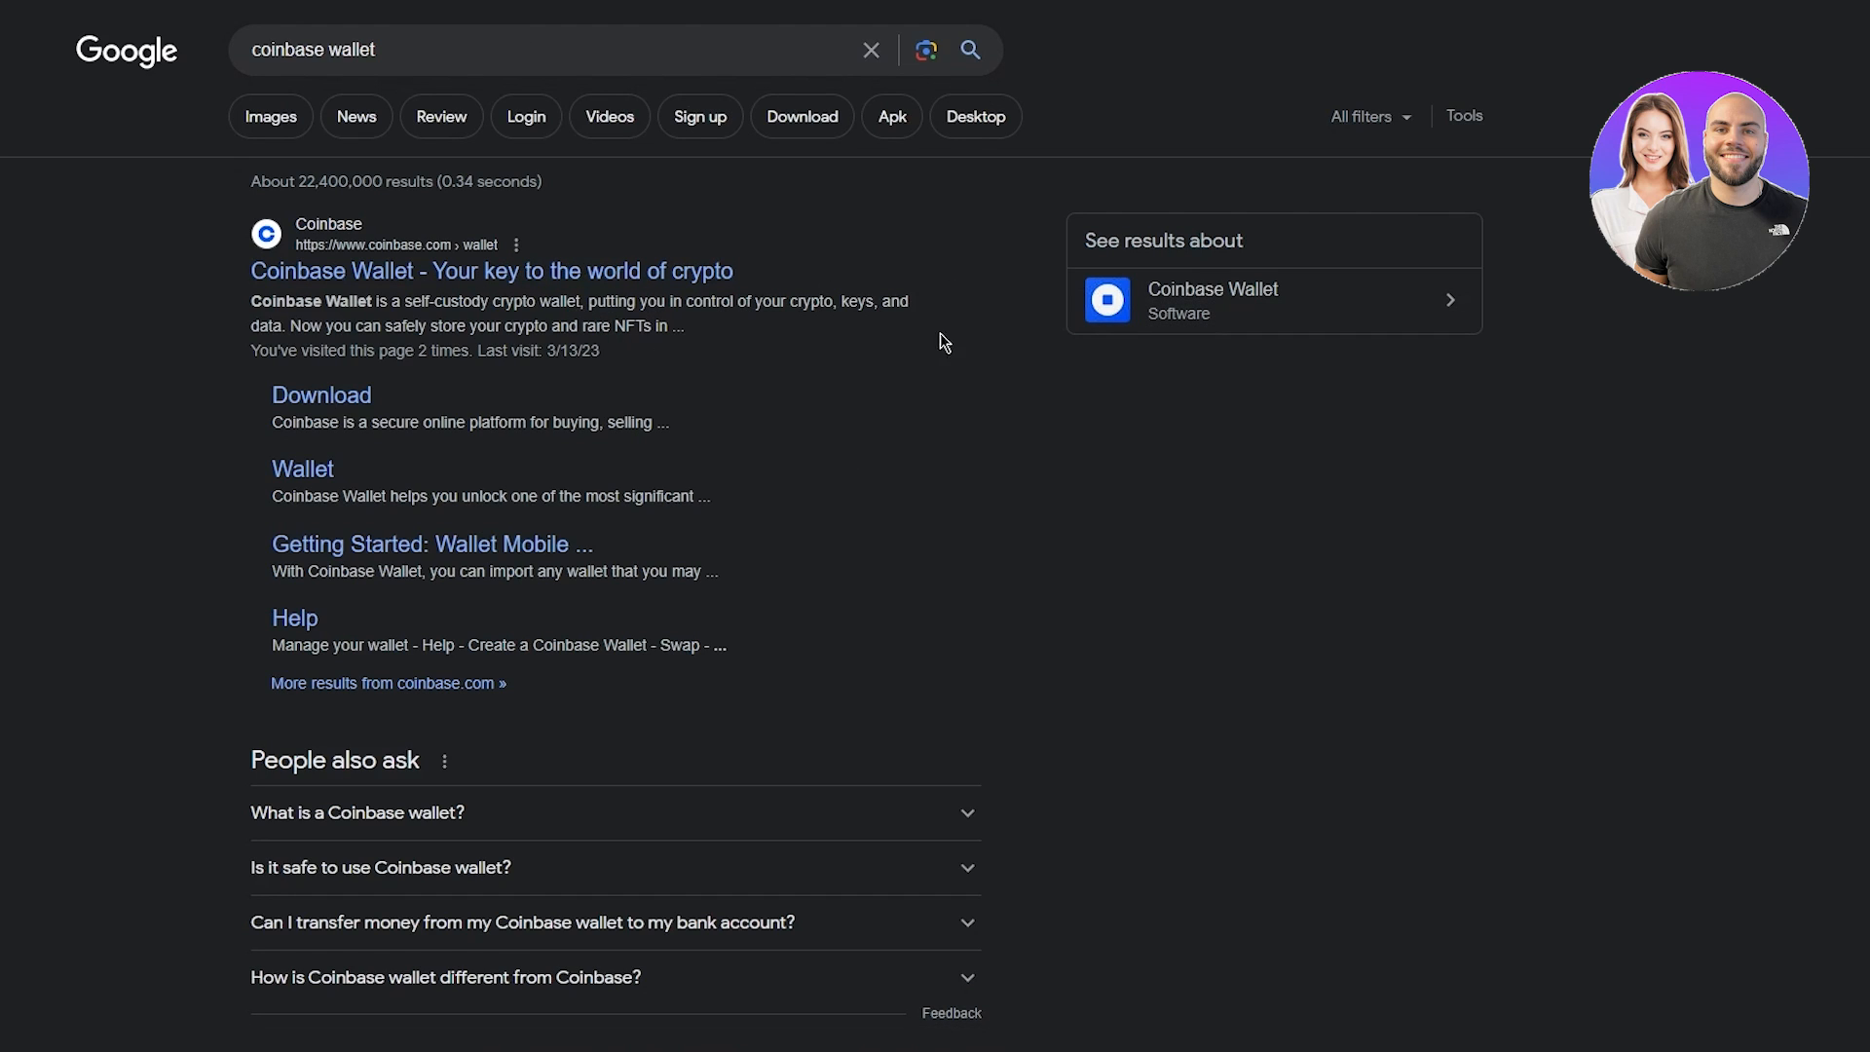
Open the 'Coinbase Wallet - Your key to the world of crypto' result from the search results
left_click(491, 271)
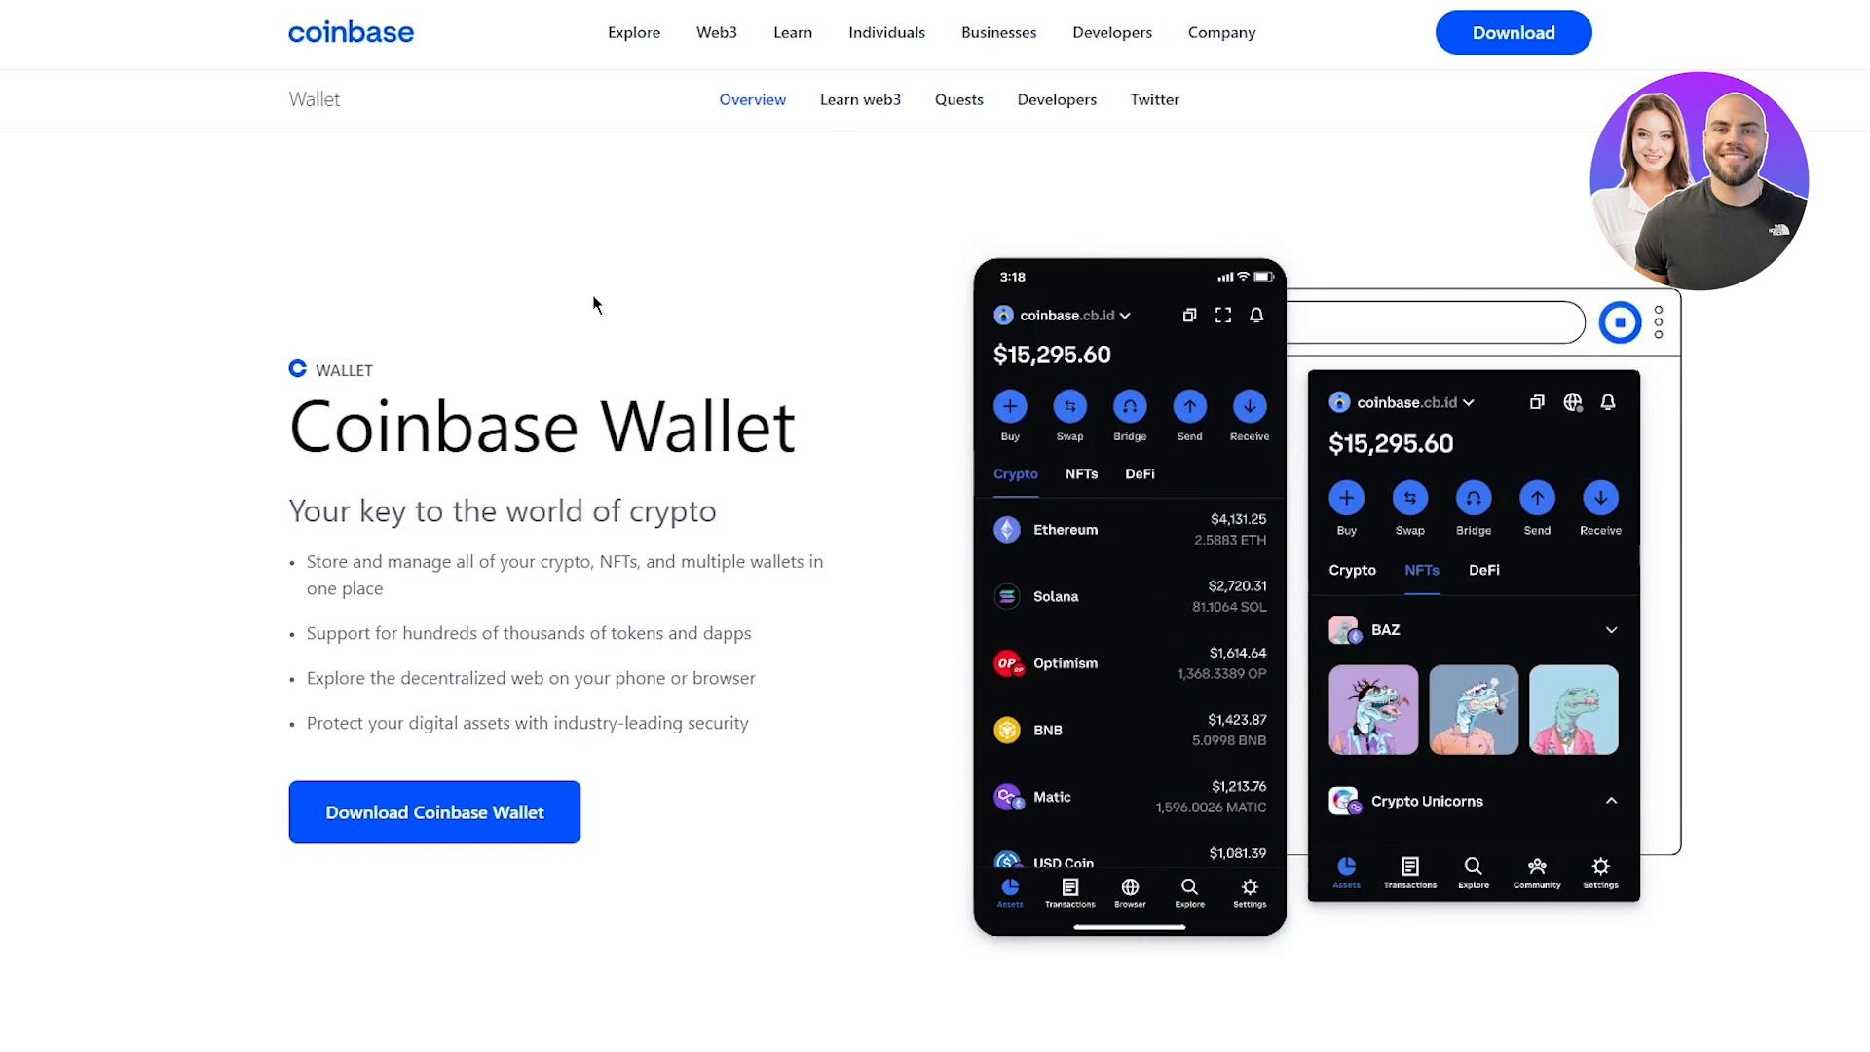
mouse_move(253, 440)
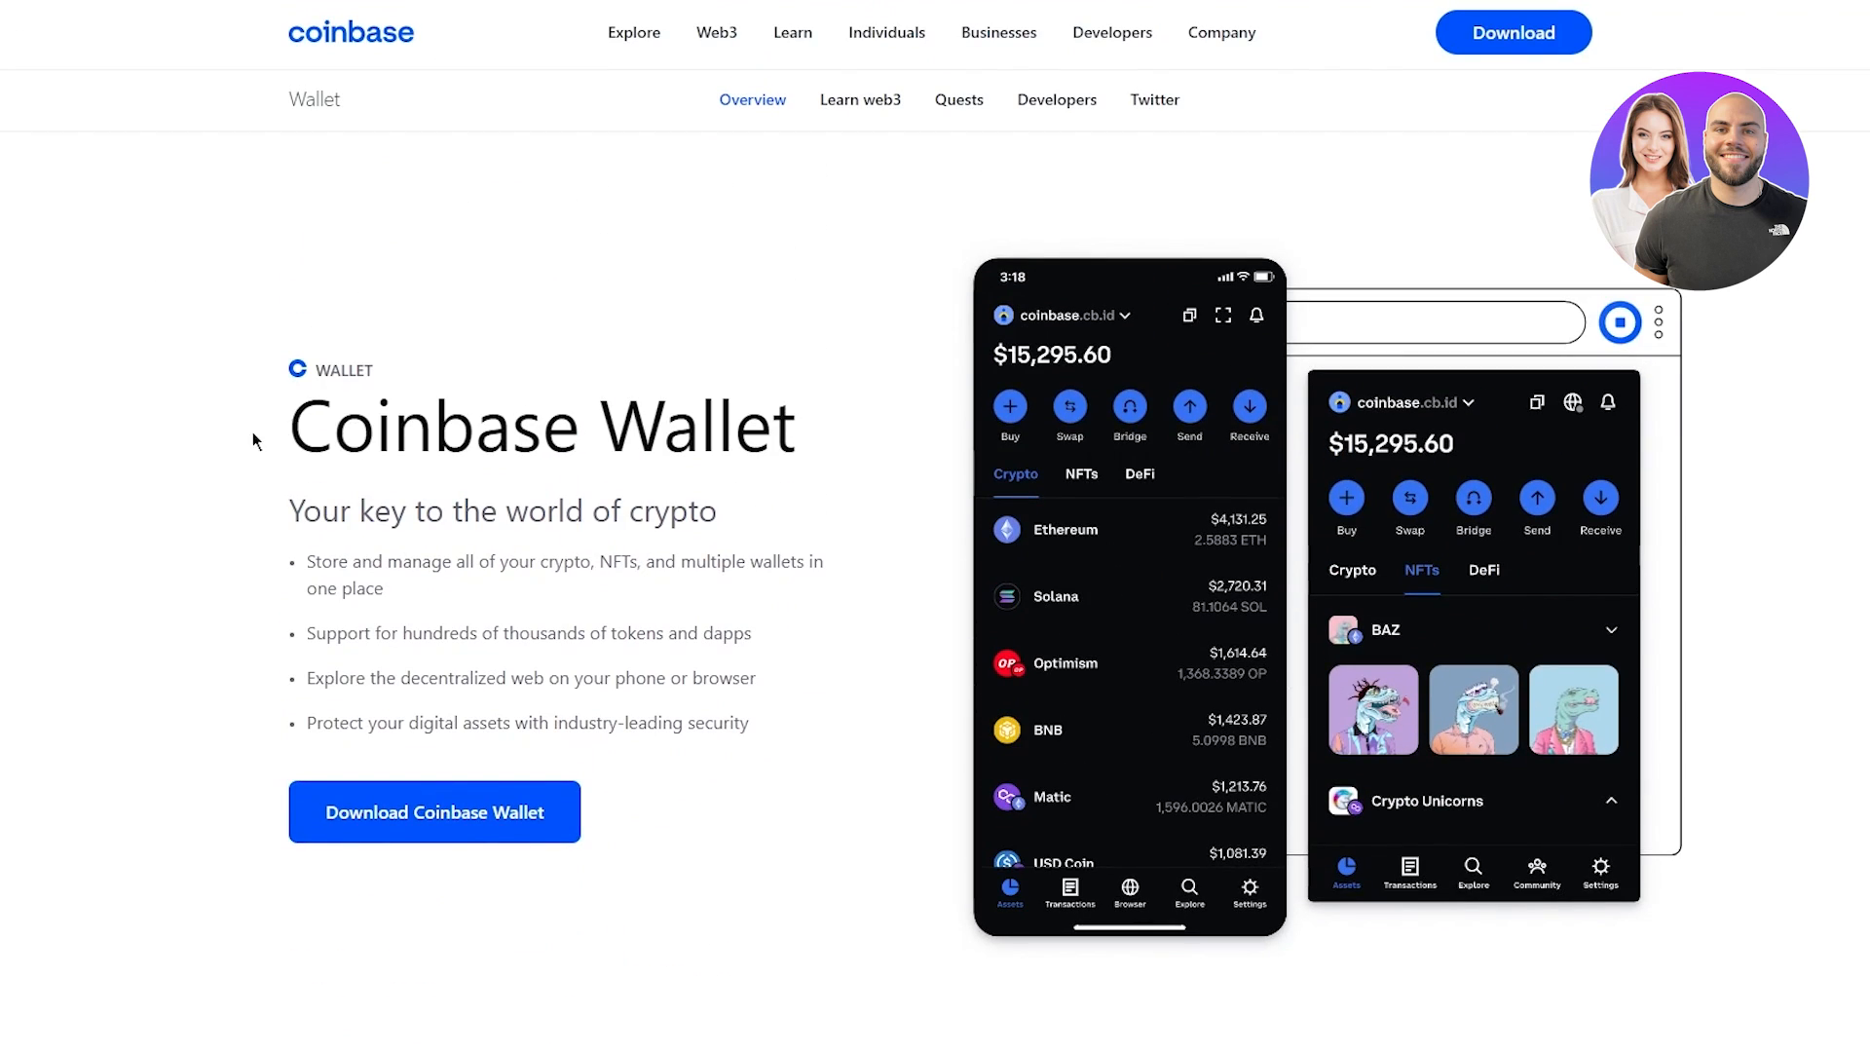
mouse_move(674, 514)
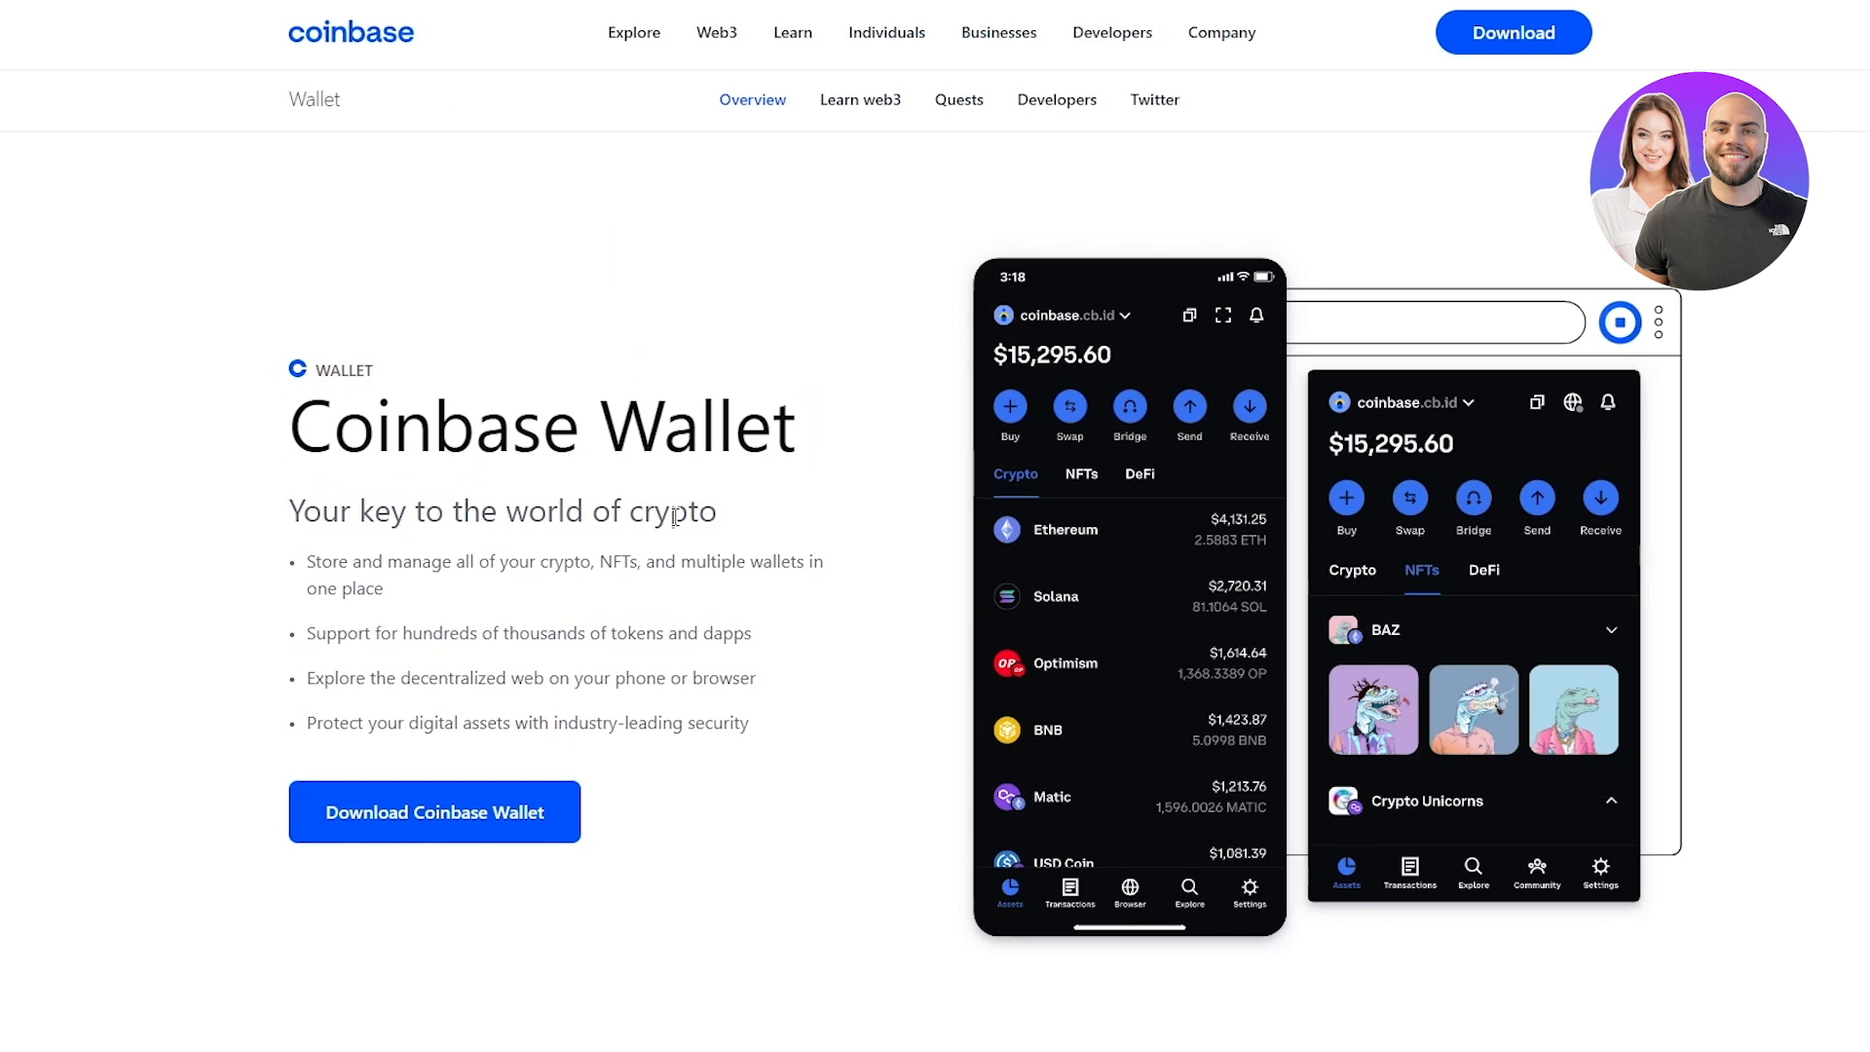
mouse_move(742, 518)
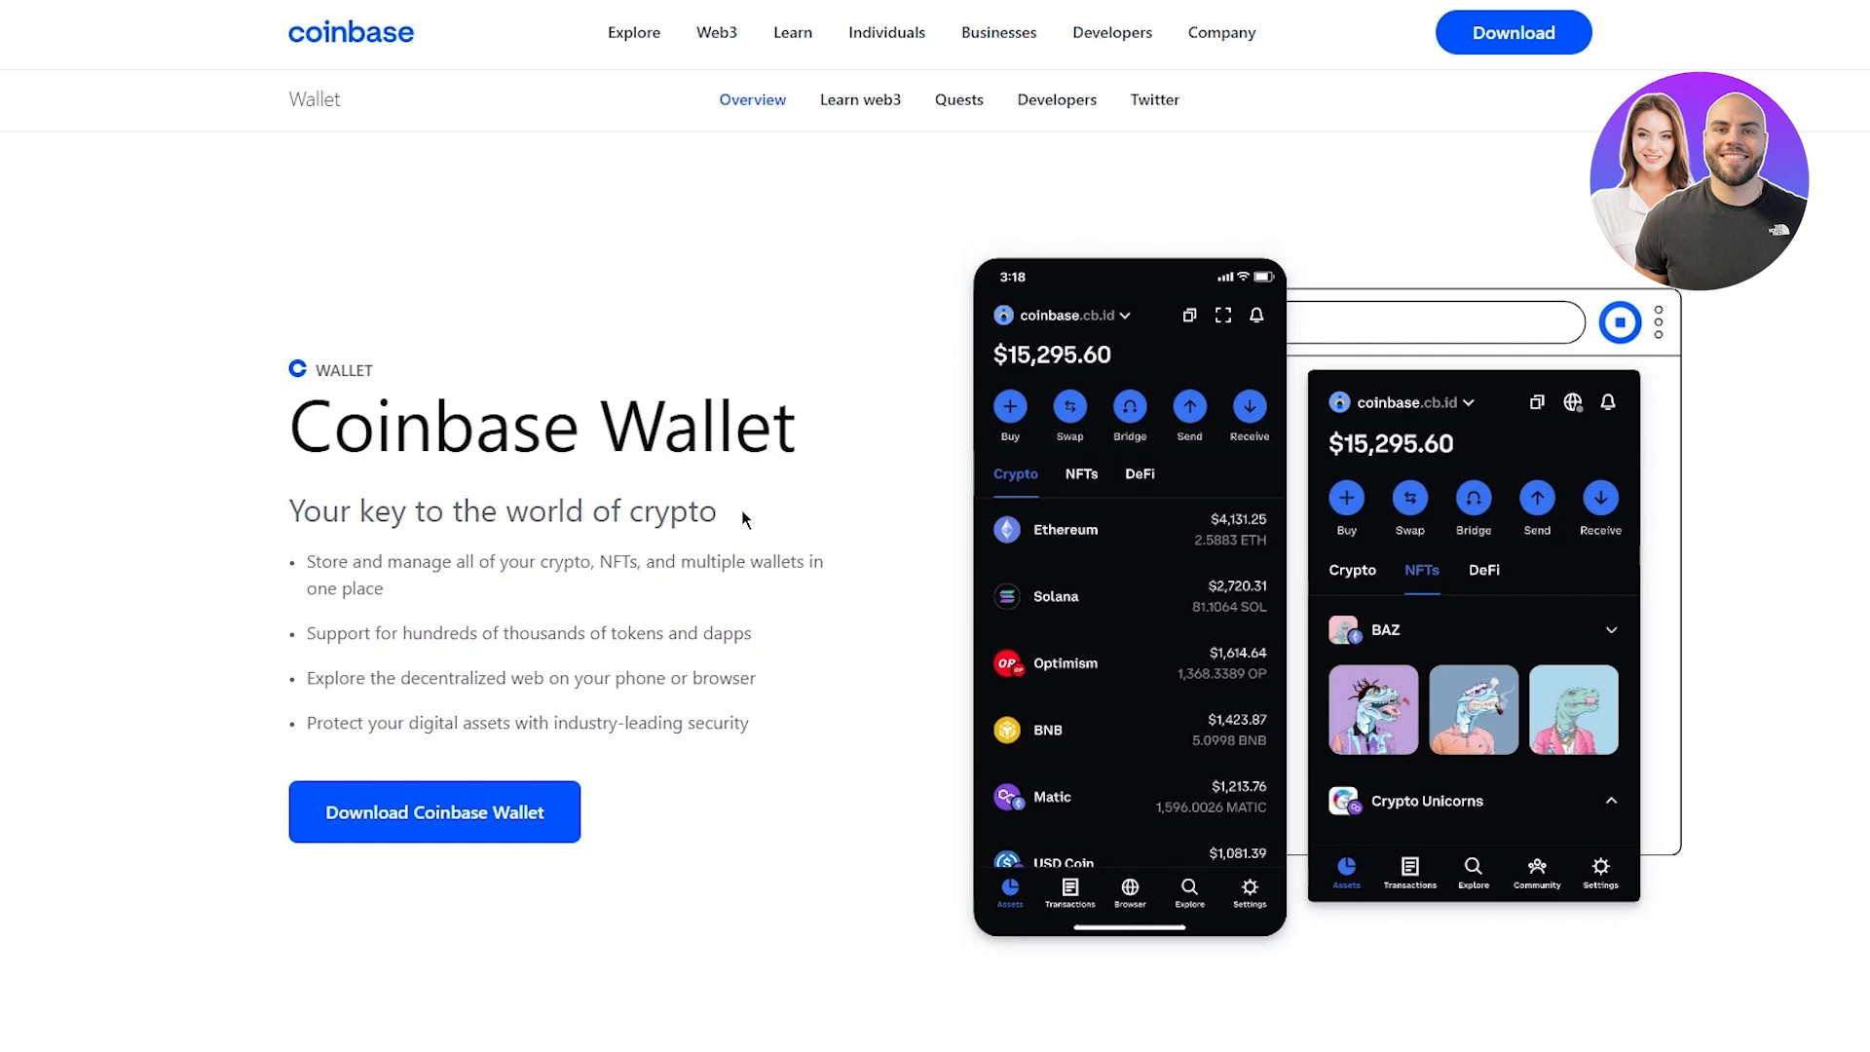
mouse_move(793, 660)
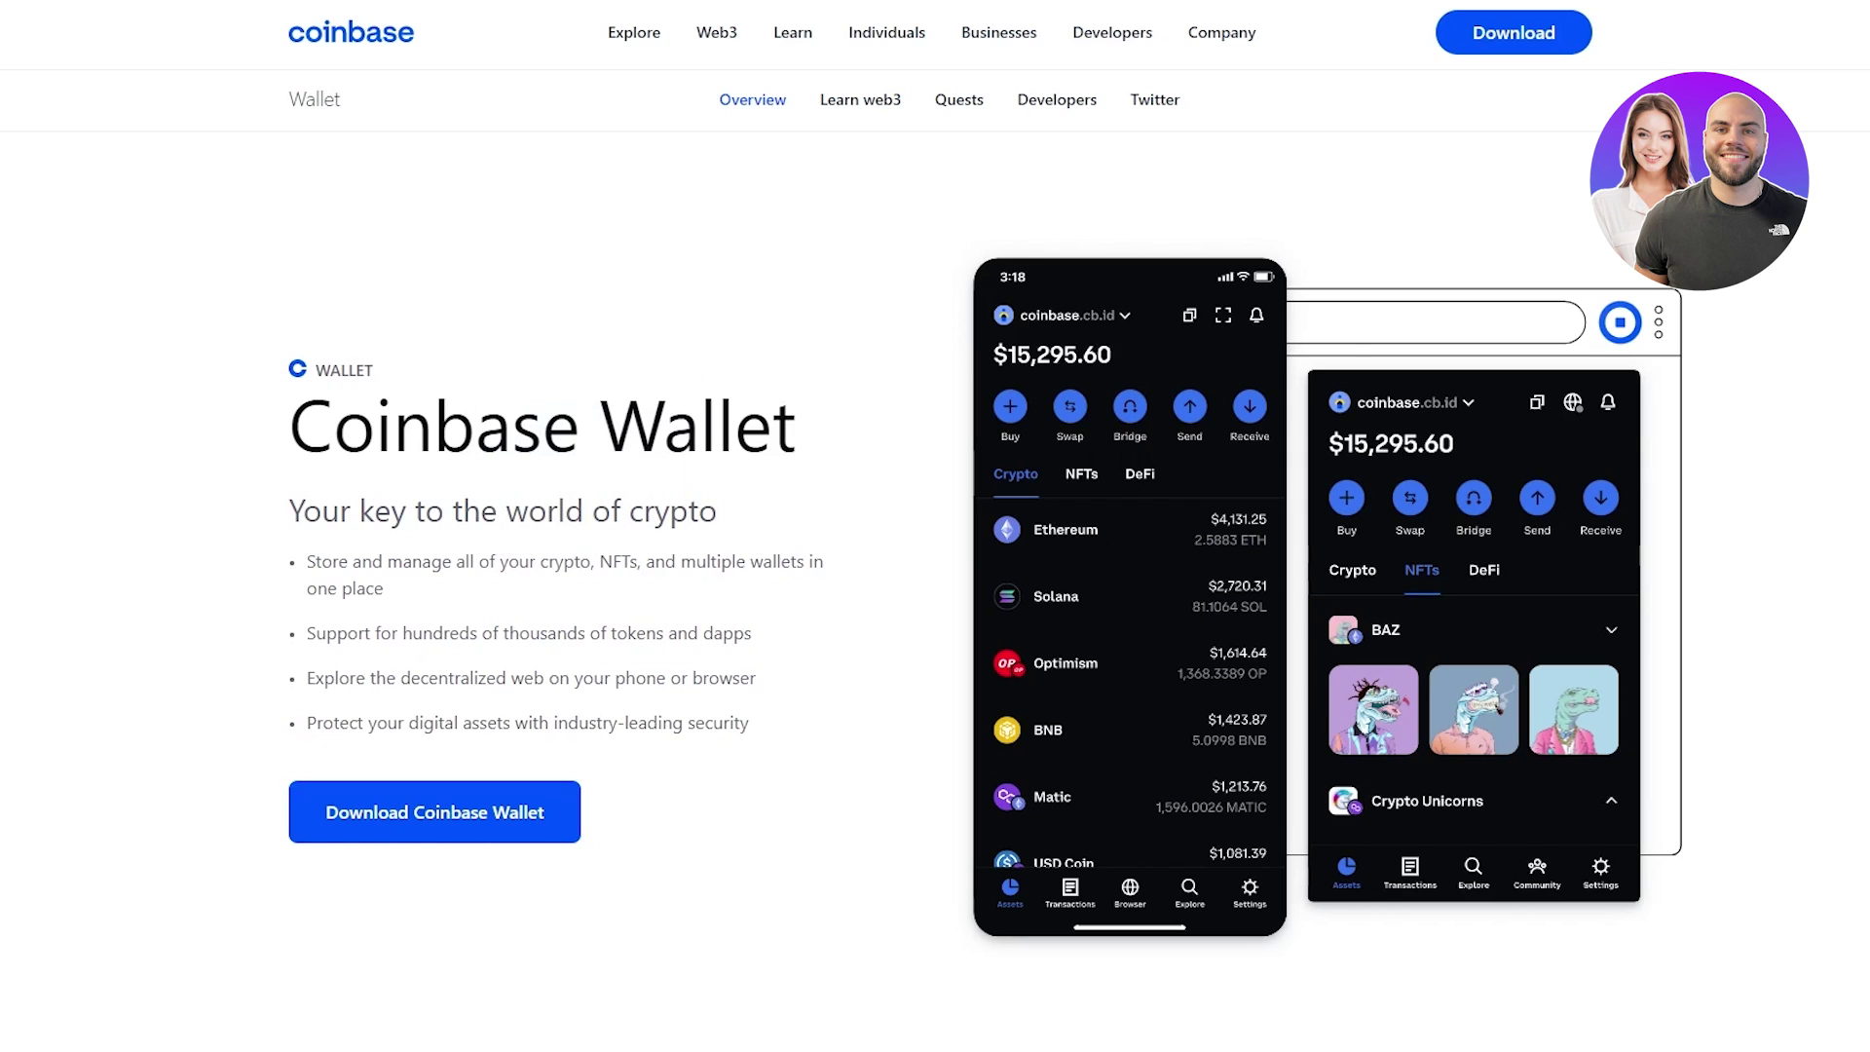
mouse_move(820, 707)
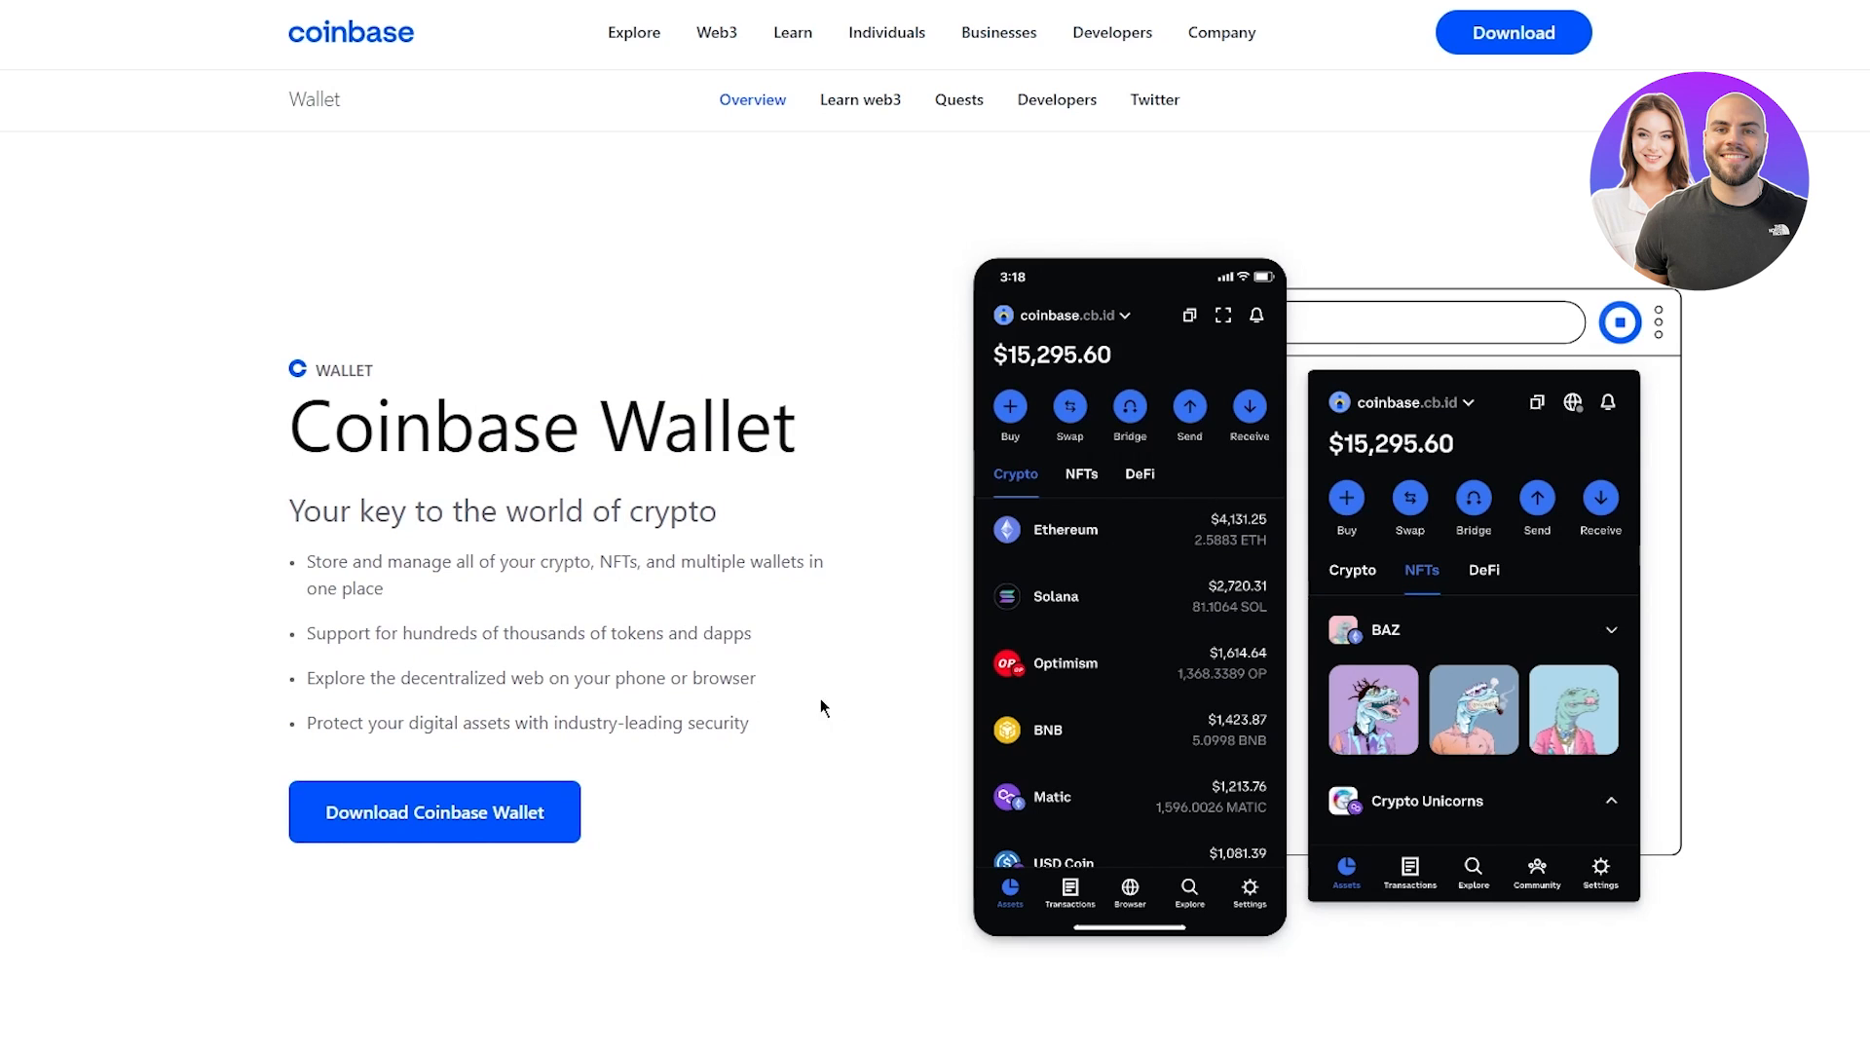
mouse_move(1040, 787)
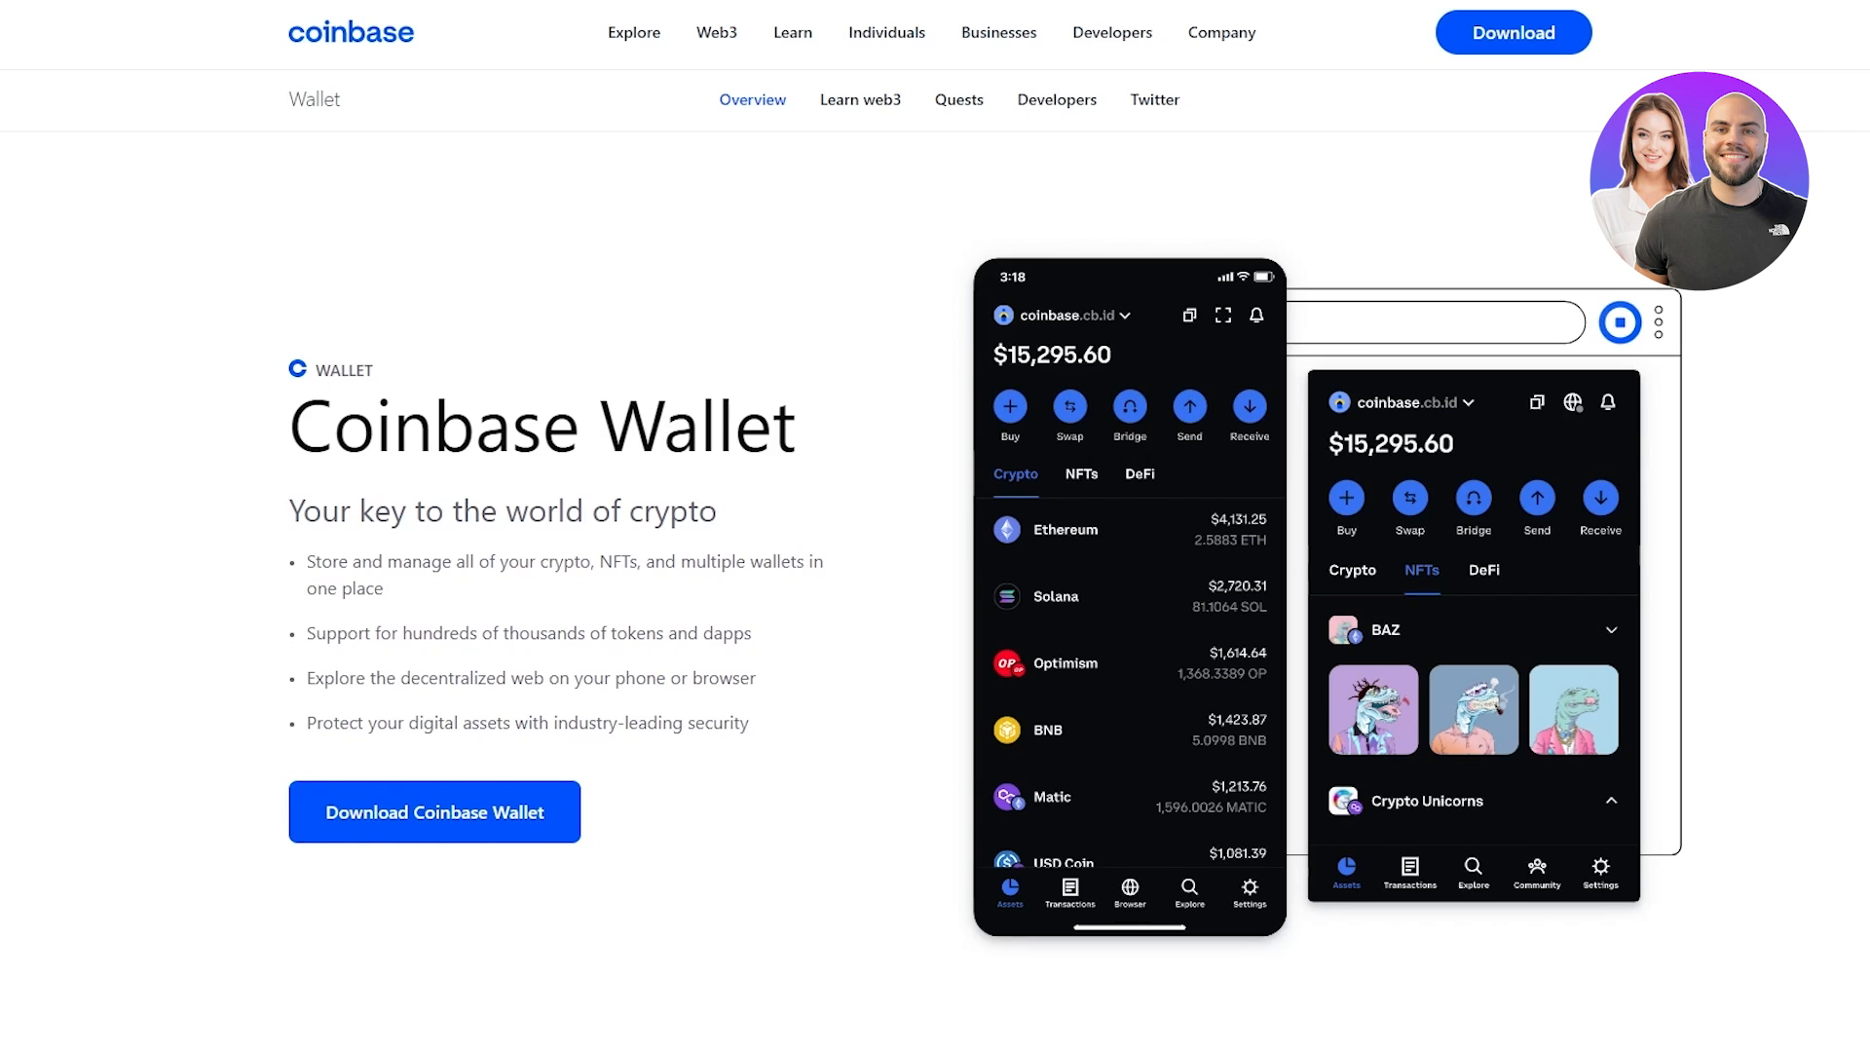
mouse_move(1677, 392)
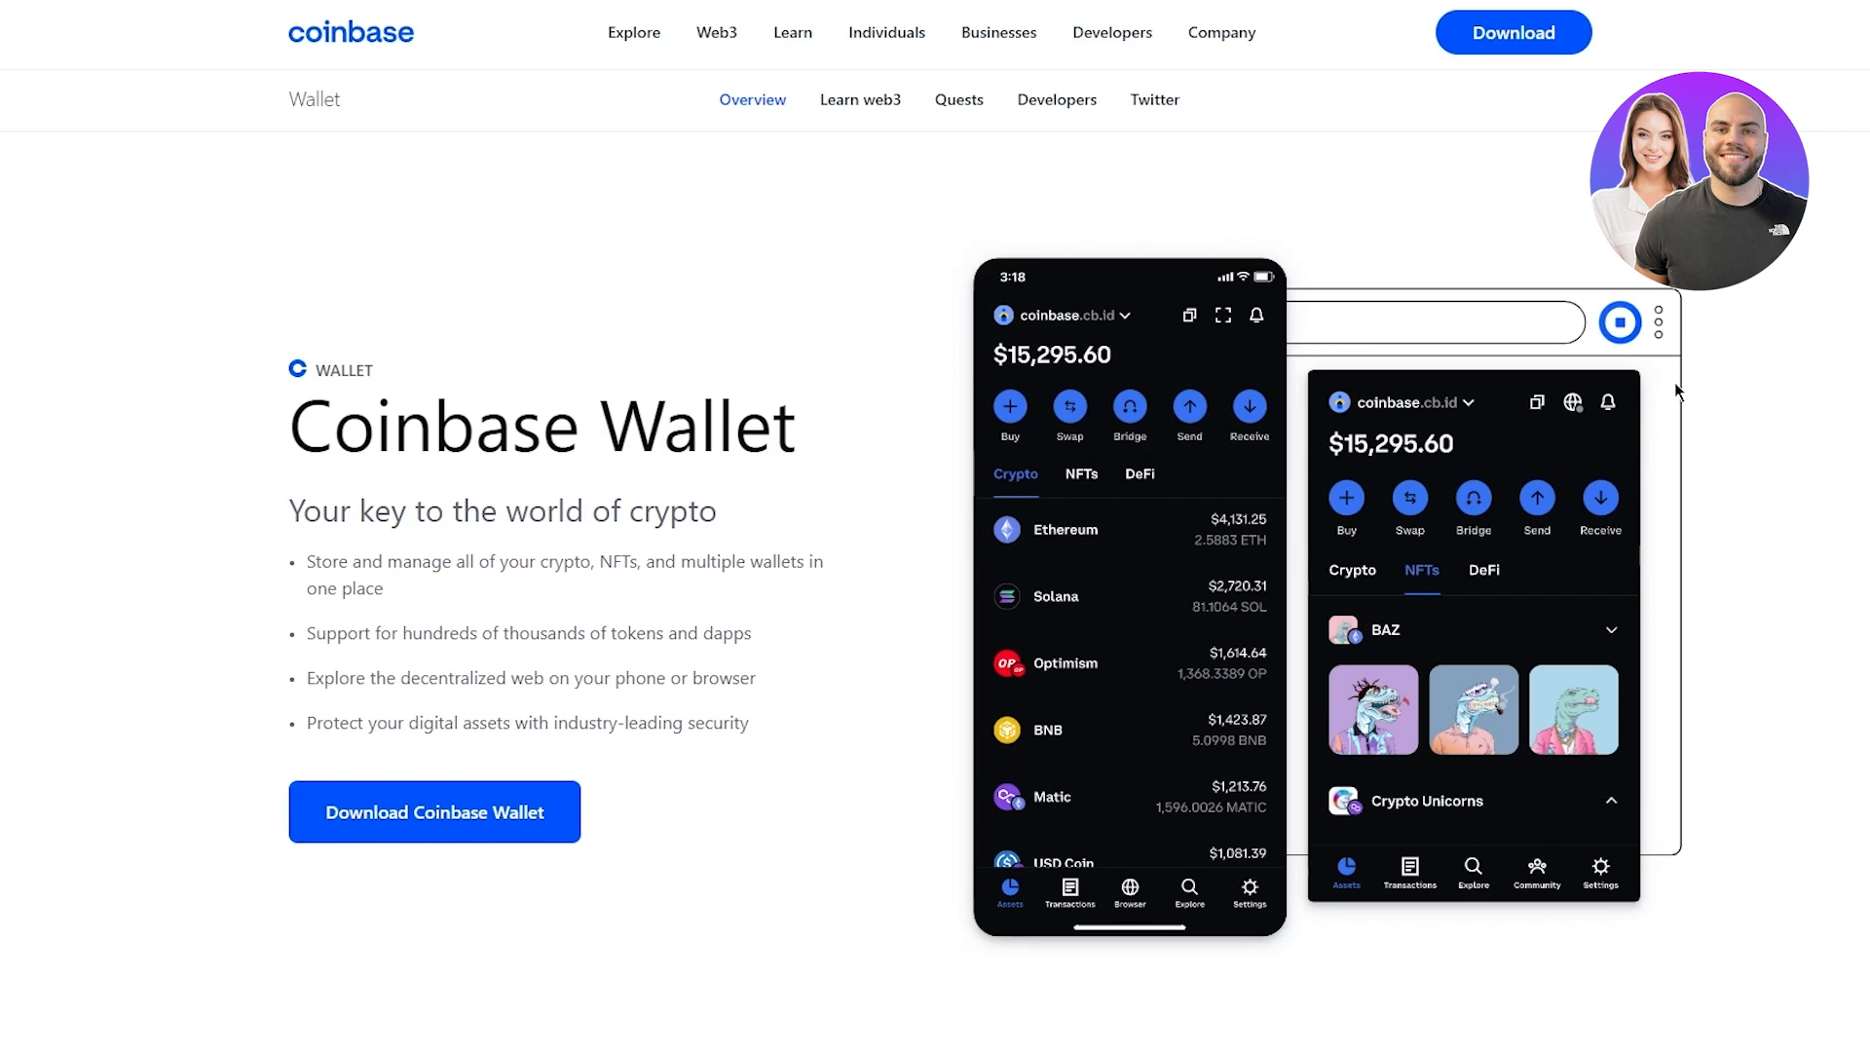
mouse_move(1566, 411)
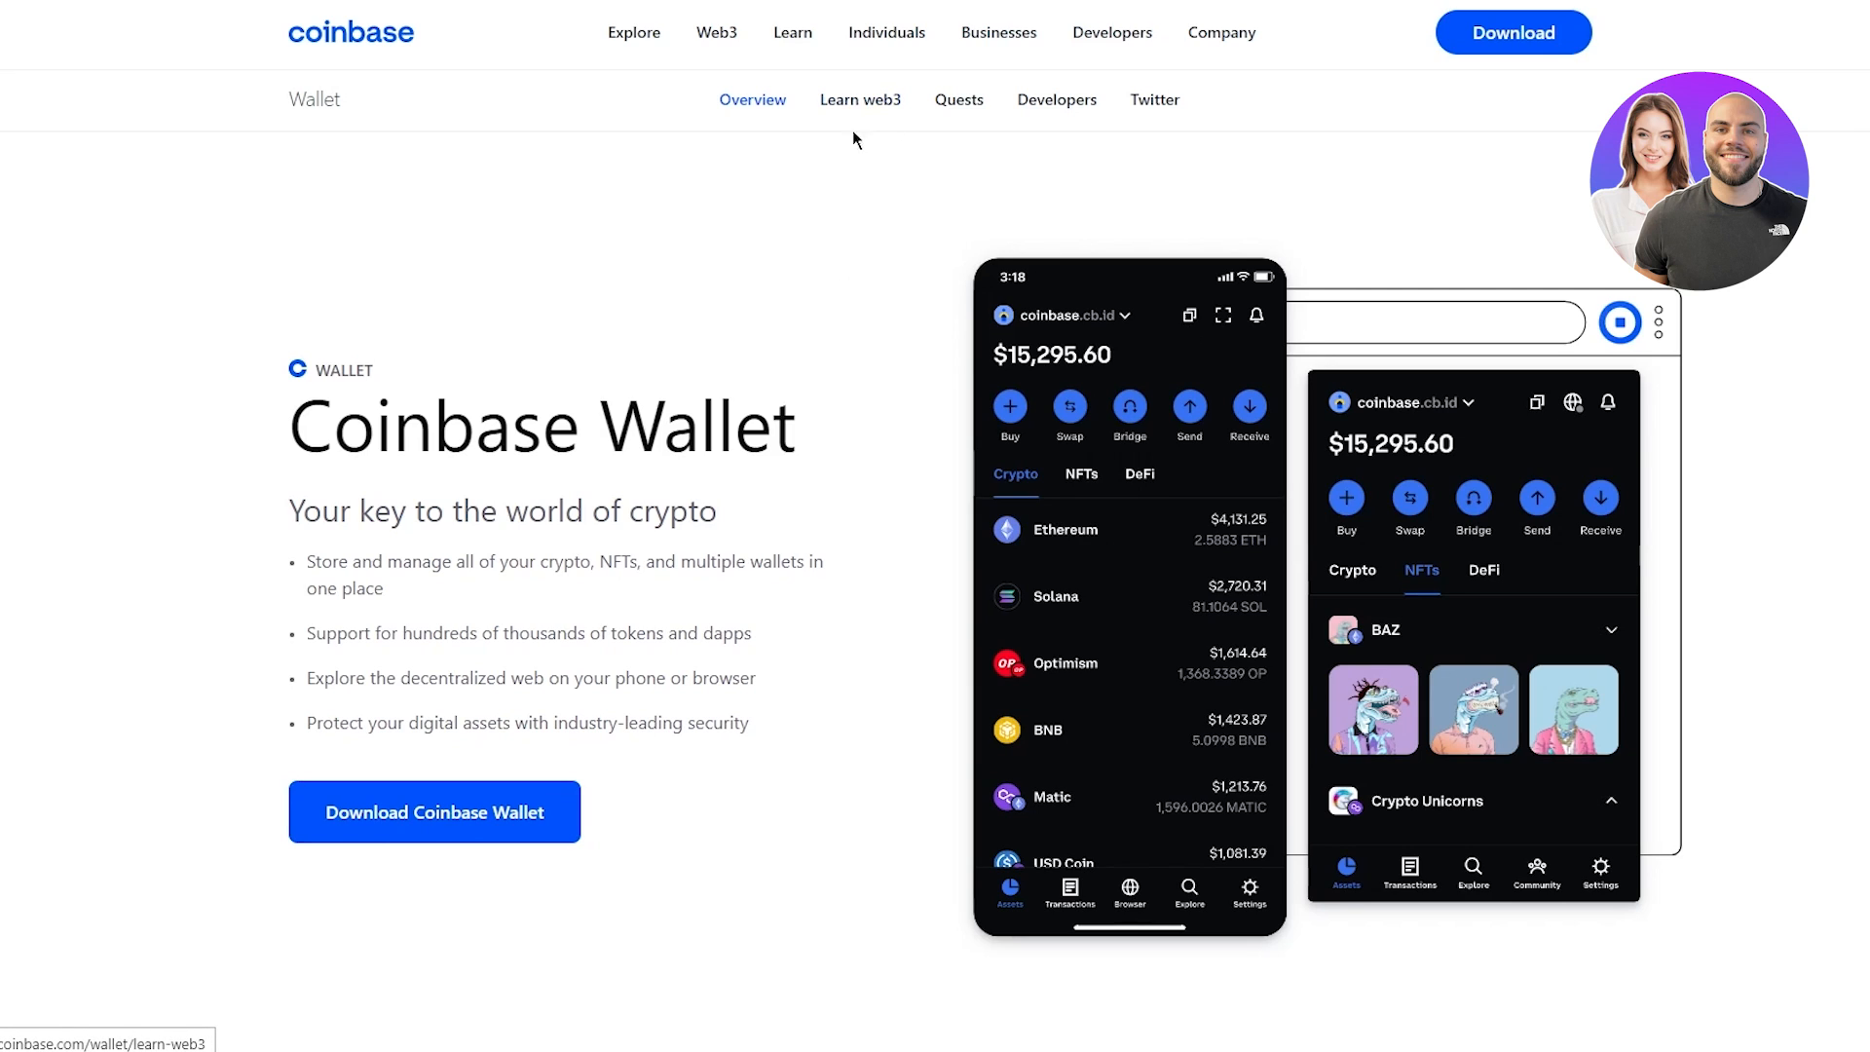
left_click(859, 99)
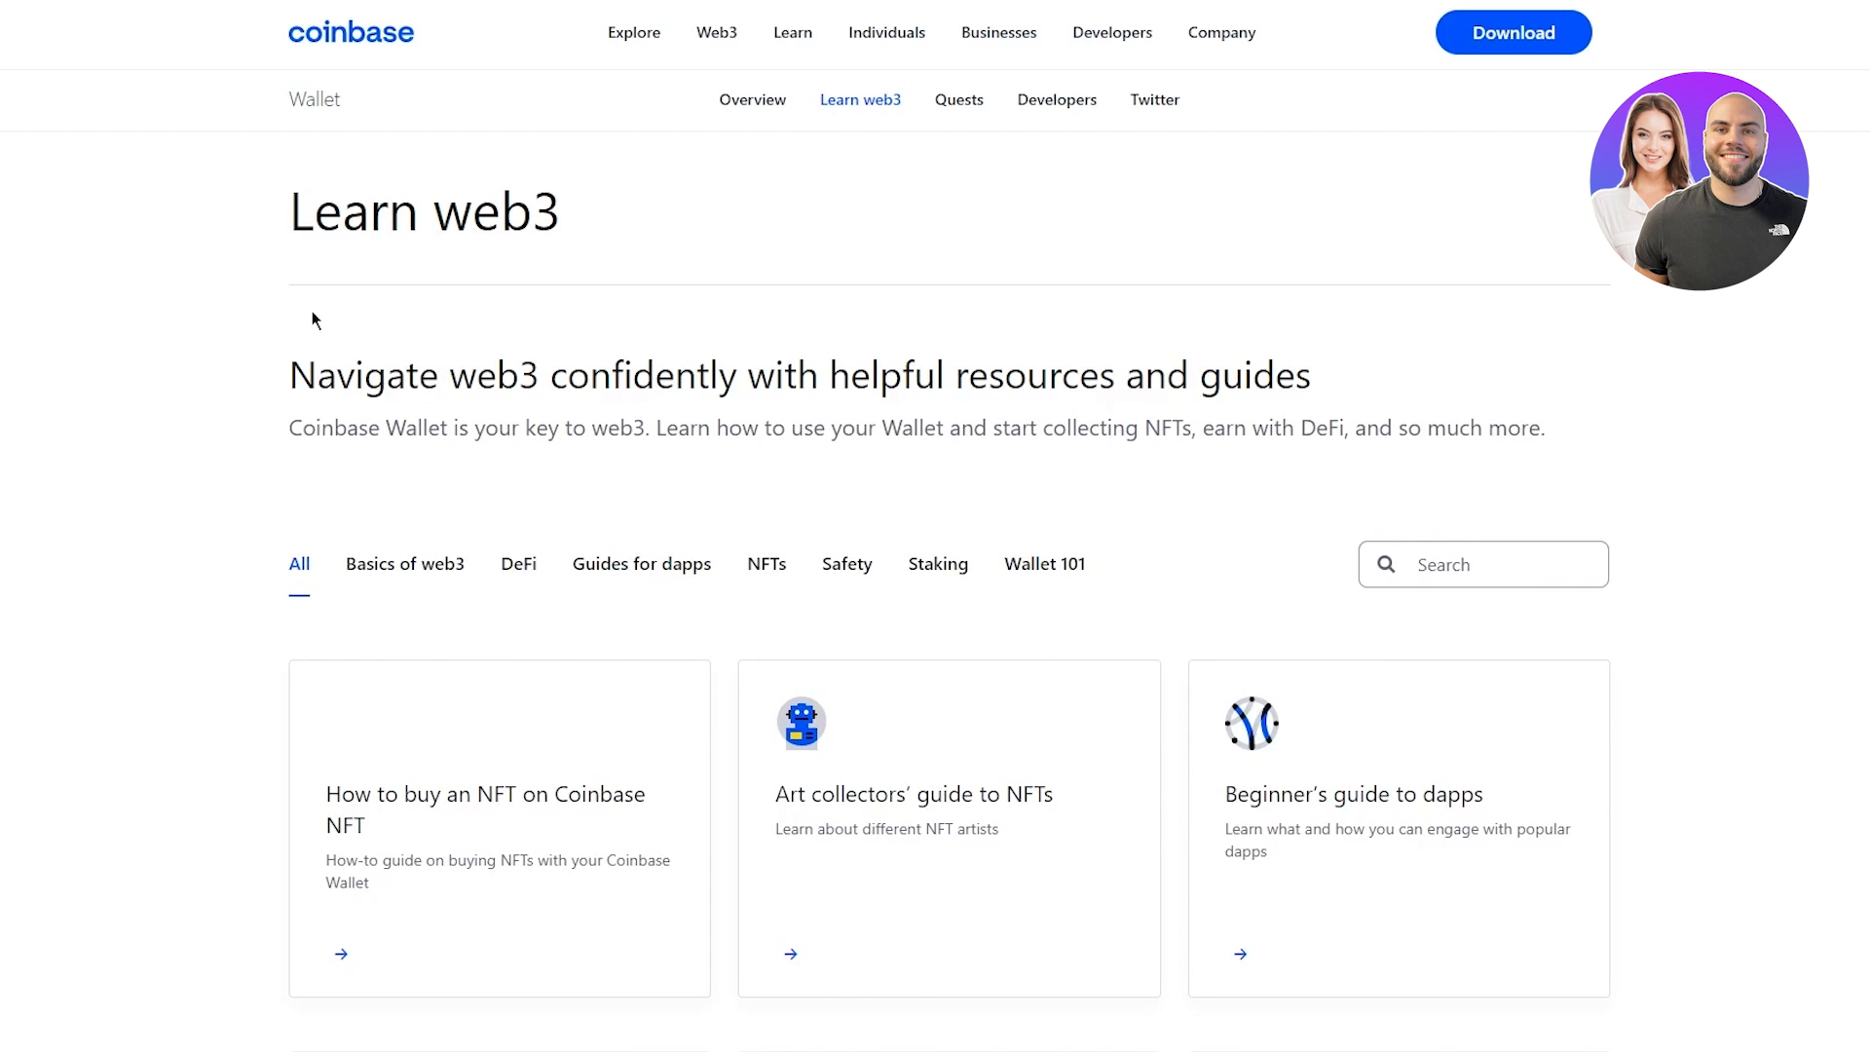
mouse_move(306, 312)
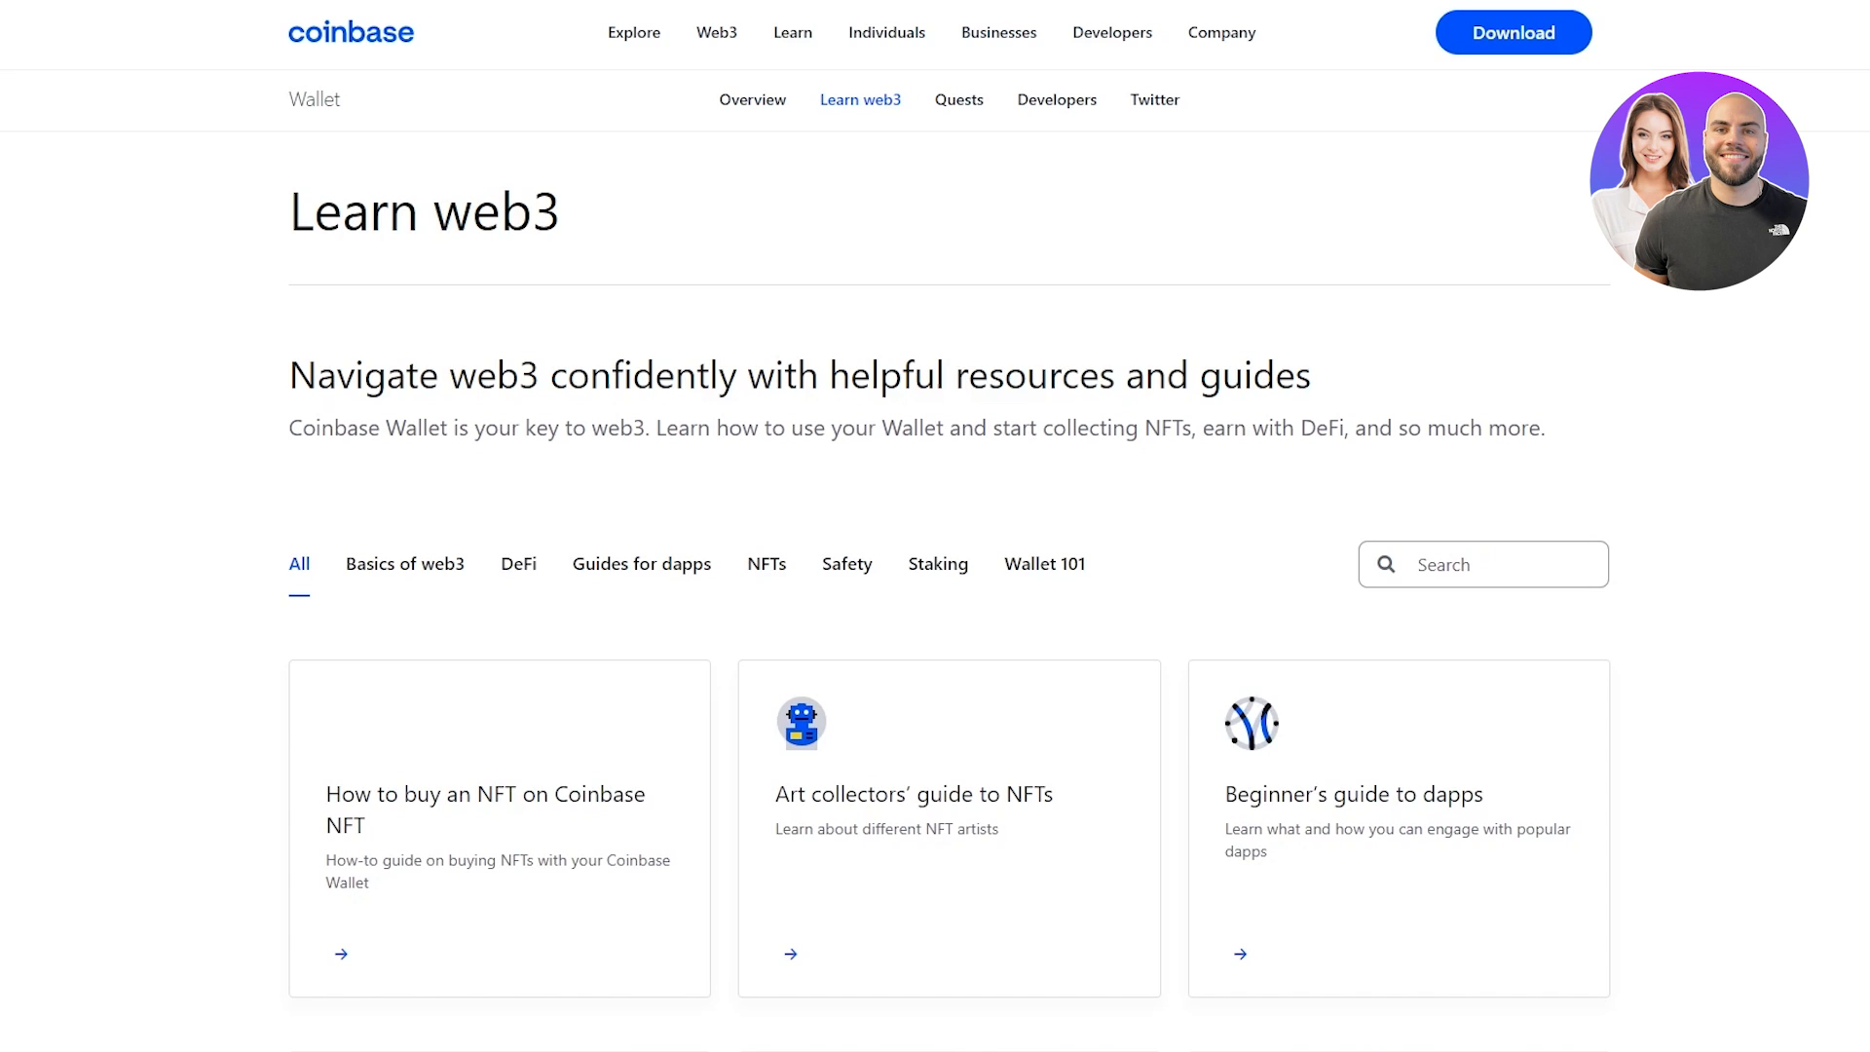
mouse_move(161, 327)
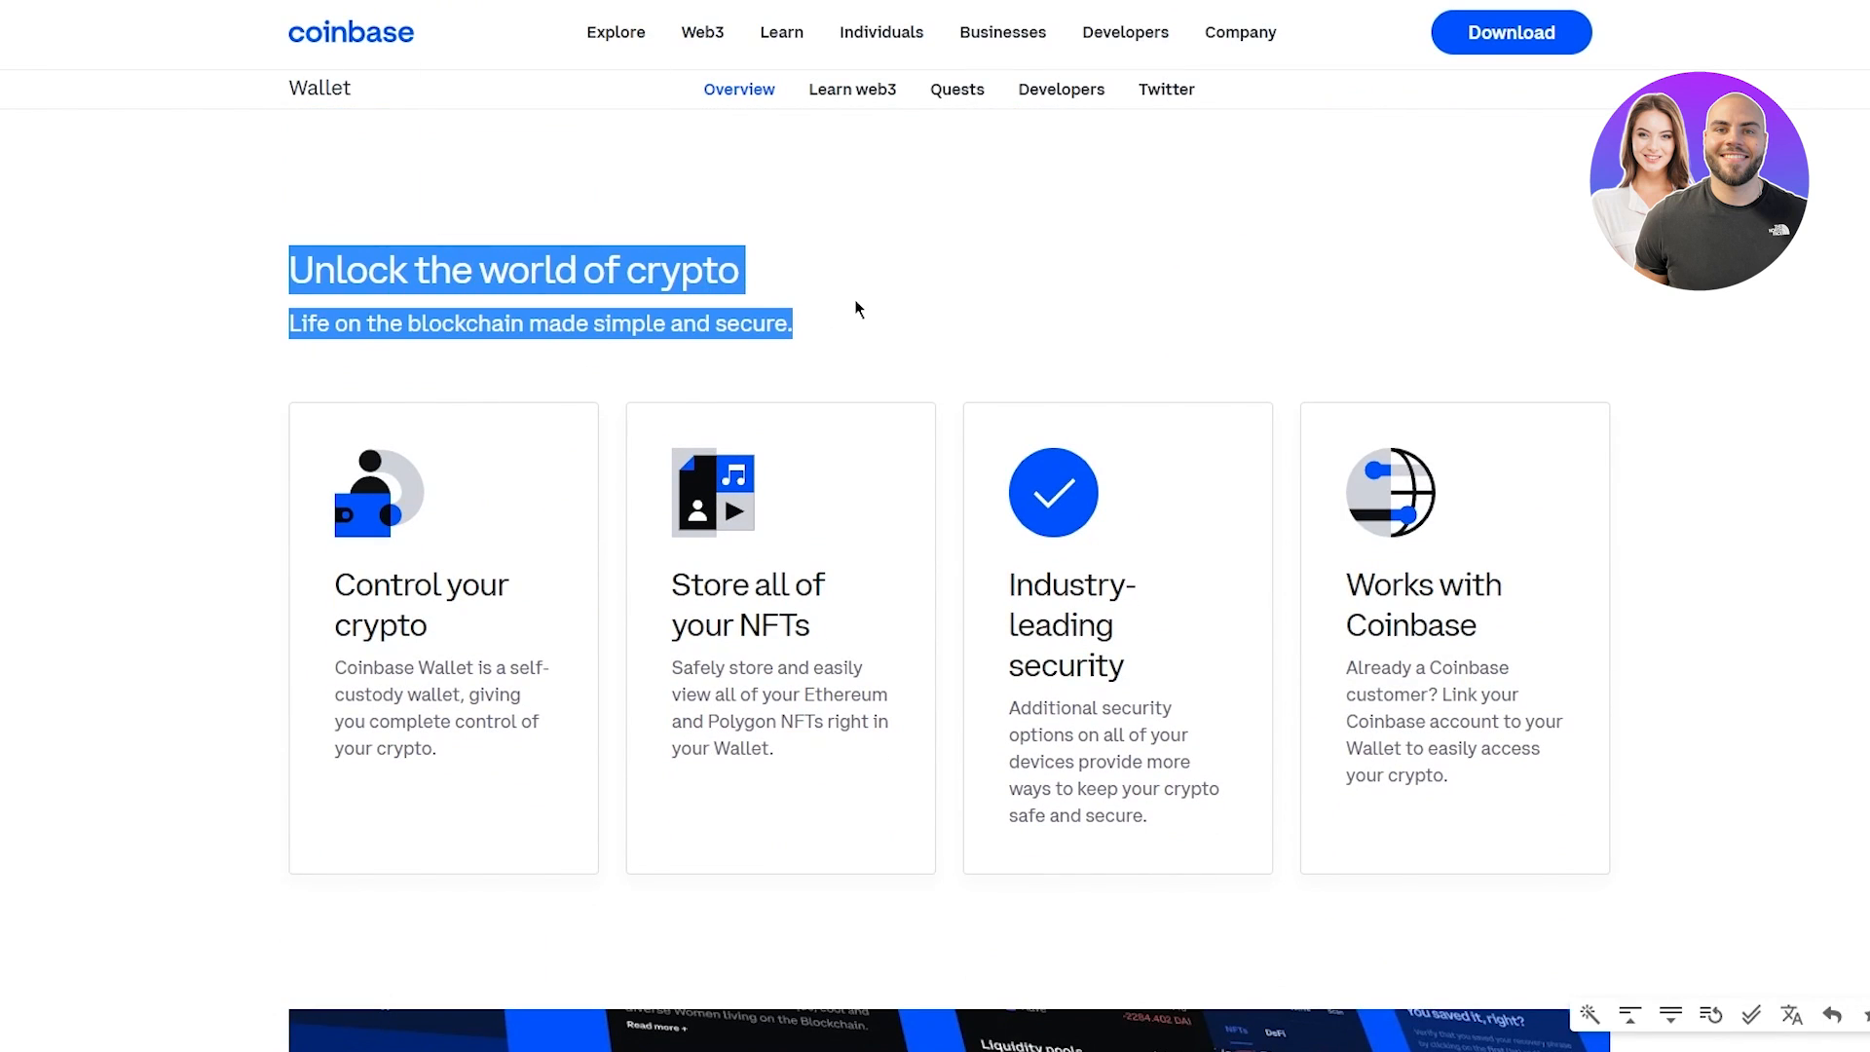
left_click(697, 228)
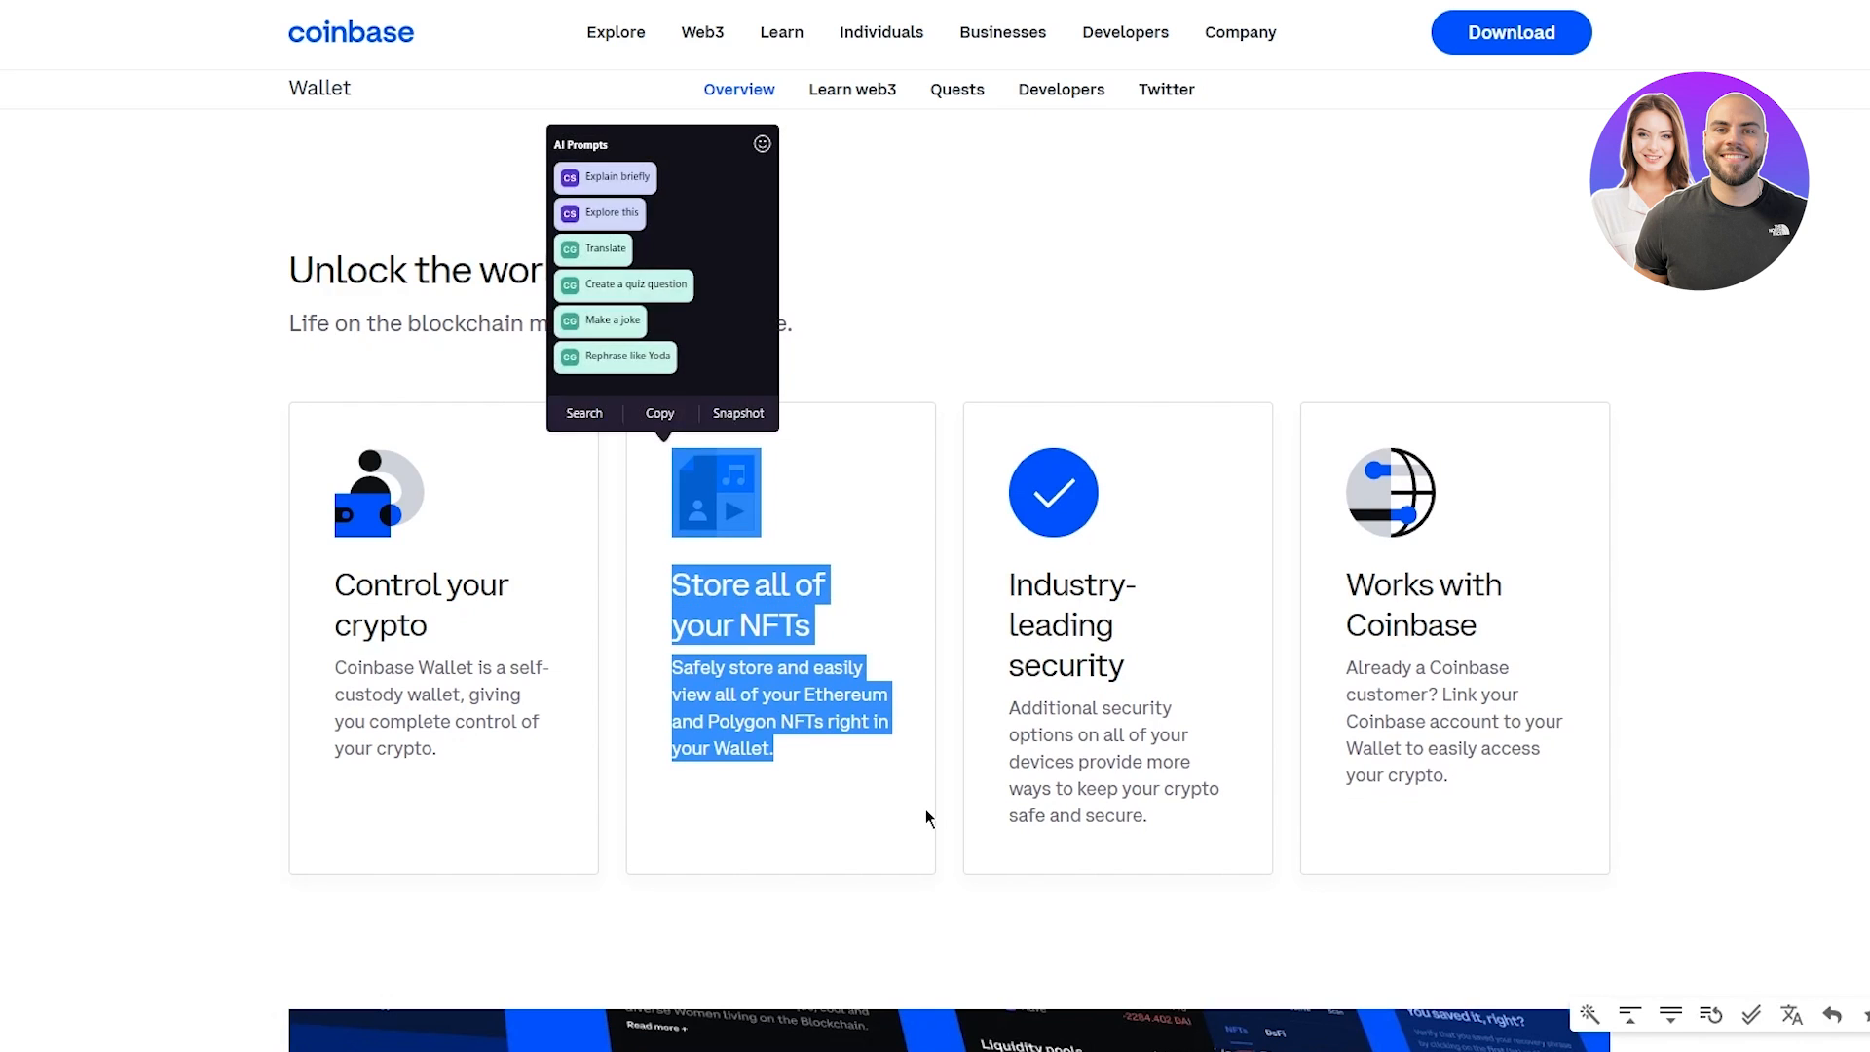
left_click(894, 890)
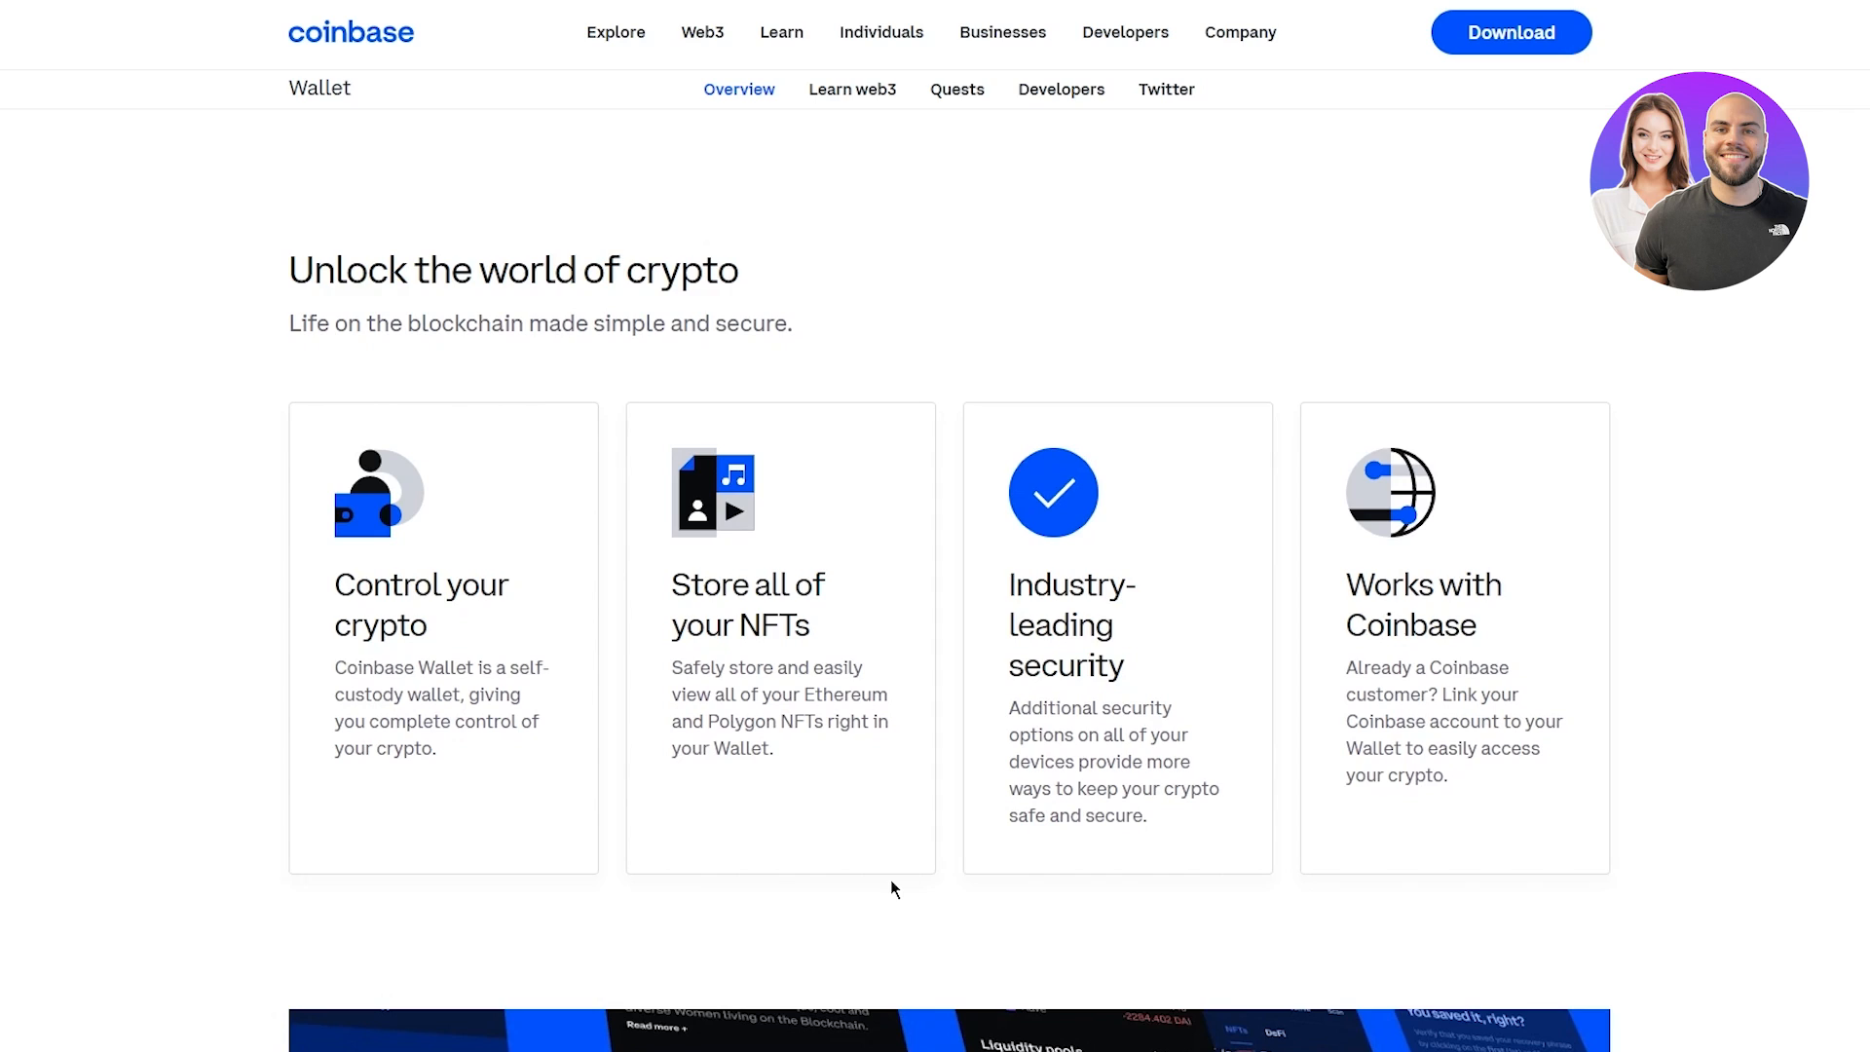
mouse_move(1821, 559)
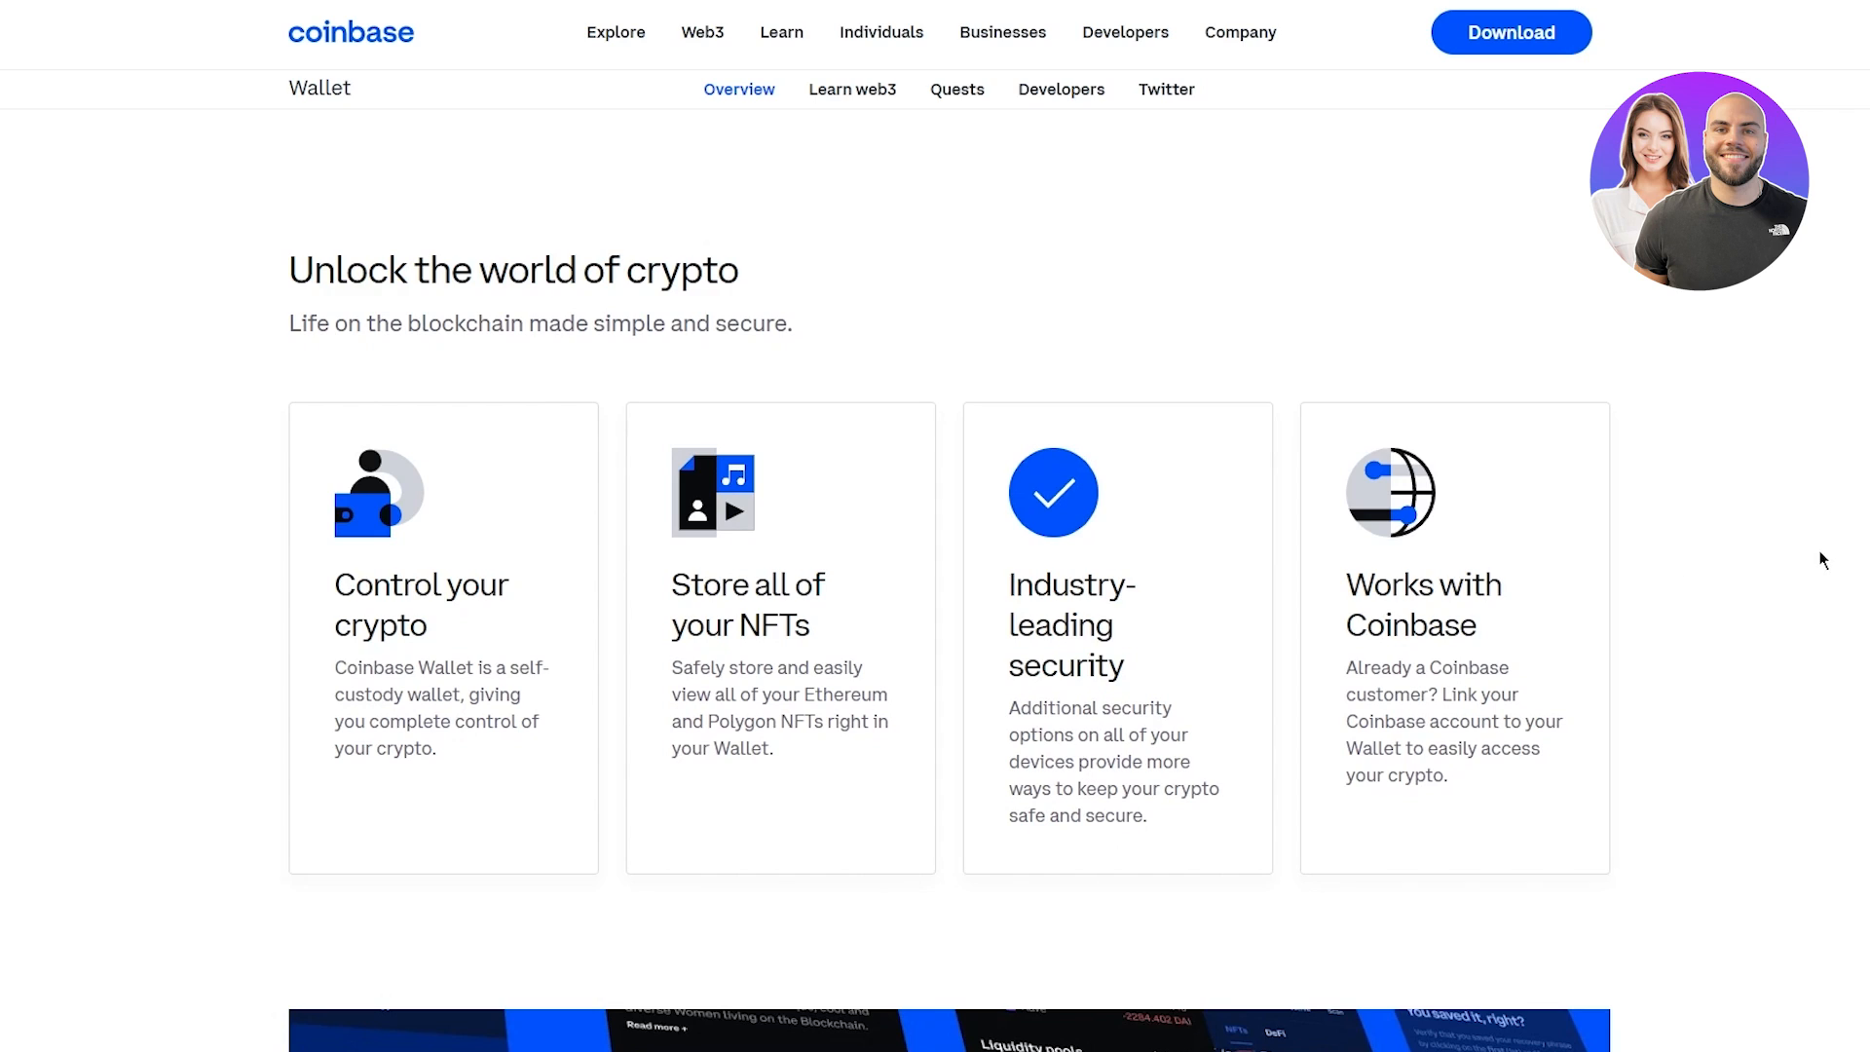
mouse_move(1784, 539)
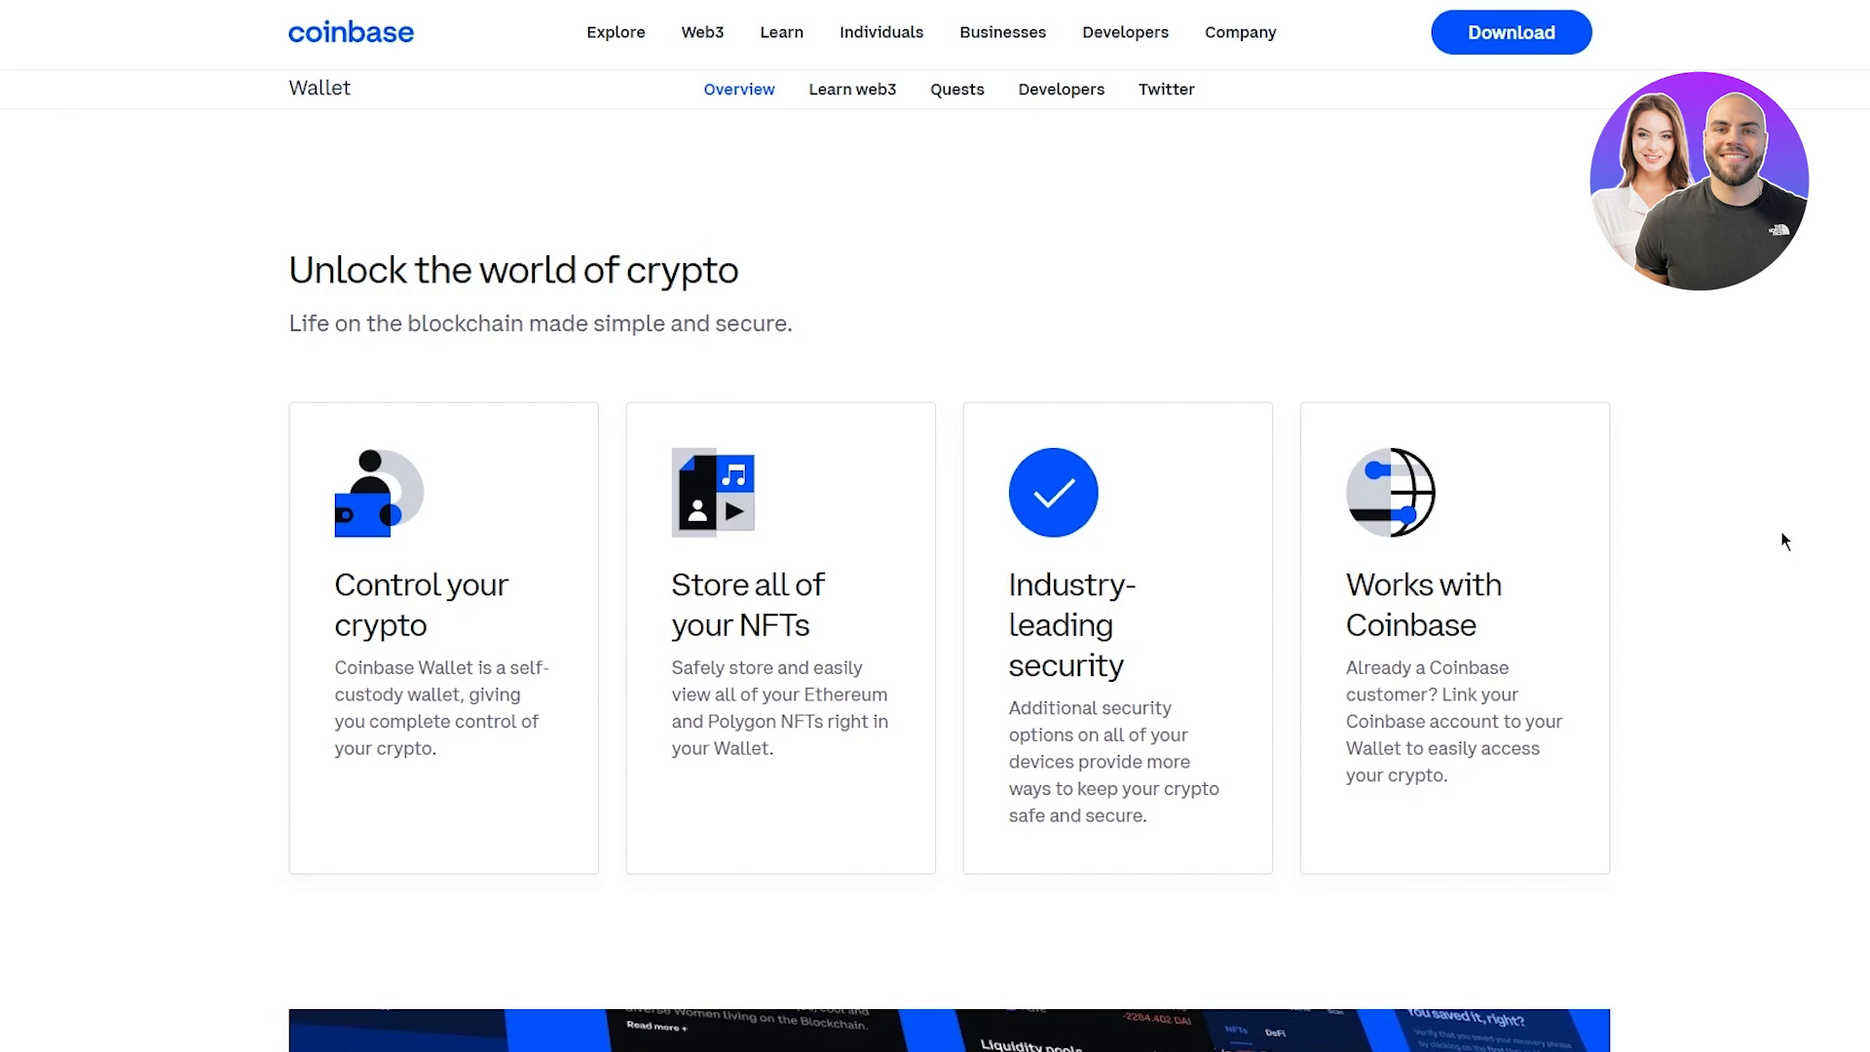
scroll("down", 3)
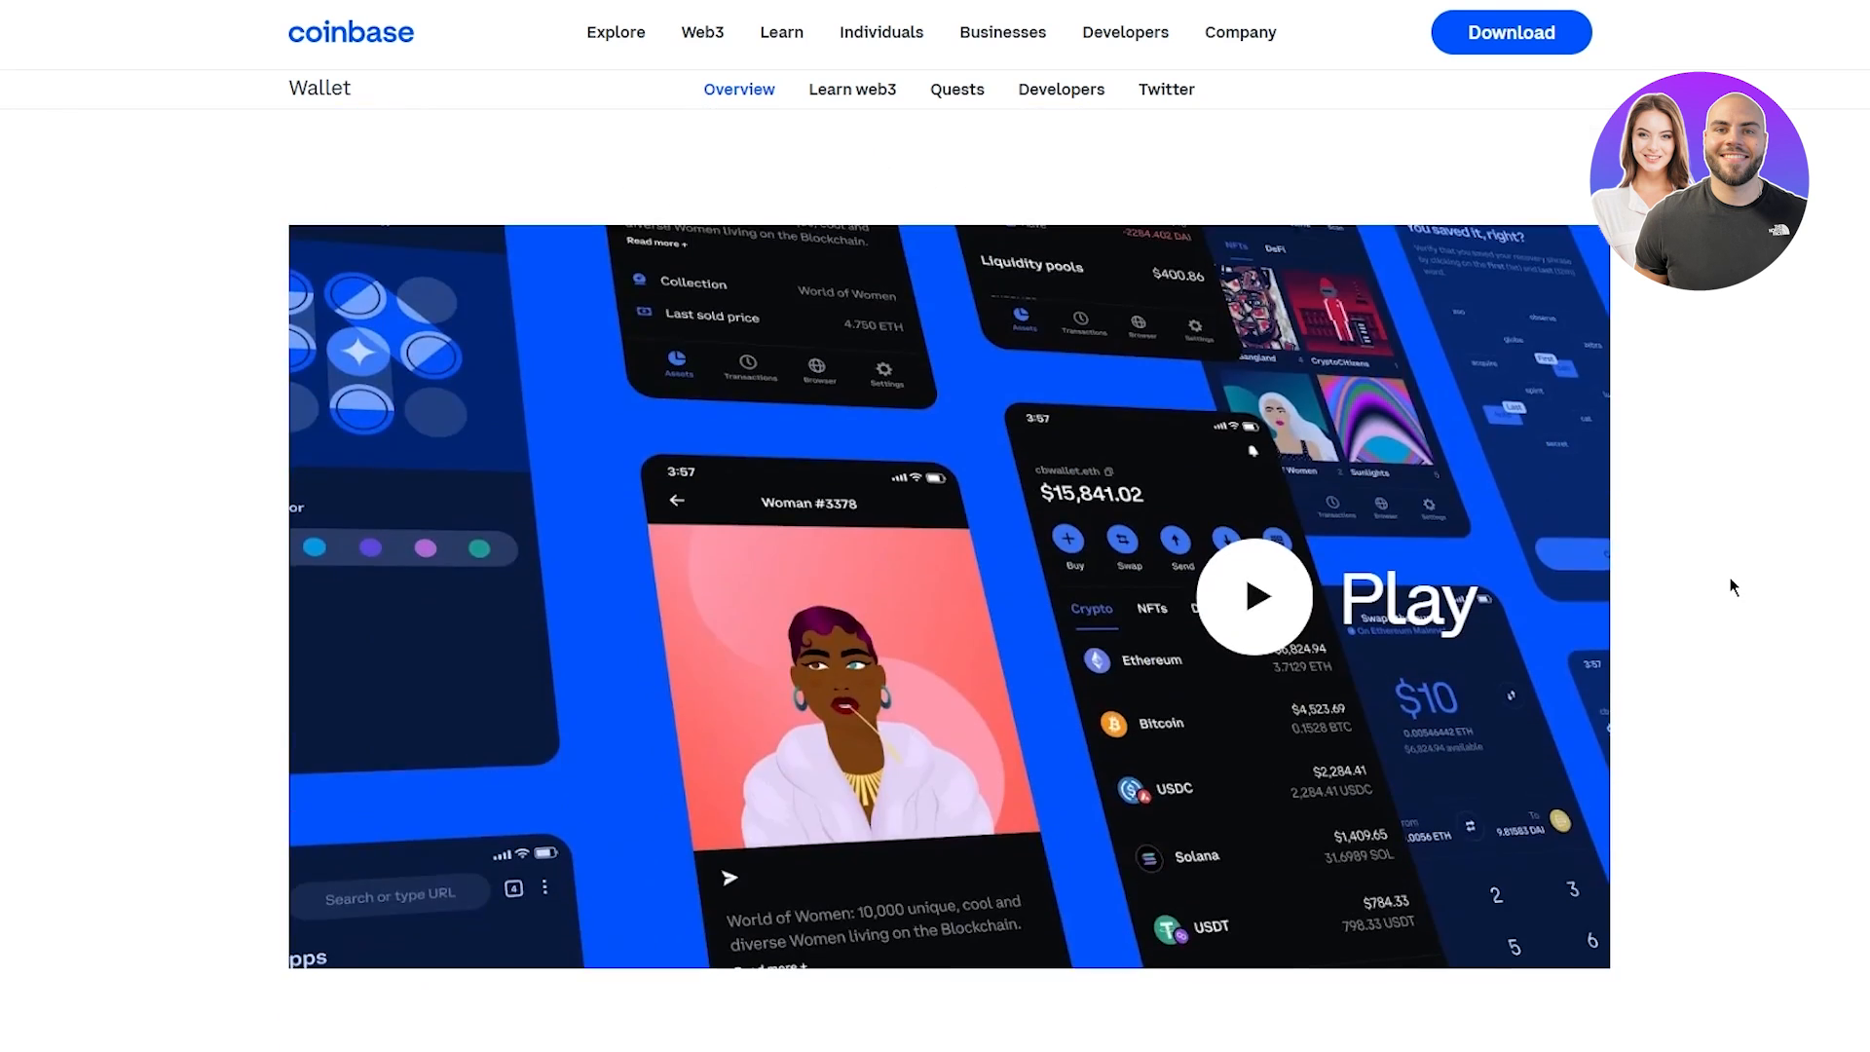
scroll("down", 3)
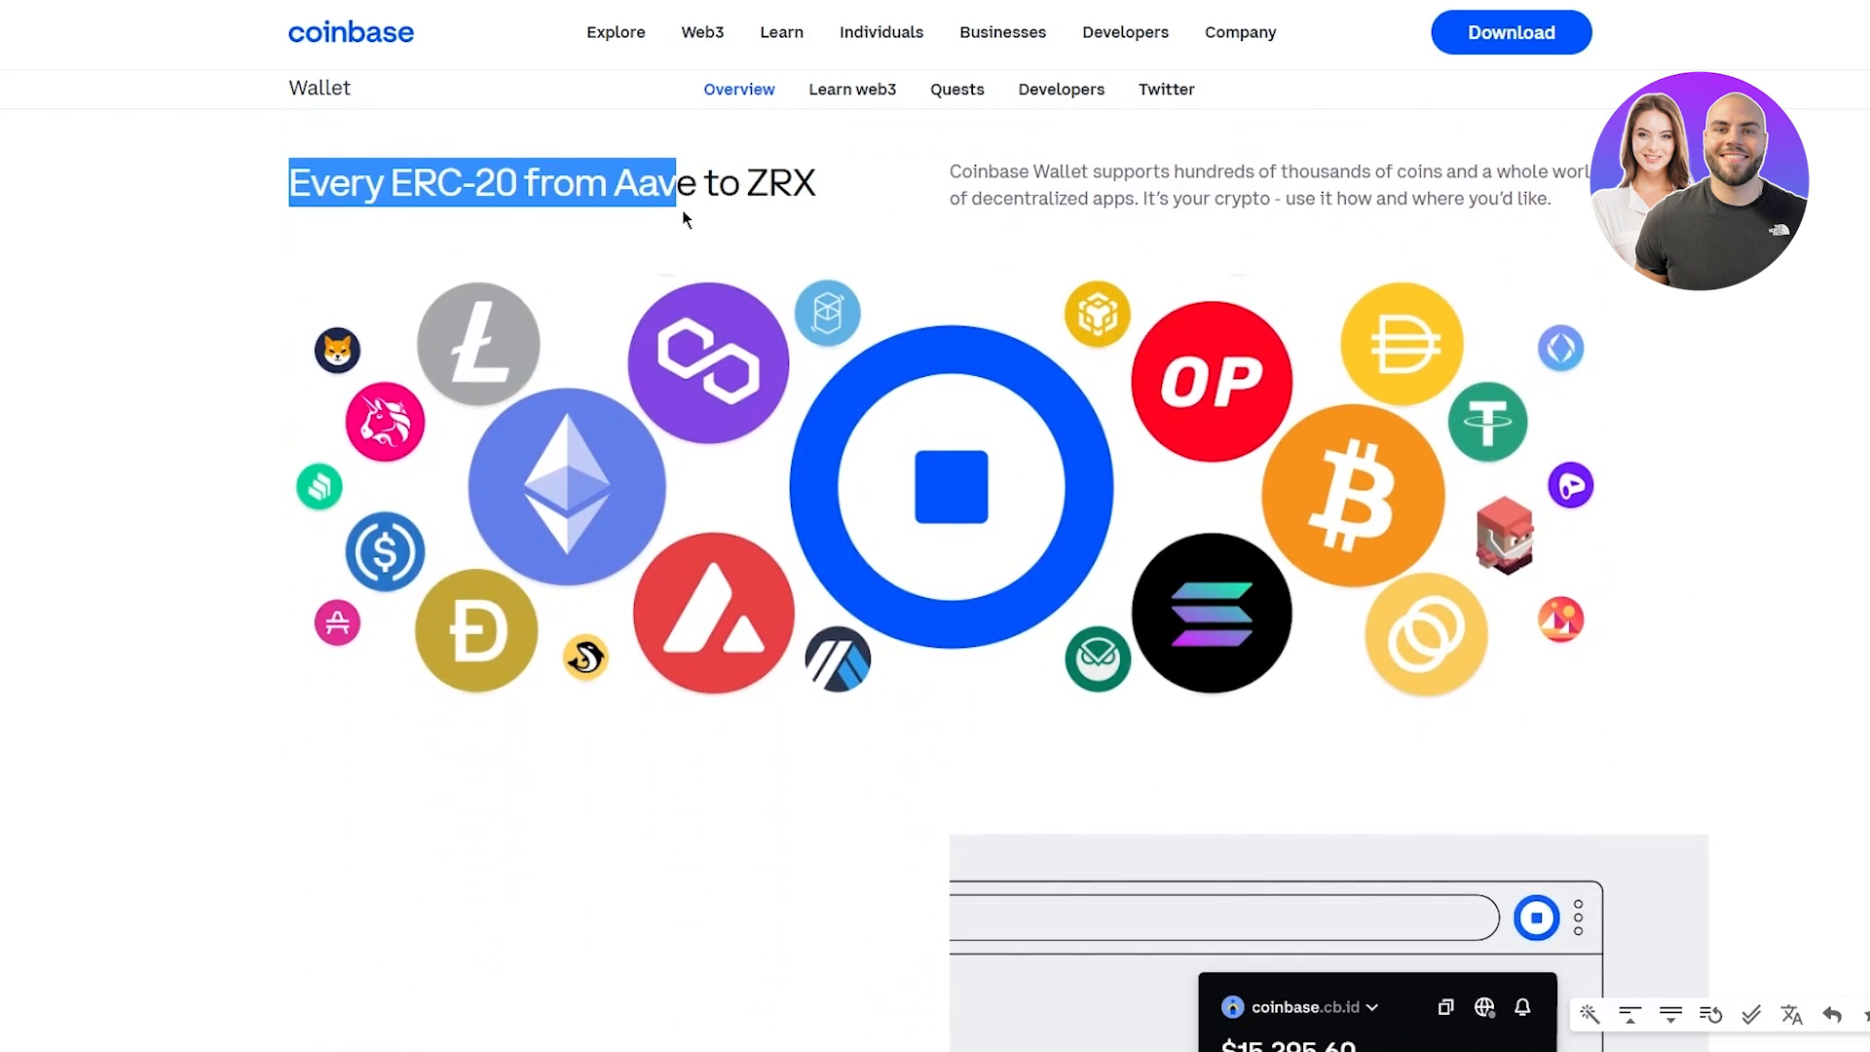
left_click(792, 223)
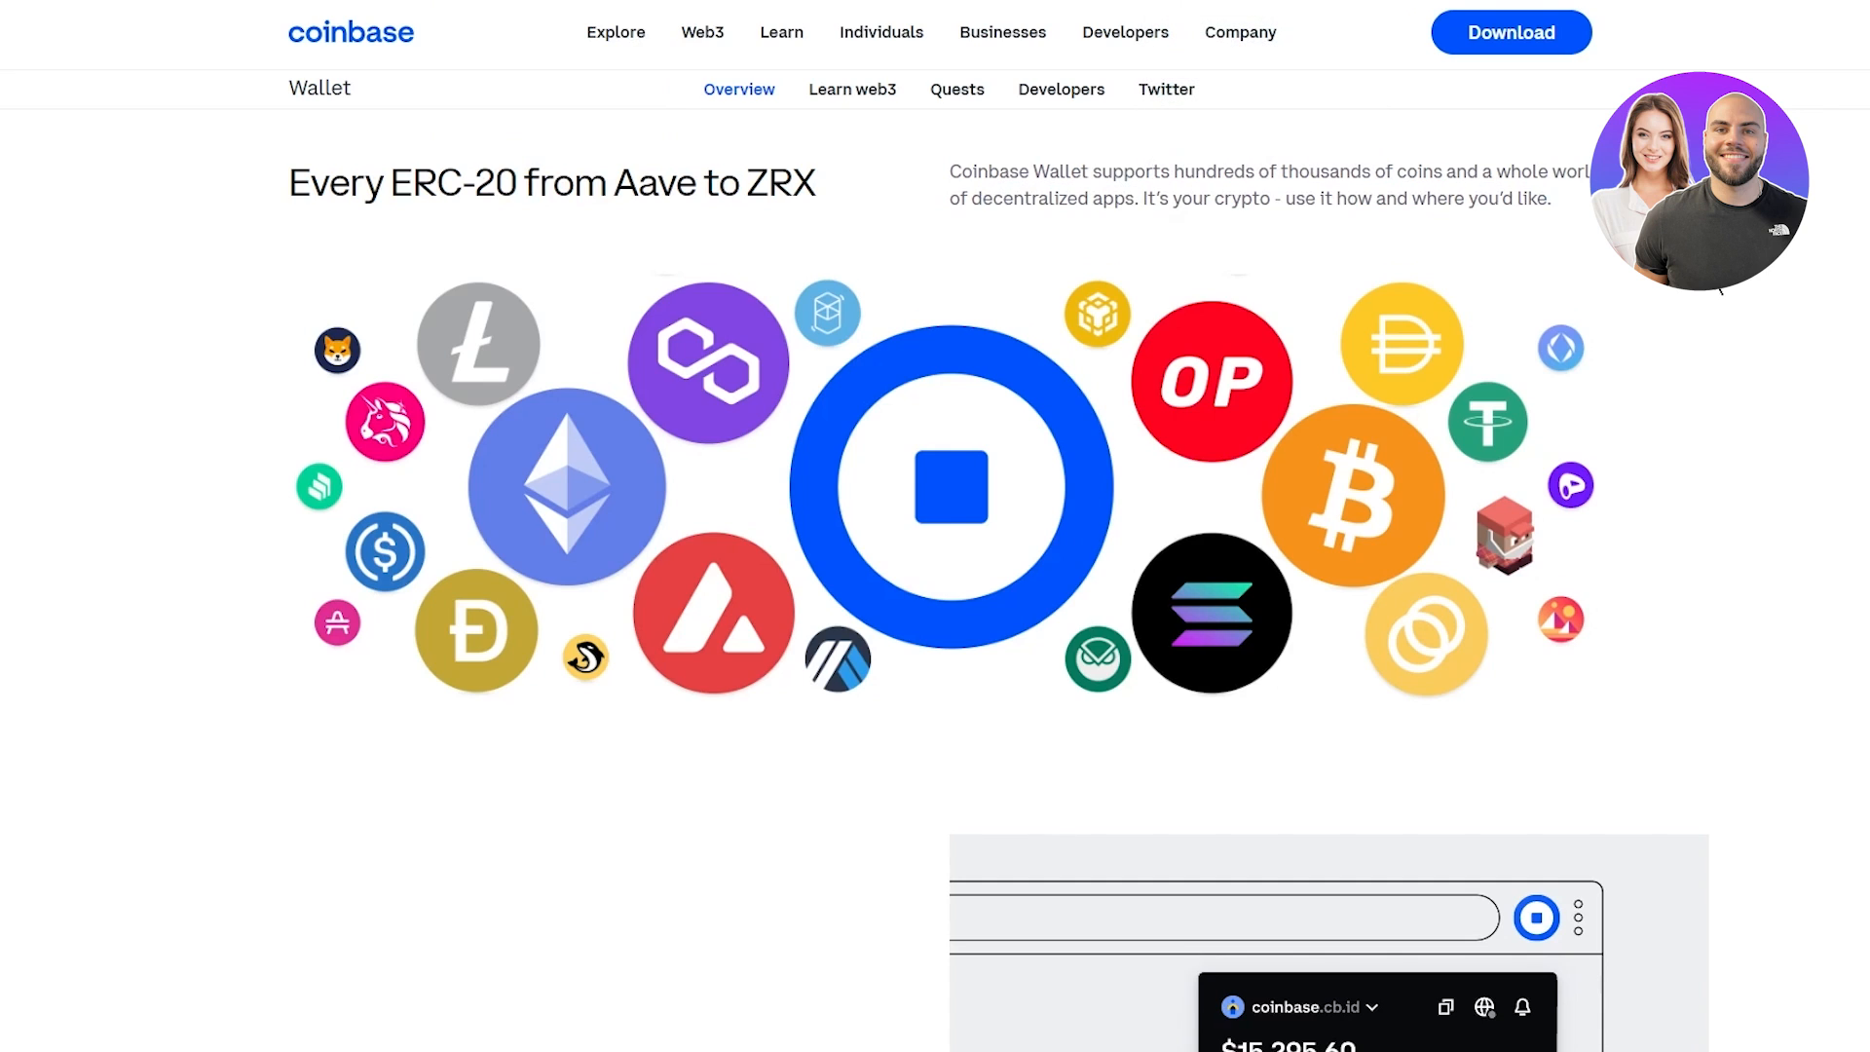
scroll("down", 3)
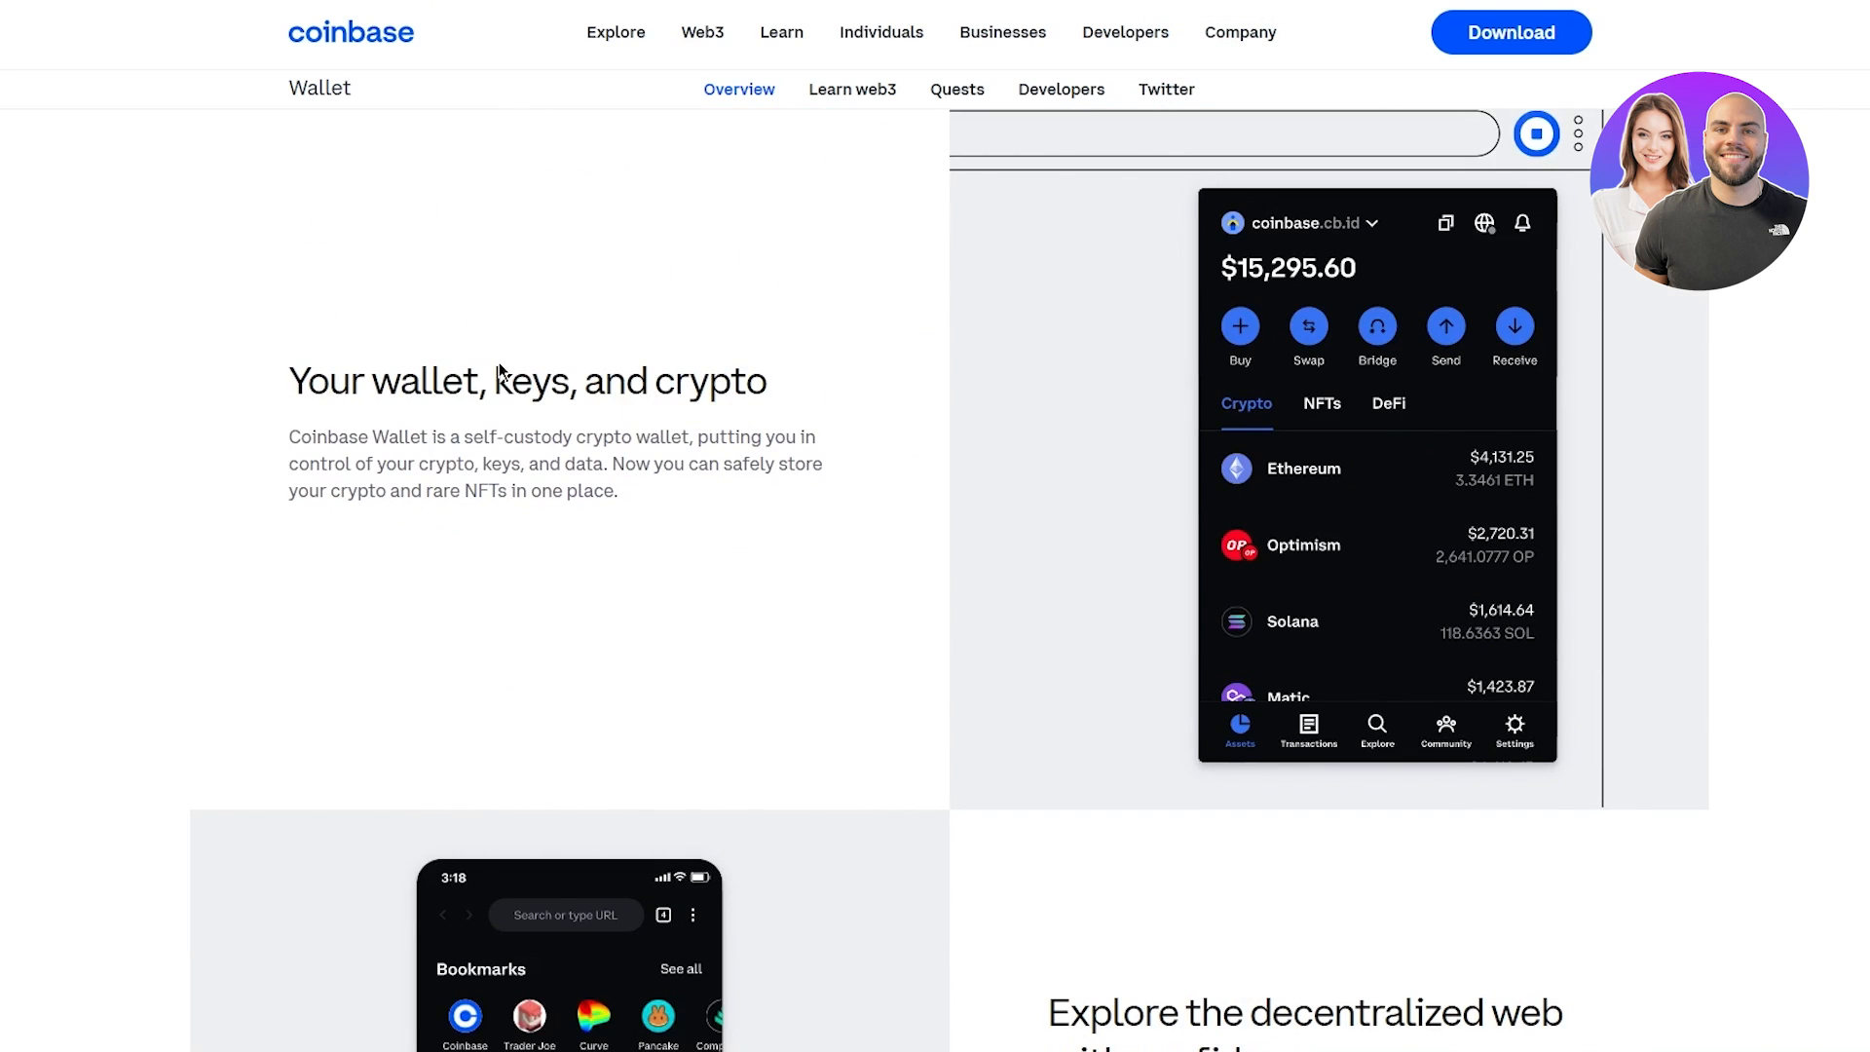
mouse_move(645, 511)
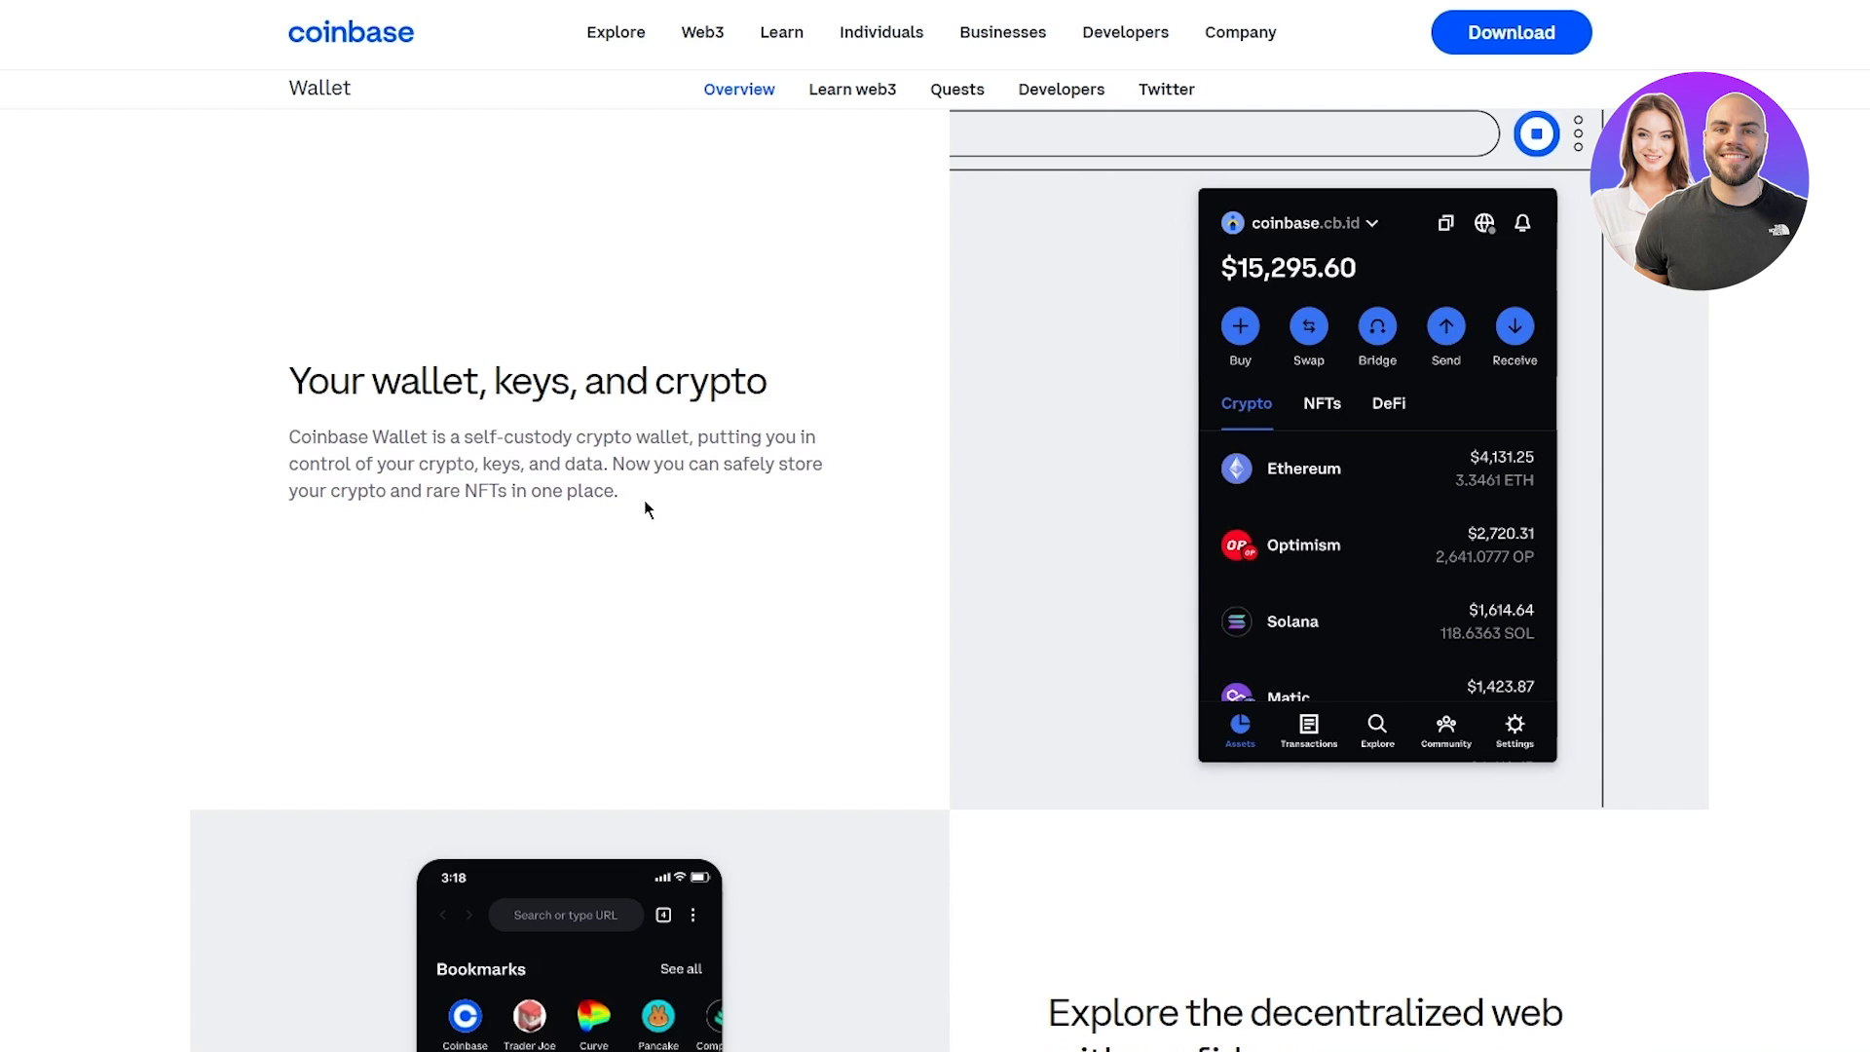
mouse_move(179, 516)
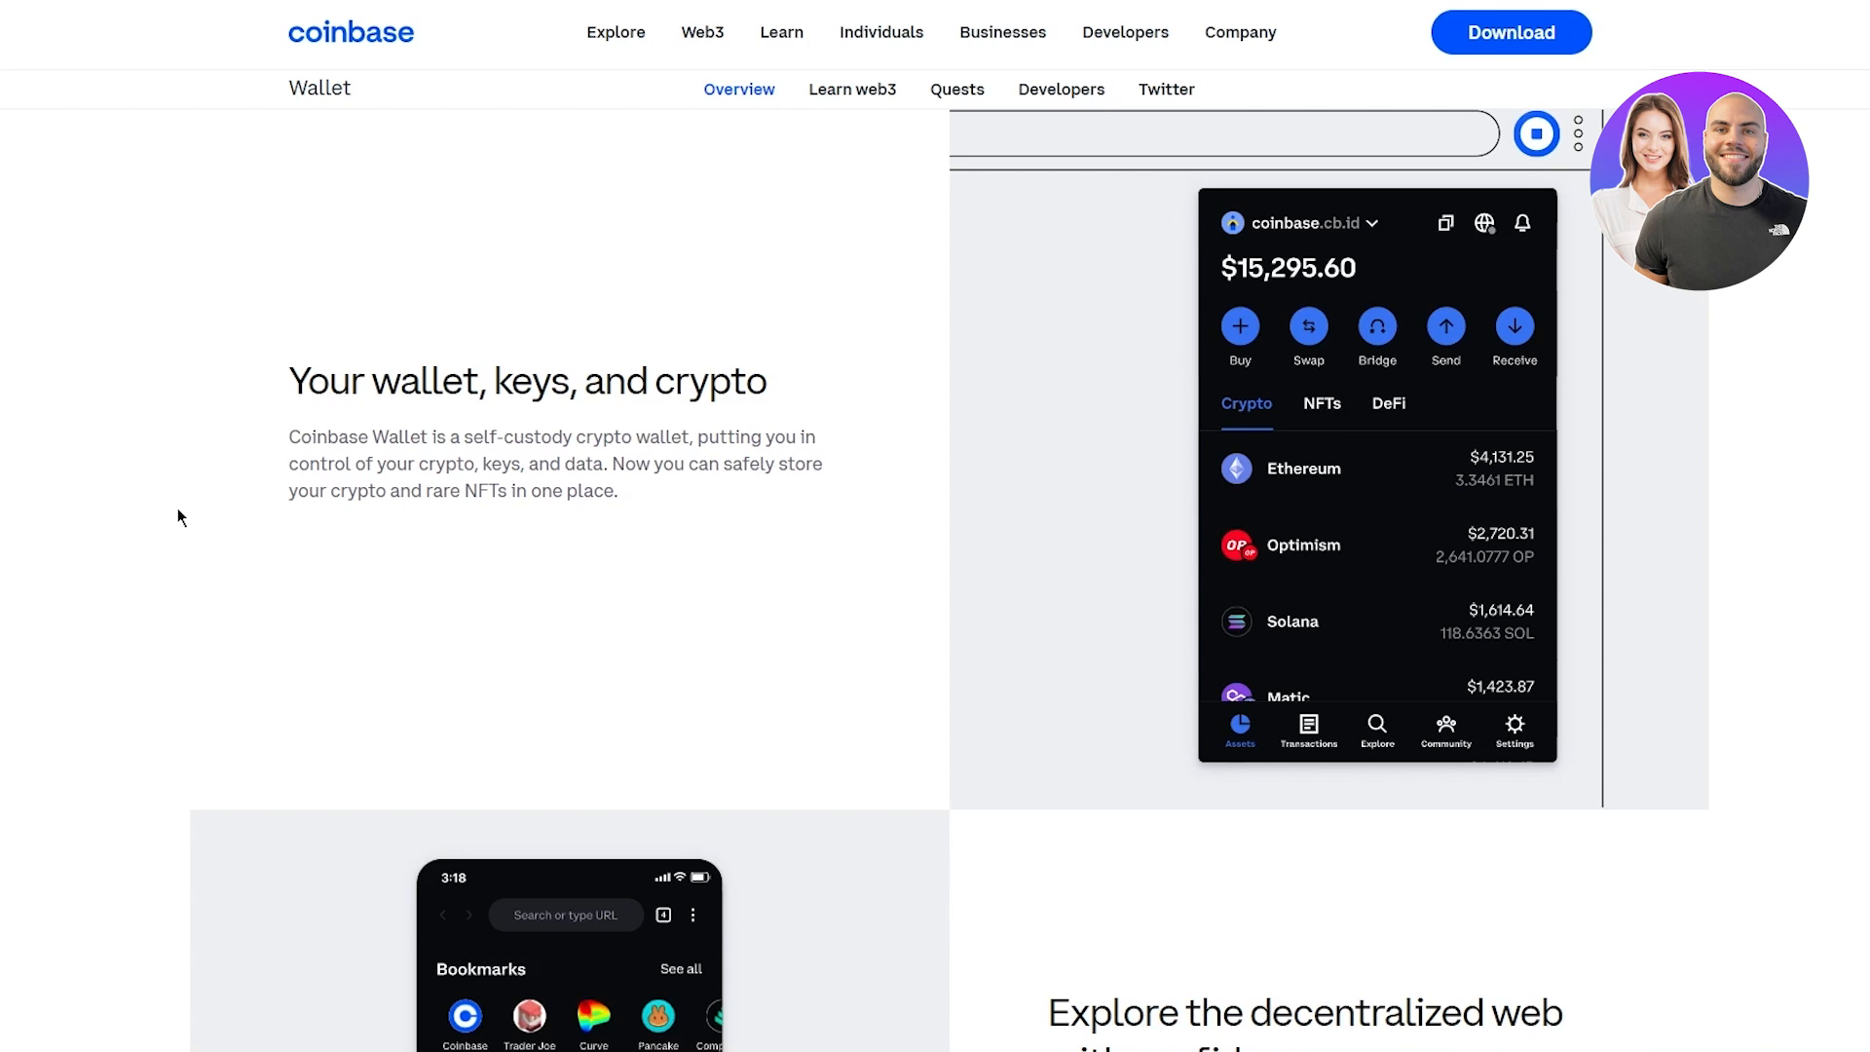
scroll("down", 3)
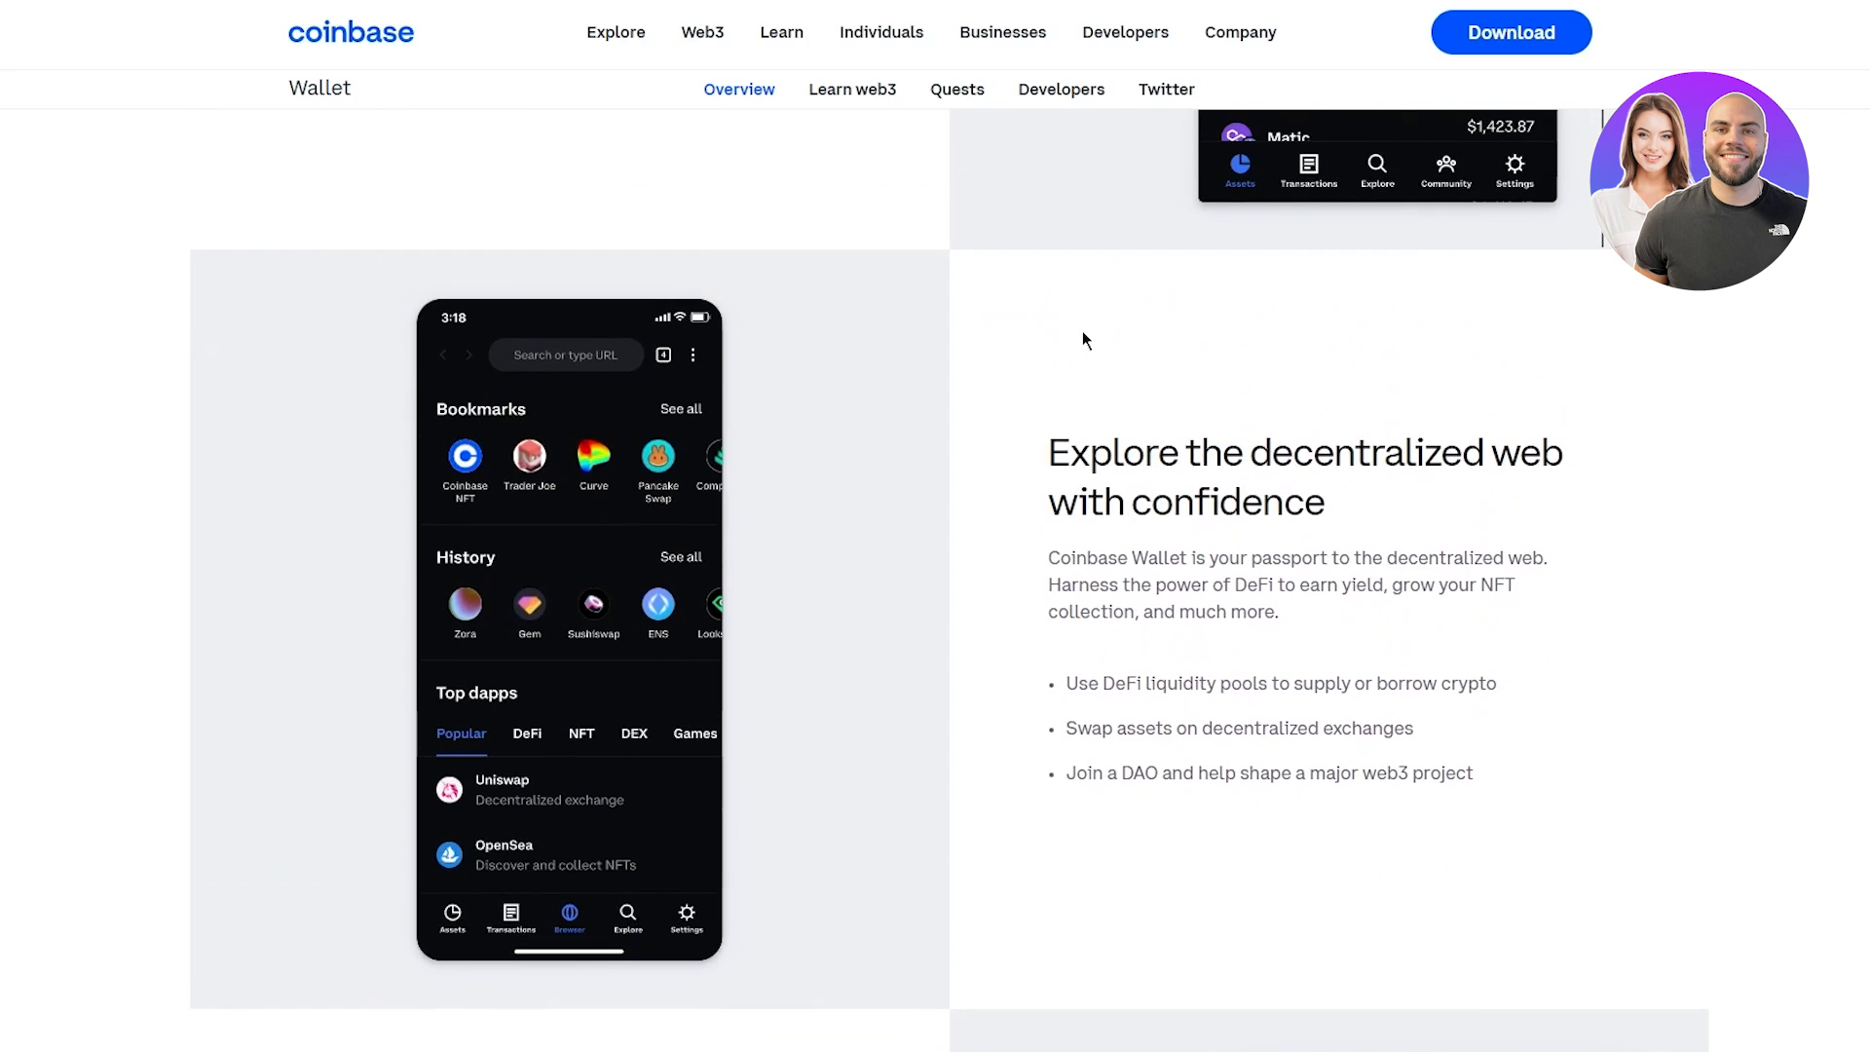
mouse_move(1065, 347)
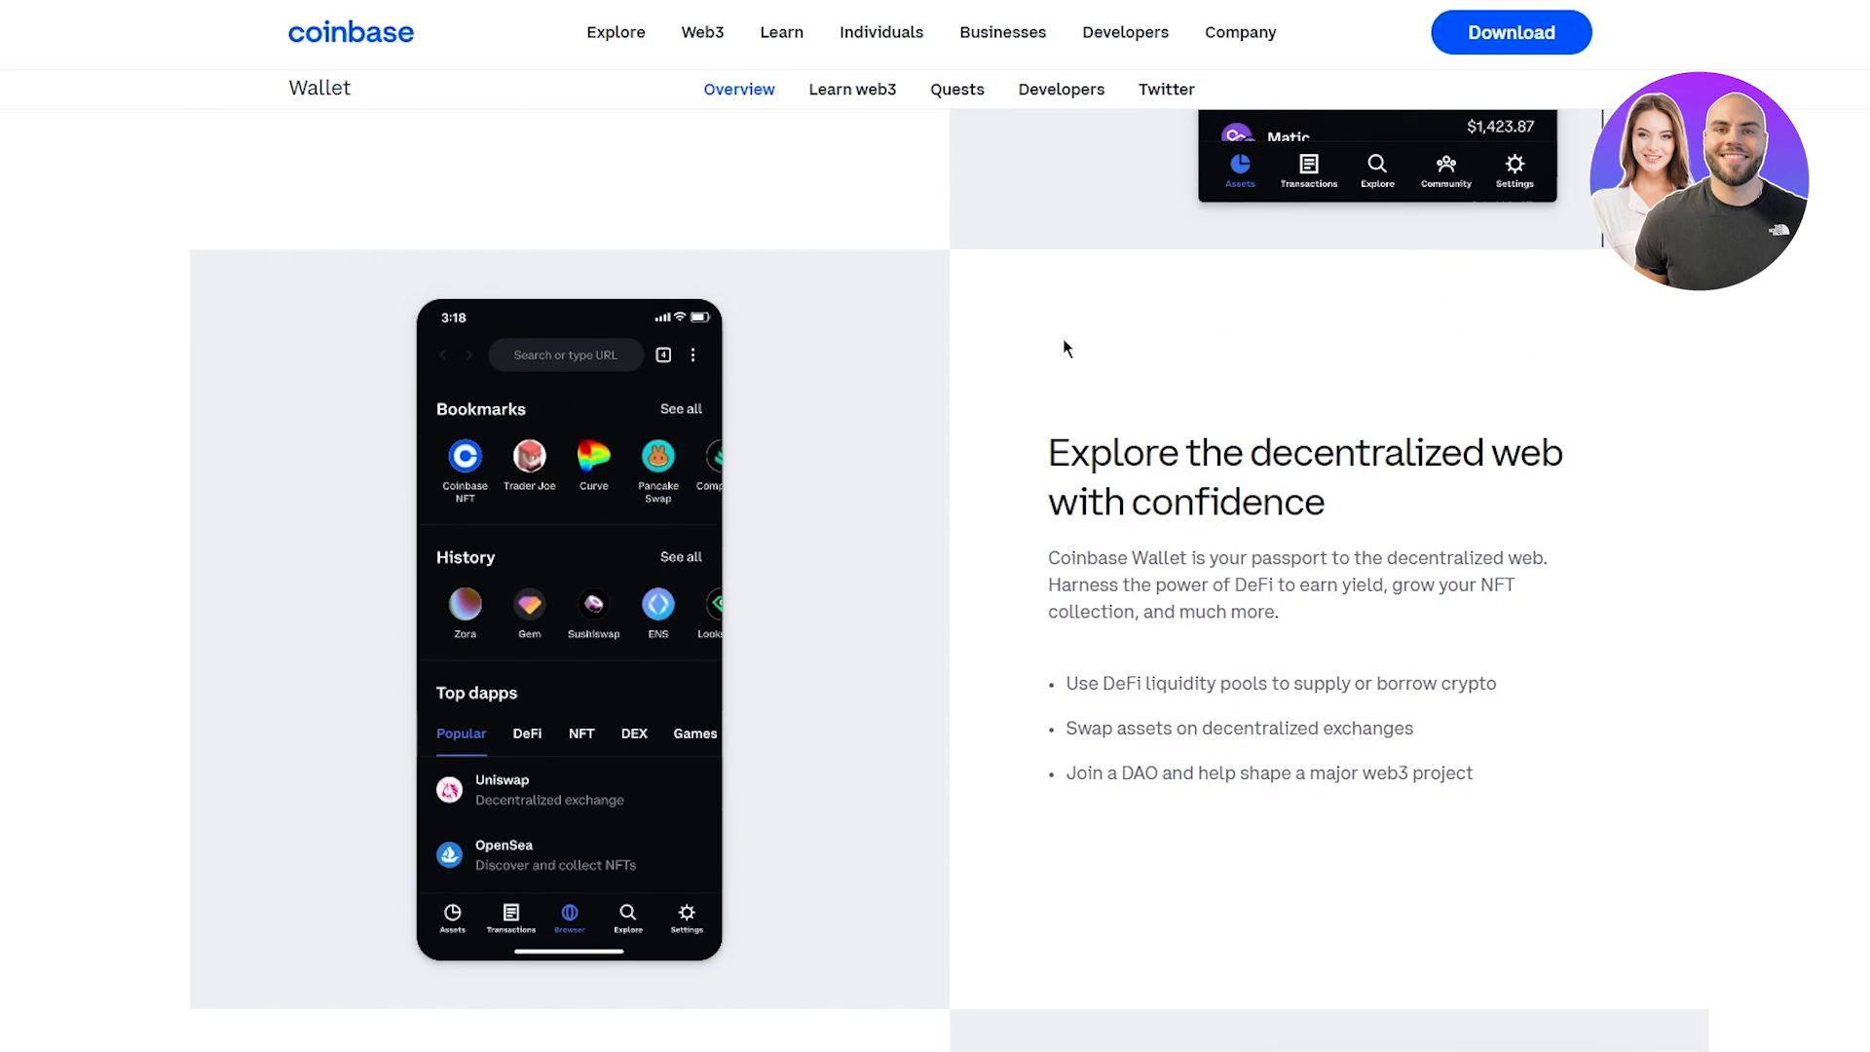
mouse_move(1128, 370)
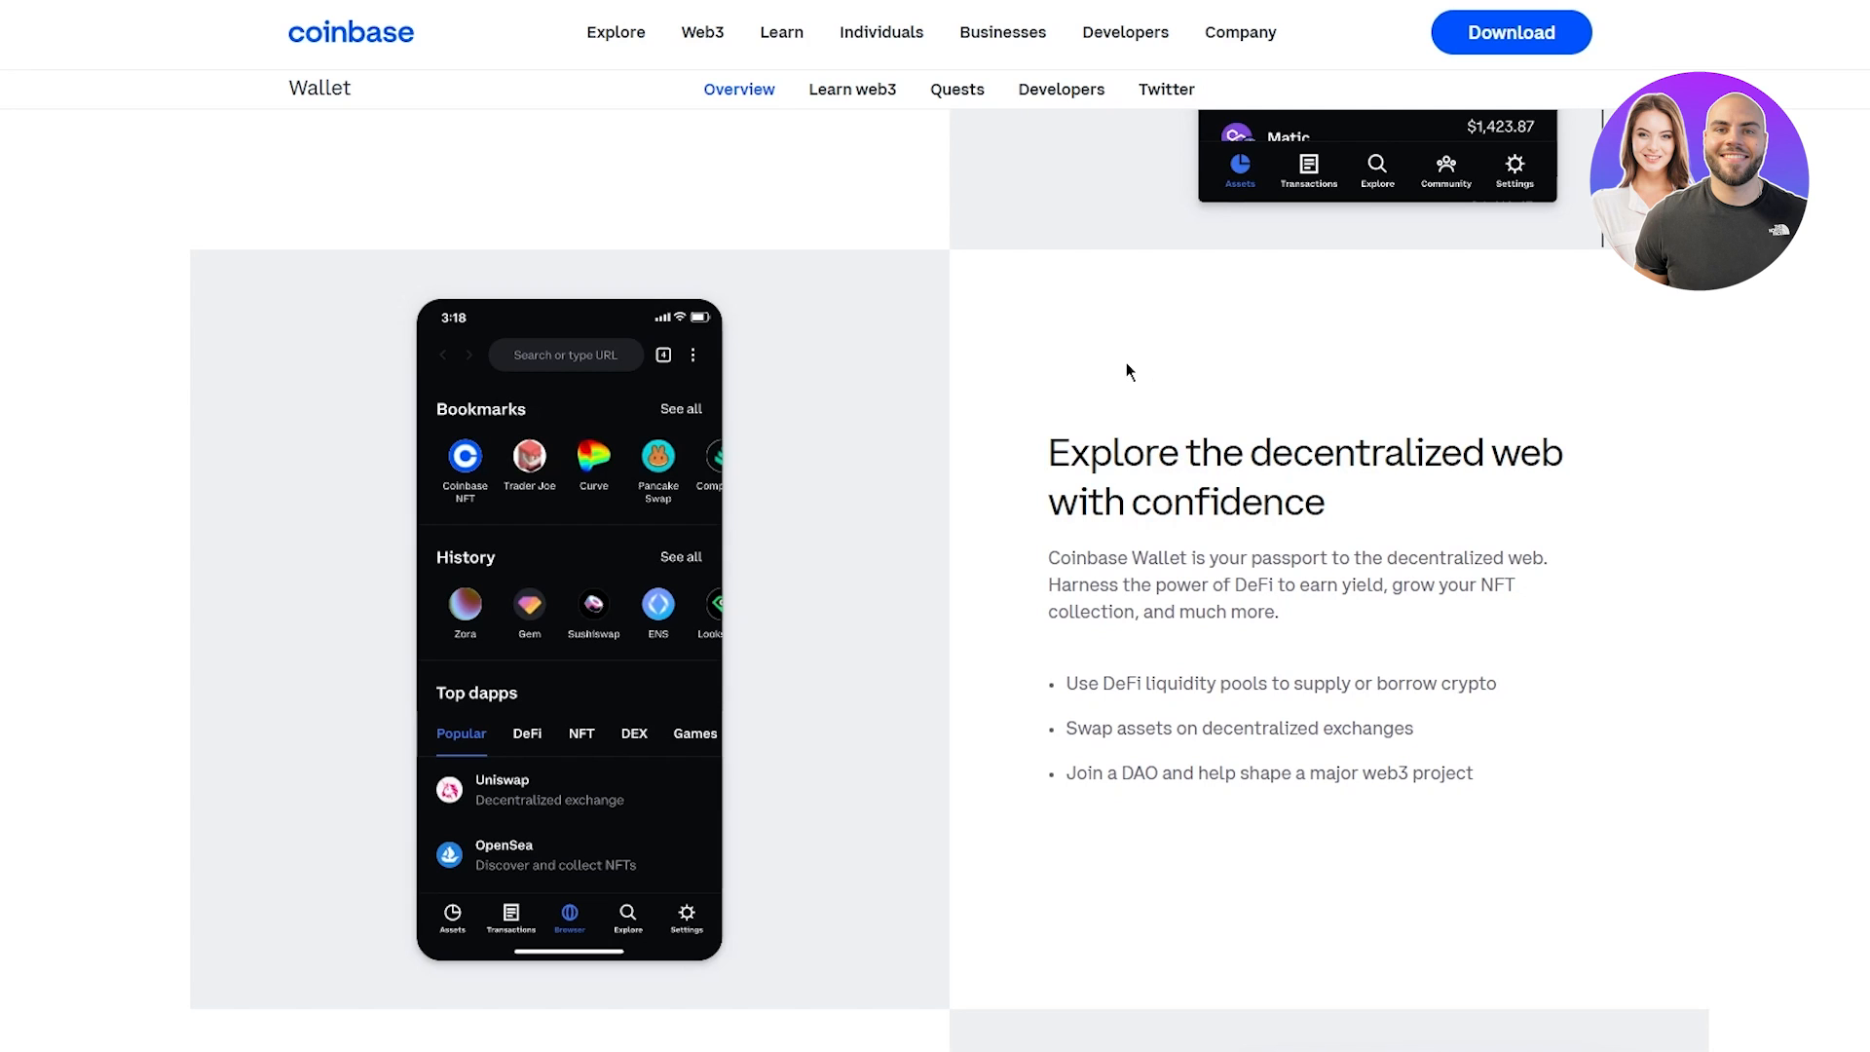
scroll("down", 3)
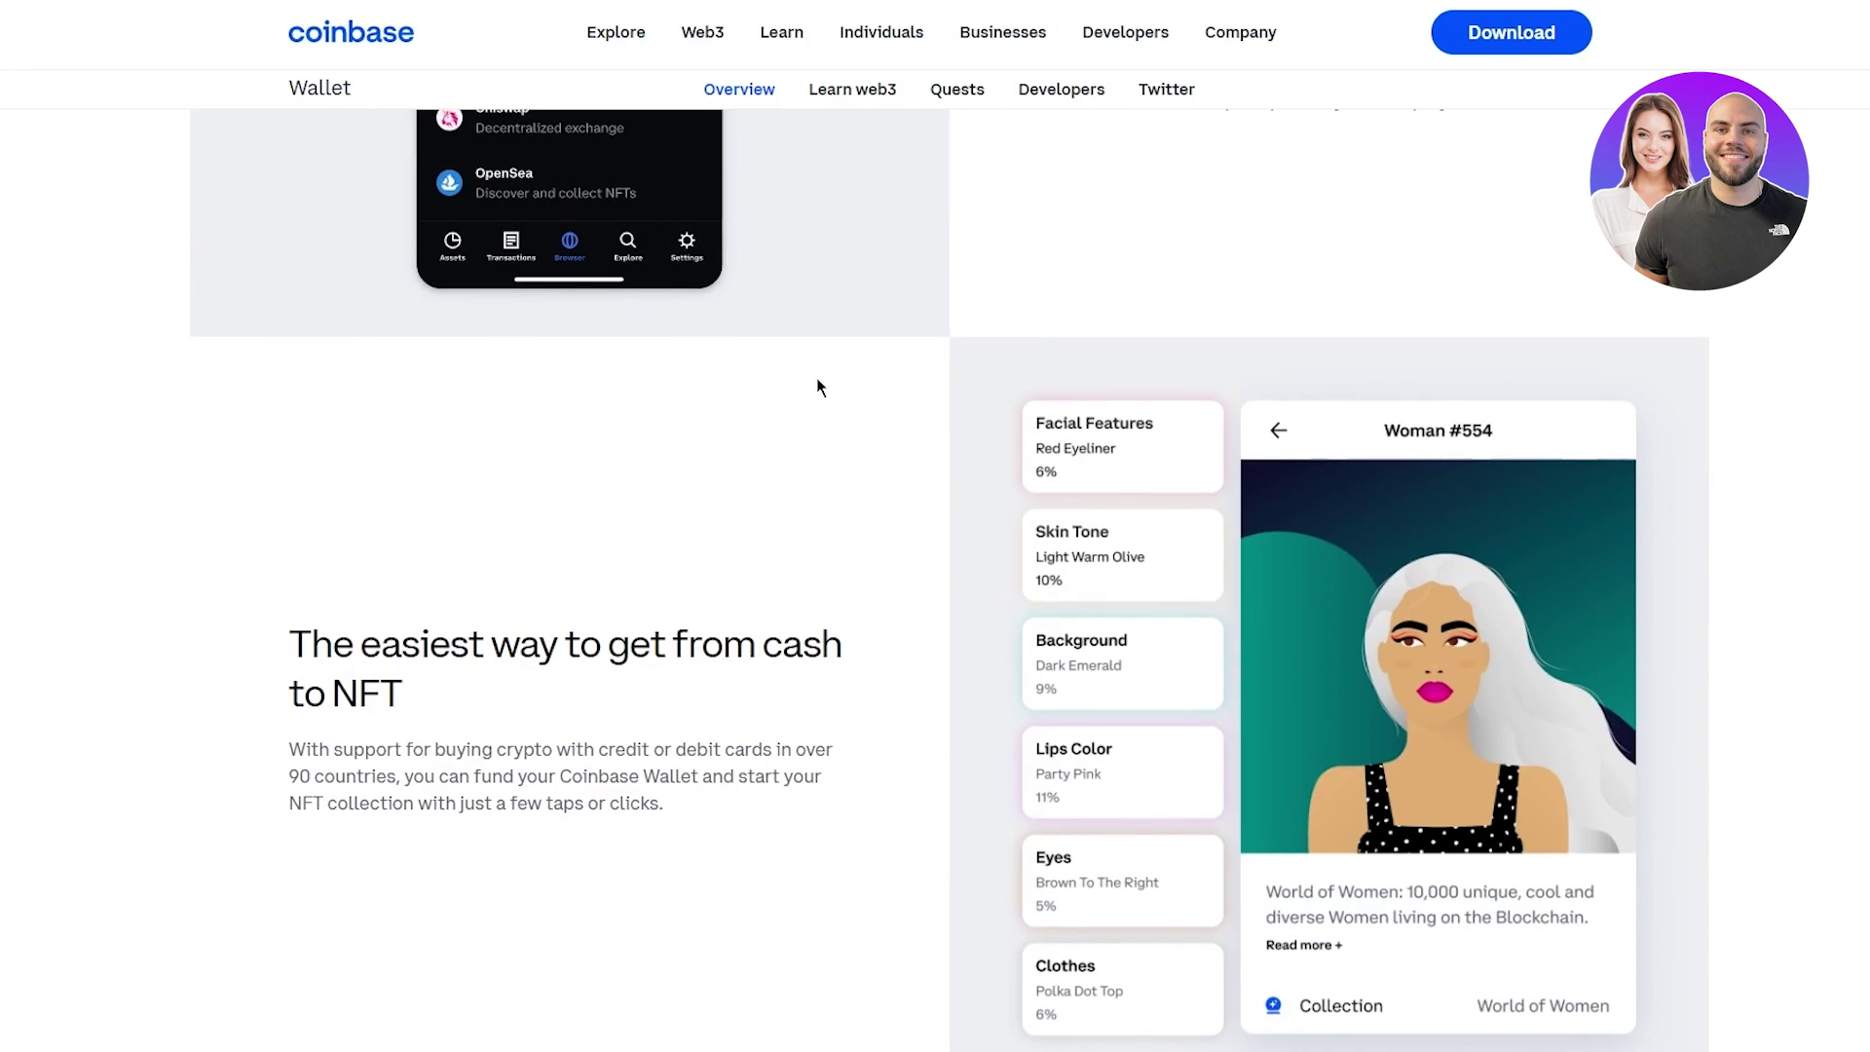
scroll("down", 3)
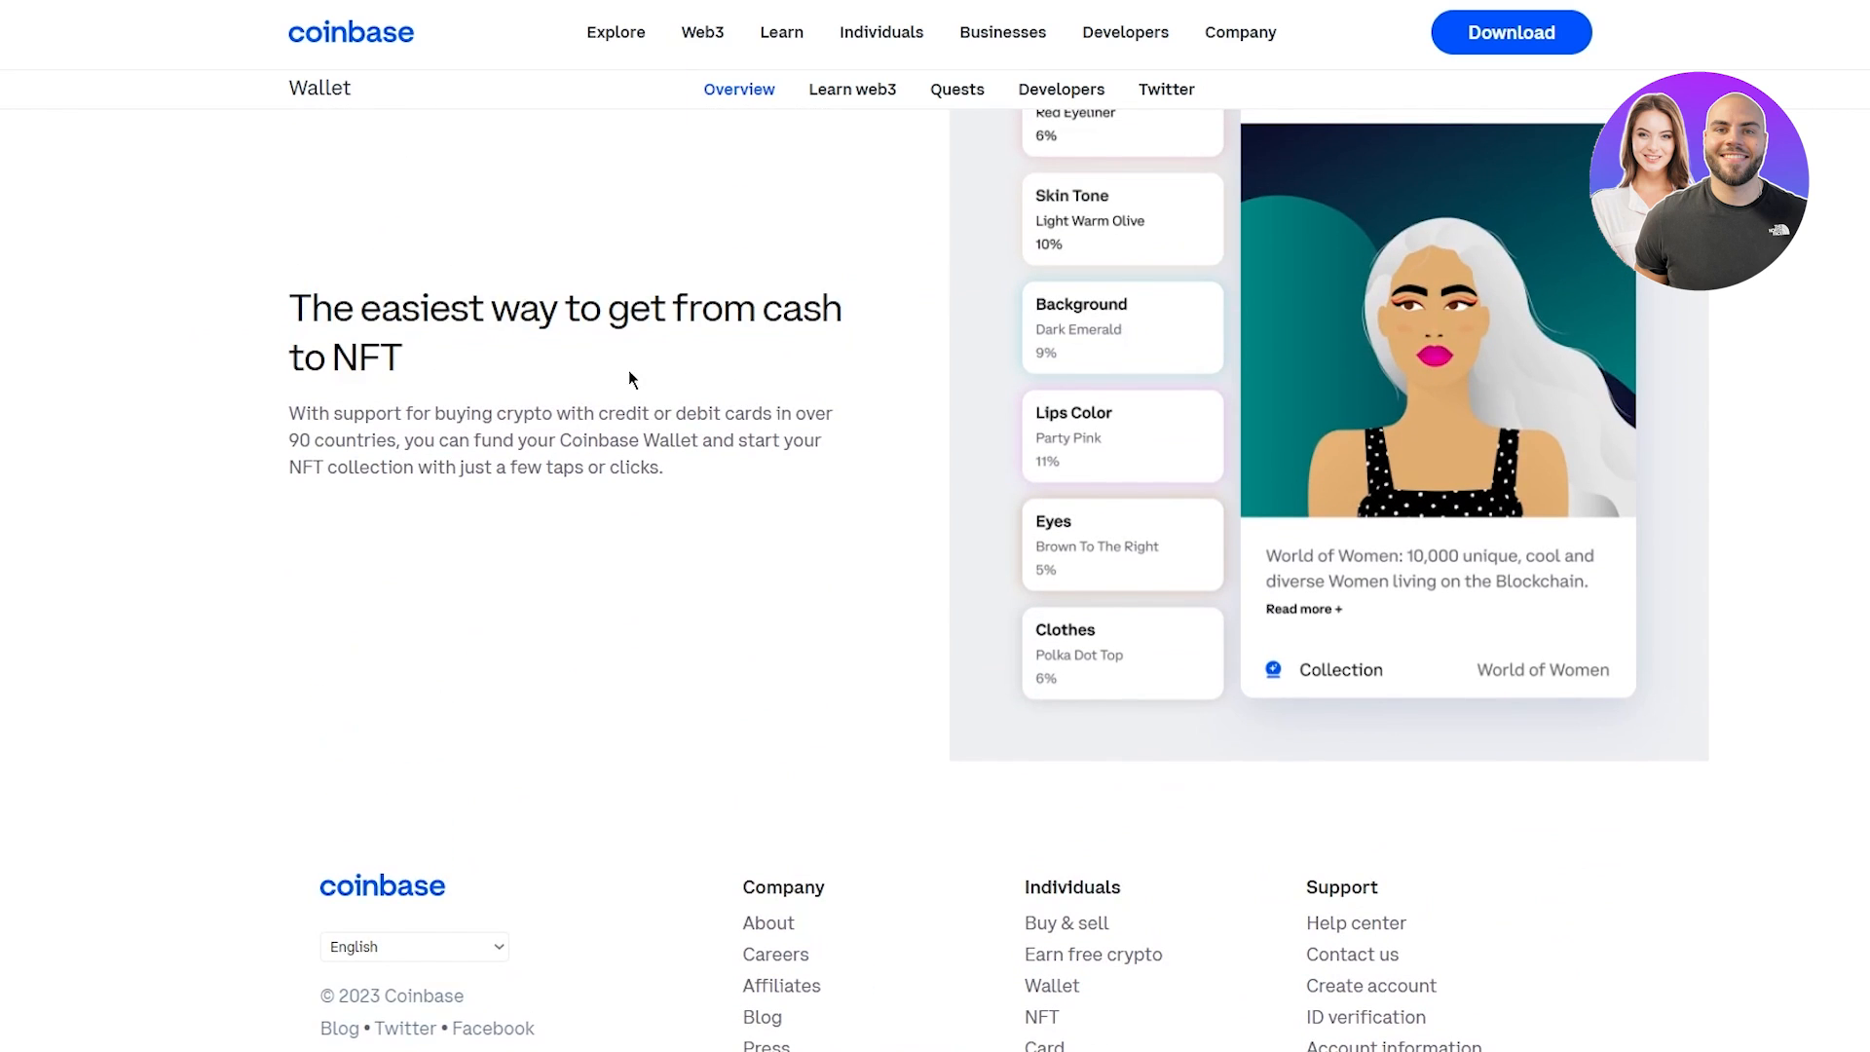
mouse_move(584, 459)
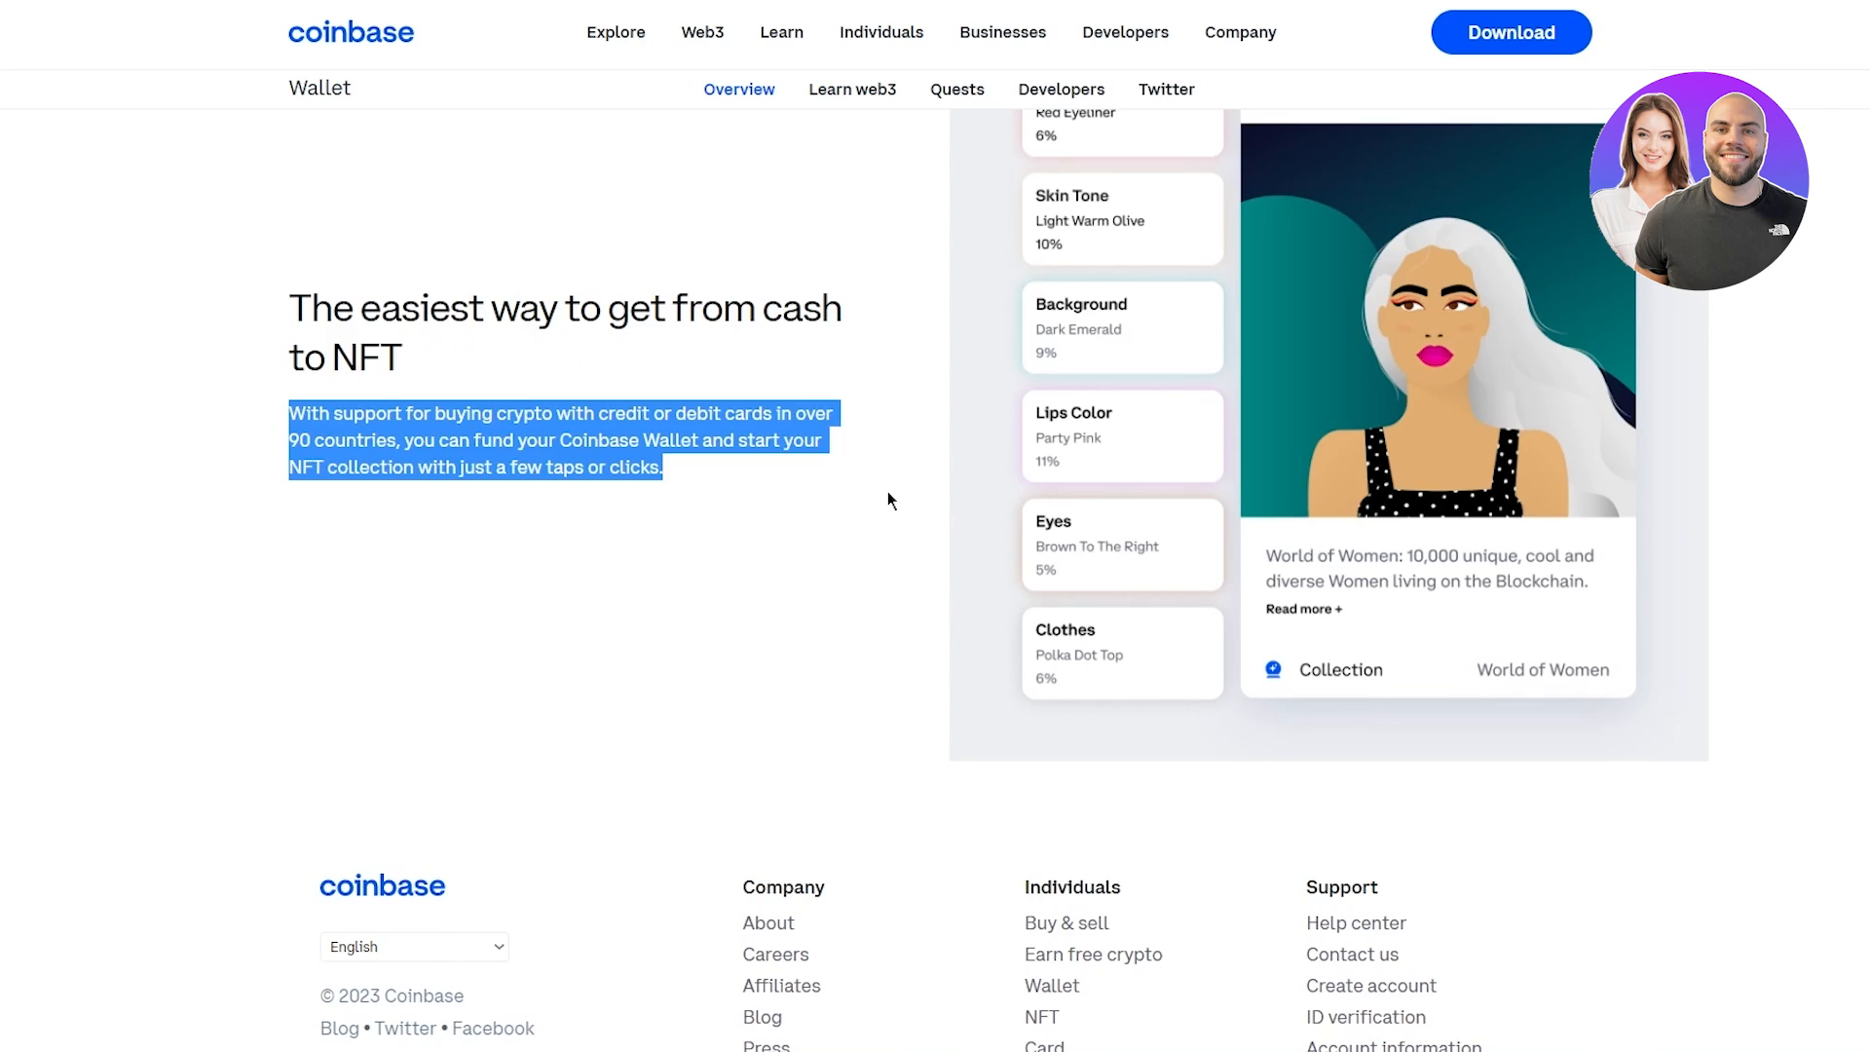
scroll("up", 3)
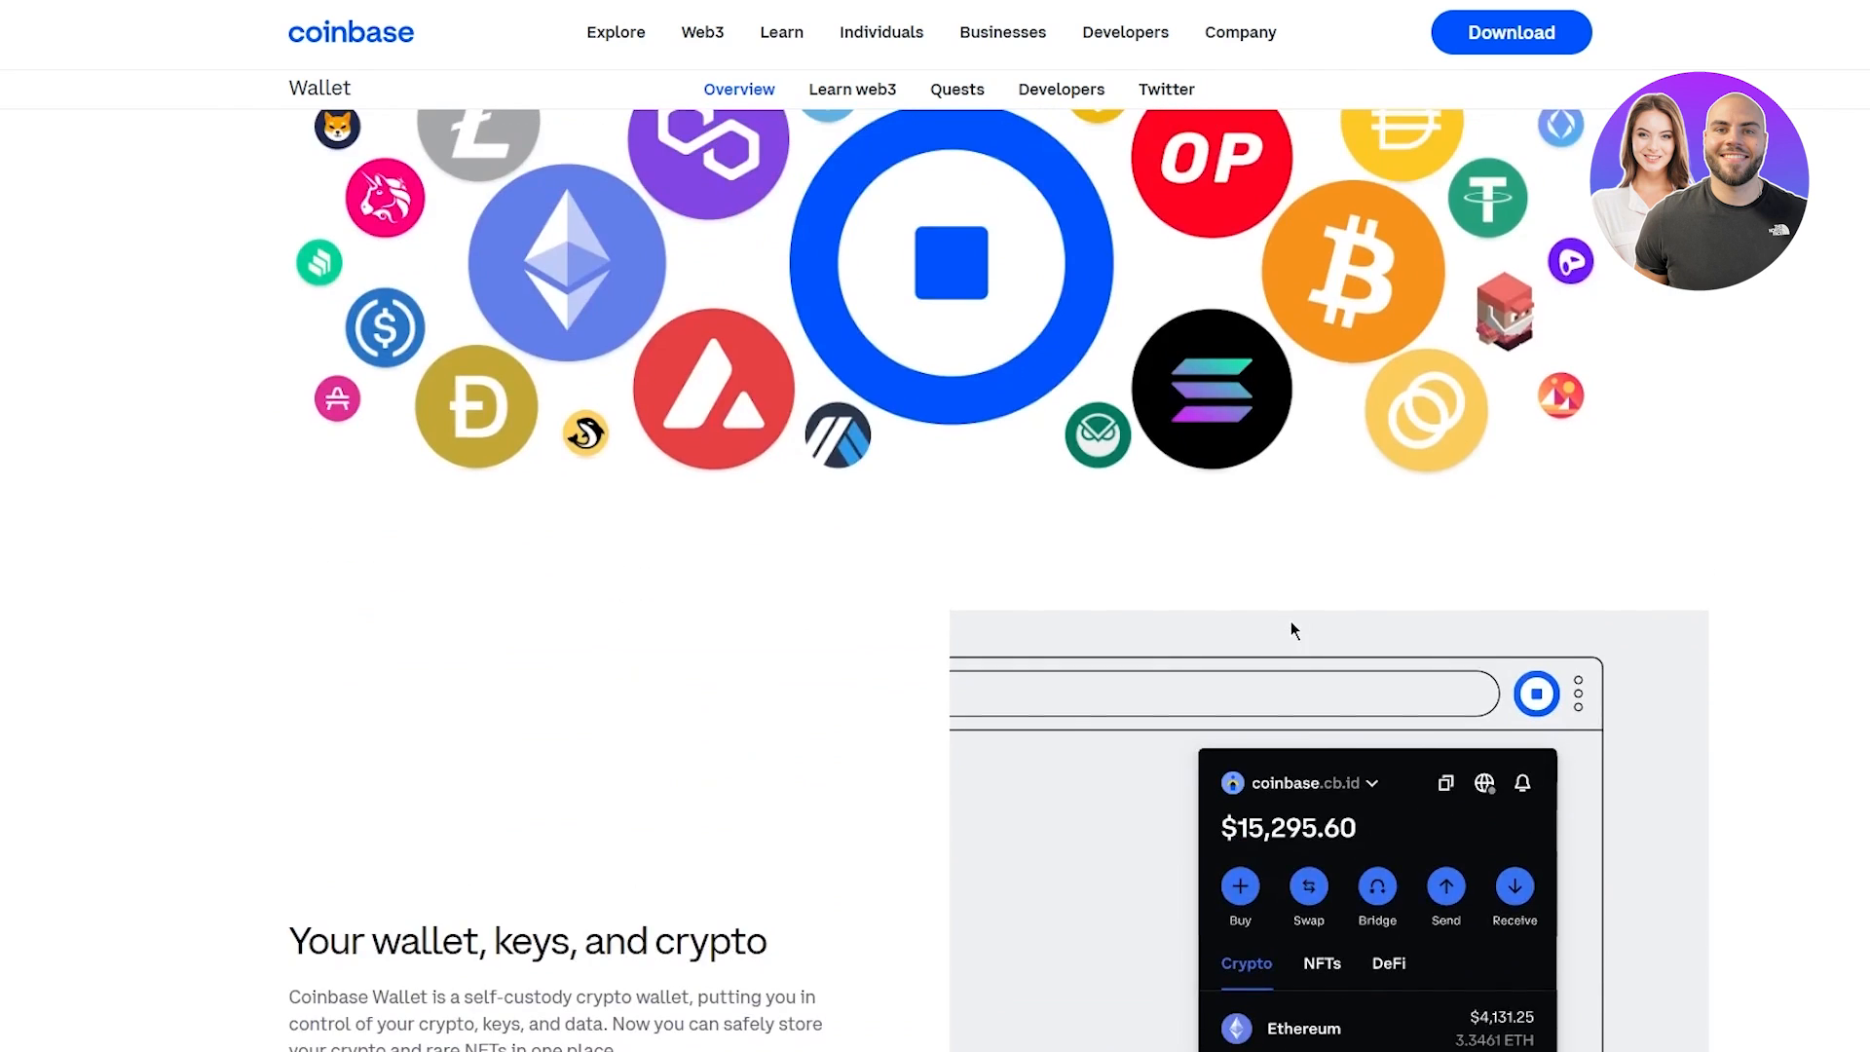
Scroll the Wallet page to the Download Coinbase Wallet section with iOS, Android and Chrome options
scroll("up", 3)
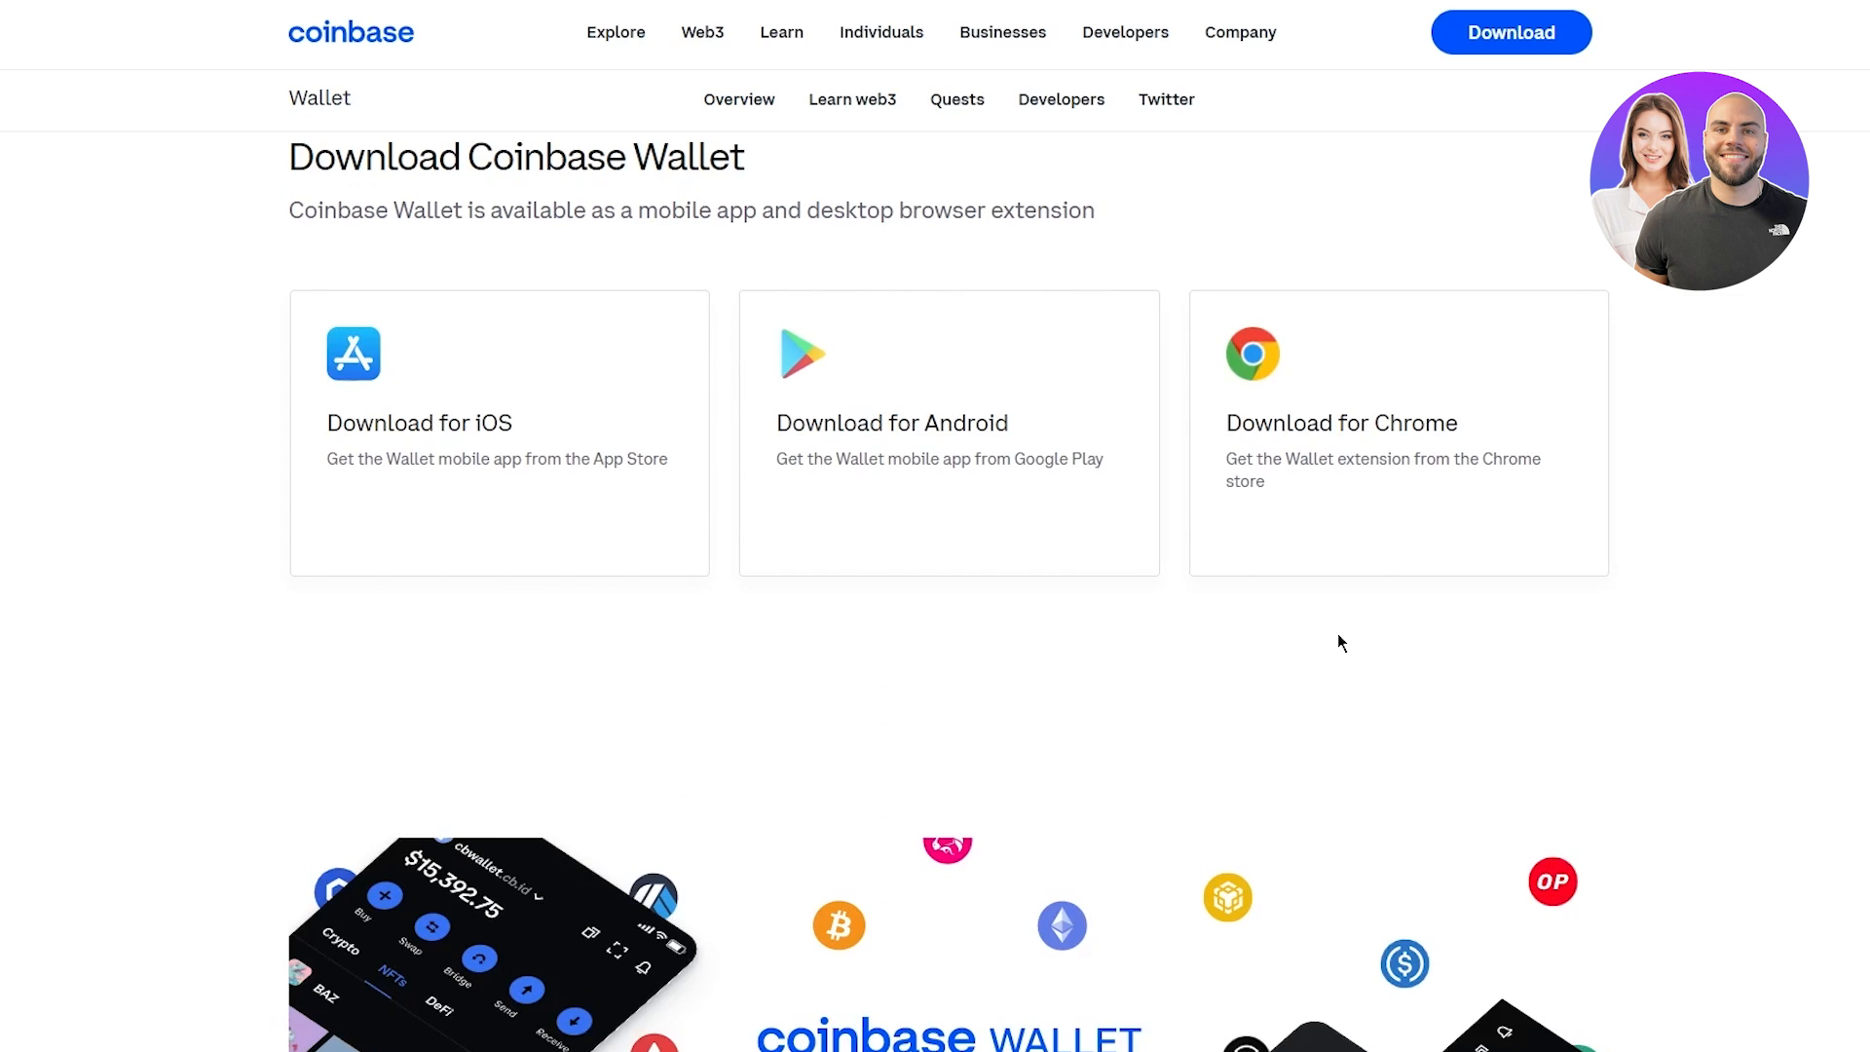
mouse_move(1595, 779)
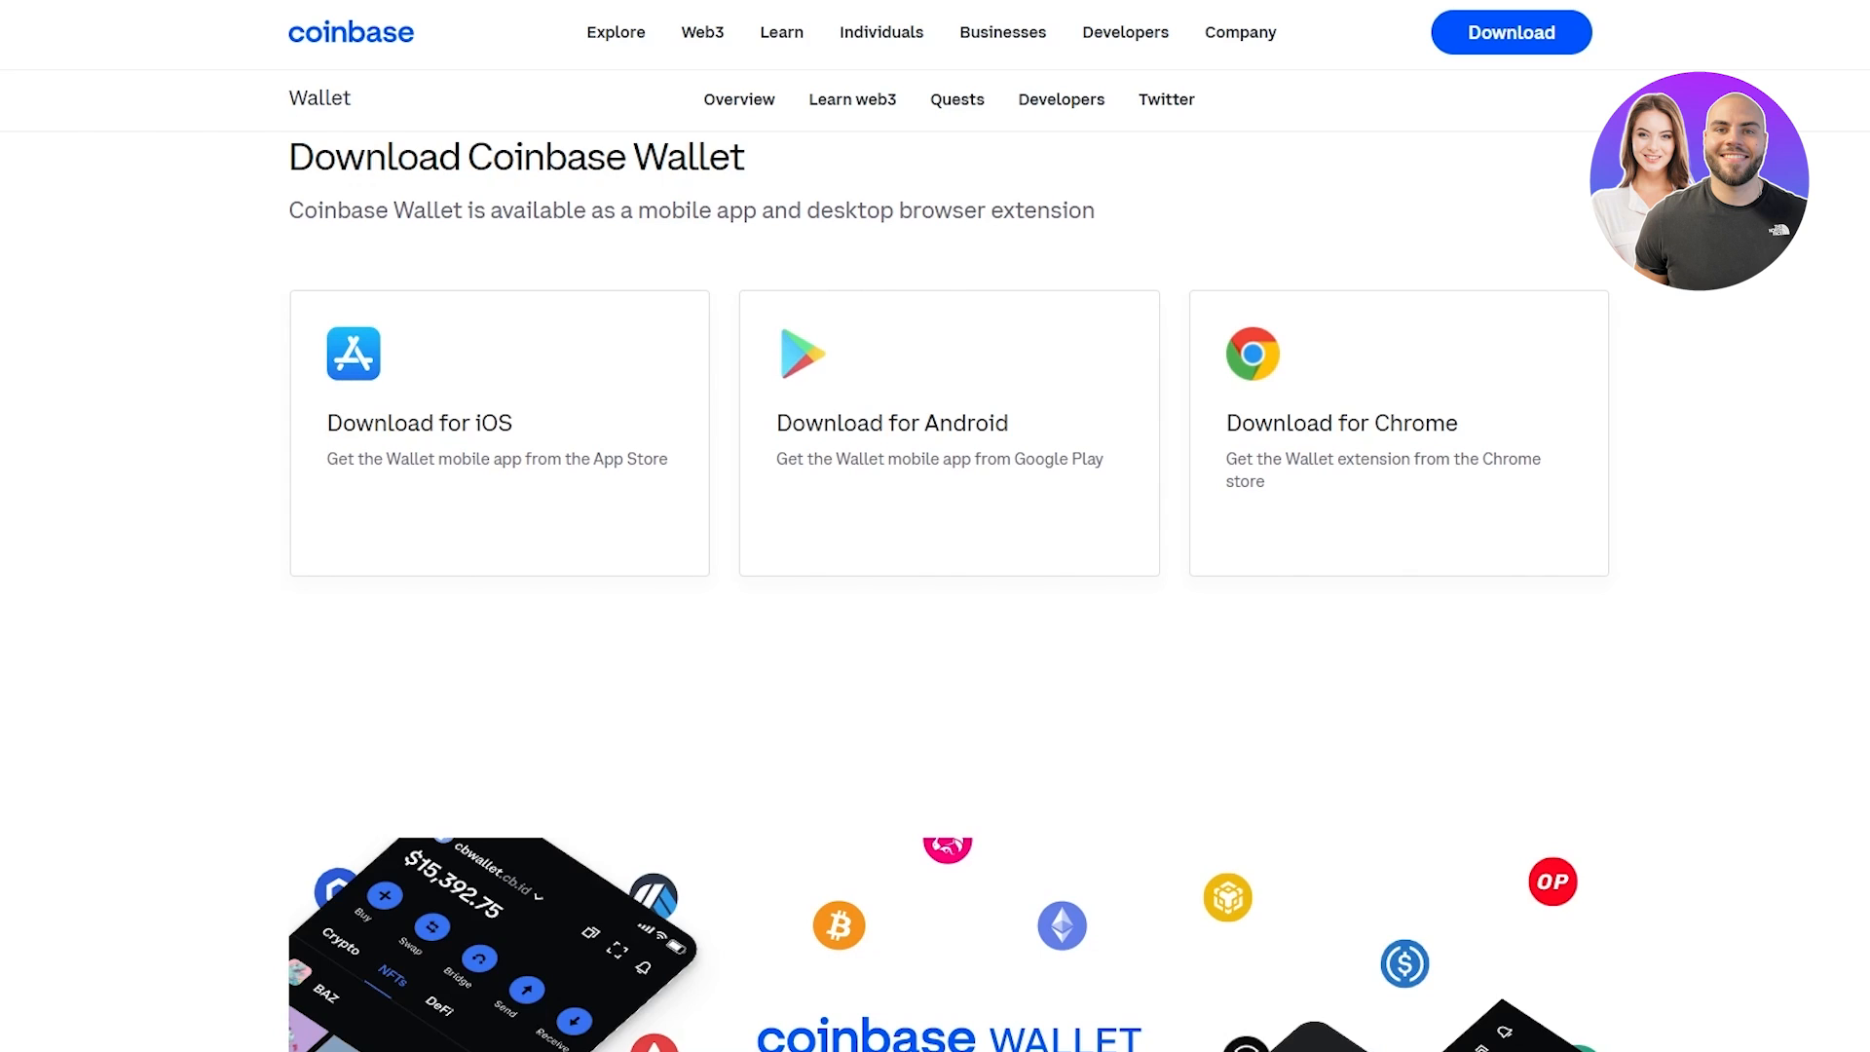
mouse_move(1426, 610)
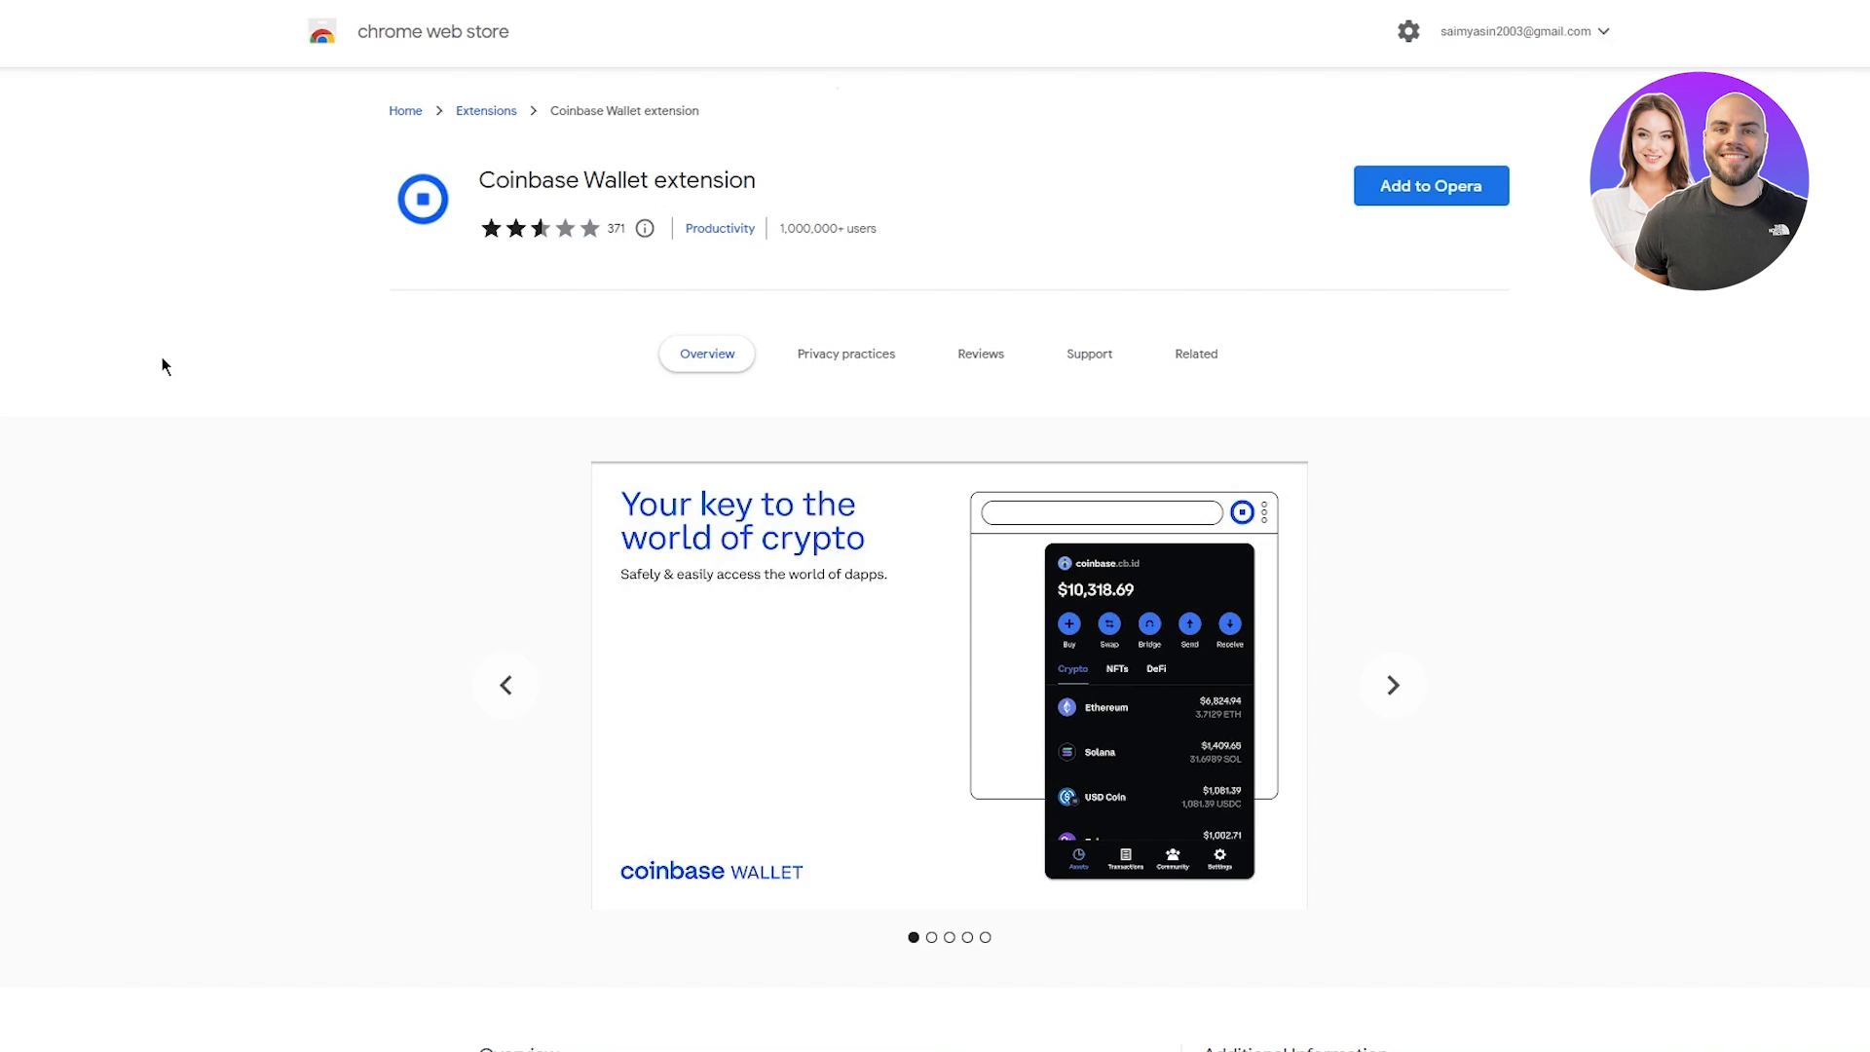
mouse_move(502, 173)
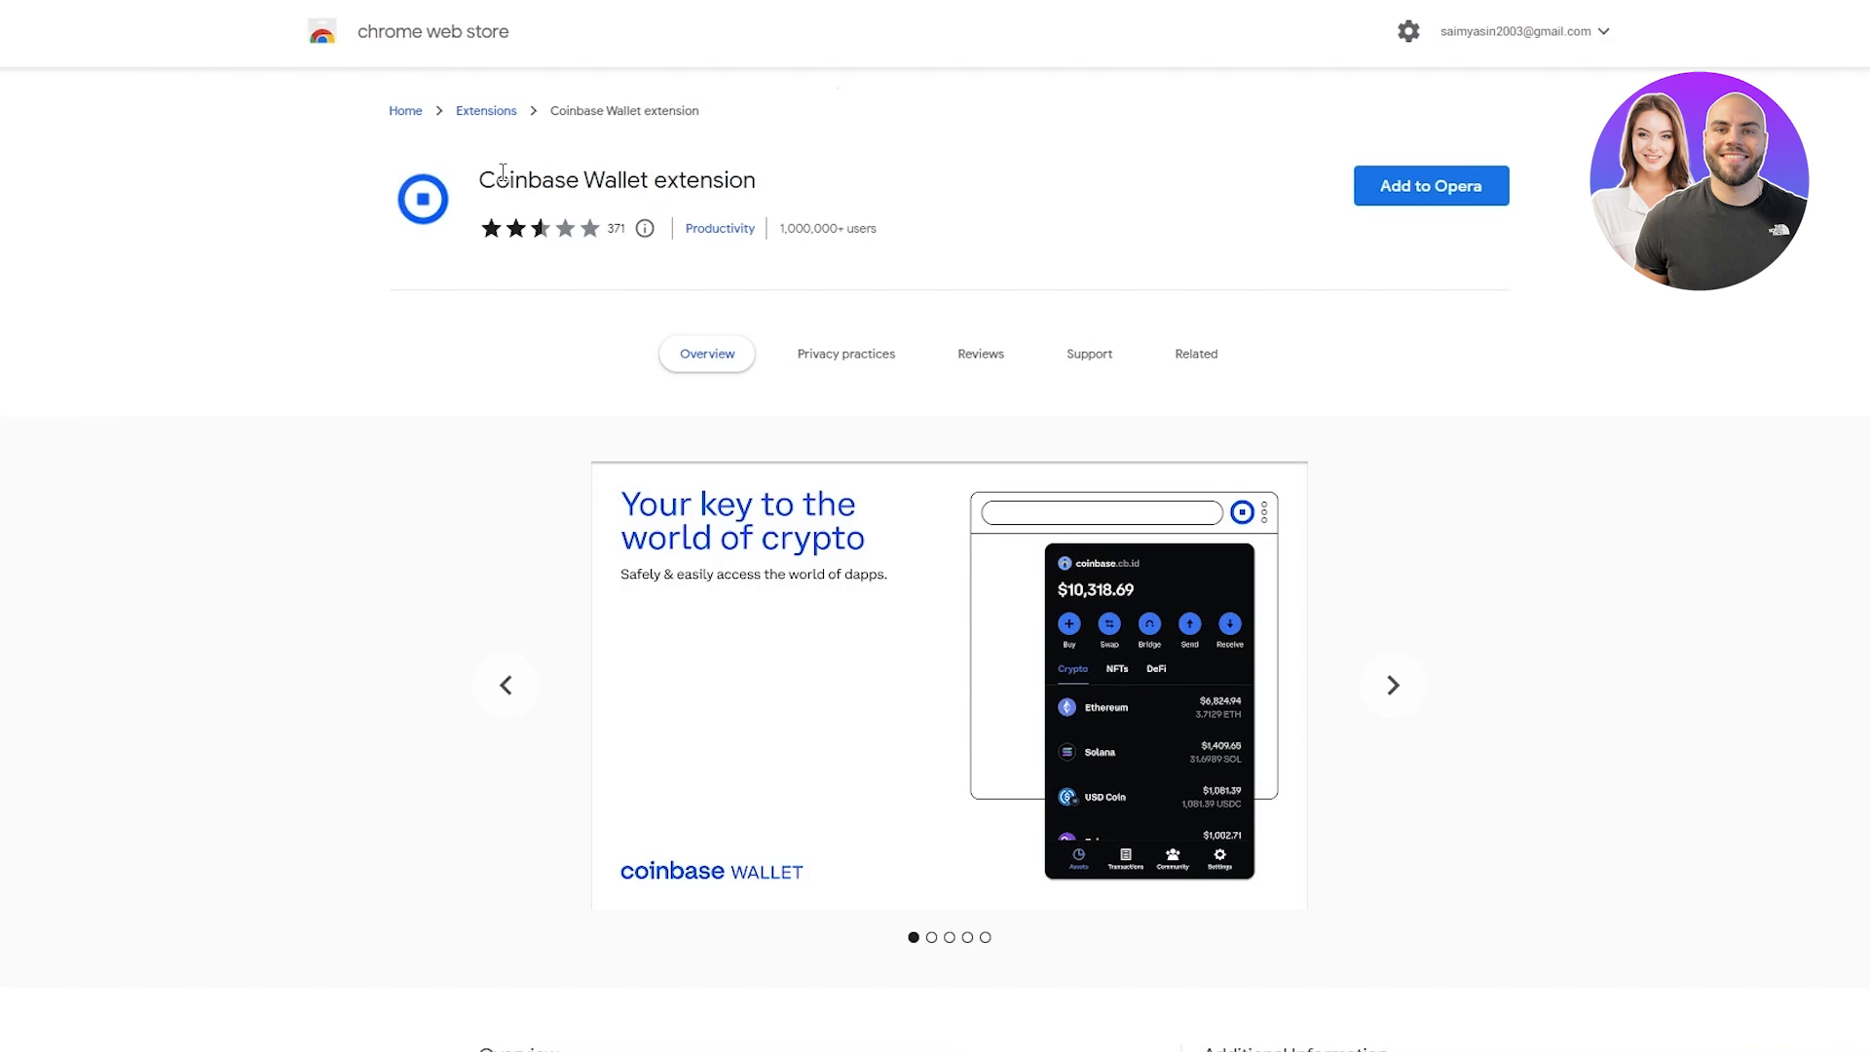
Add the Coinbase Wallet extension to Opera and pin it in the Extensions menu
left_click(1430, 185)
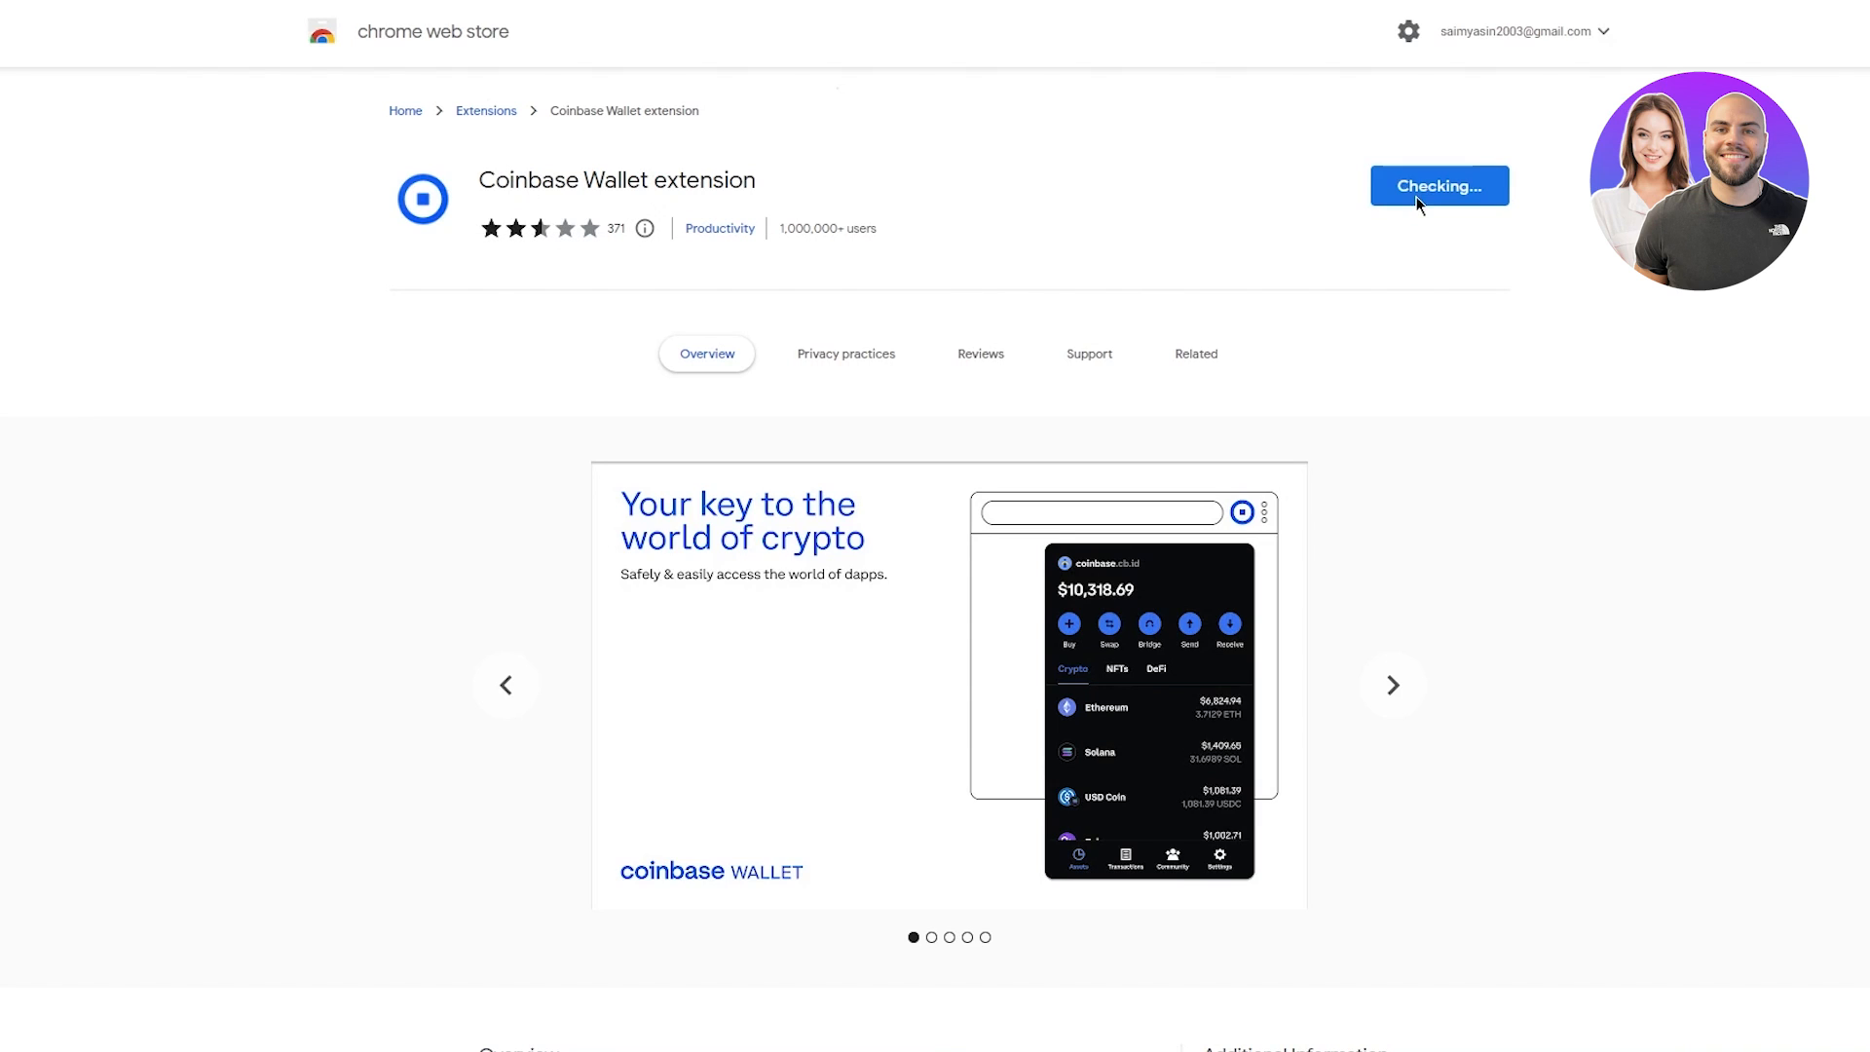
mouse_move(1028, 185)
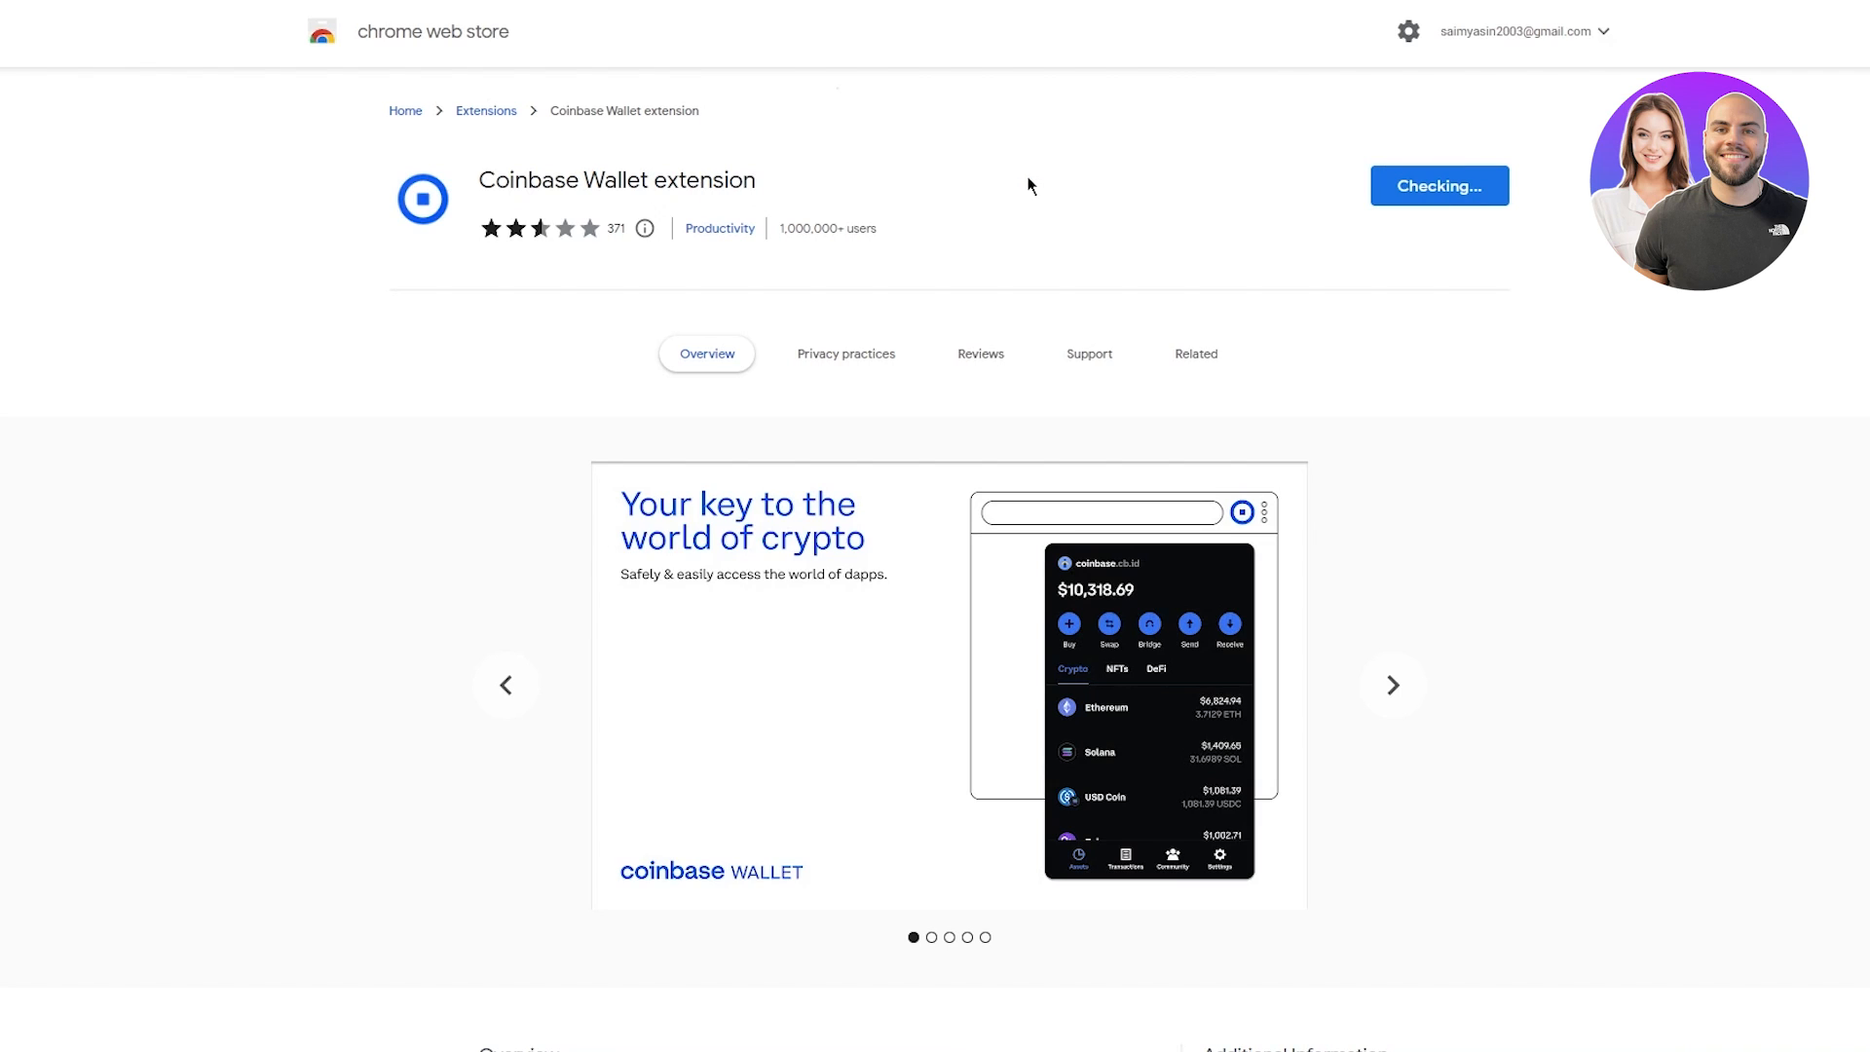
mouse_move(1340, 219)
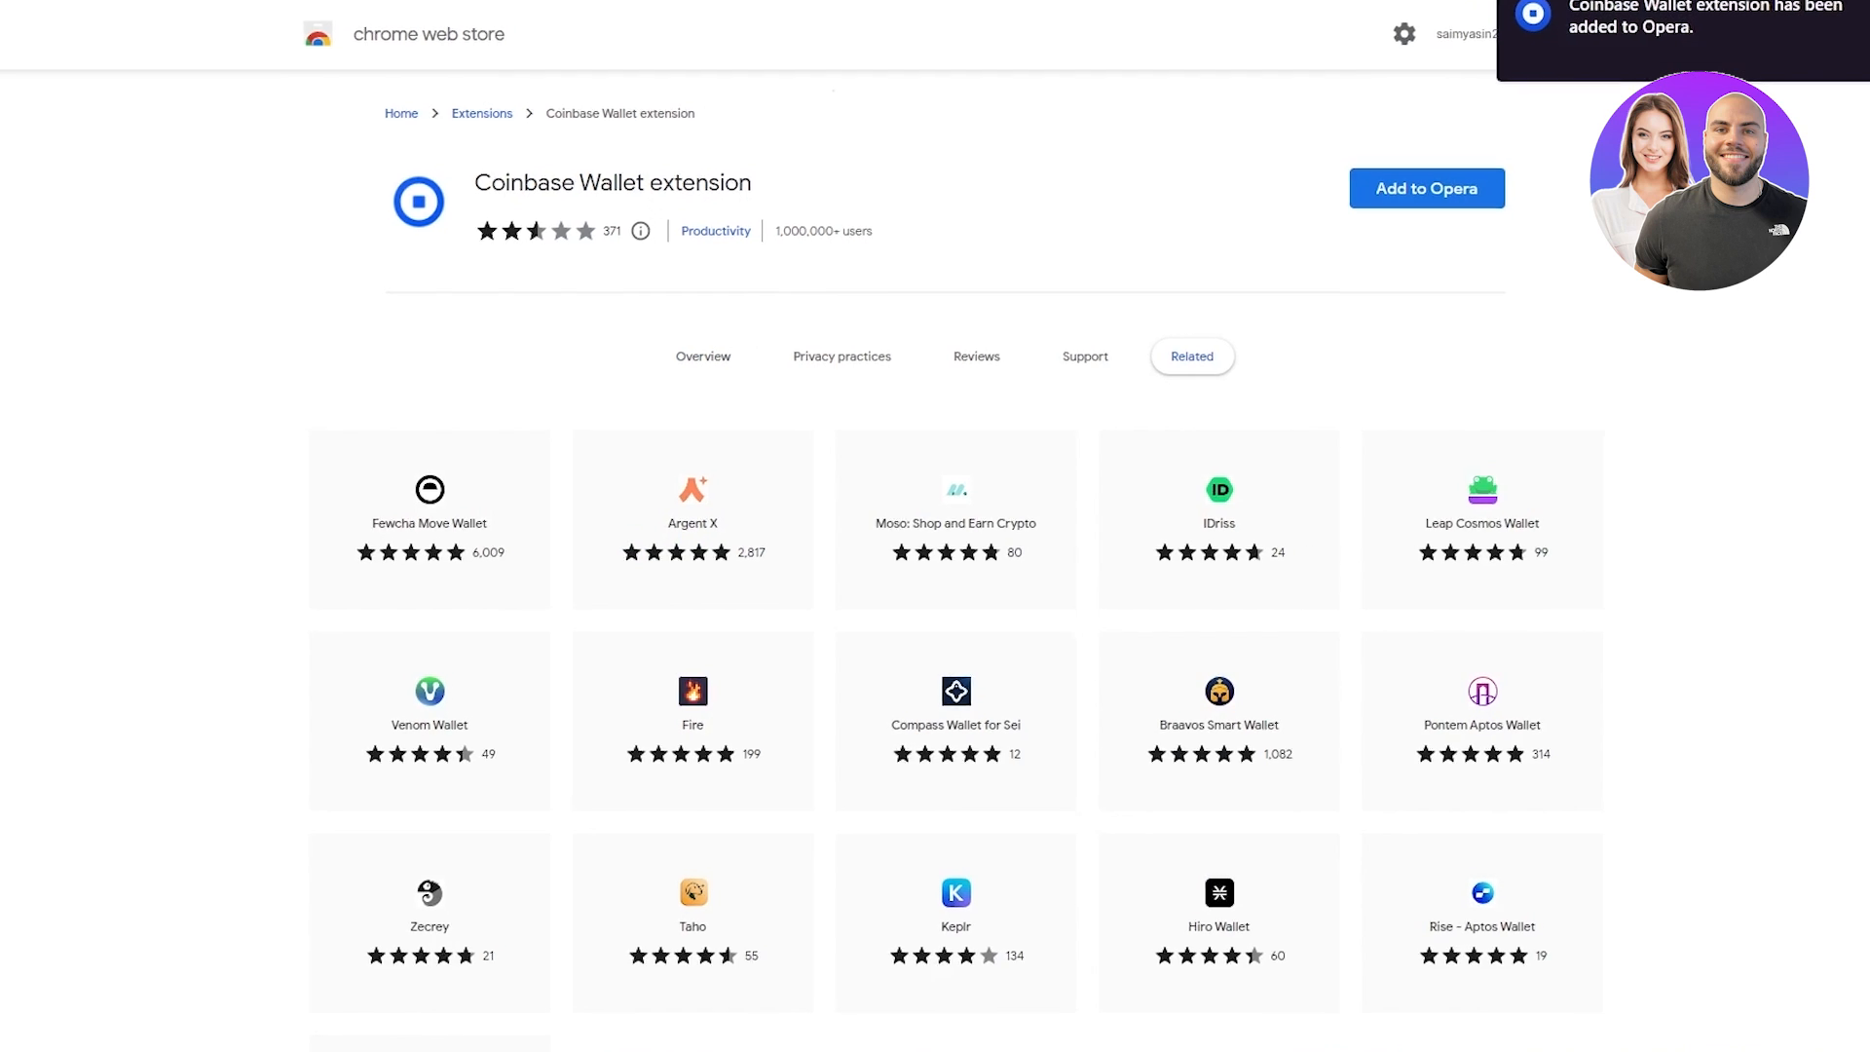
left_click(1751, 15)
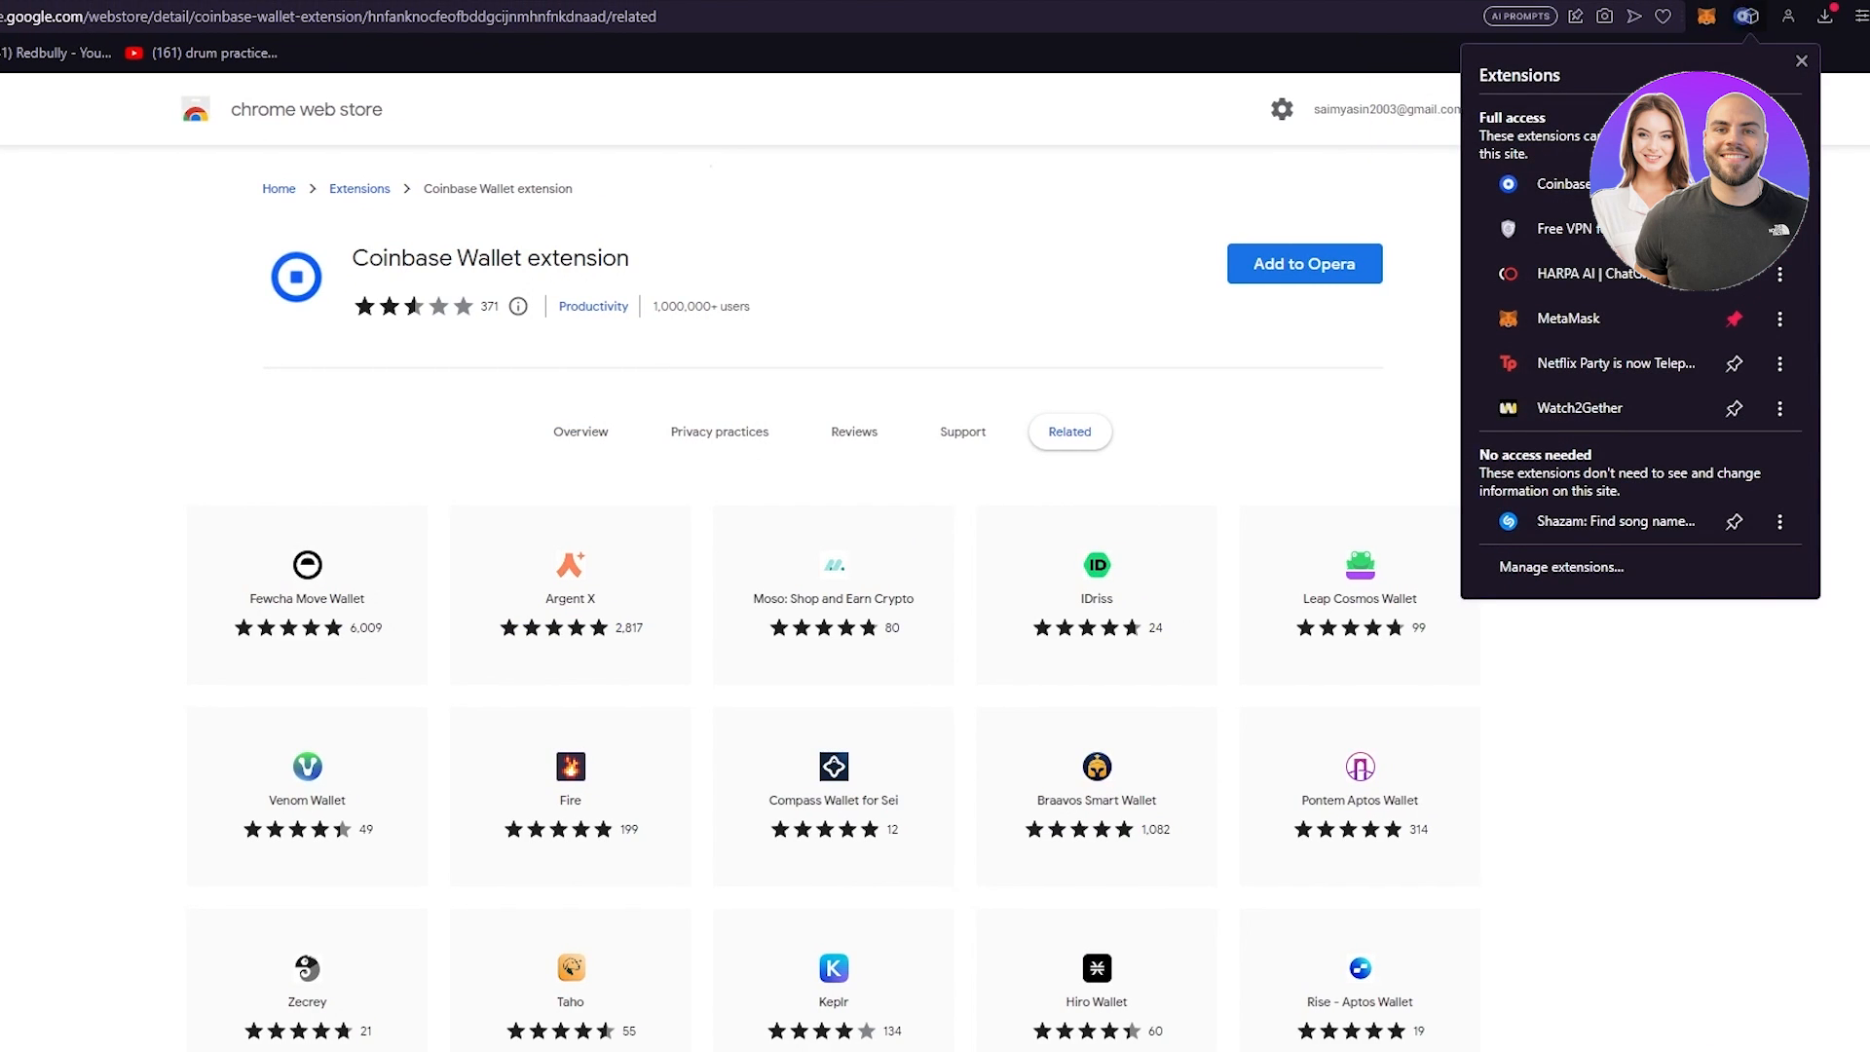
left_click(1800, 60)
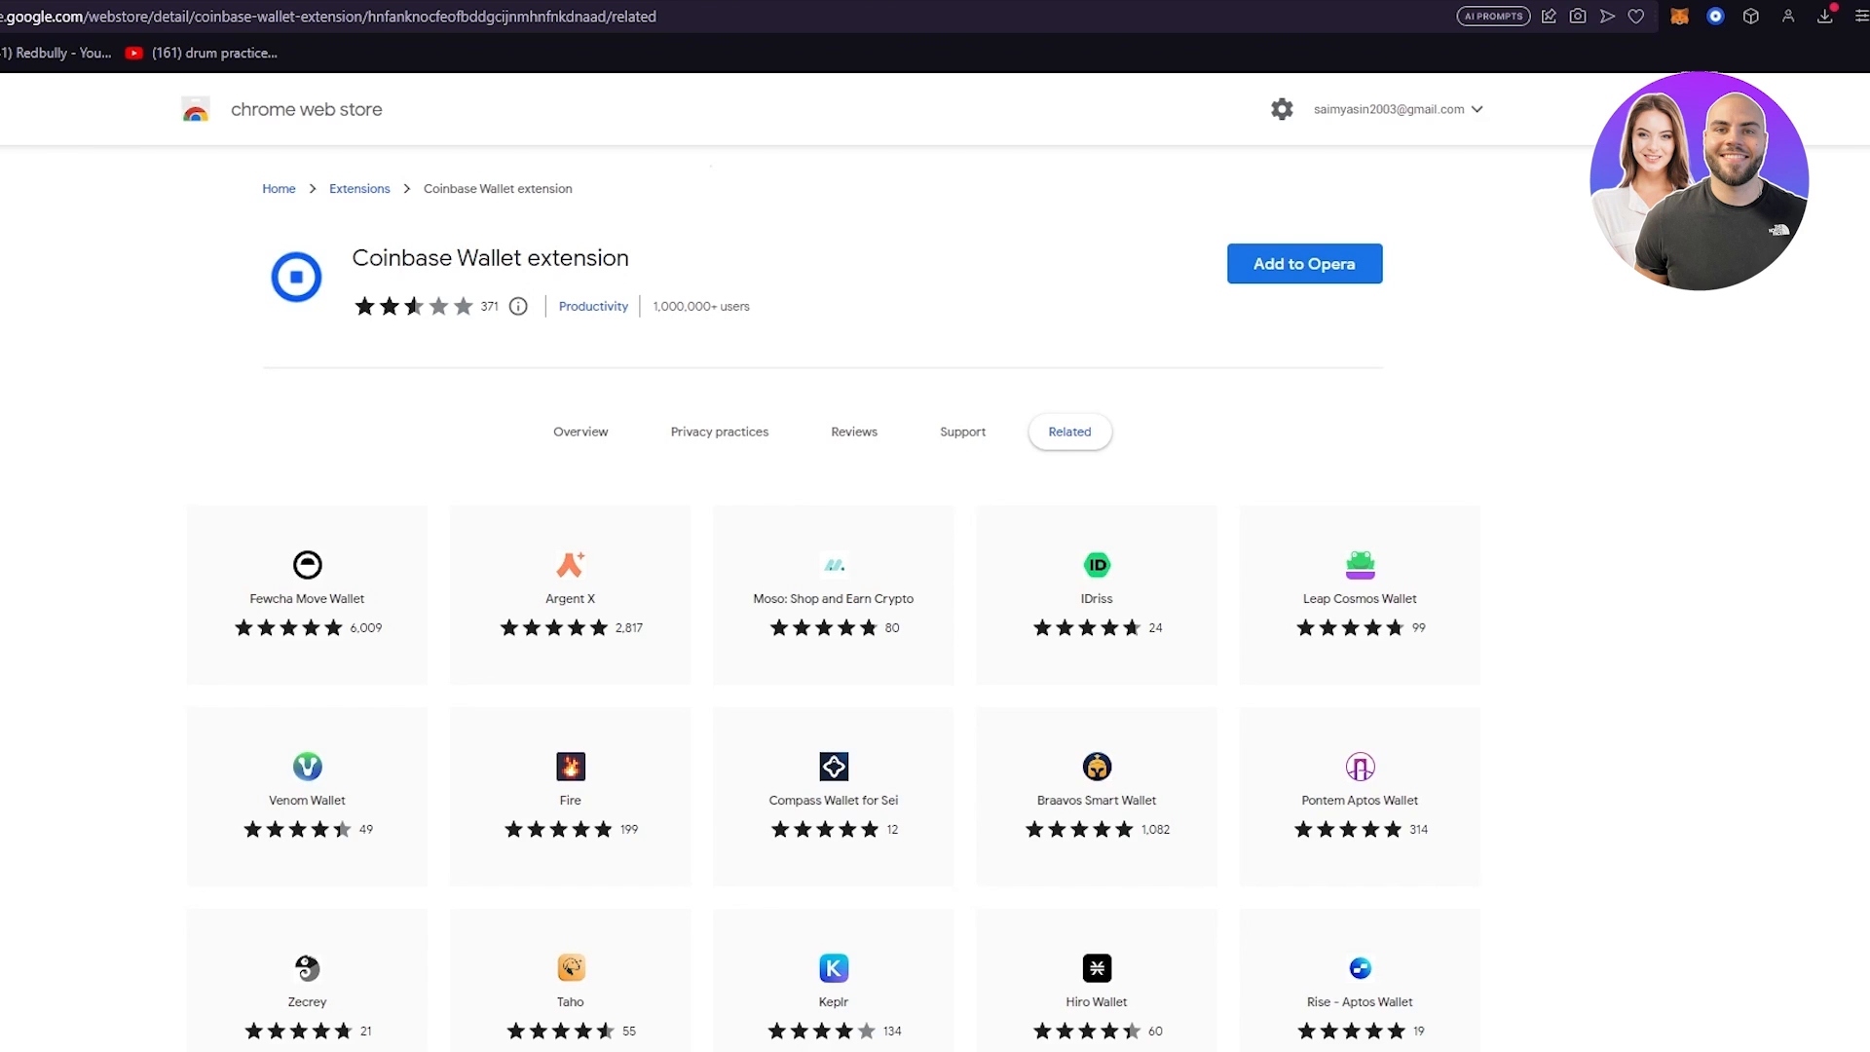
mouse_move(1712, 25)
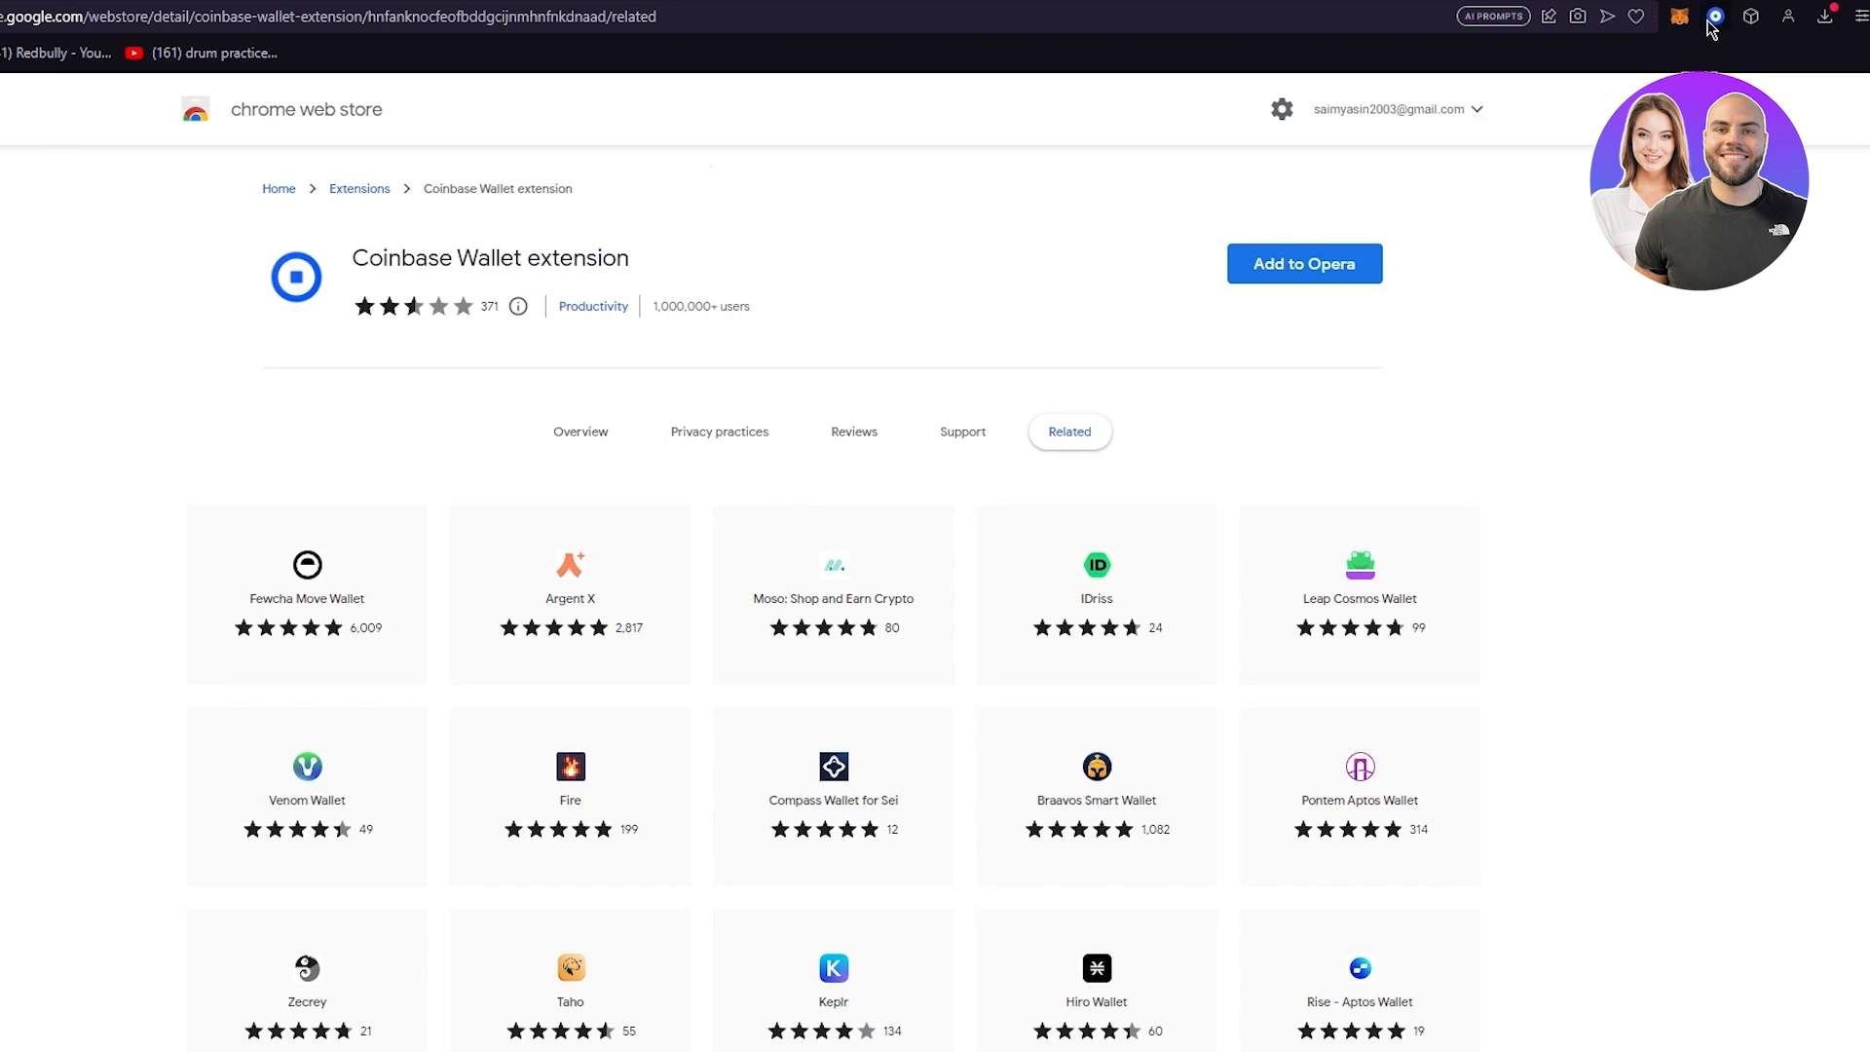
Start a new wallet in the Coinbase Wallet extension, acknowledge the loss warning and copy the 12-word recovery phrase
left_click(1714, 16)
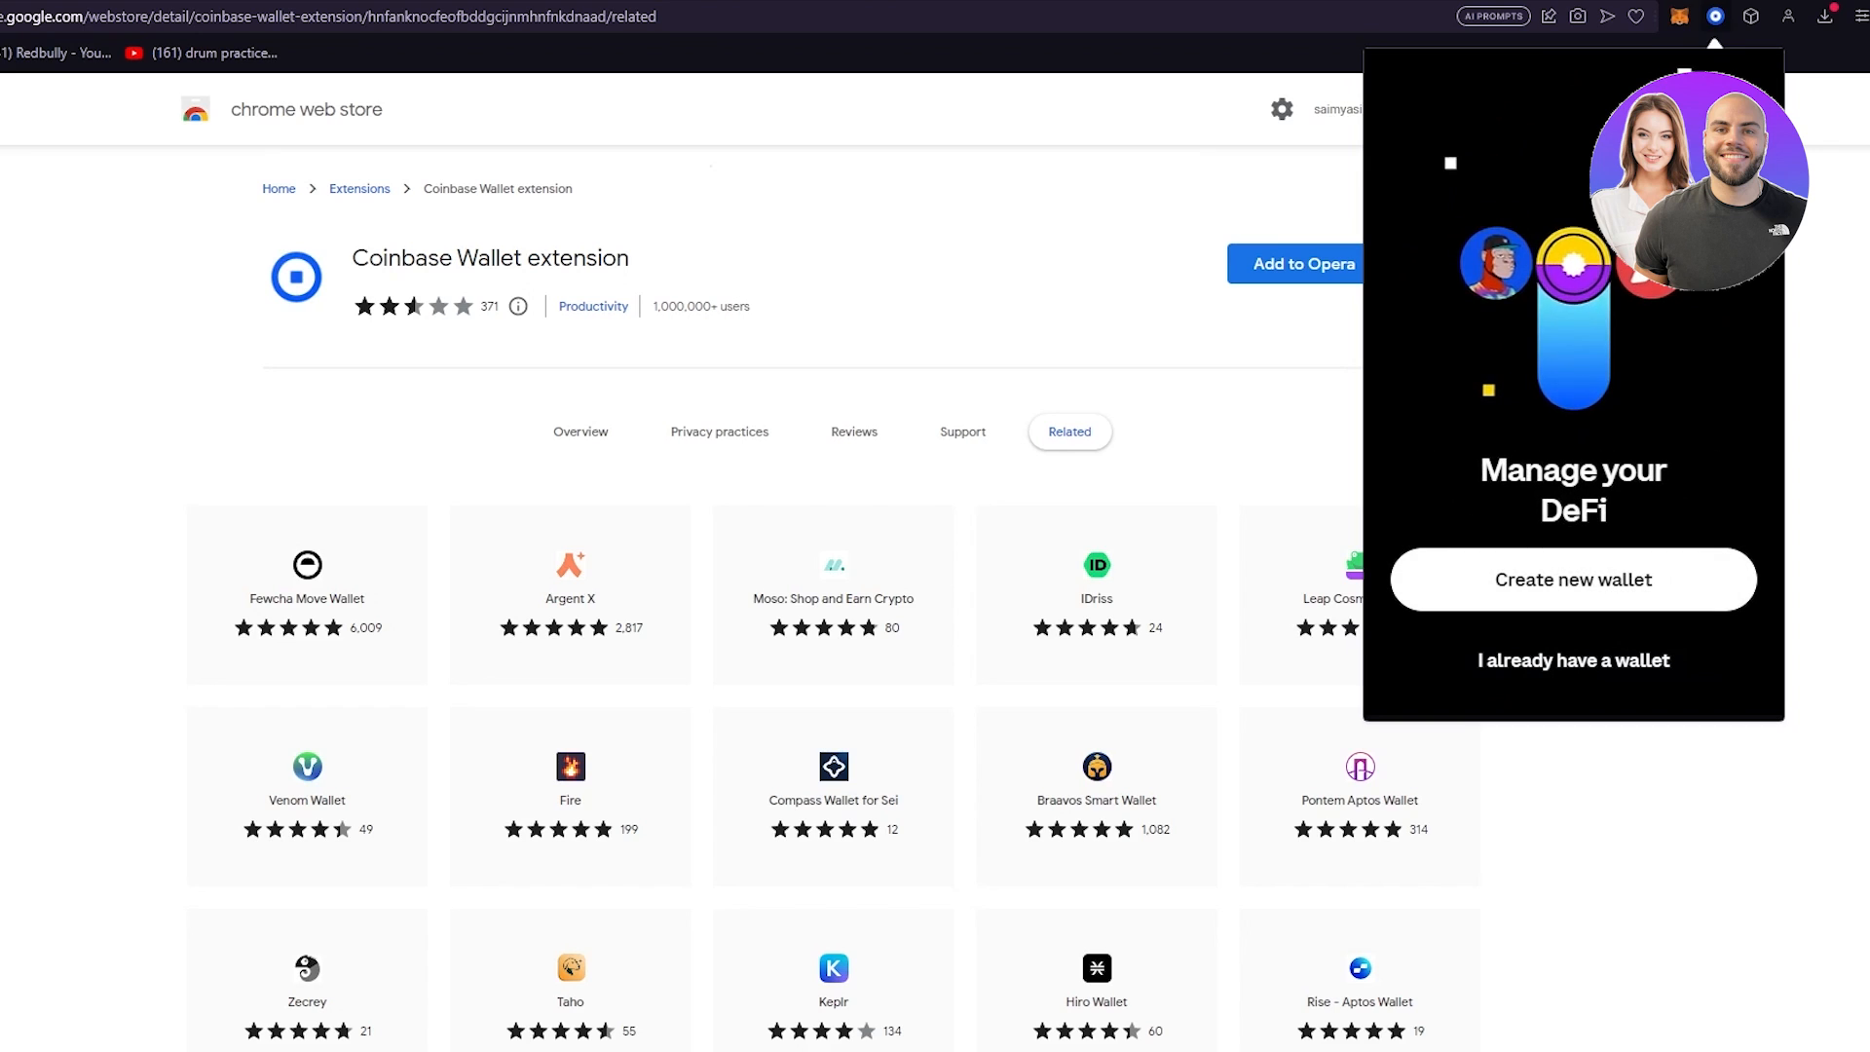
left_click(1572, 579)
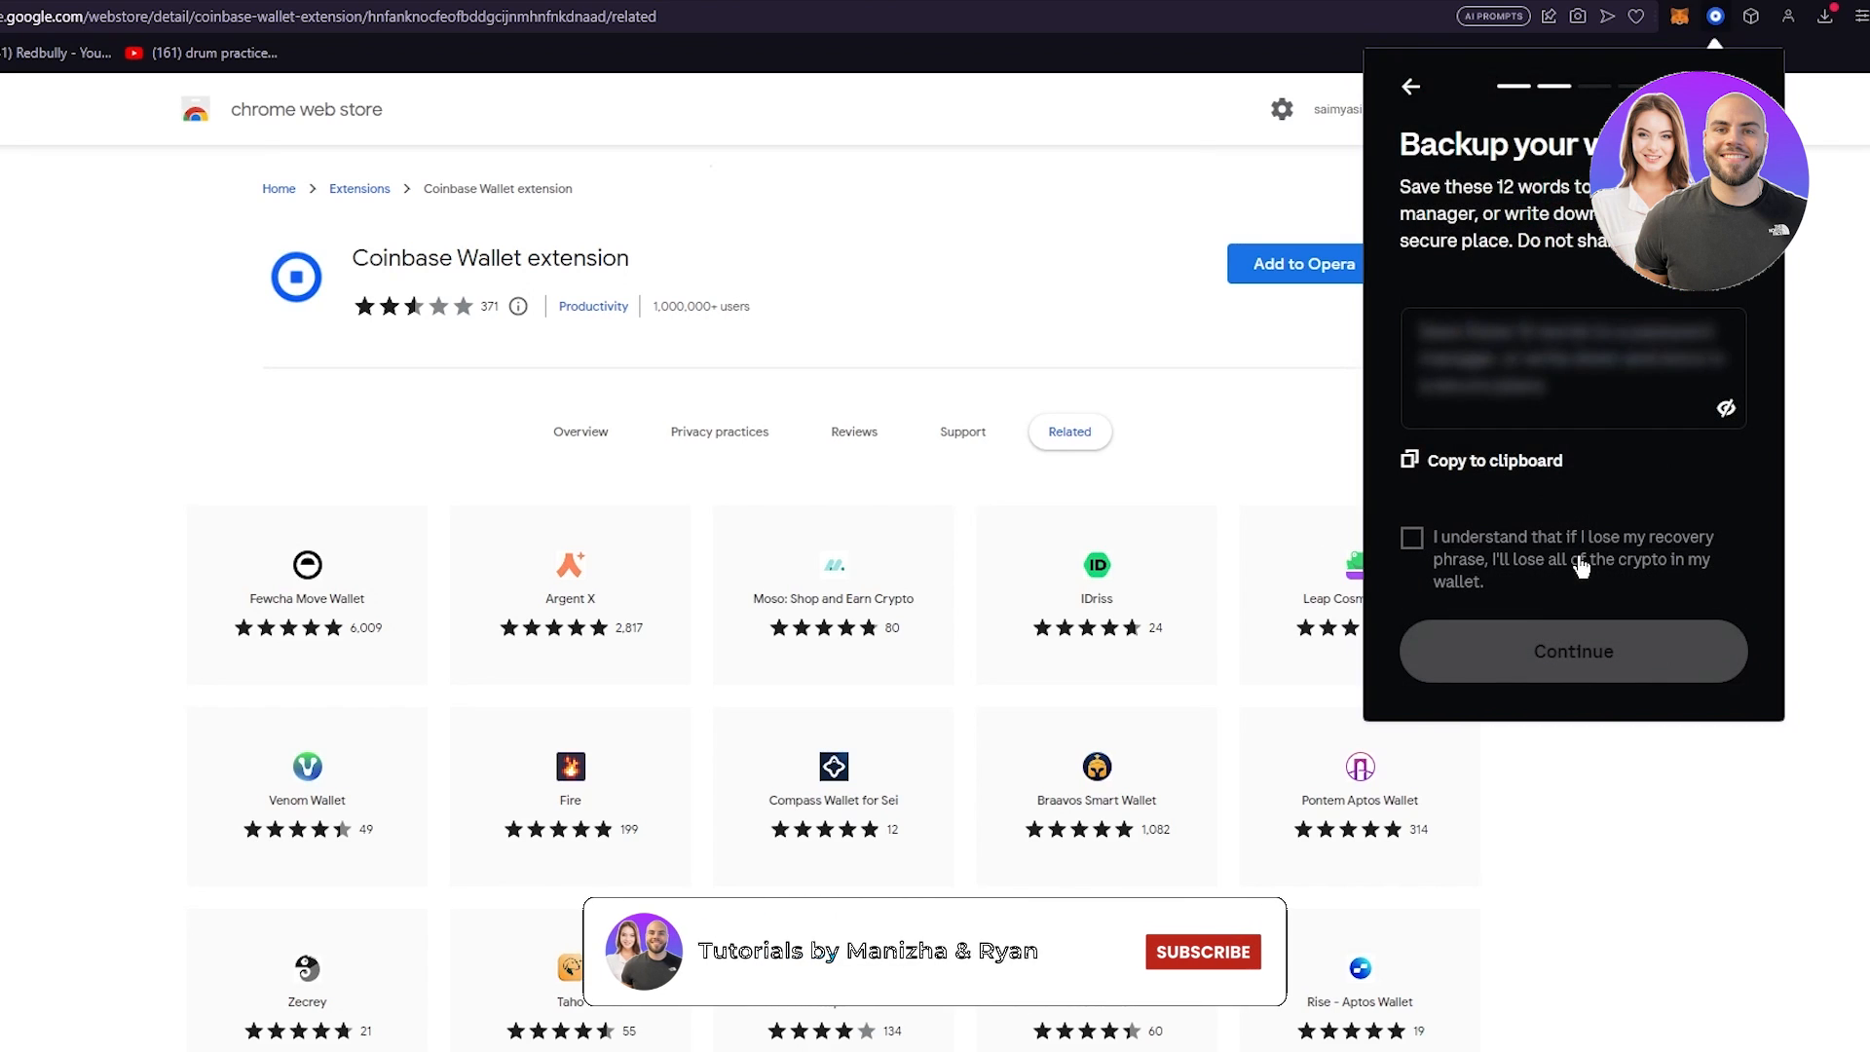
left_click(1202, 952)
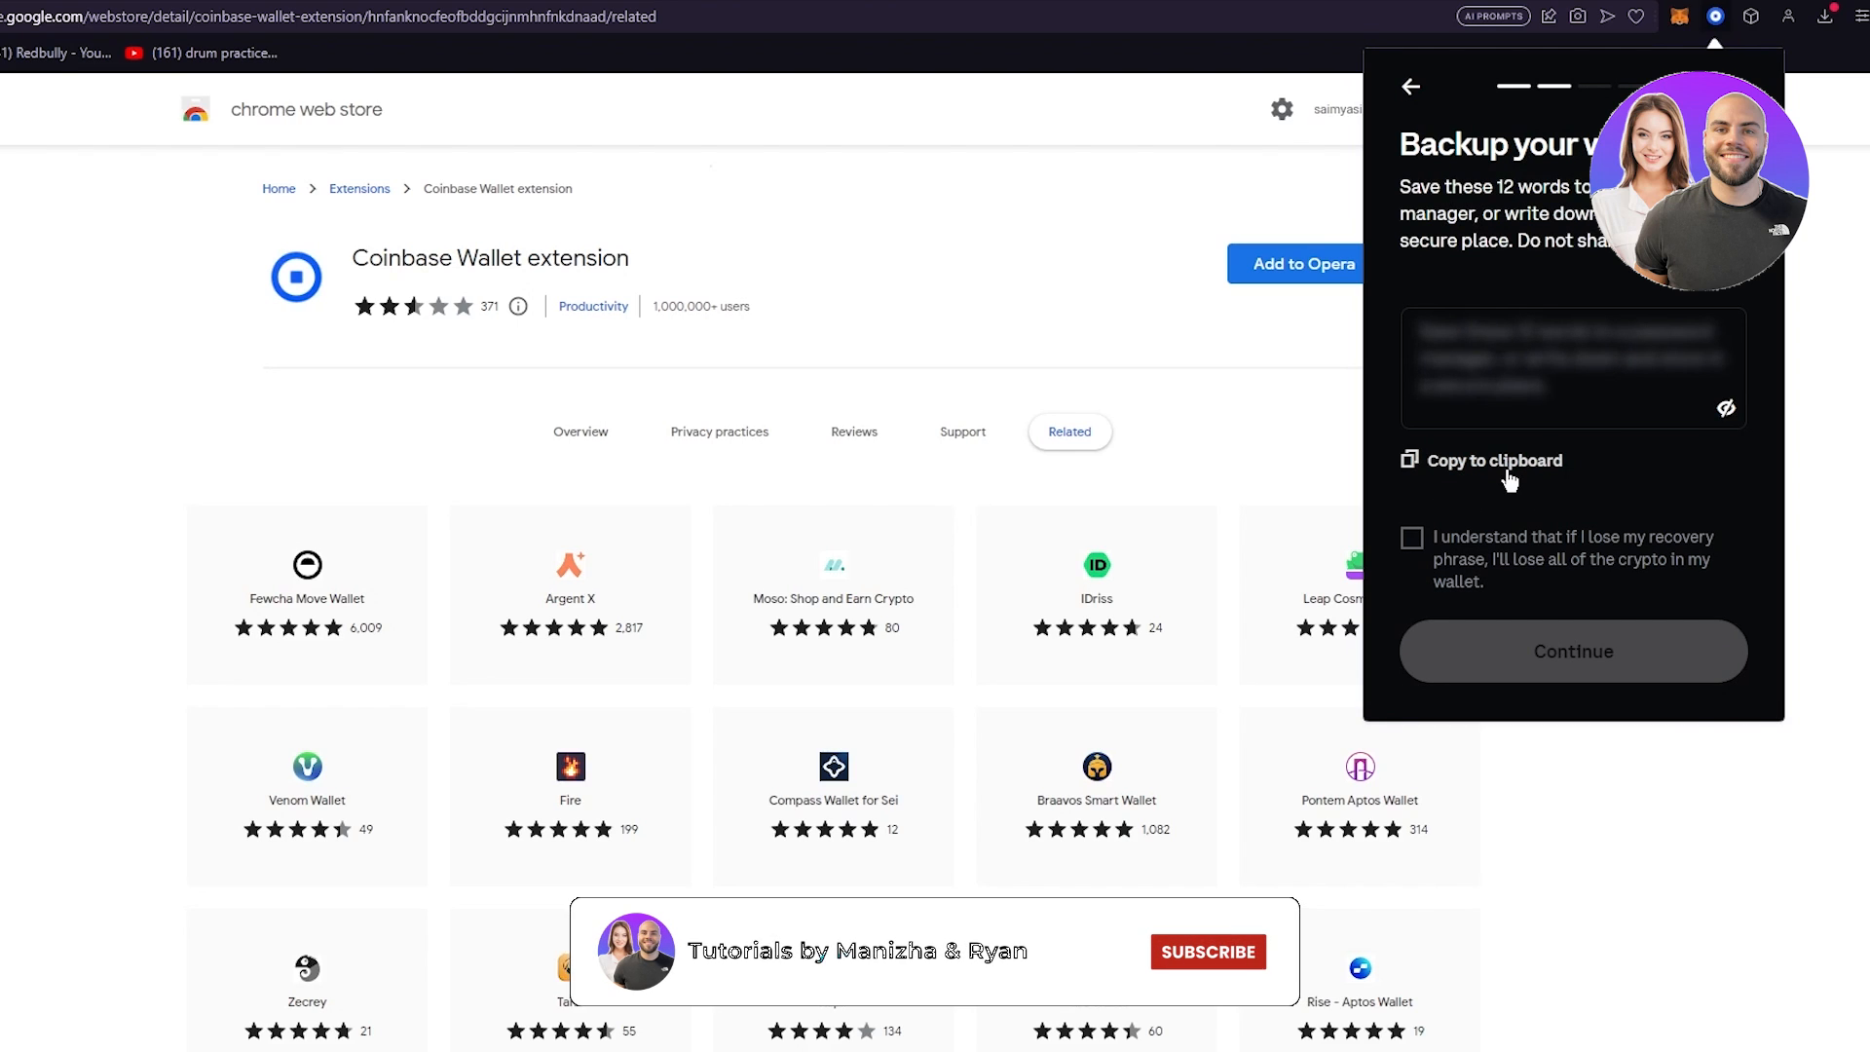
left_click(1412, 538)
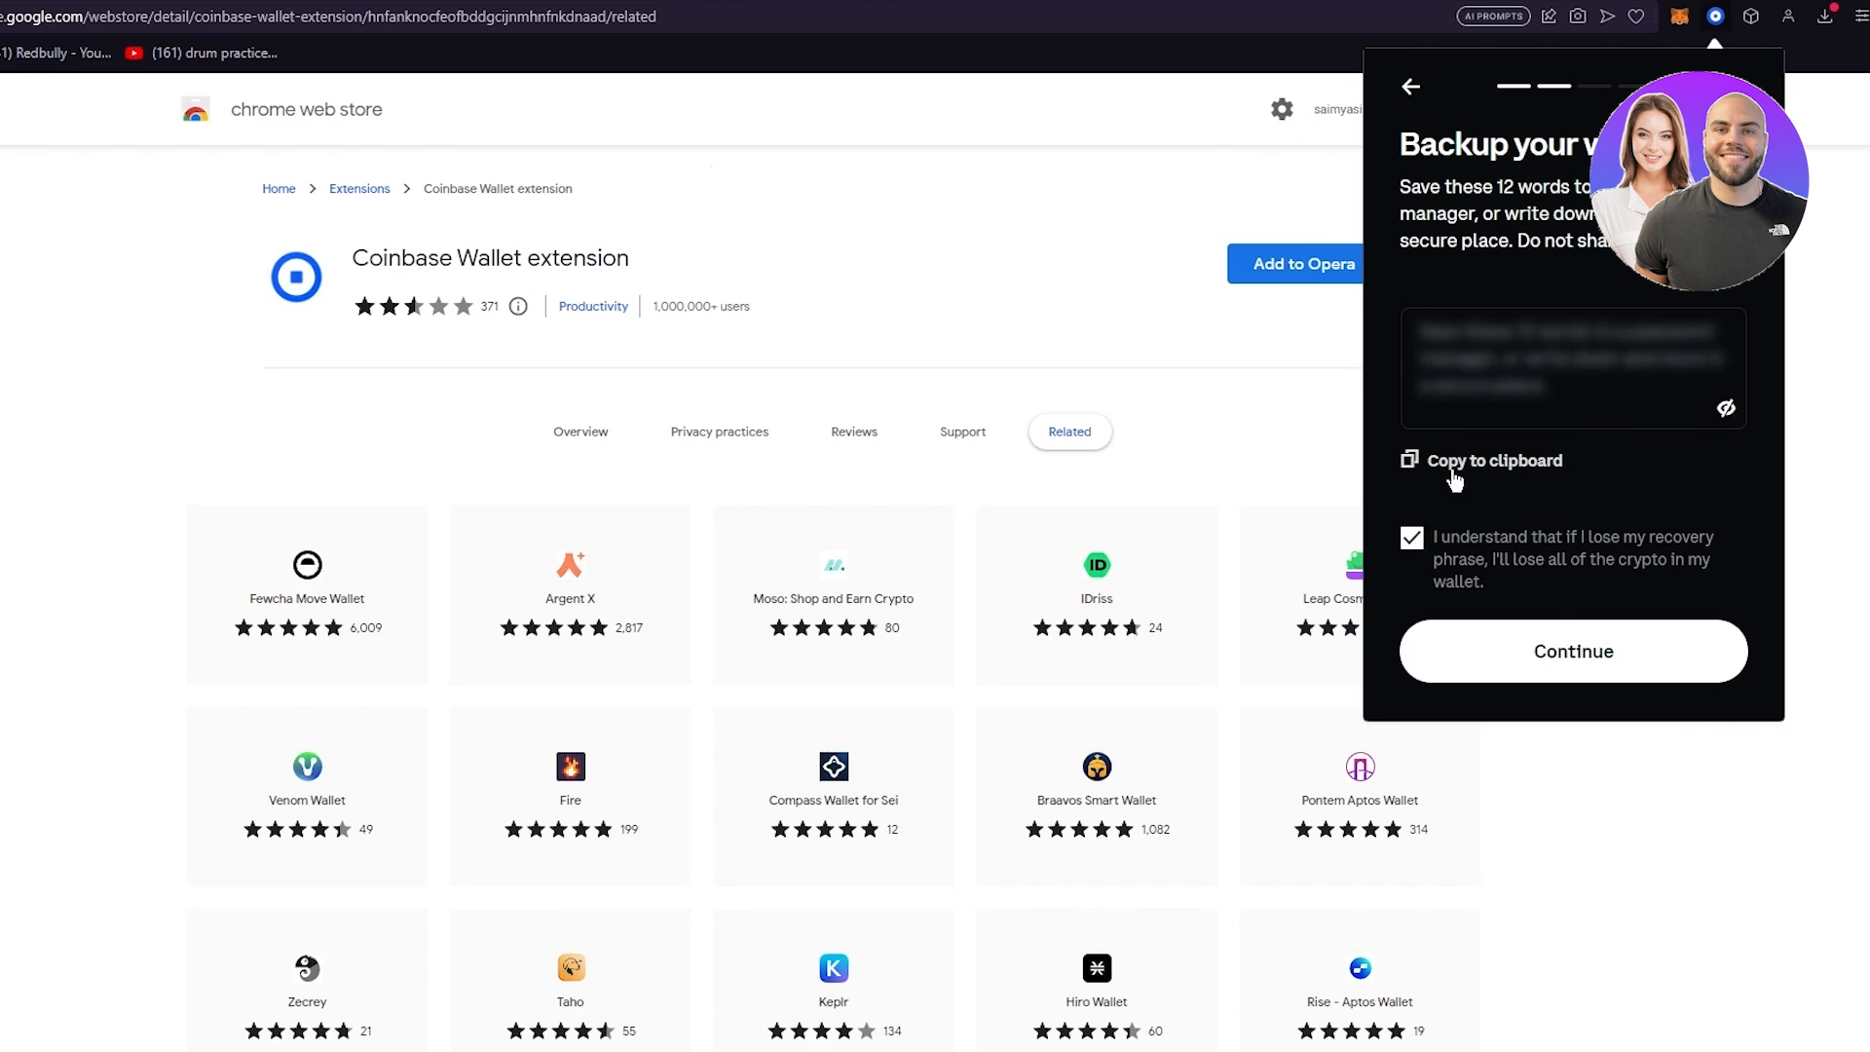
left_click(1572, 650)
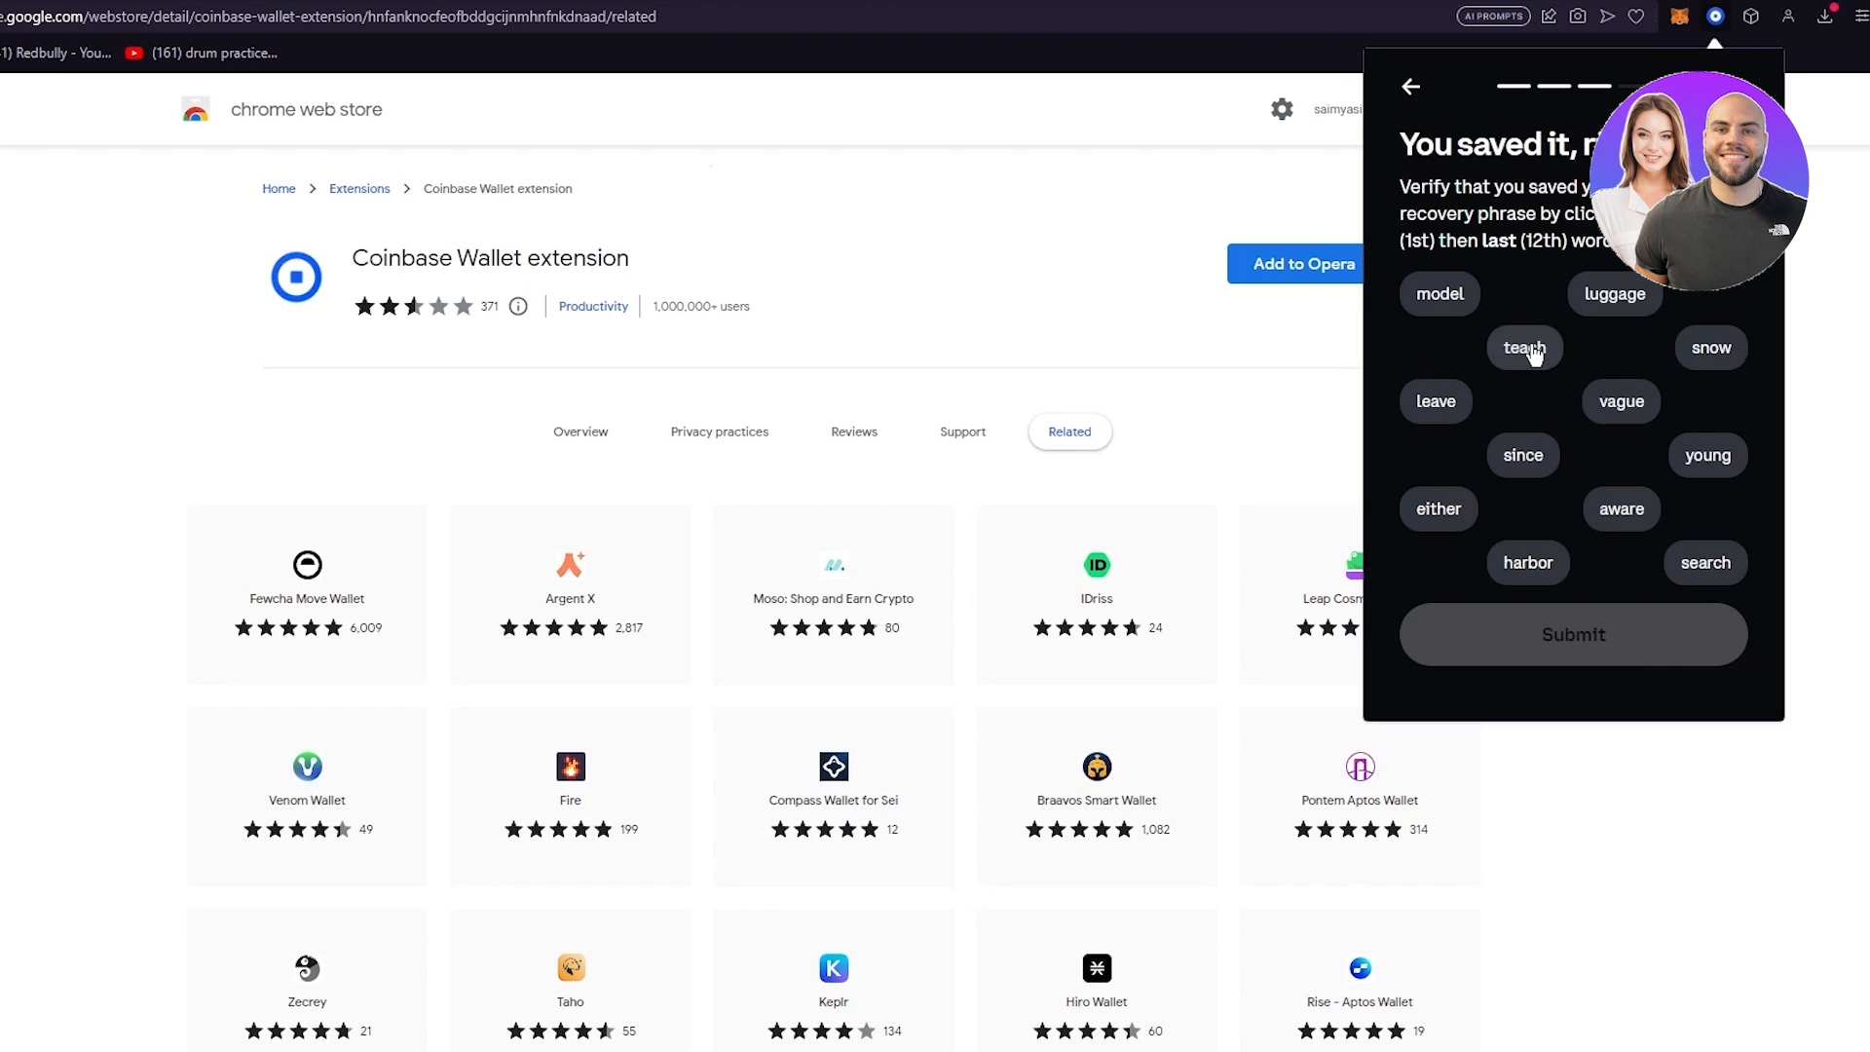
mouse_move(1603, 275)
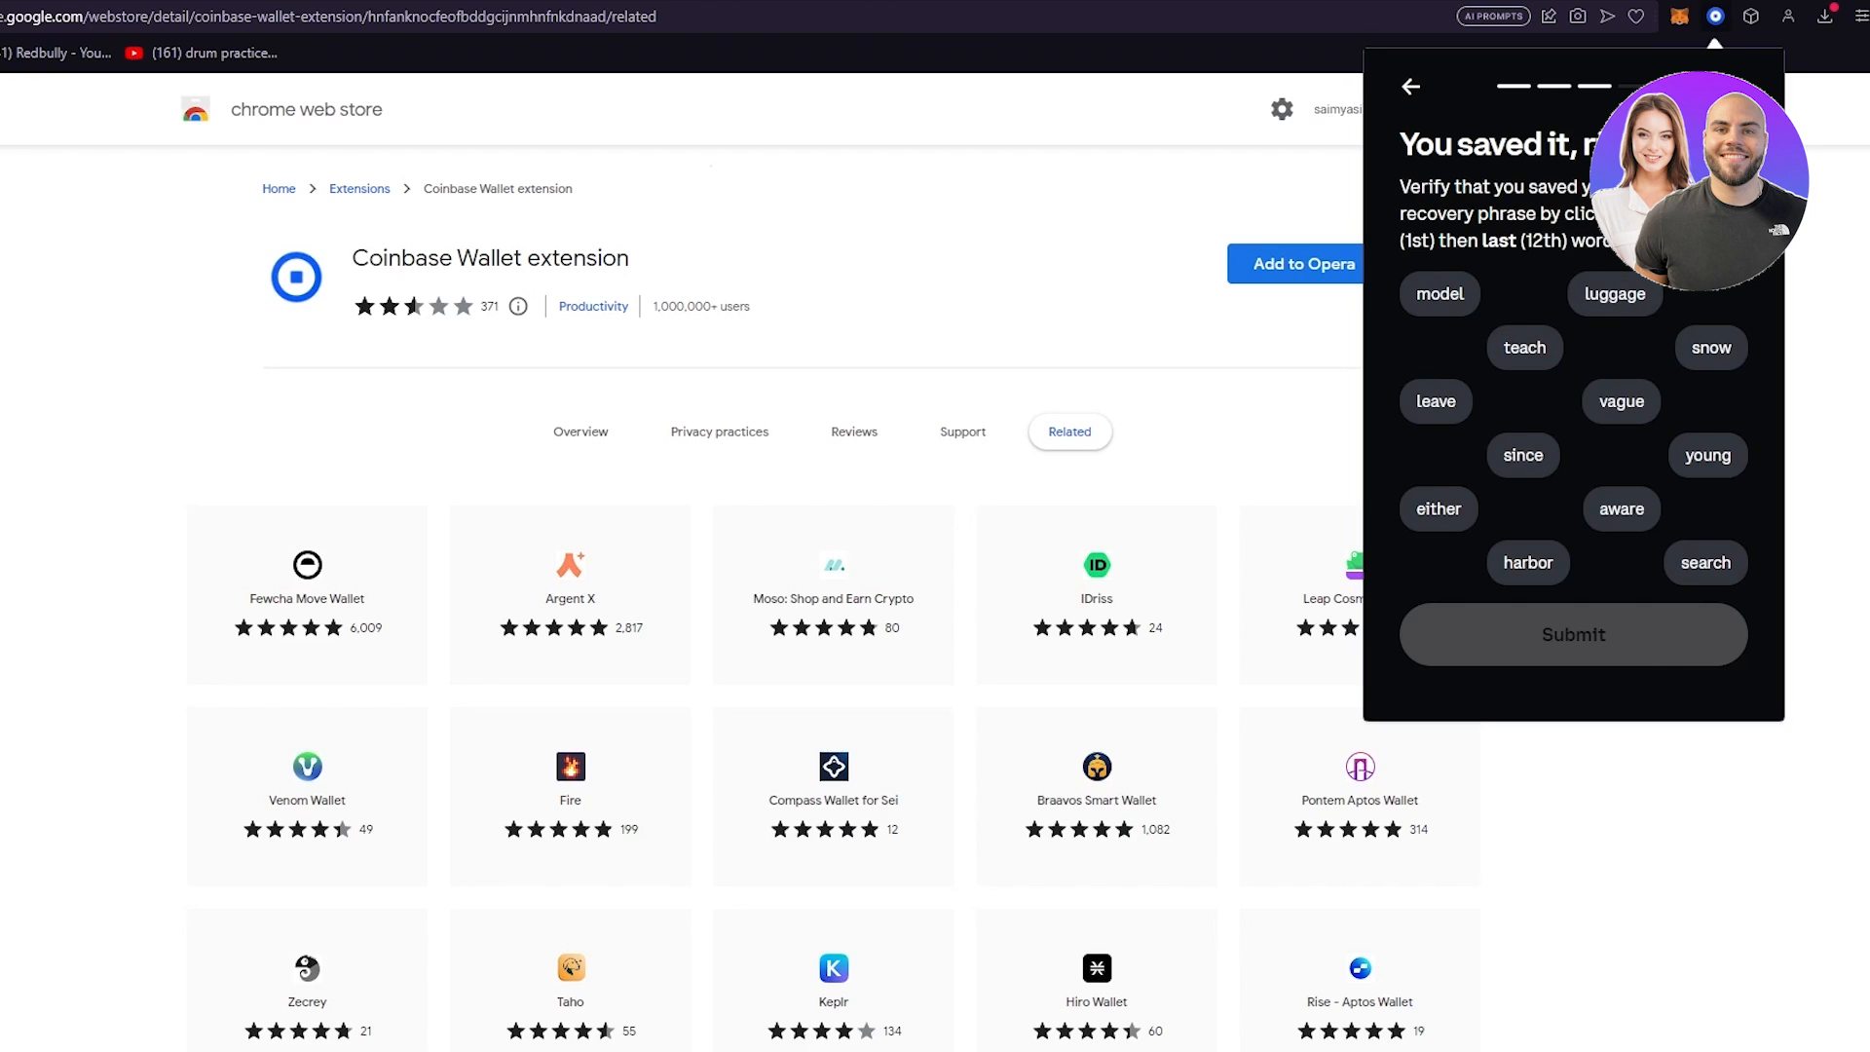
mouse_move(1531, 284)
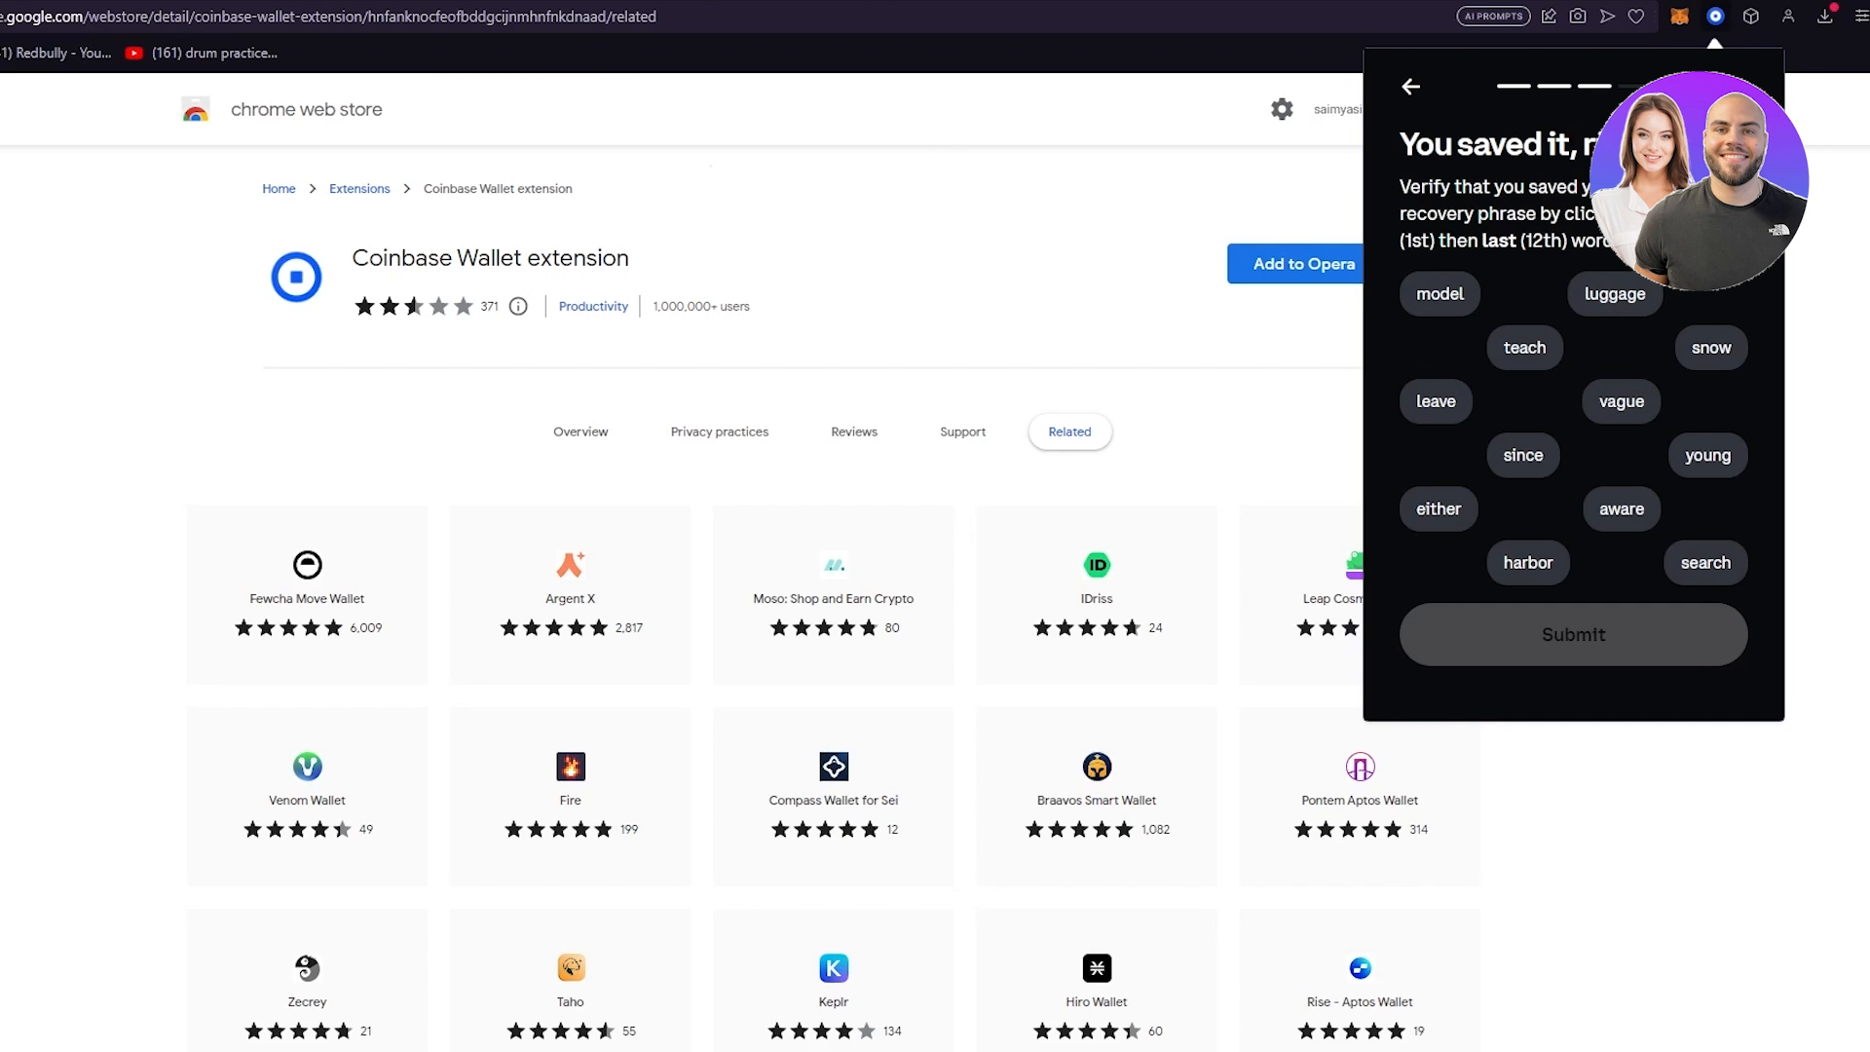
left_click(53, 15)
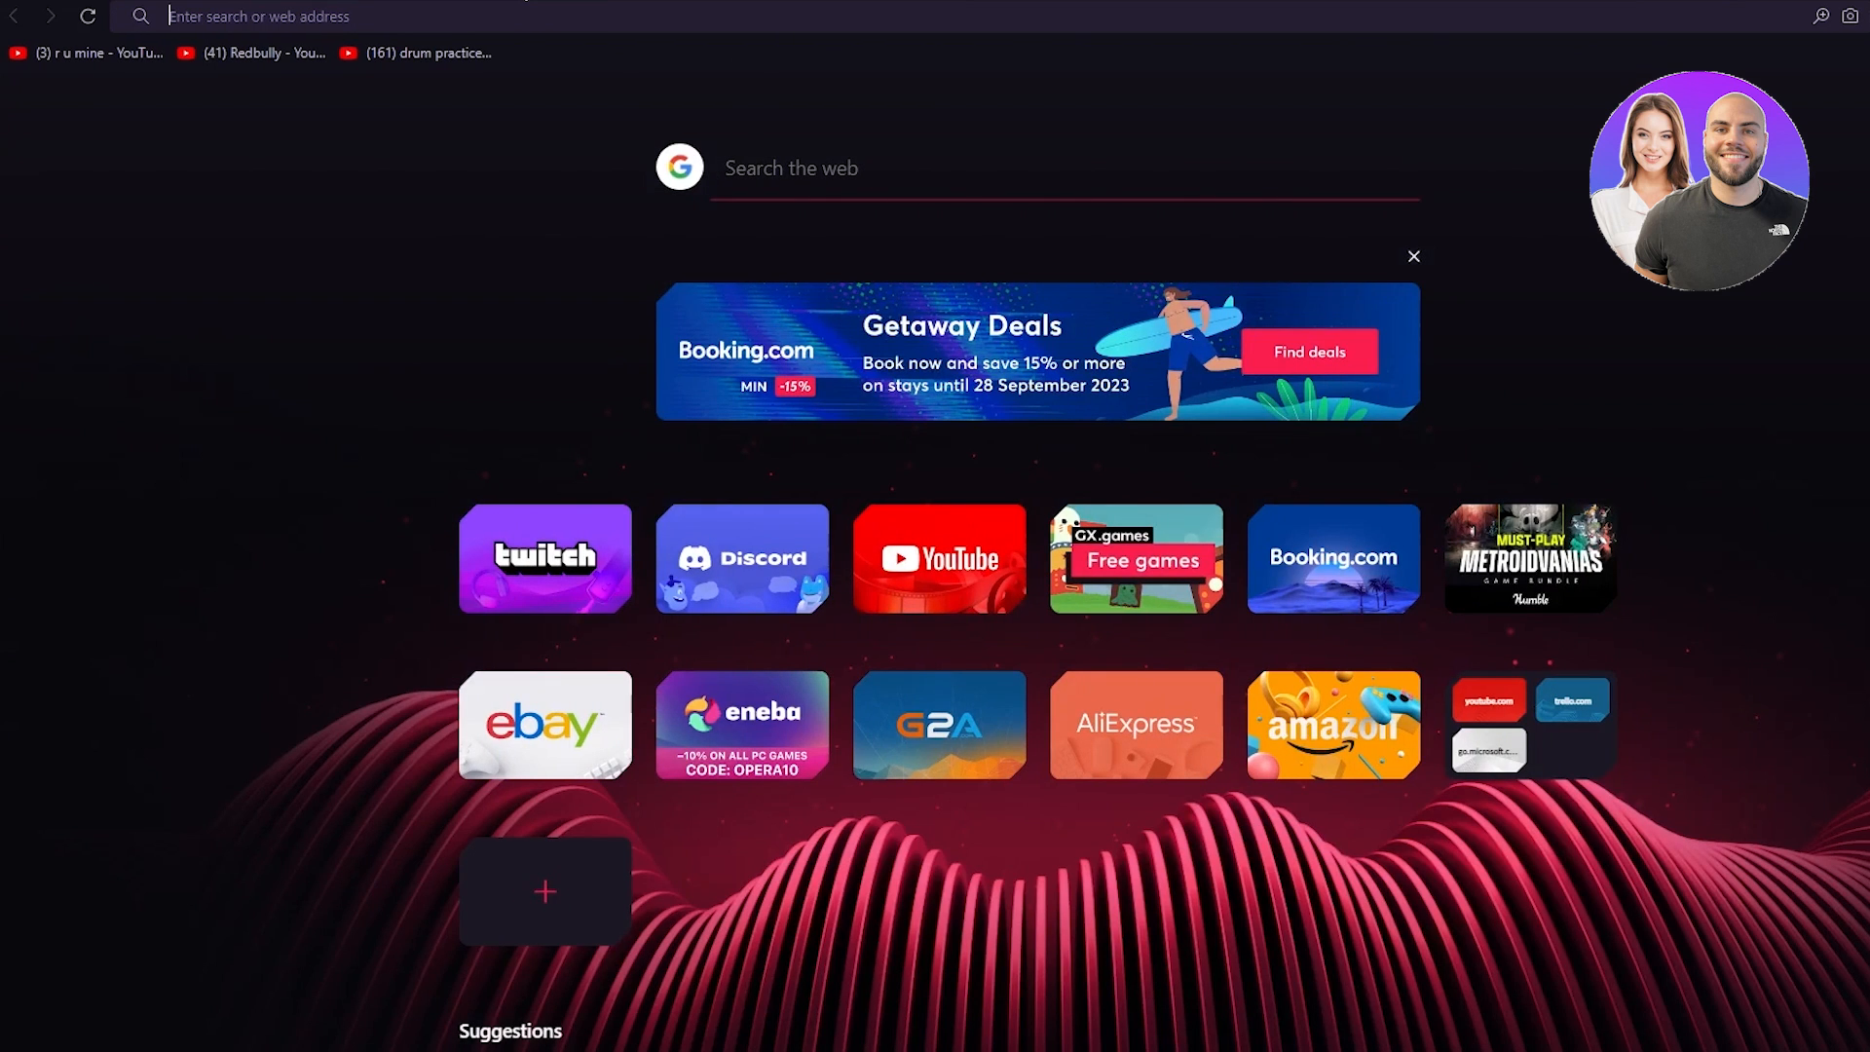
type("search harbor since vague snow aware either teach young leave model luggage")
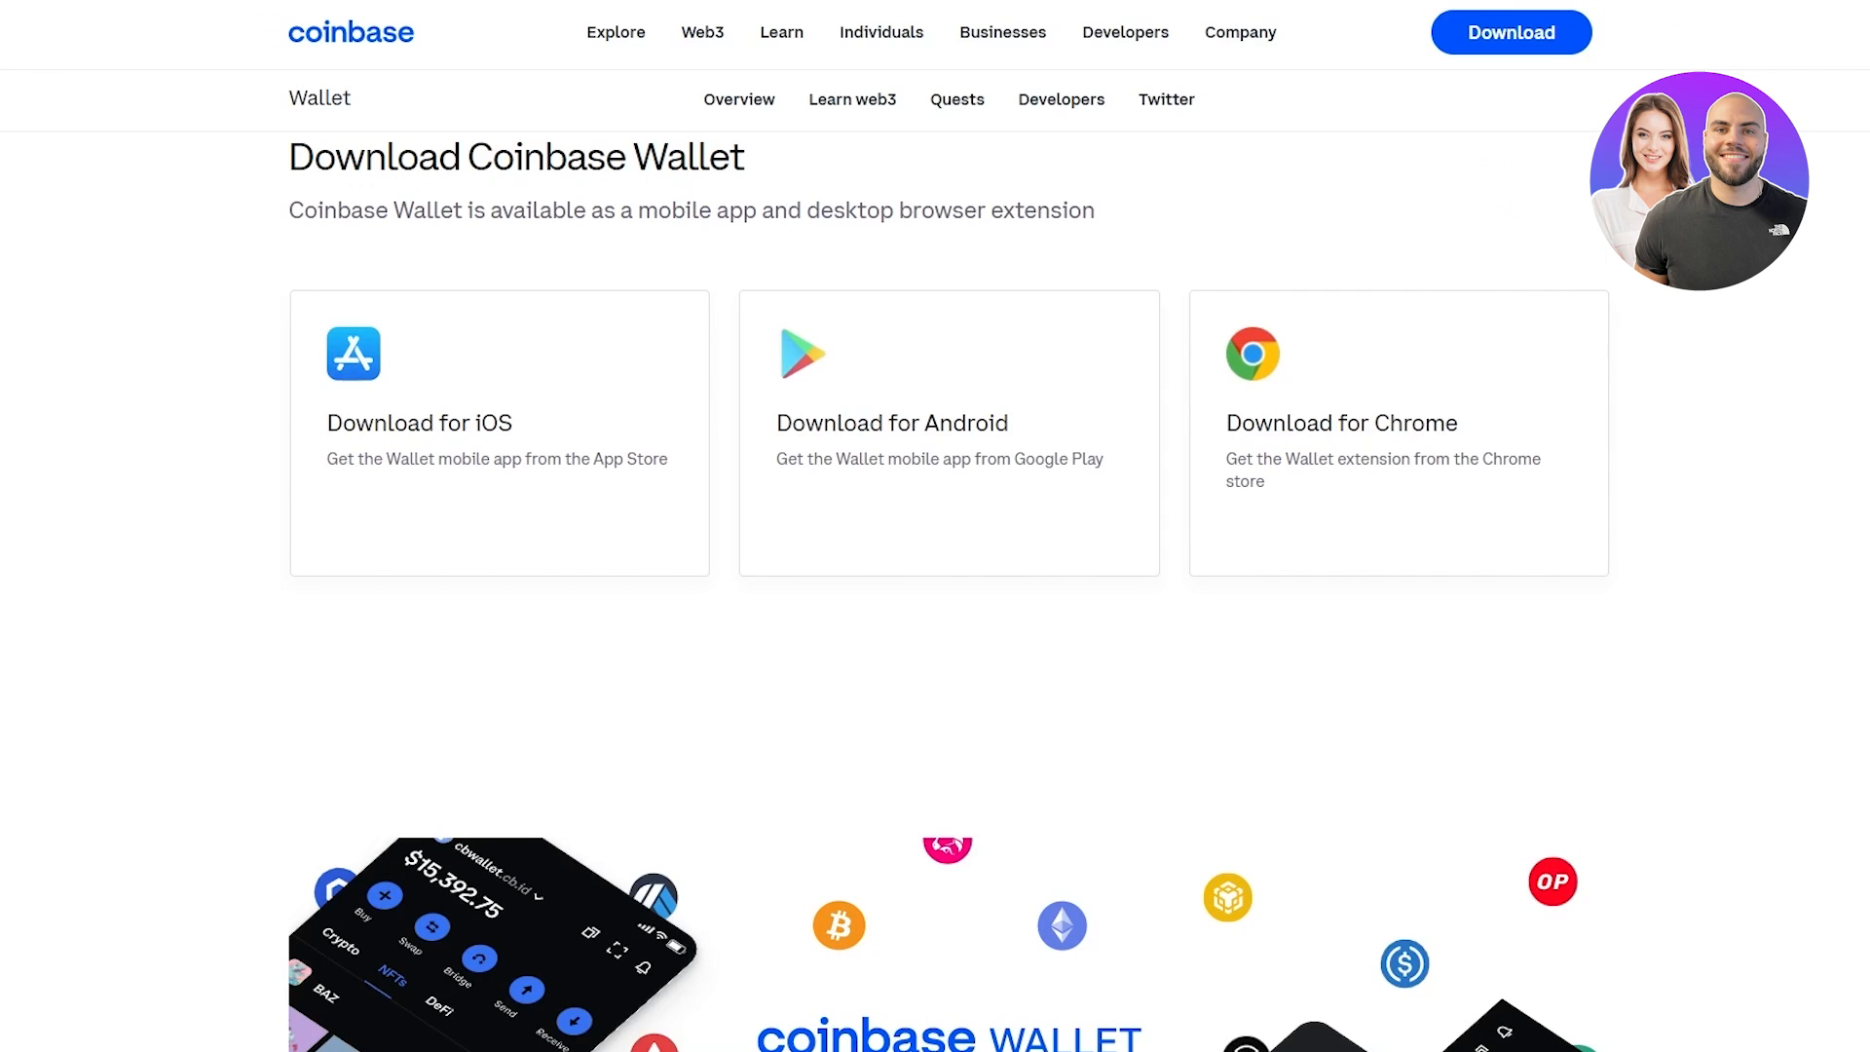
left_click(1722, 16)
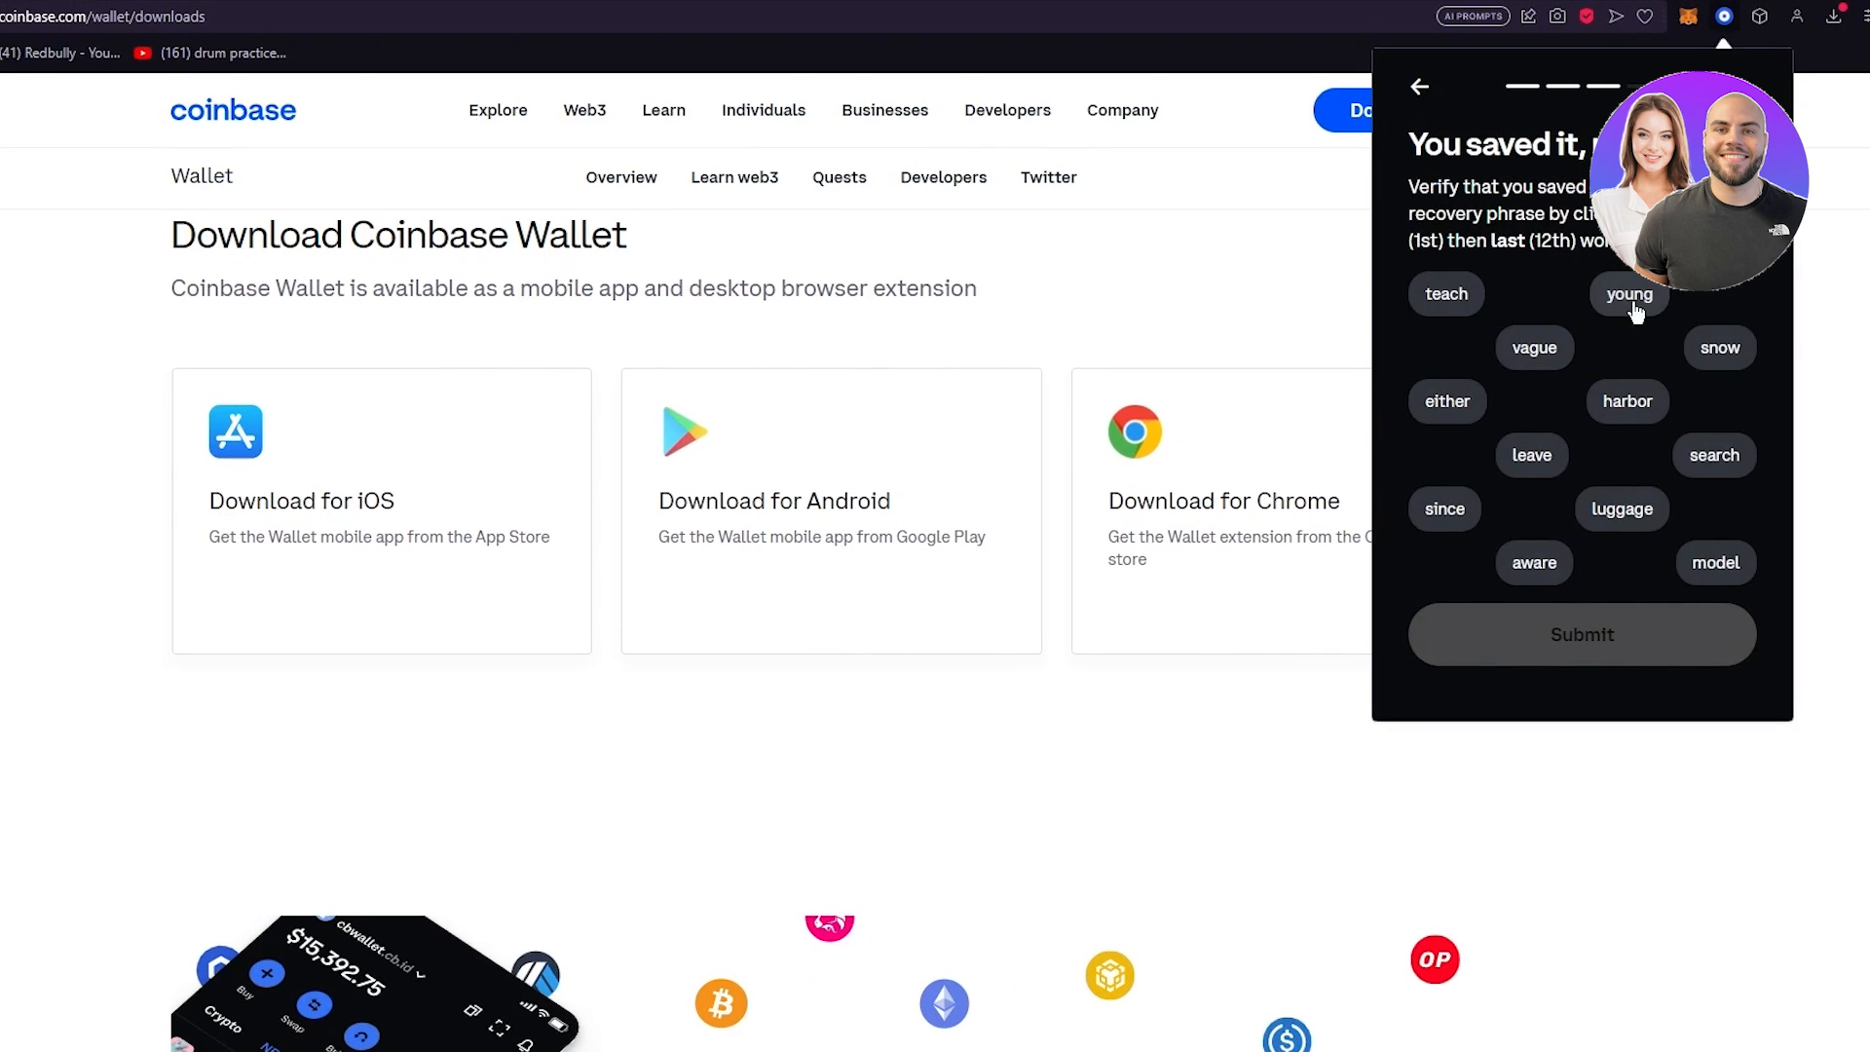
mouse_move(1586, 546)
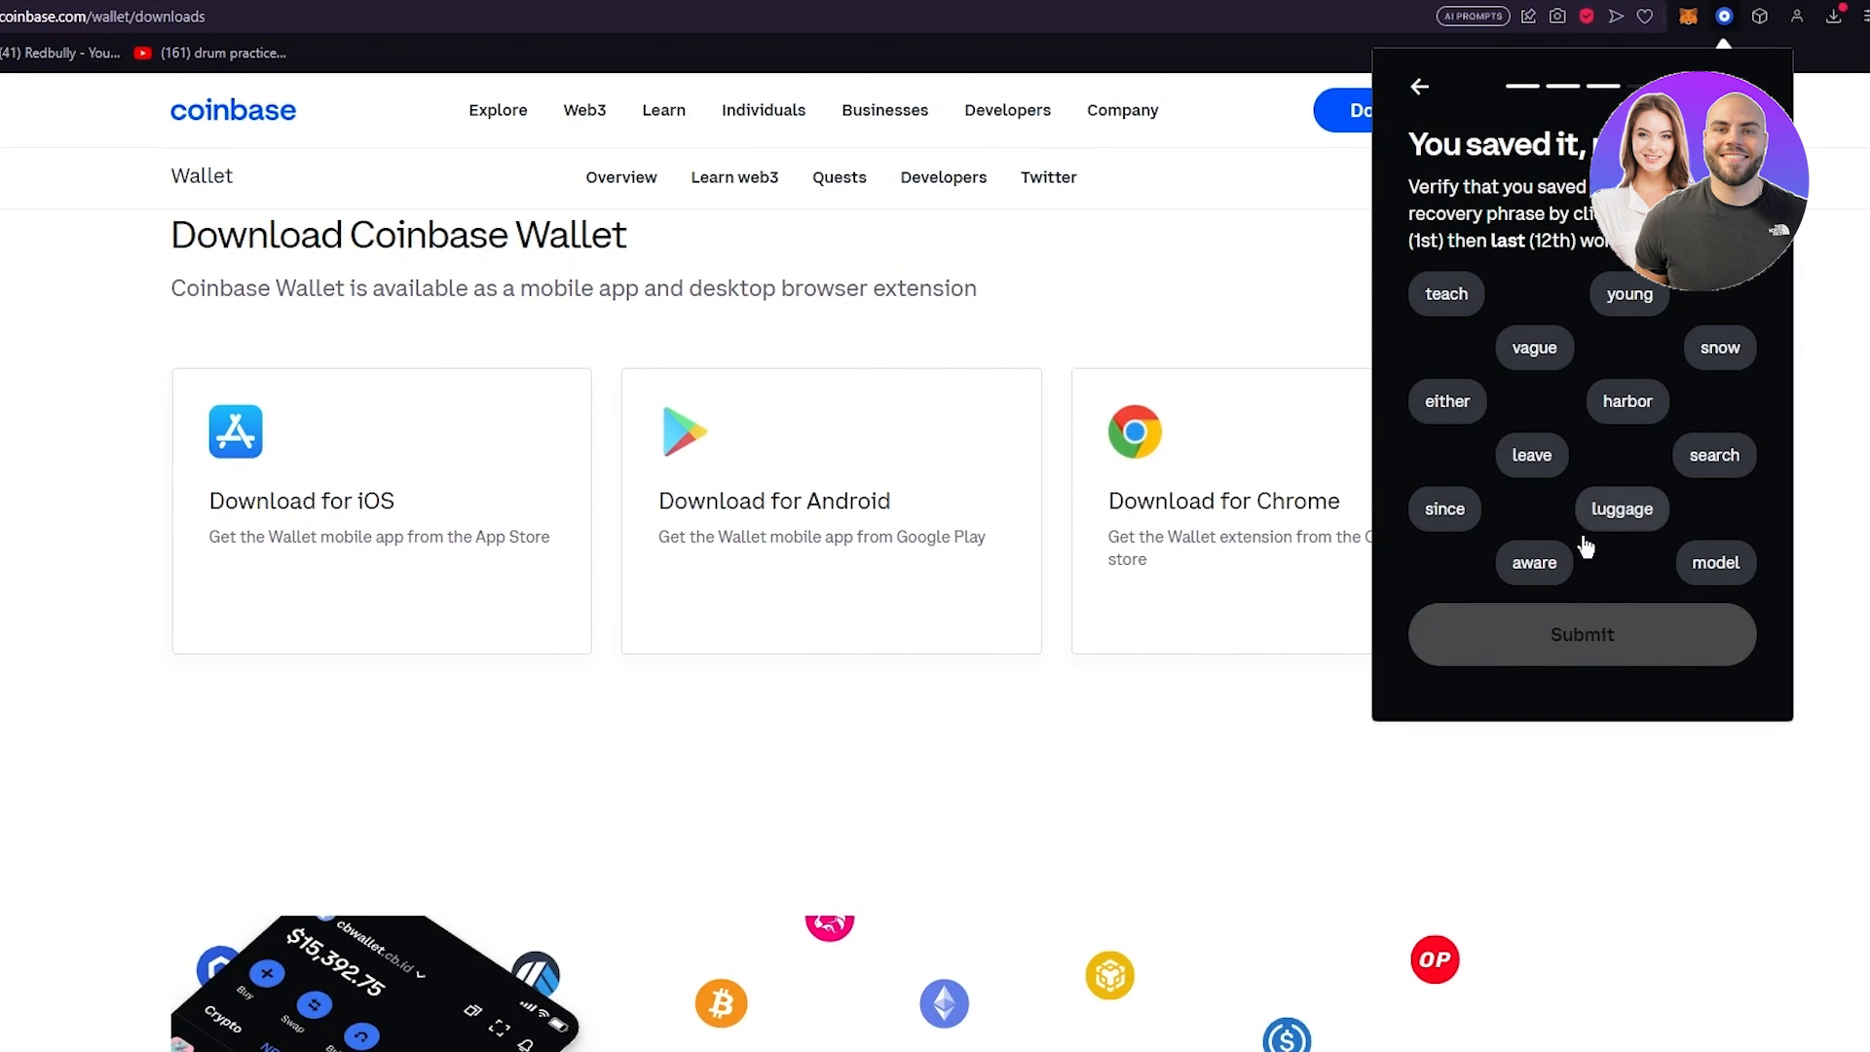
mouse_move(1535, 347)
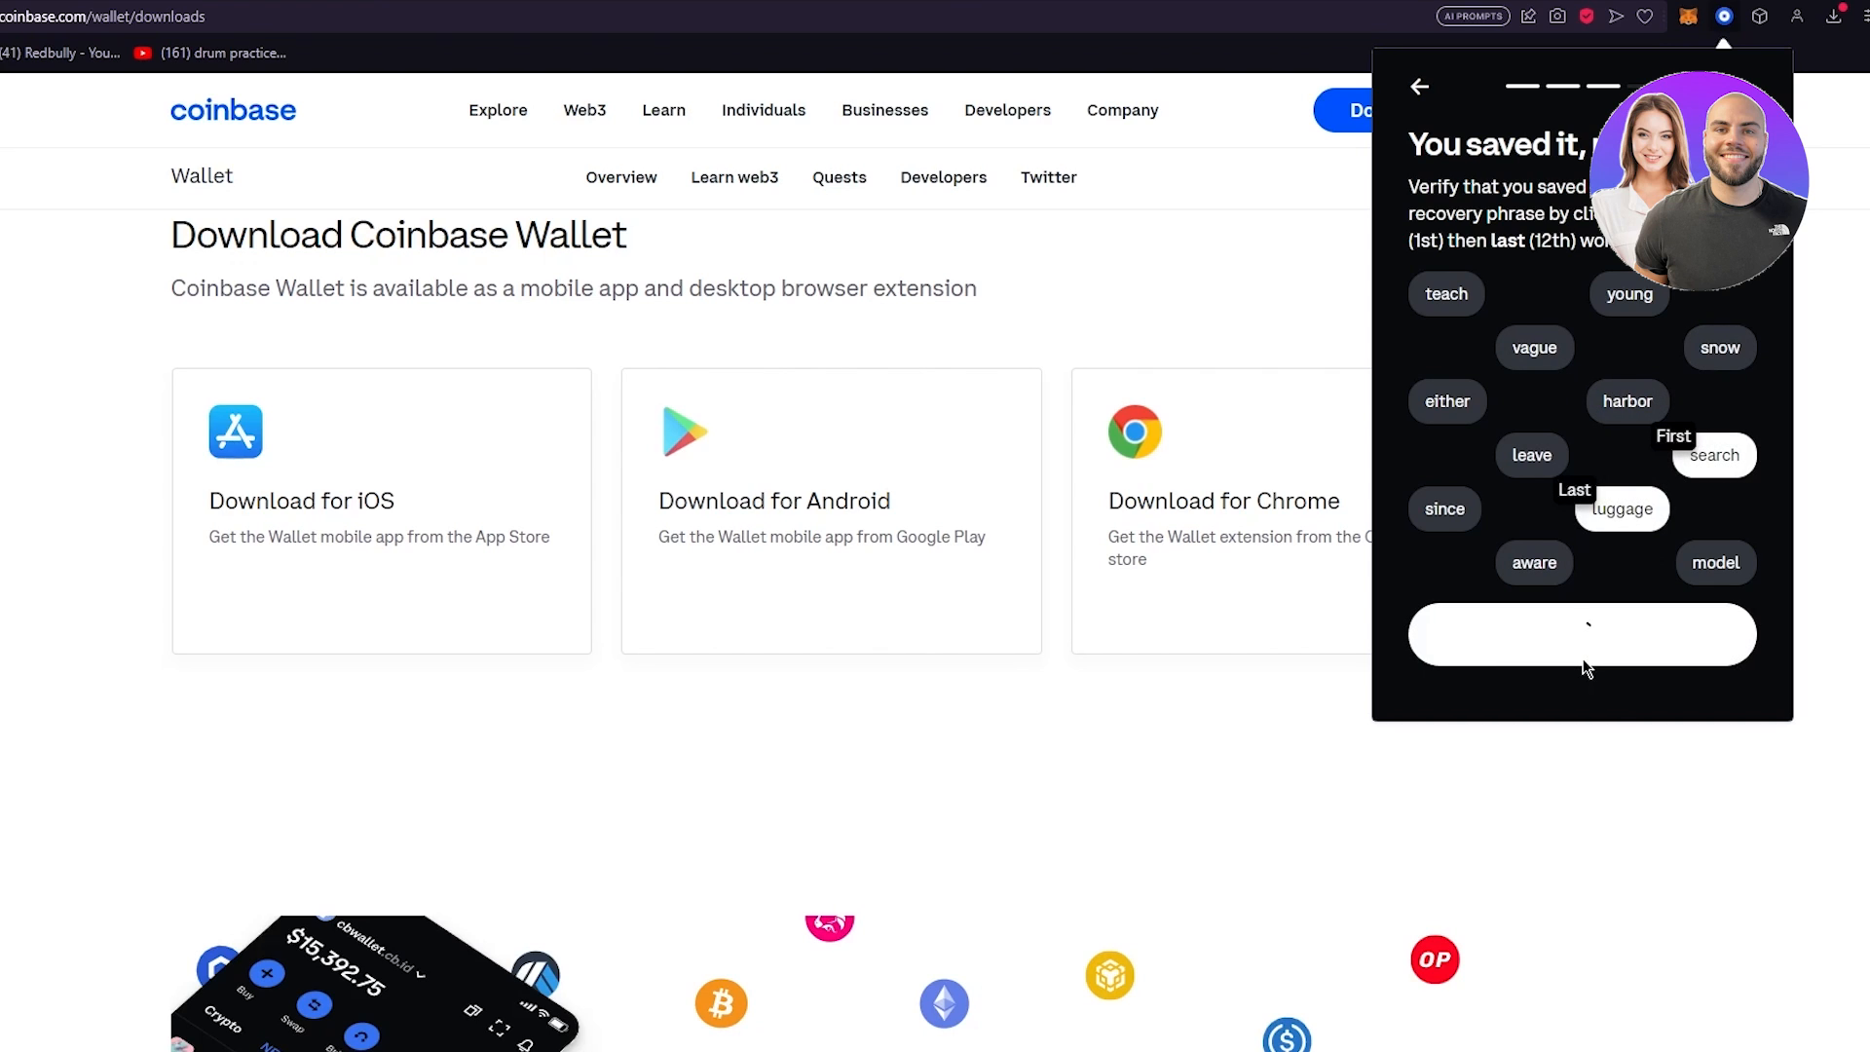
Confirm the phrase check, enter and re-enter a wallet password, and agree to the terms and privacy policy
left_click(1581, 633)
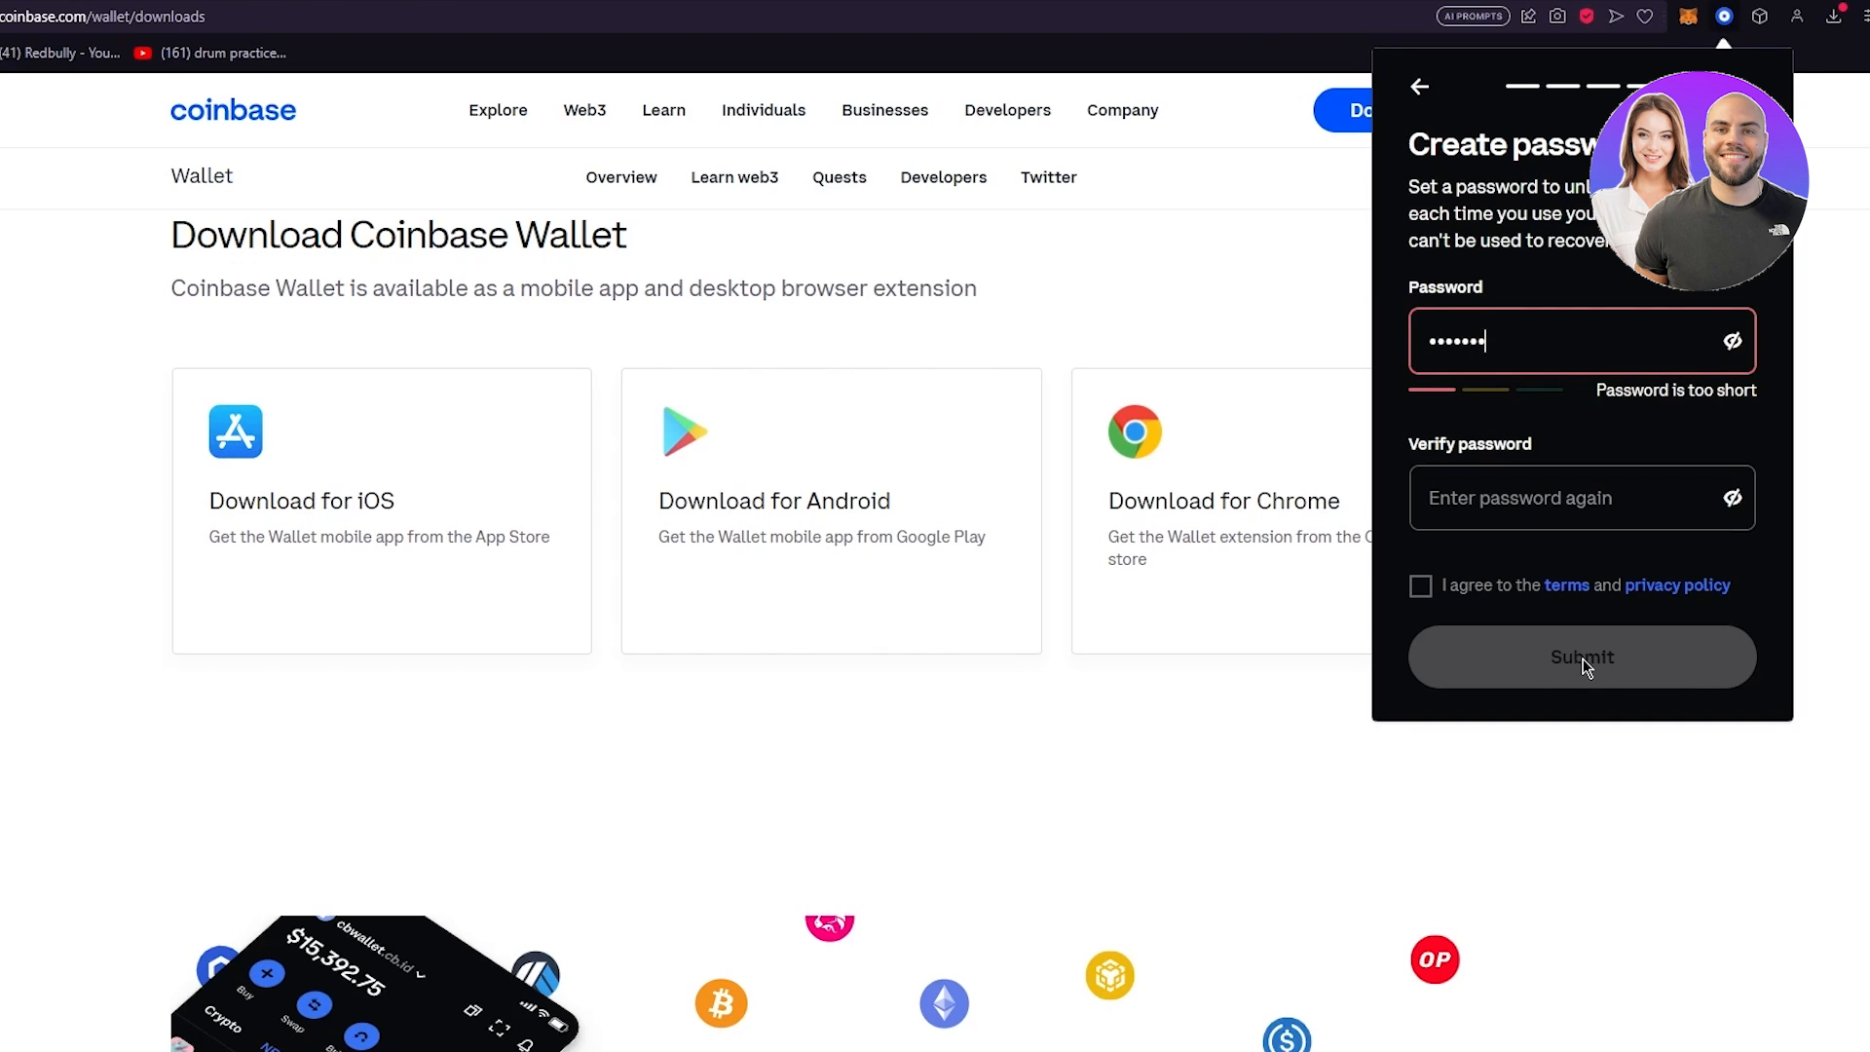
type("••")
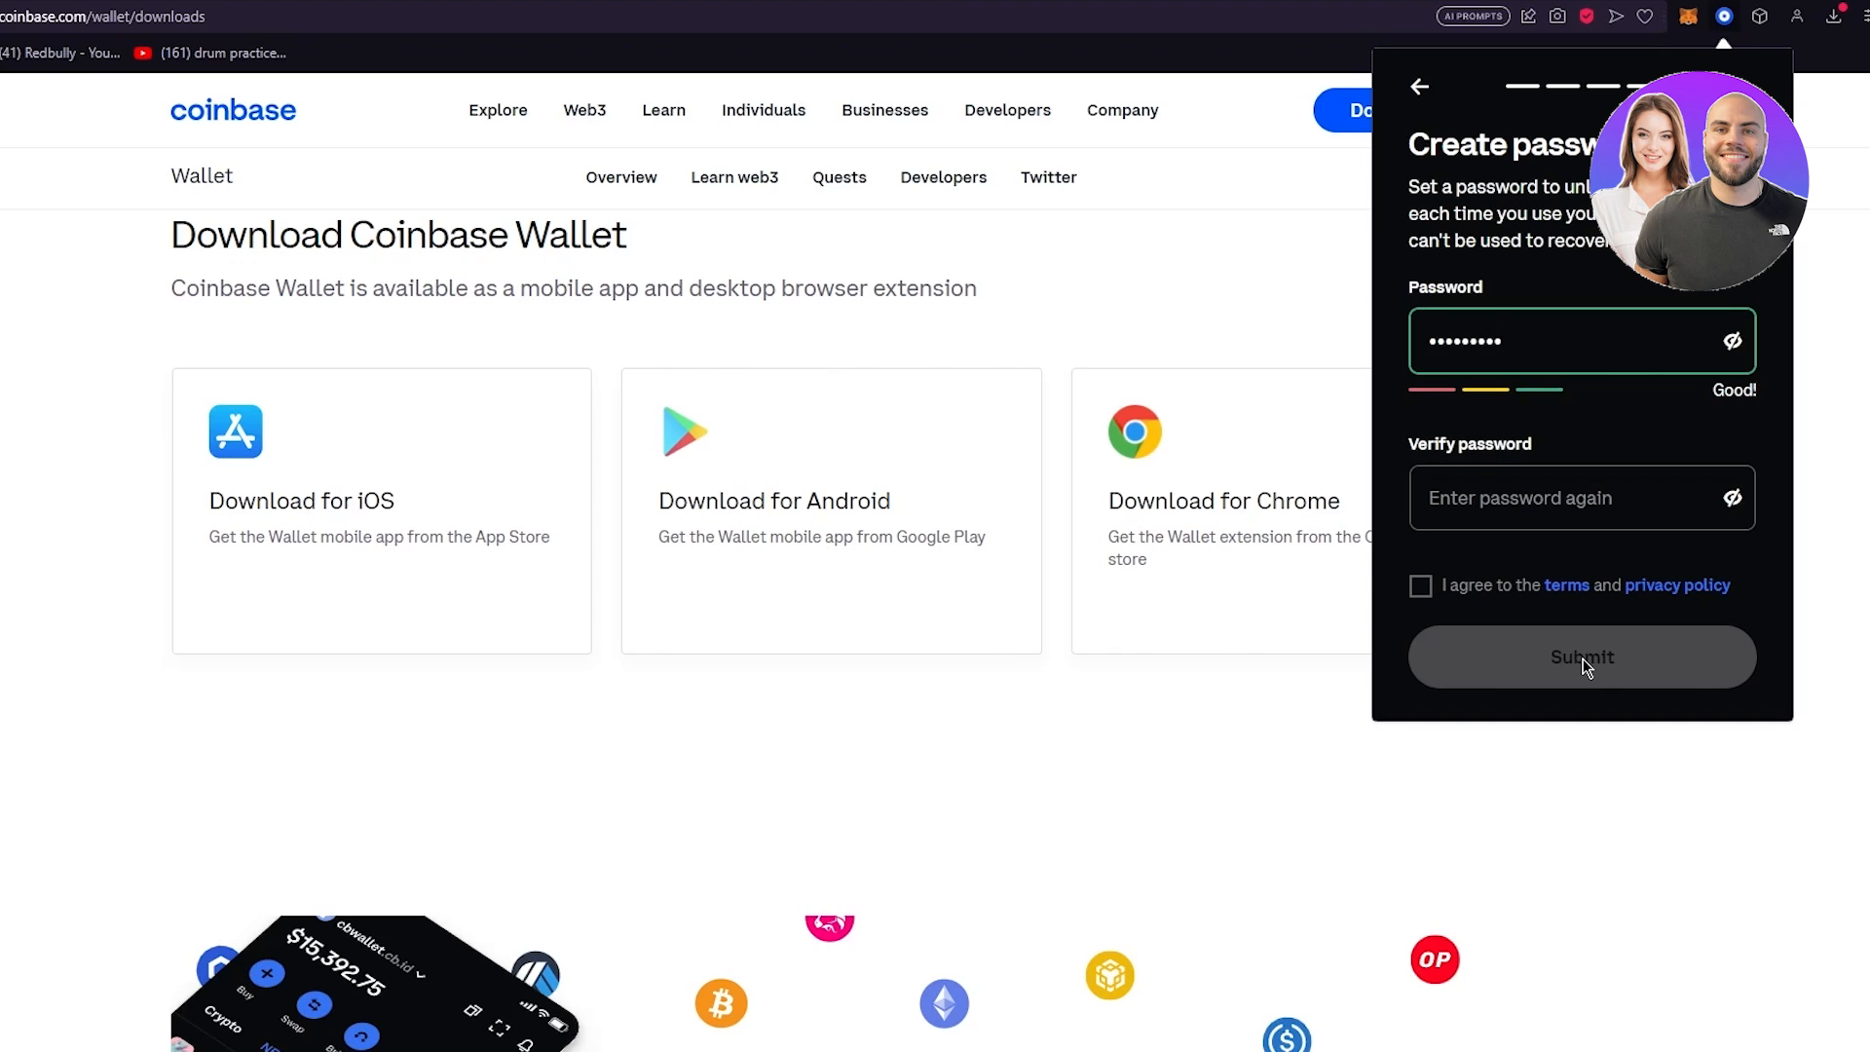
left_click(1581, 497)
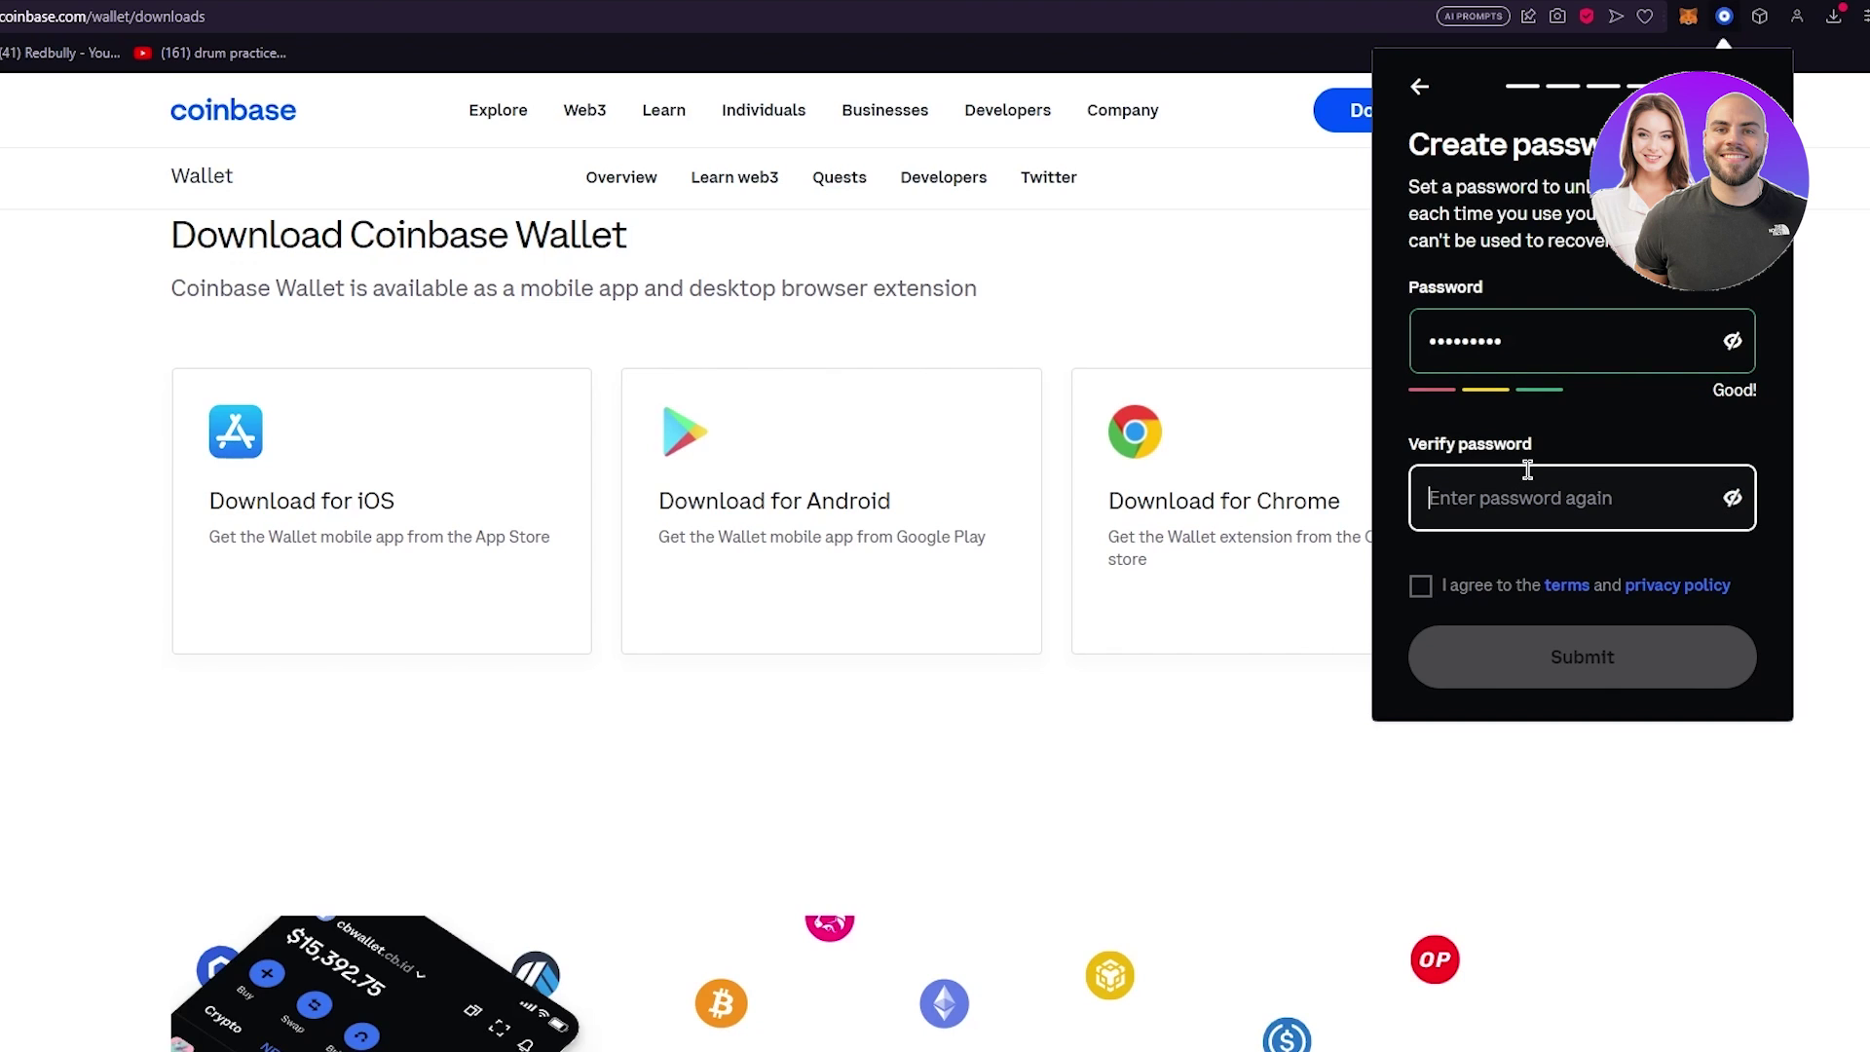
type("•••••")
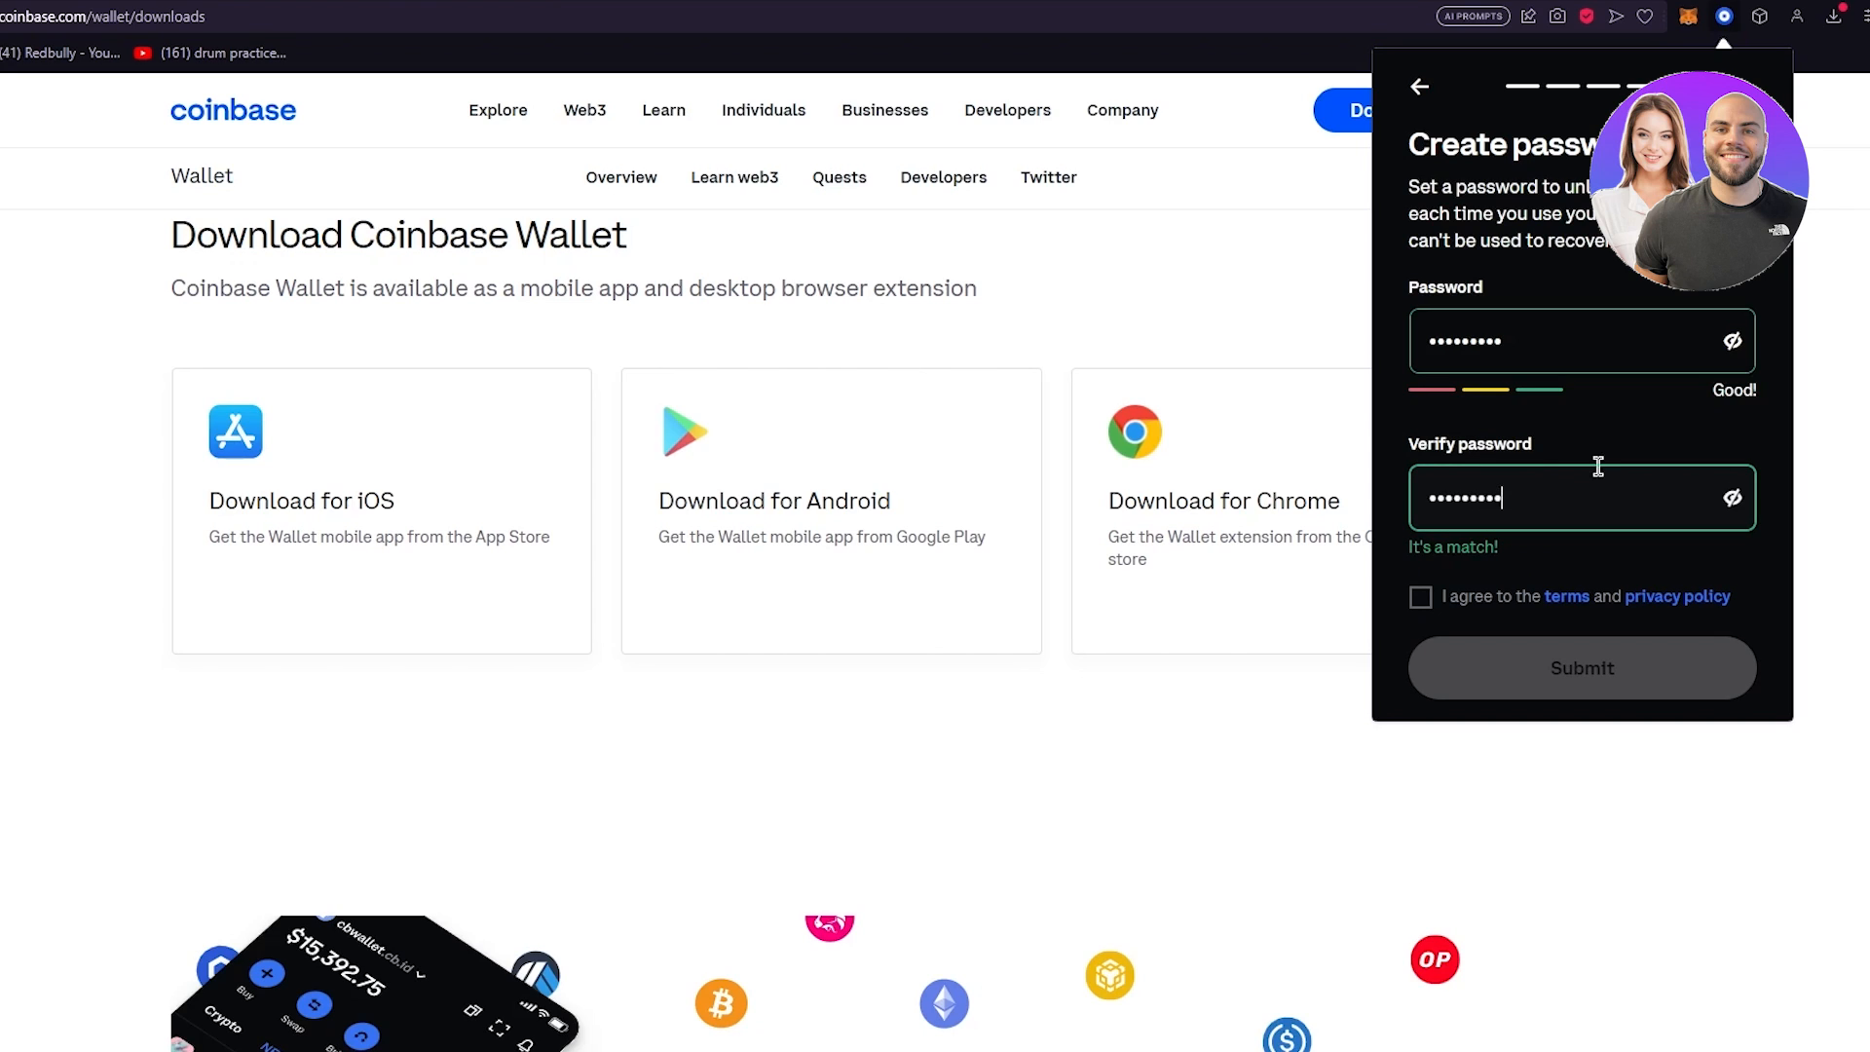
left_click(1582, 666)
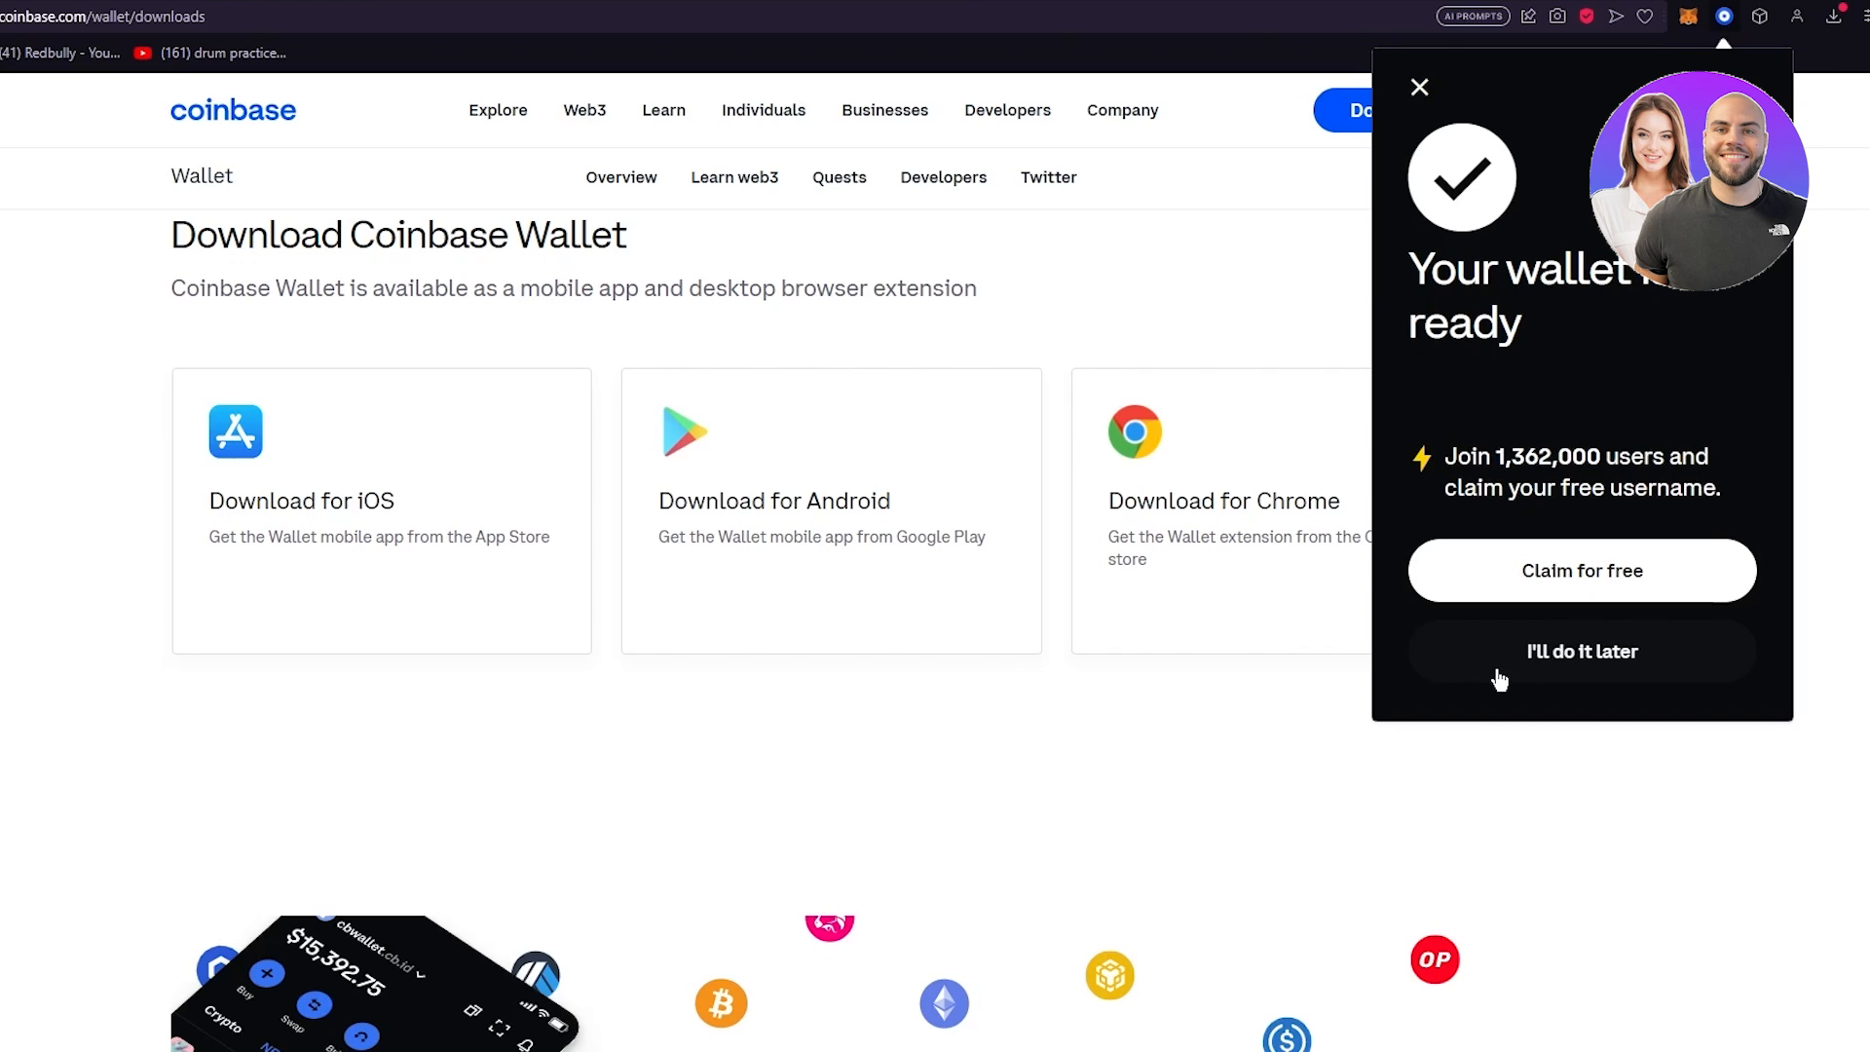
mouse_move(1689, 573)
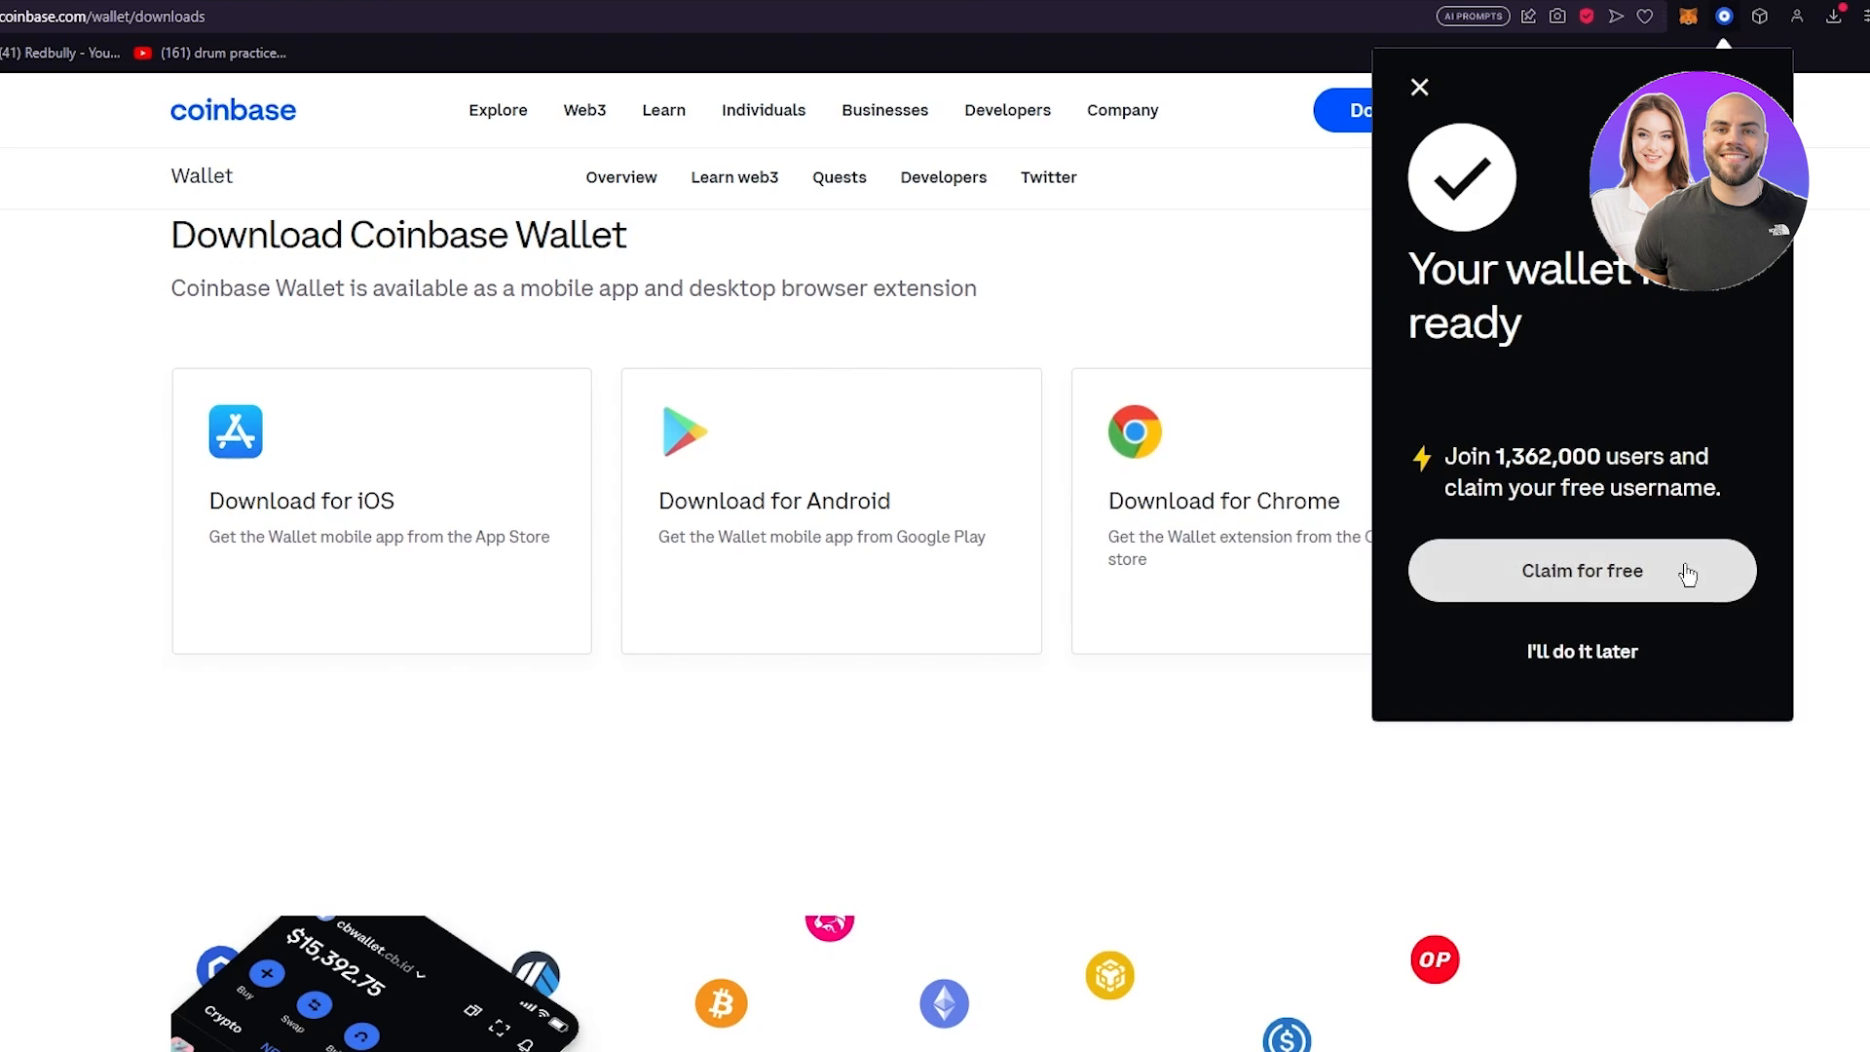
mouse_move(1581, 581)
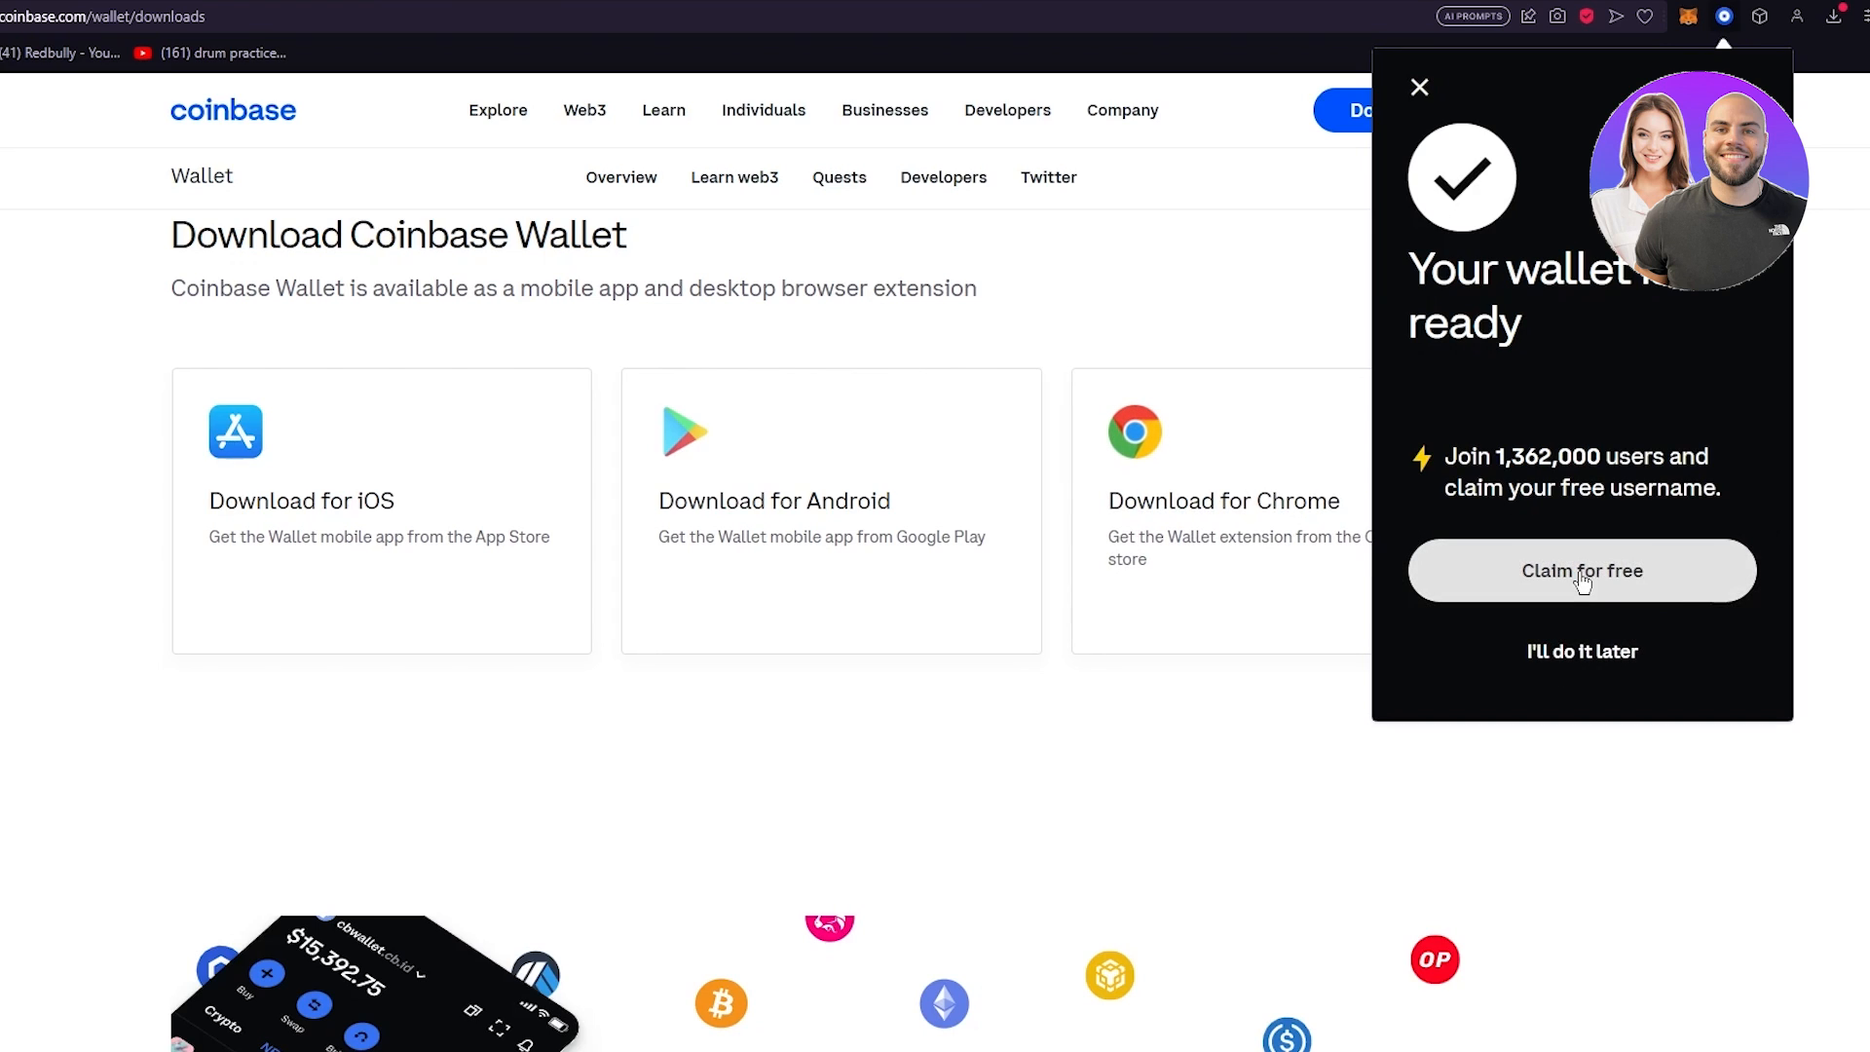
mouse_move(1412, 464)
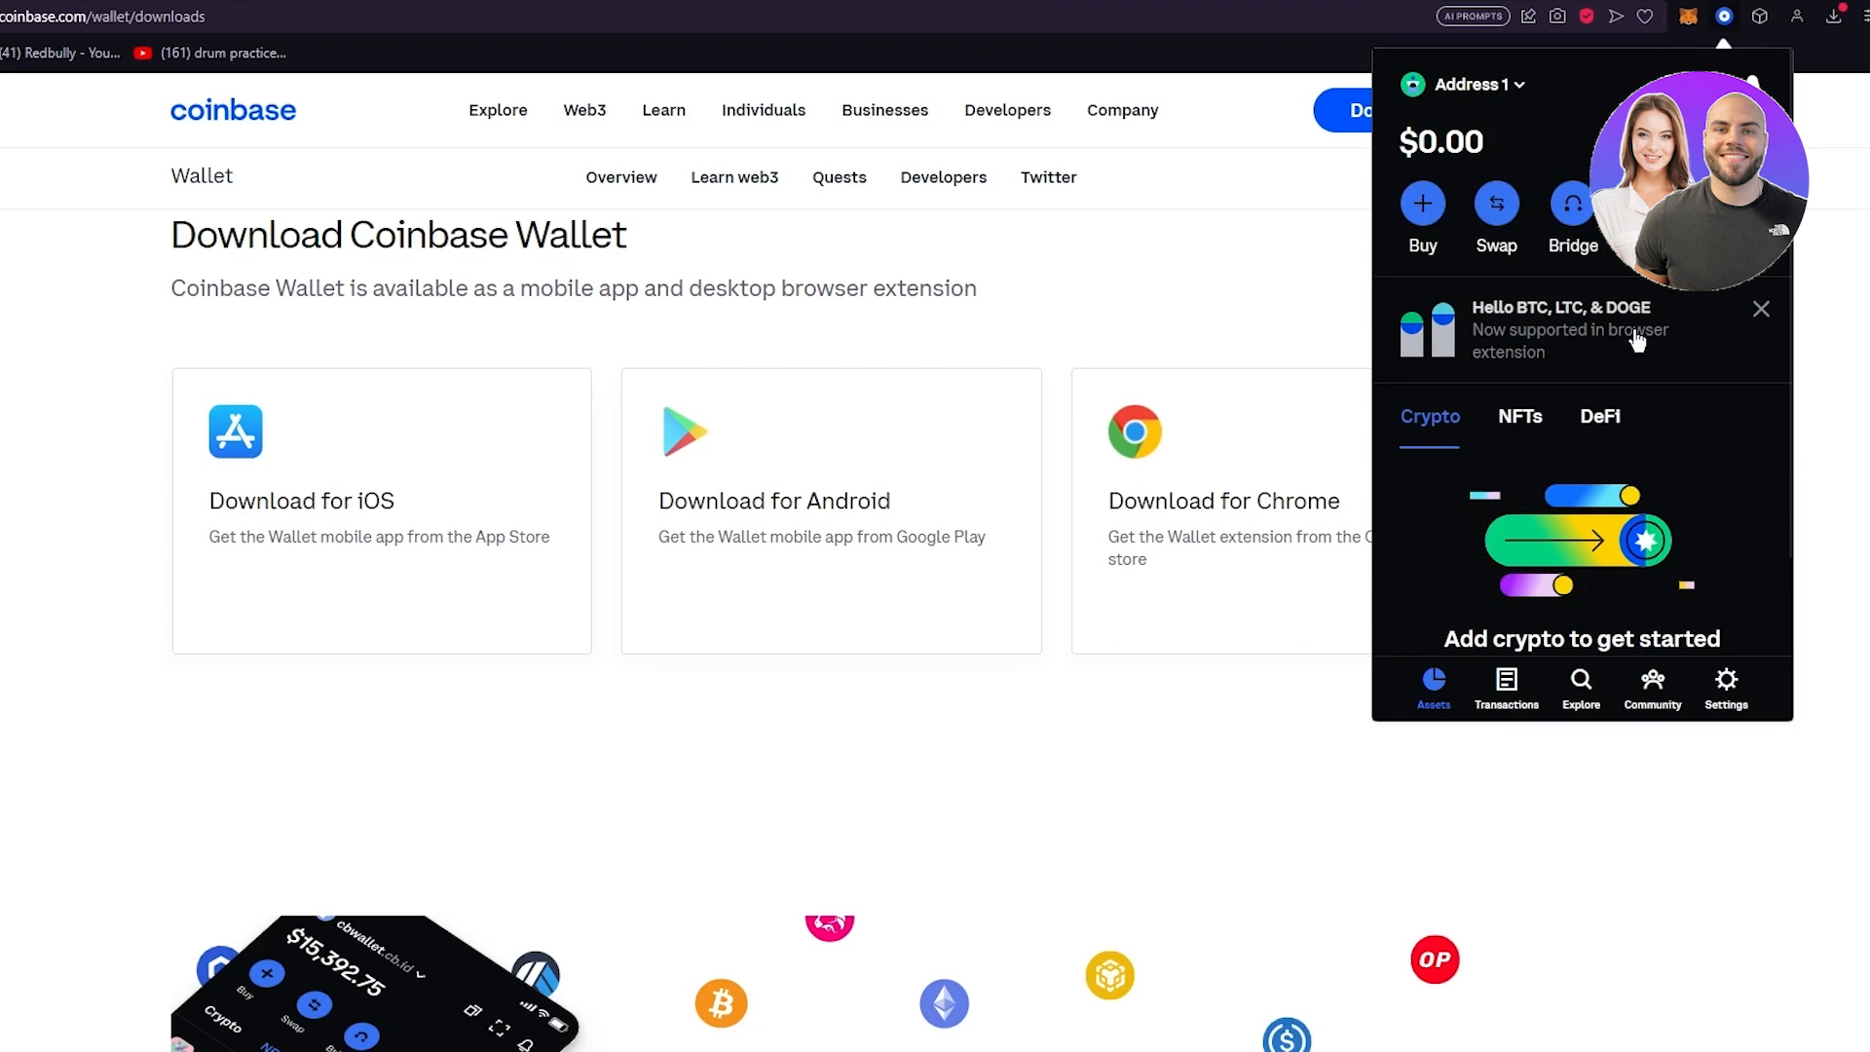
mouse_move(1468, 211)
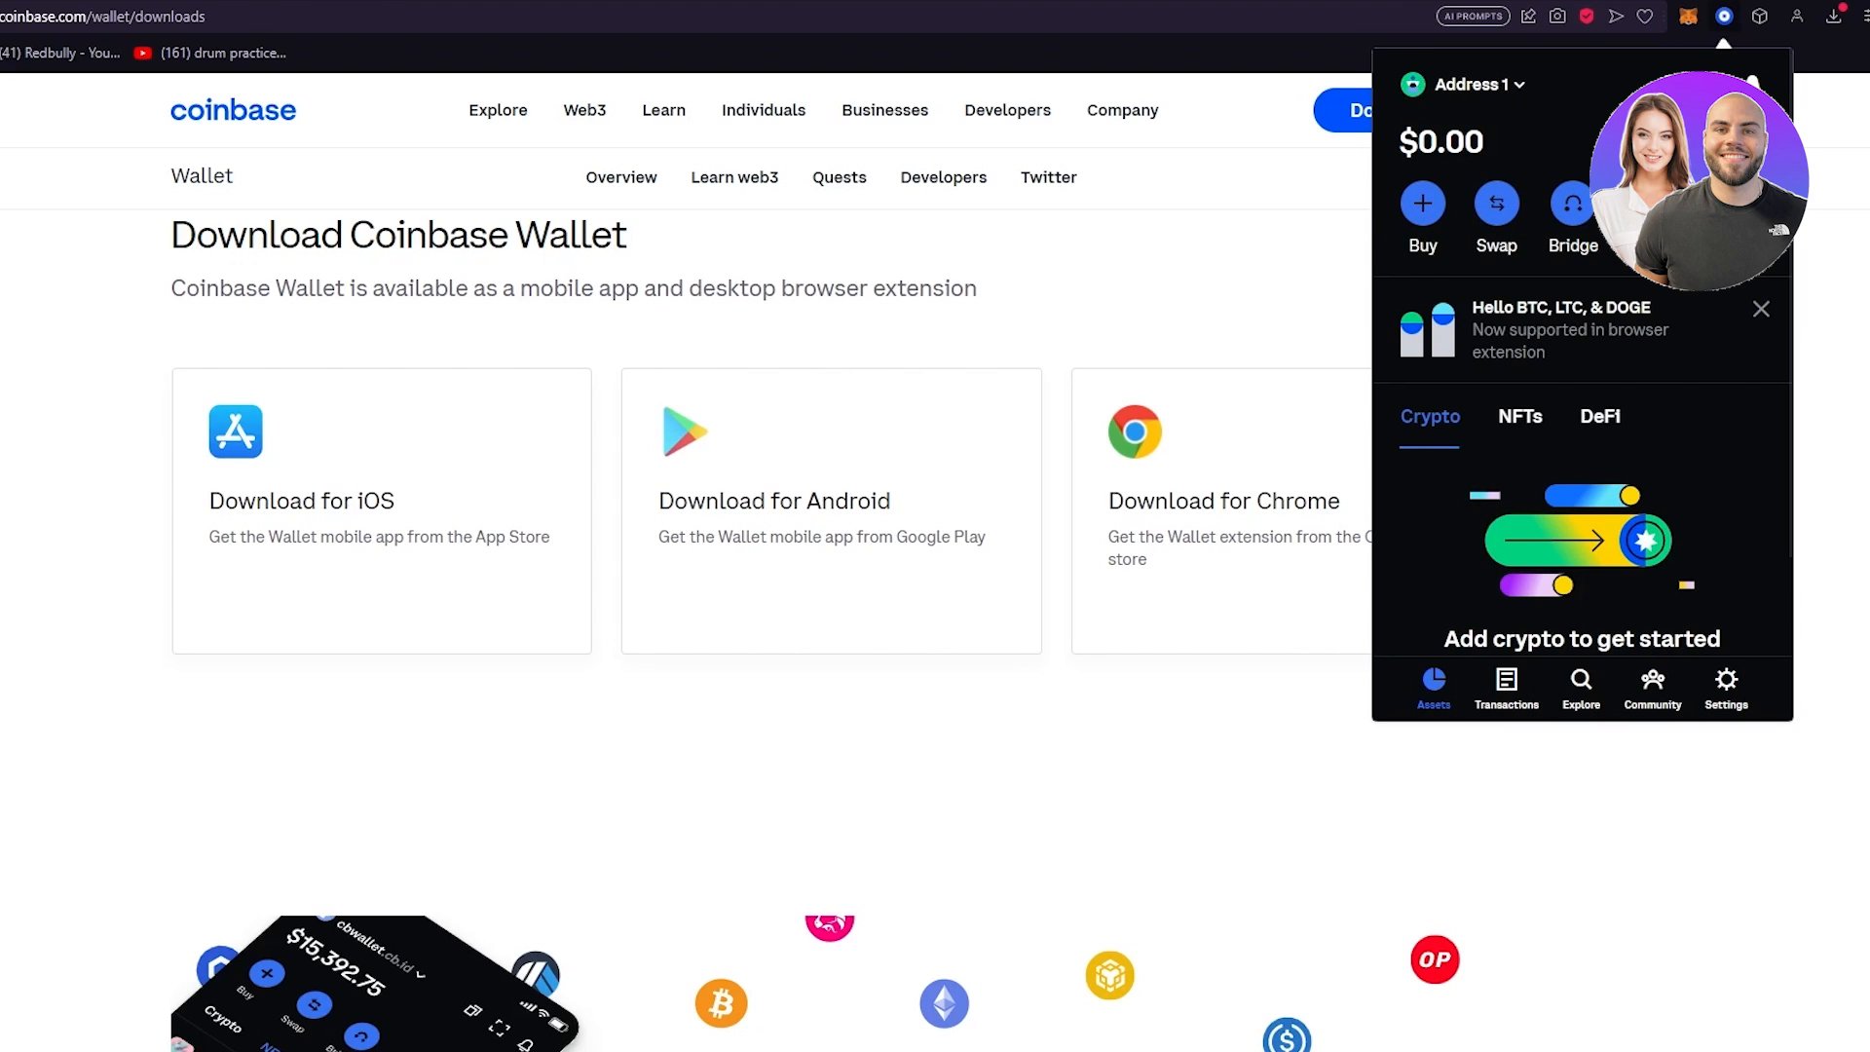
View the 'Add & manage wallets' page from Settings and return to the Settings overview
left_click(1724, 689)
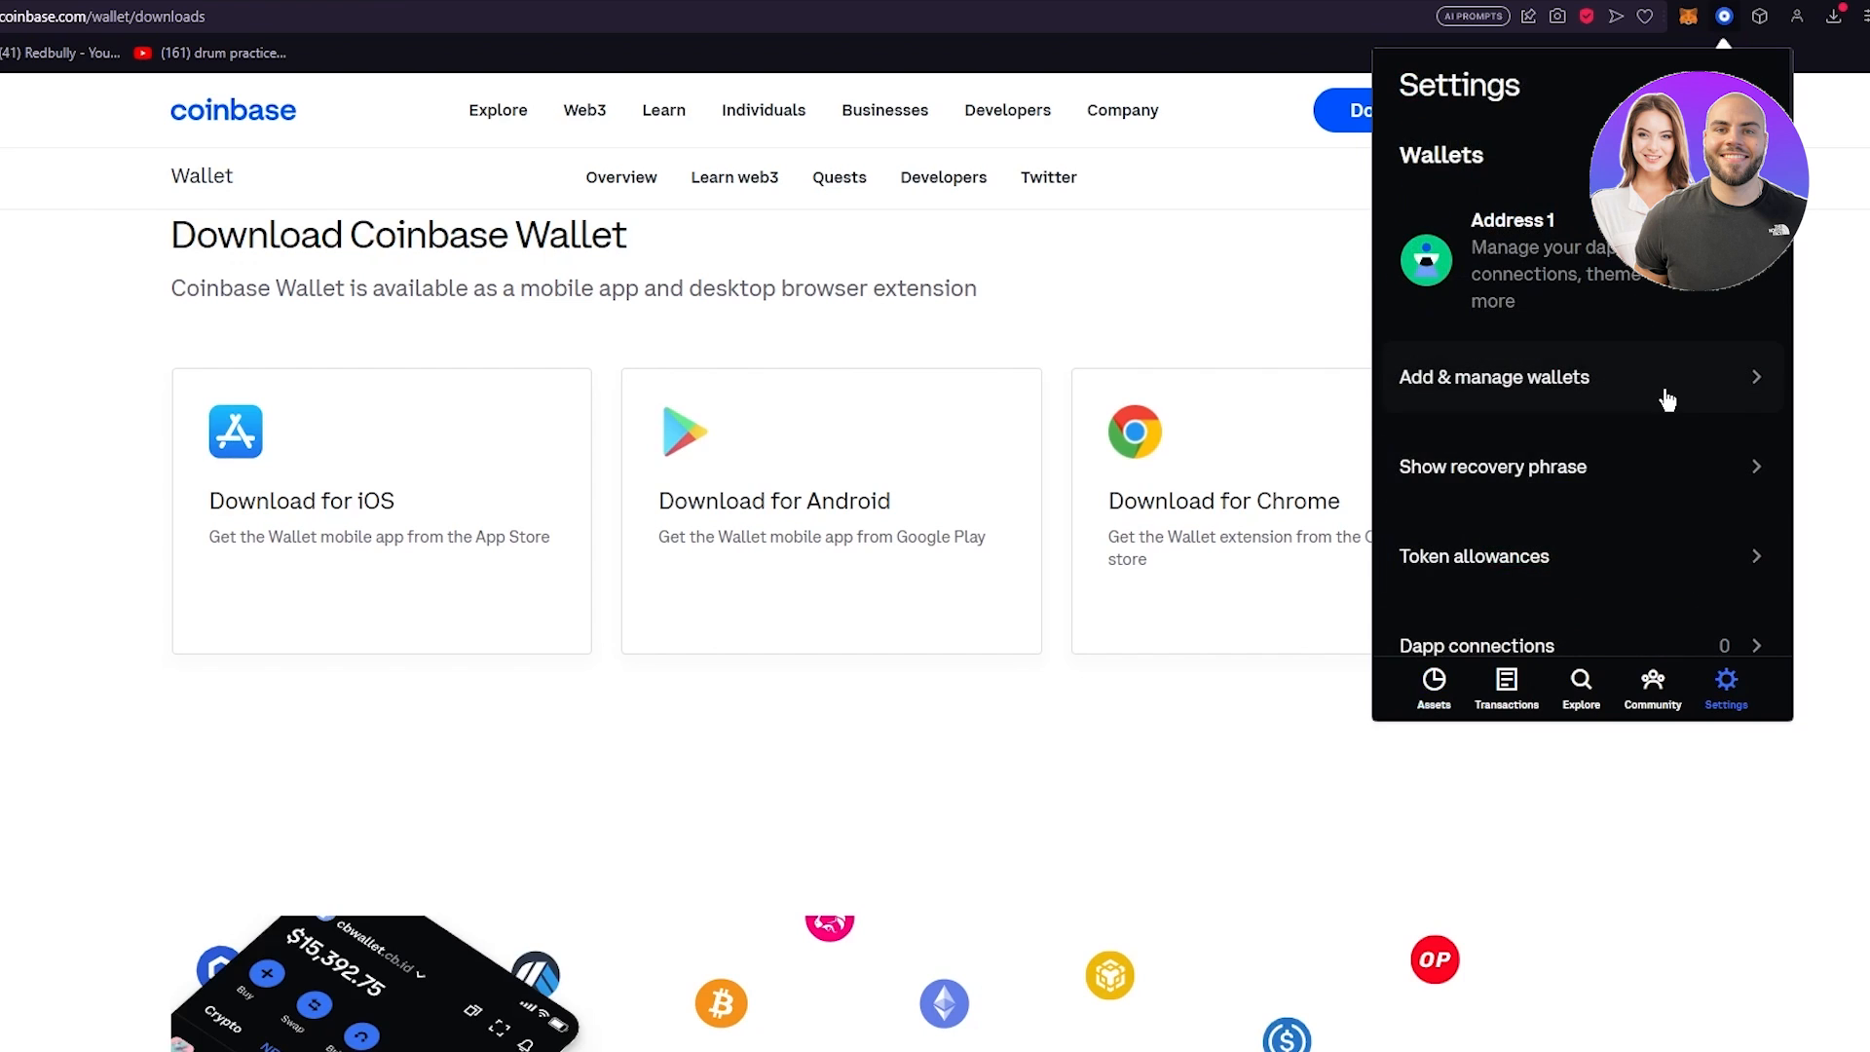
mouse_move(1502, 366)
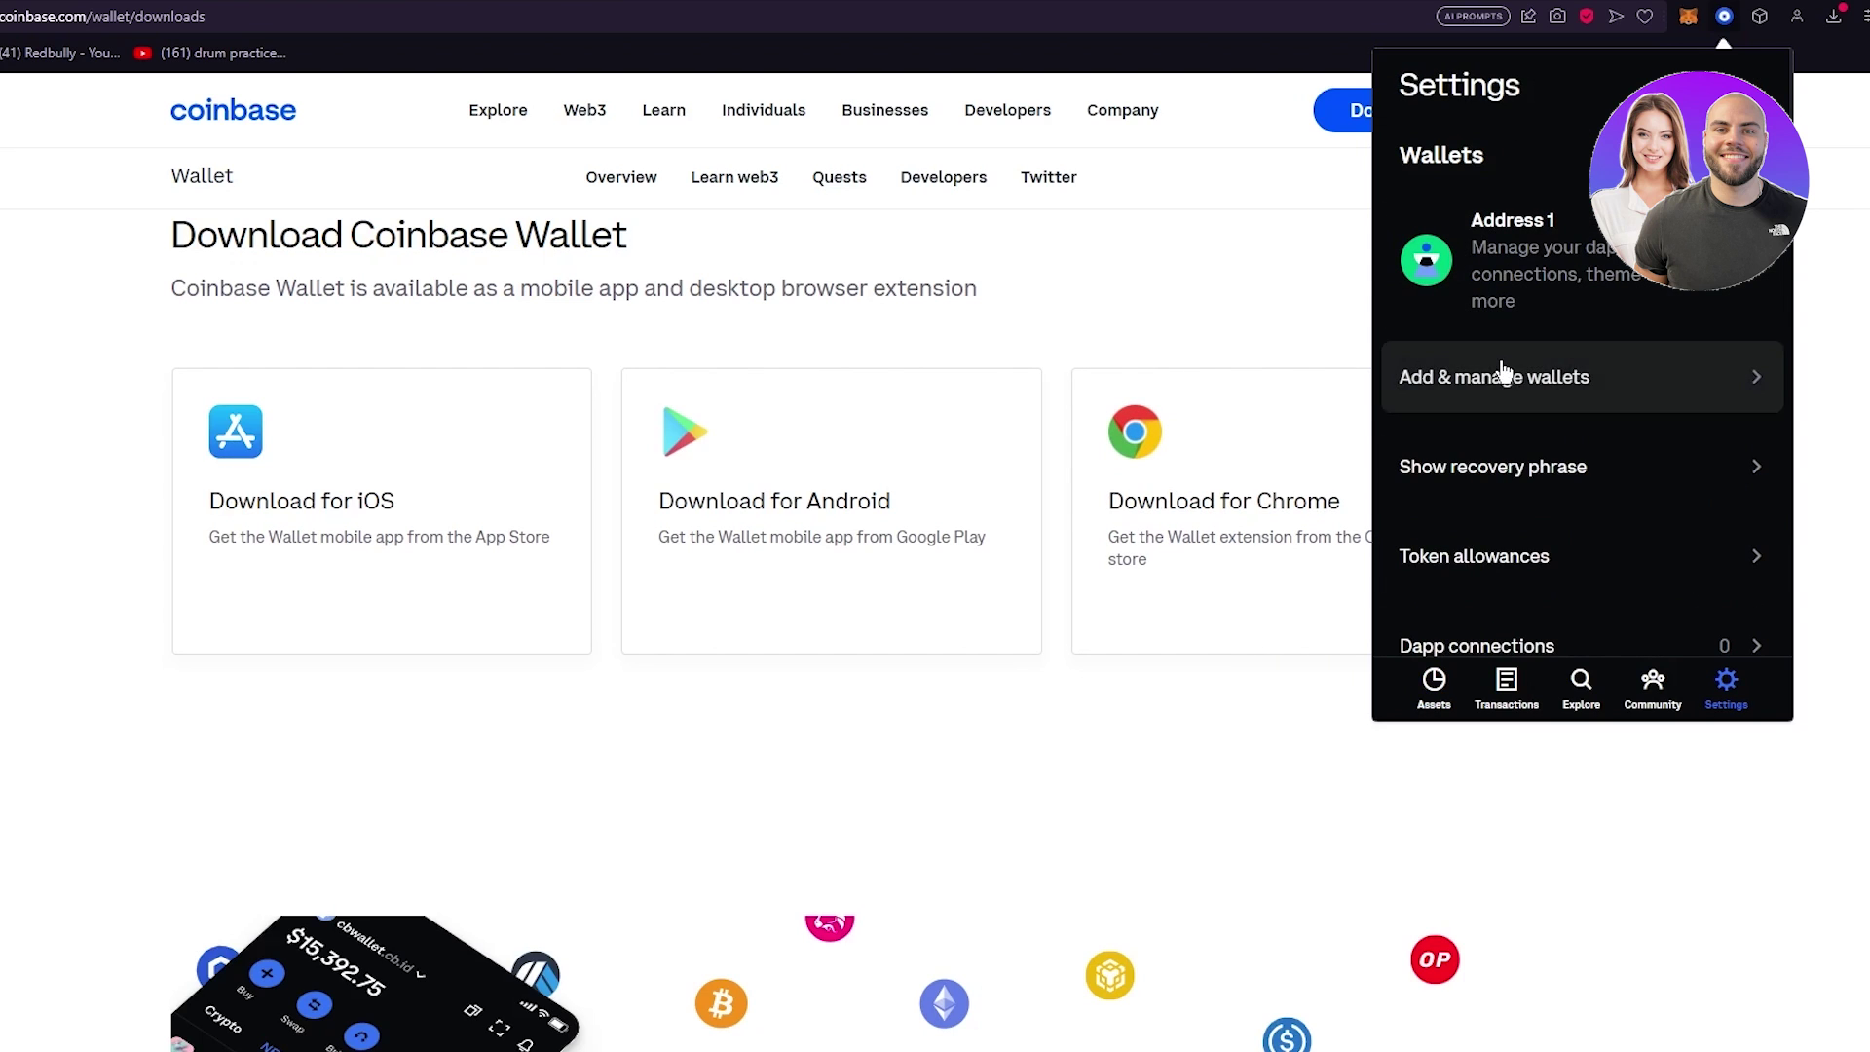
left_click(1494, 376)
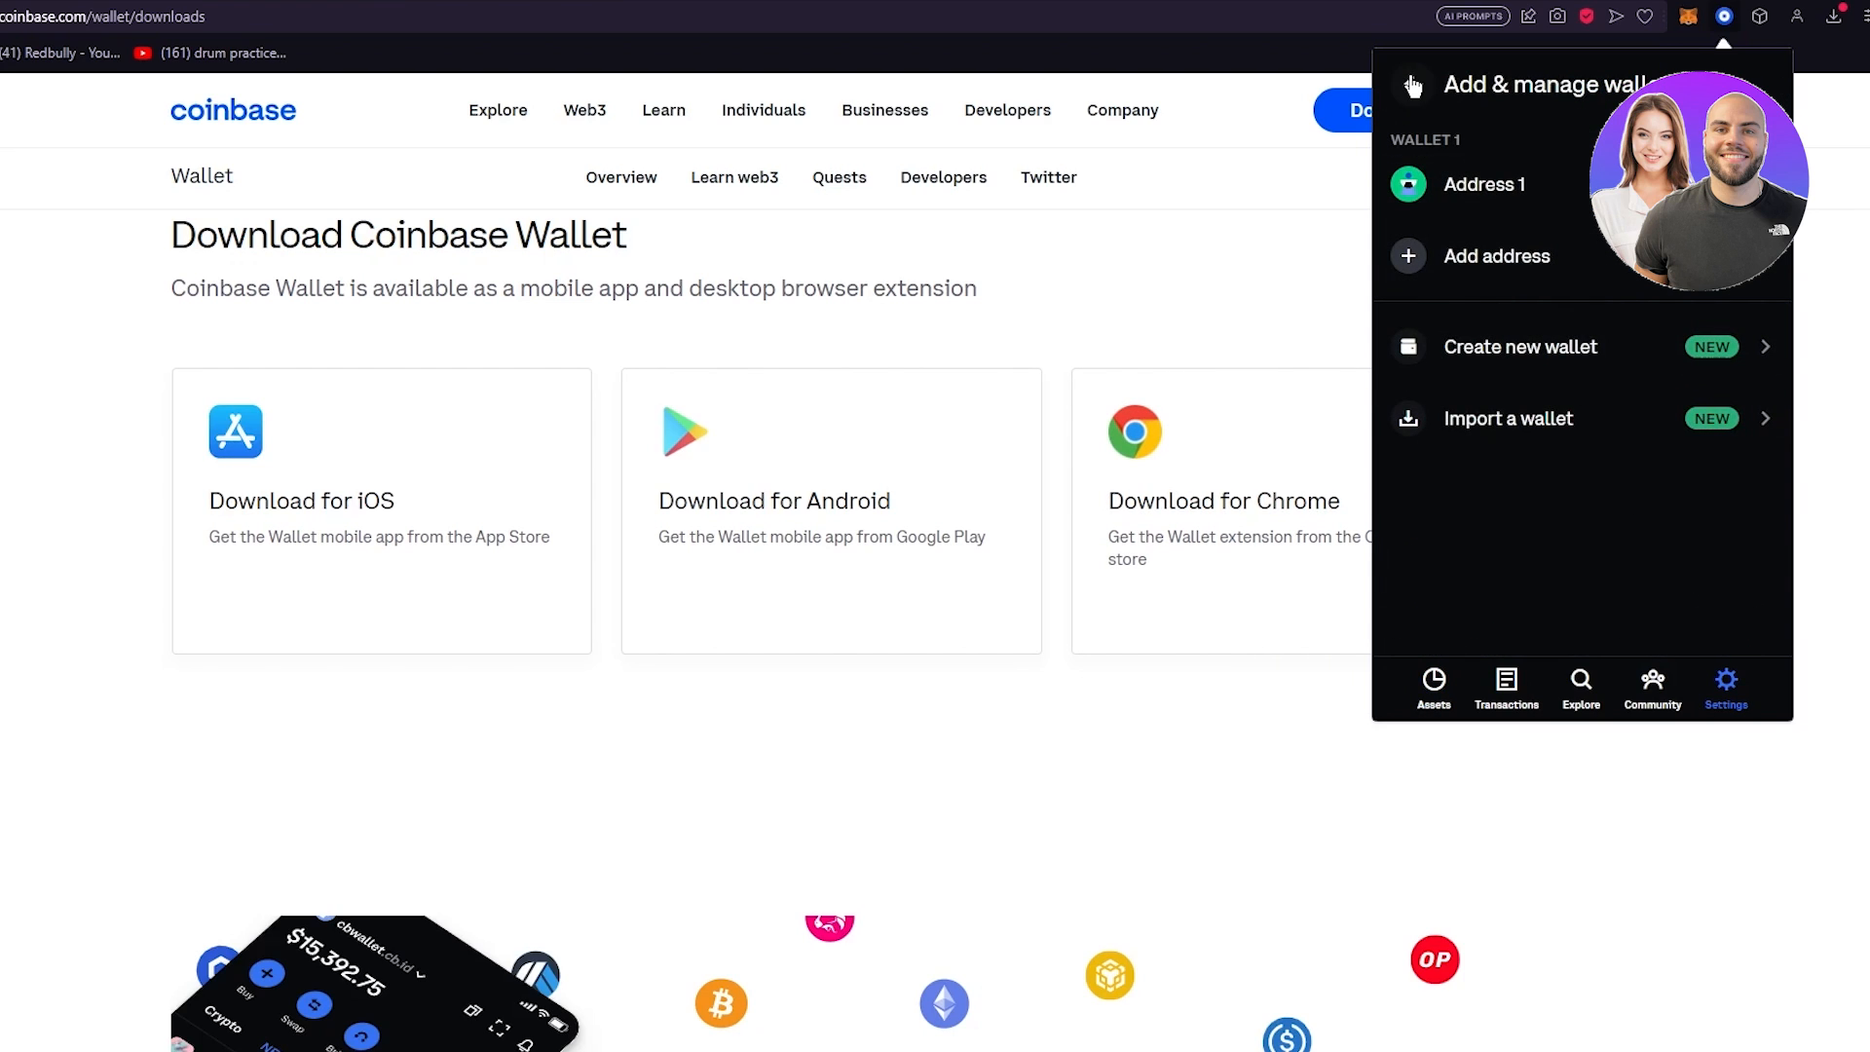
left_click(1724, 687)
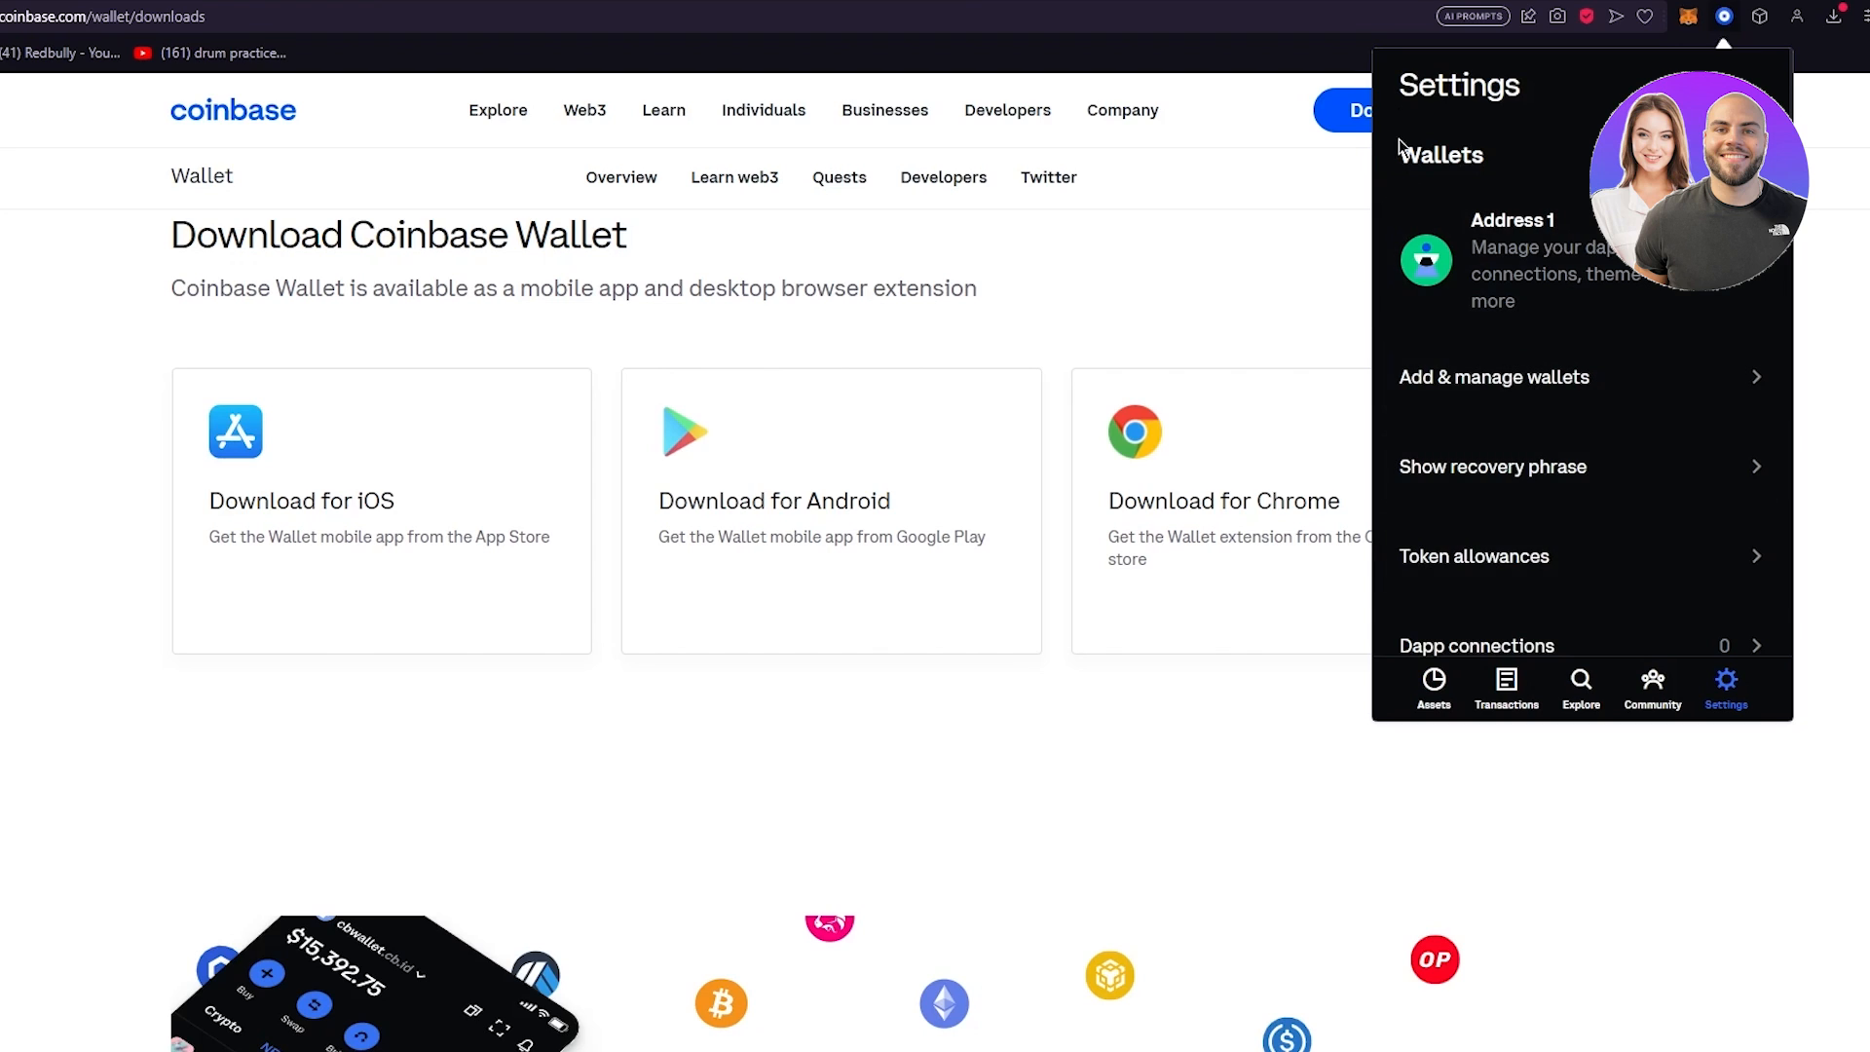
View the Send screen's Coinbase Pay and transfer-from-another-wallet options, then return to the $0.00 Address 1 home
left_click(1431, 690)
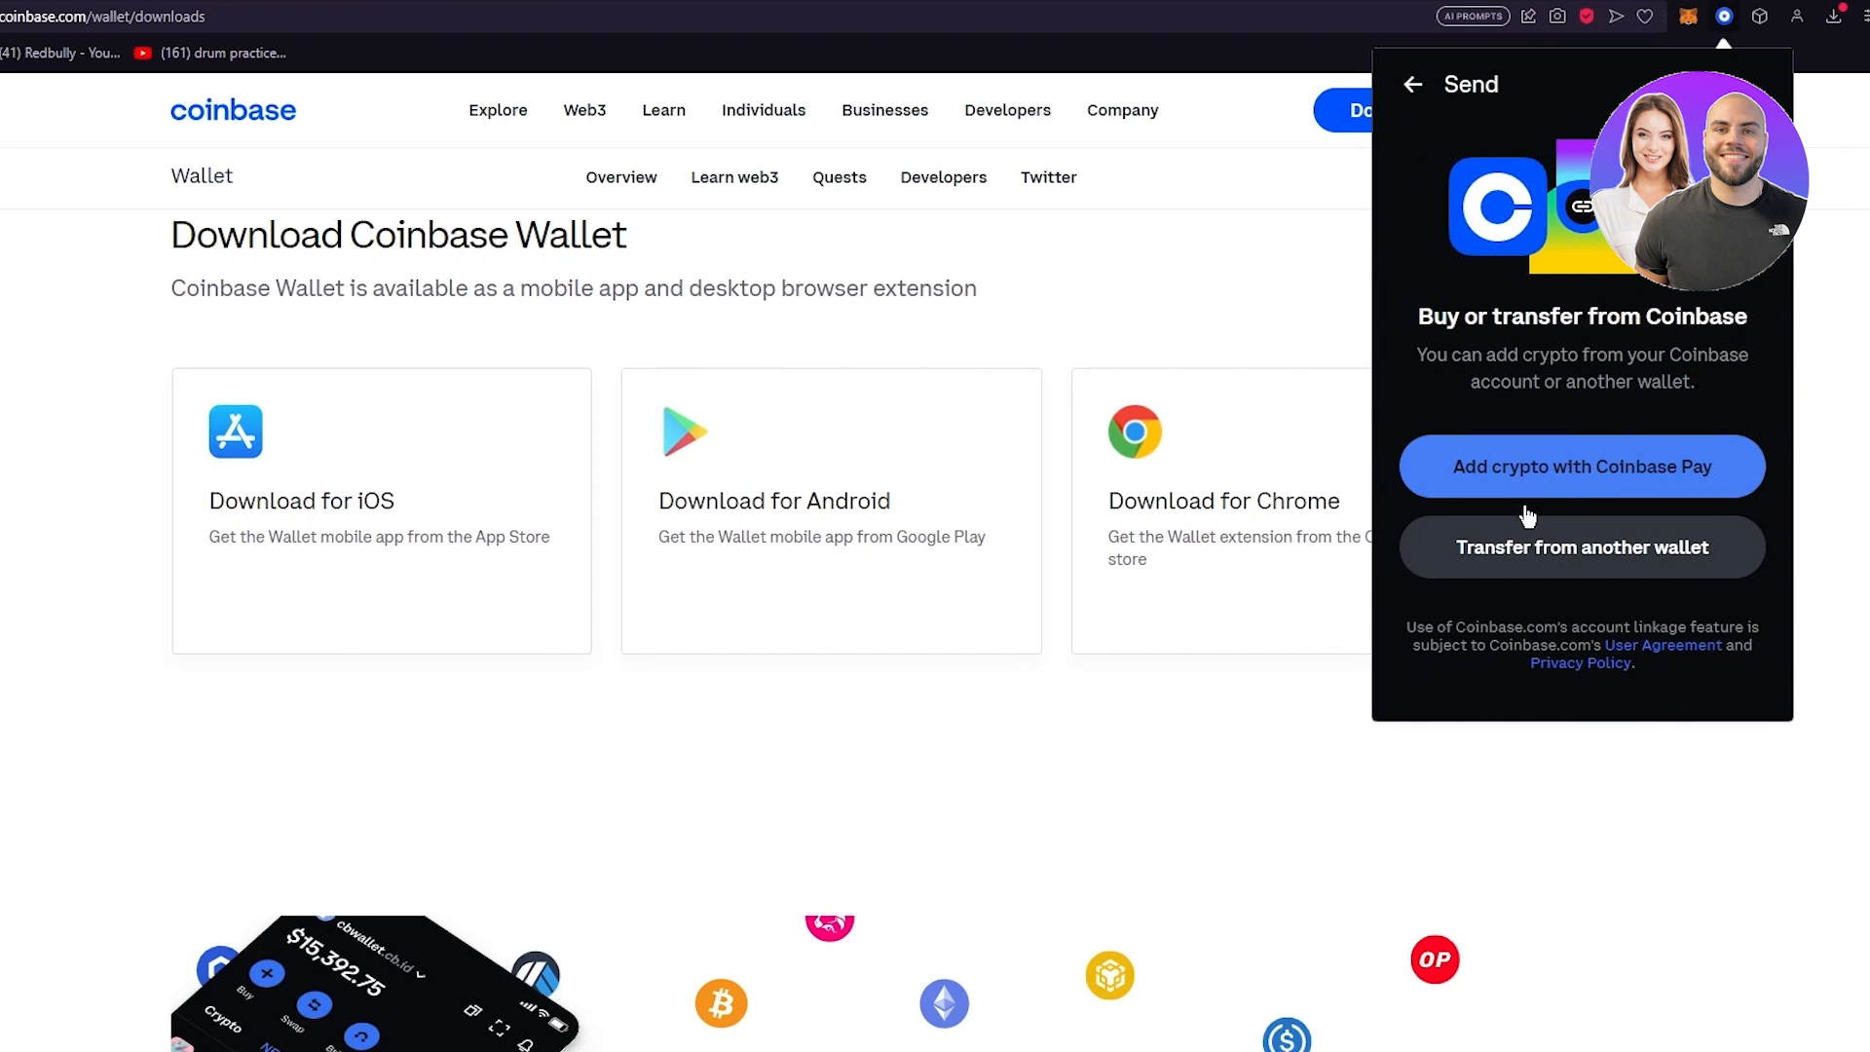
mouse_move(1735, 395)
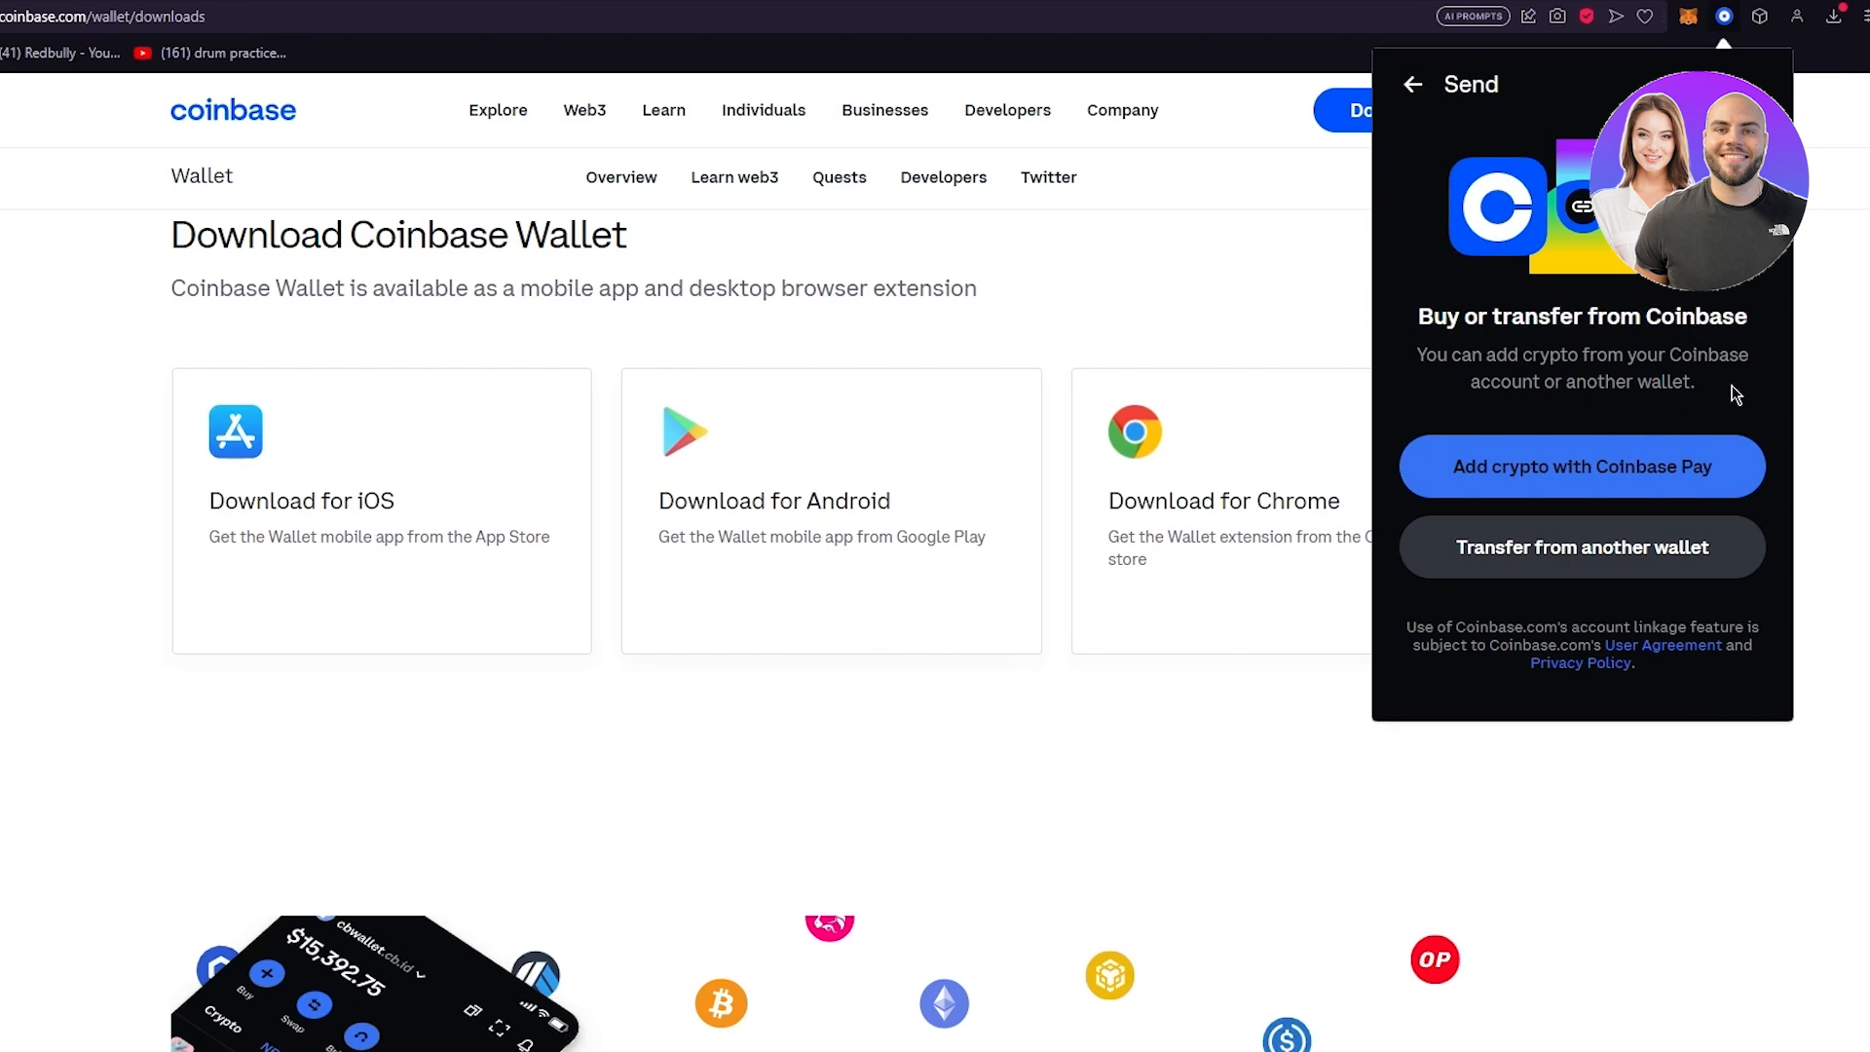
mouse_move(1655, 378)
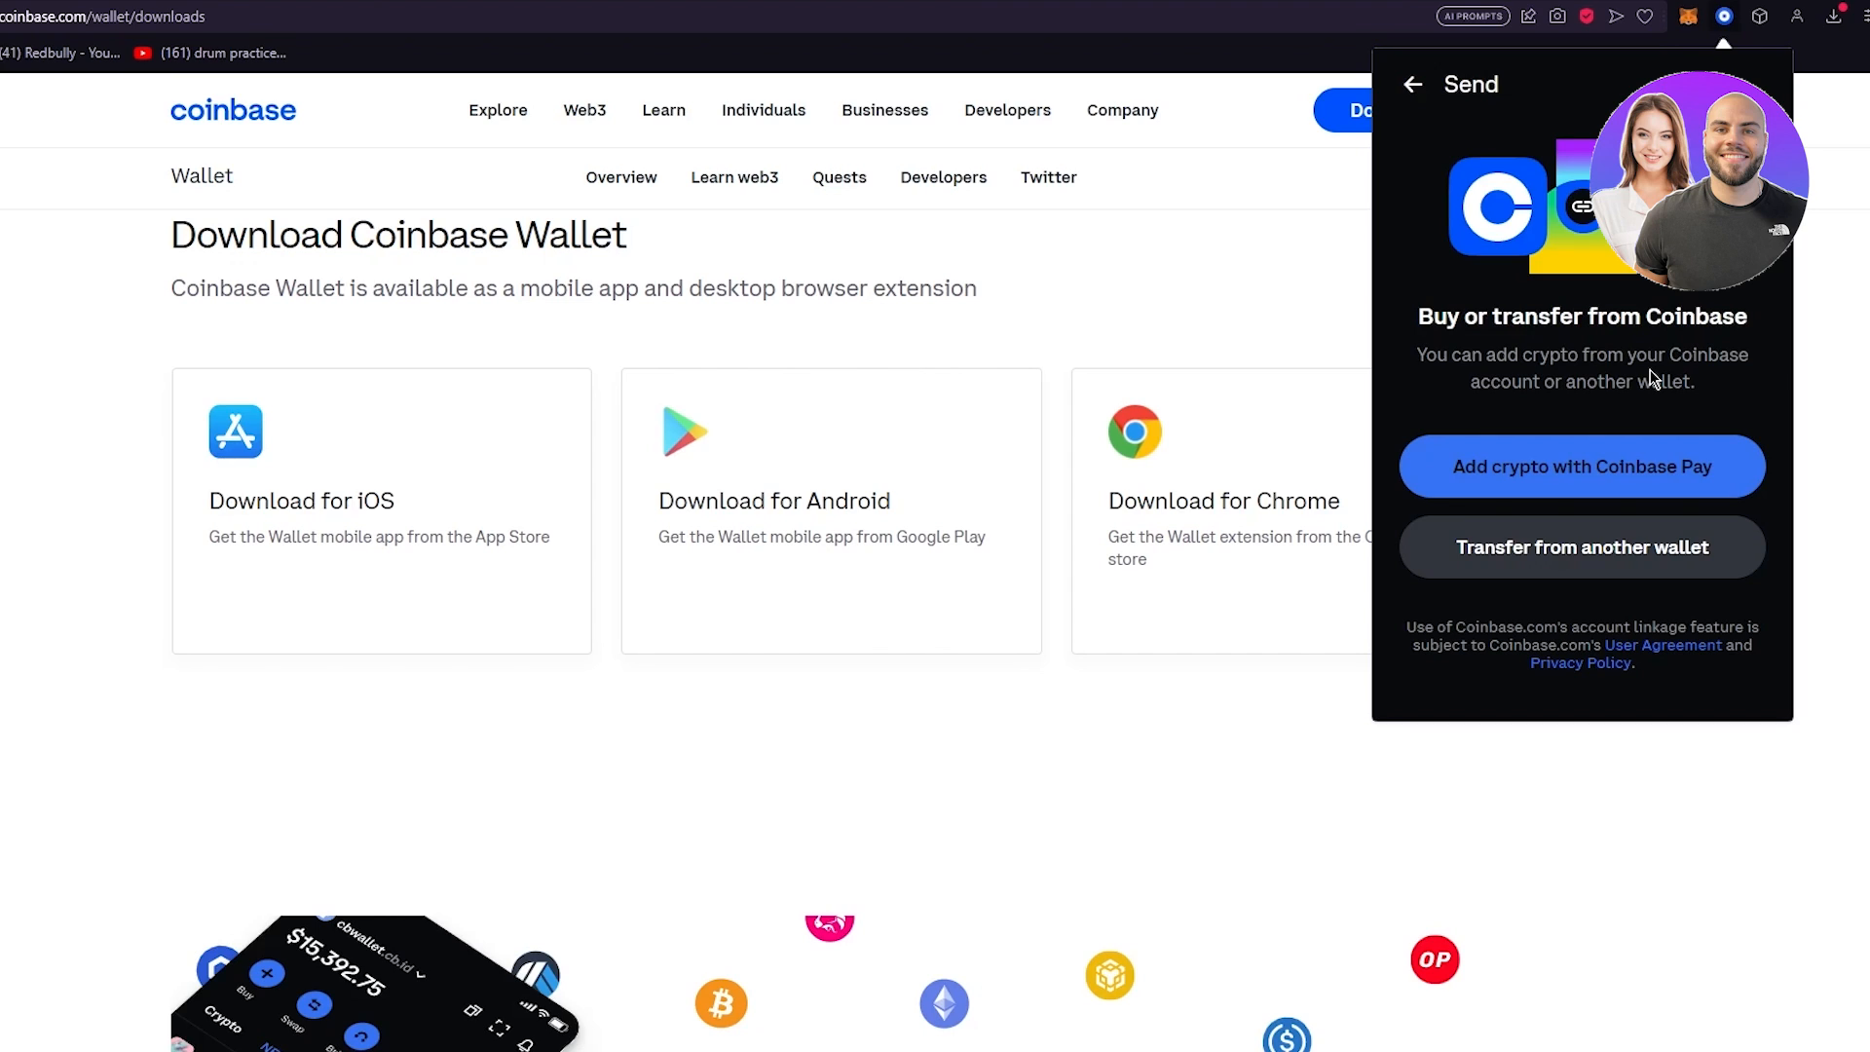
mouse_move(1633, 528)
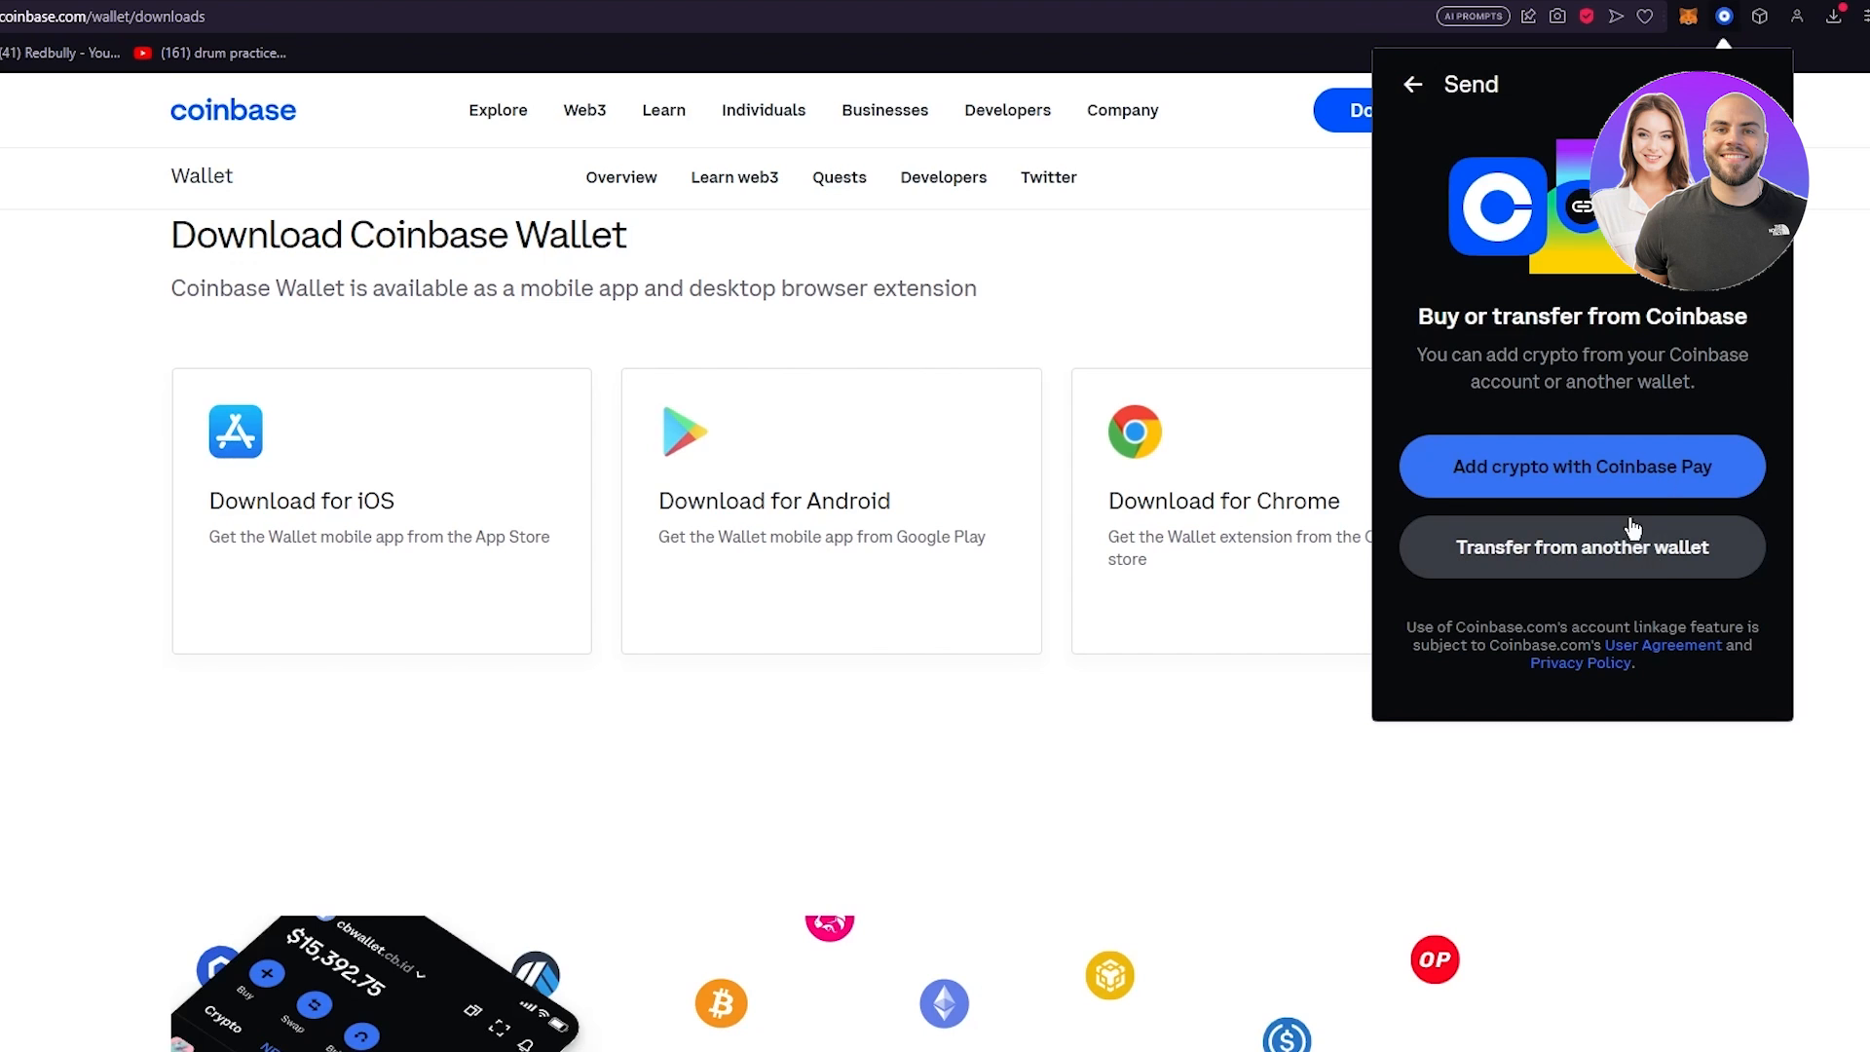
mouse_move(1669, 555)
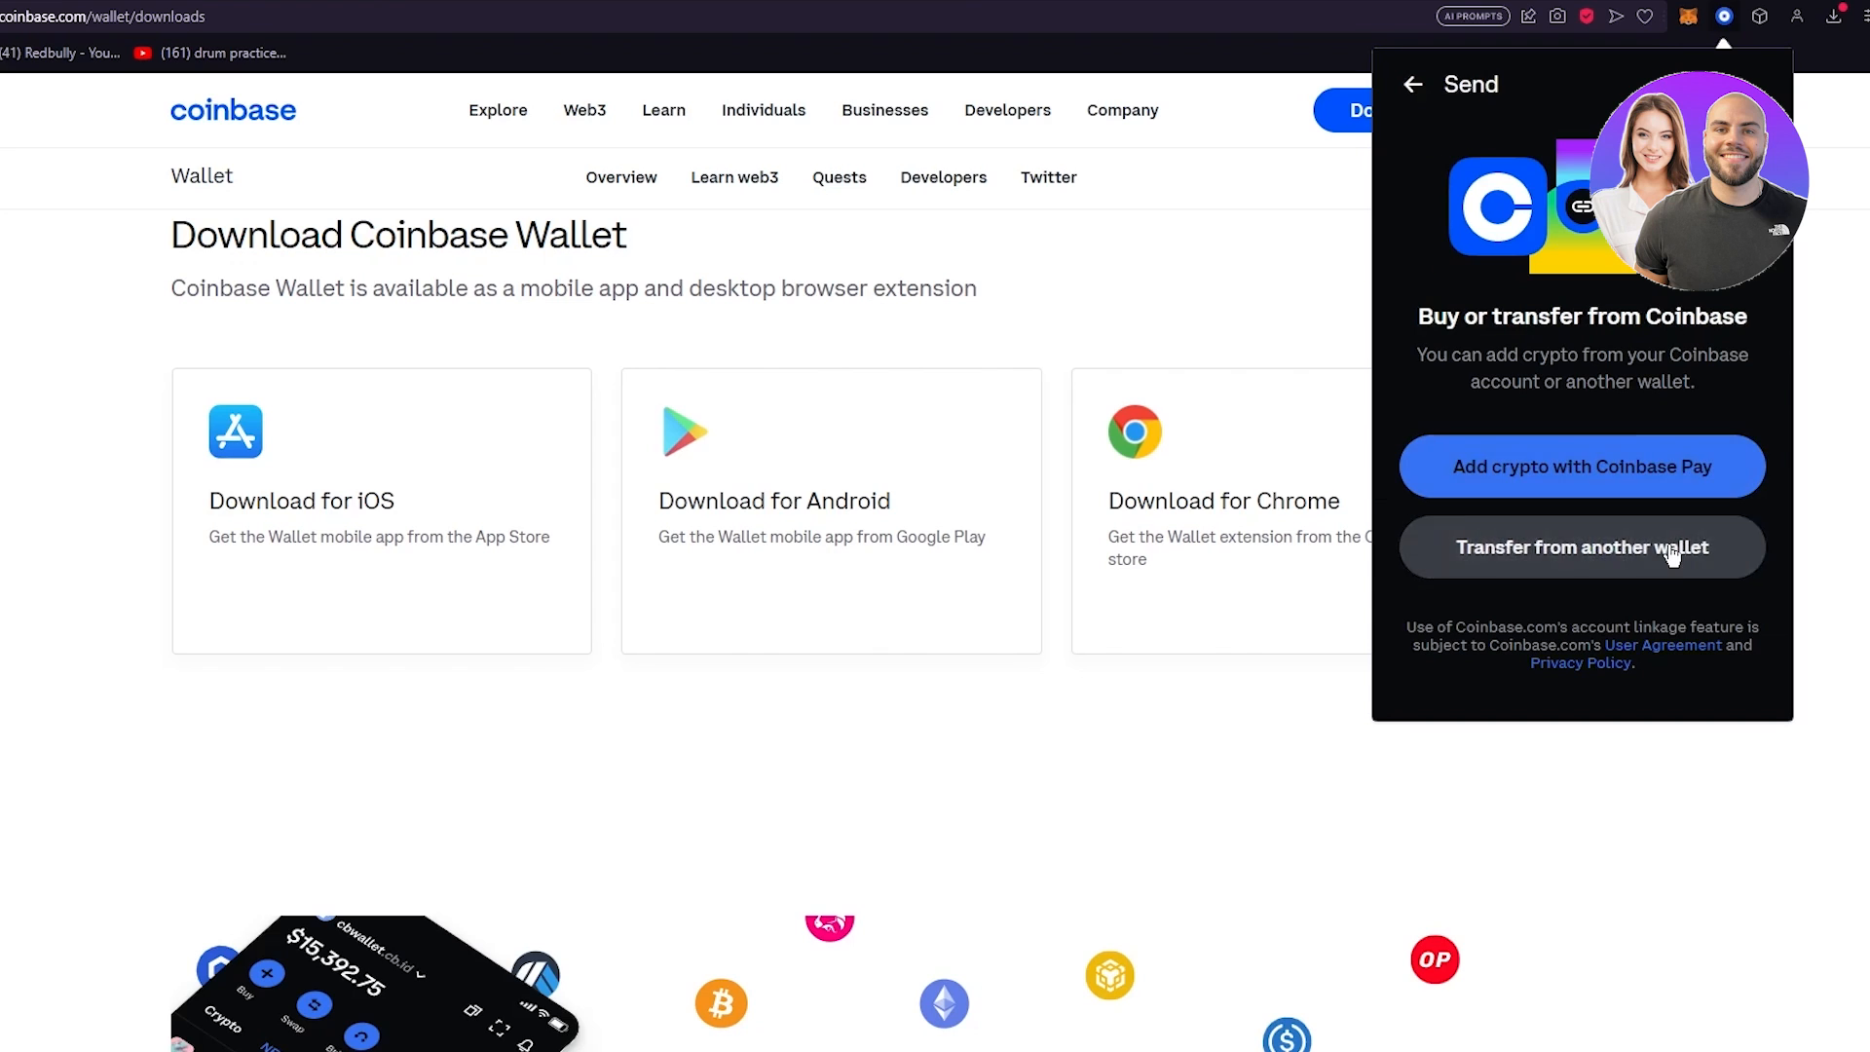
left_click(1582, 545)
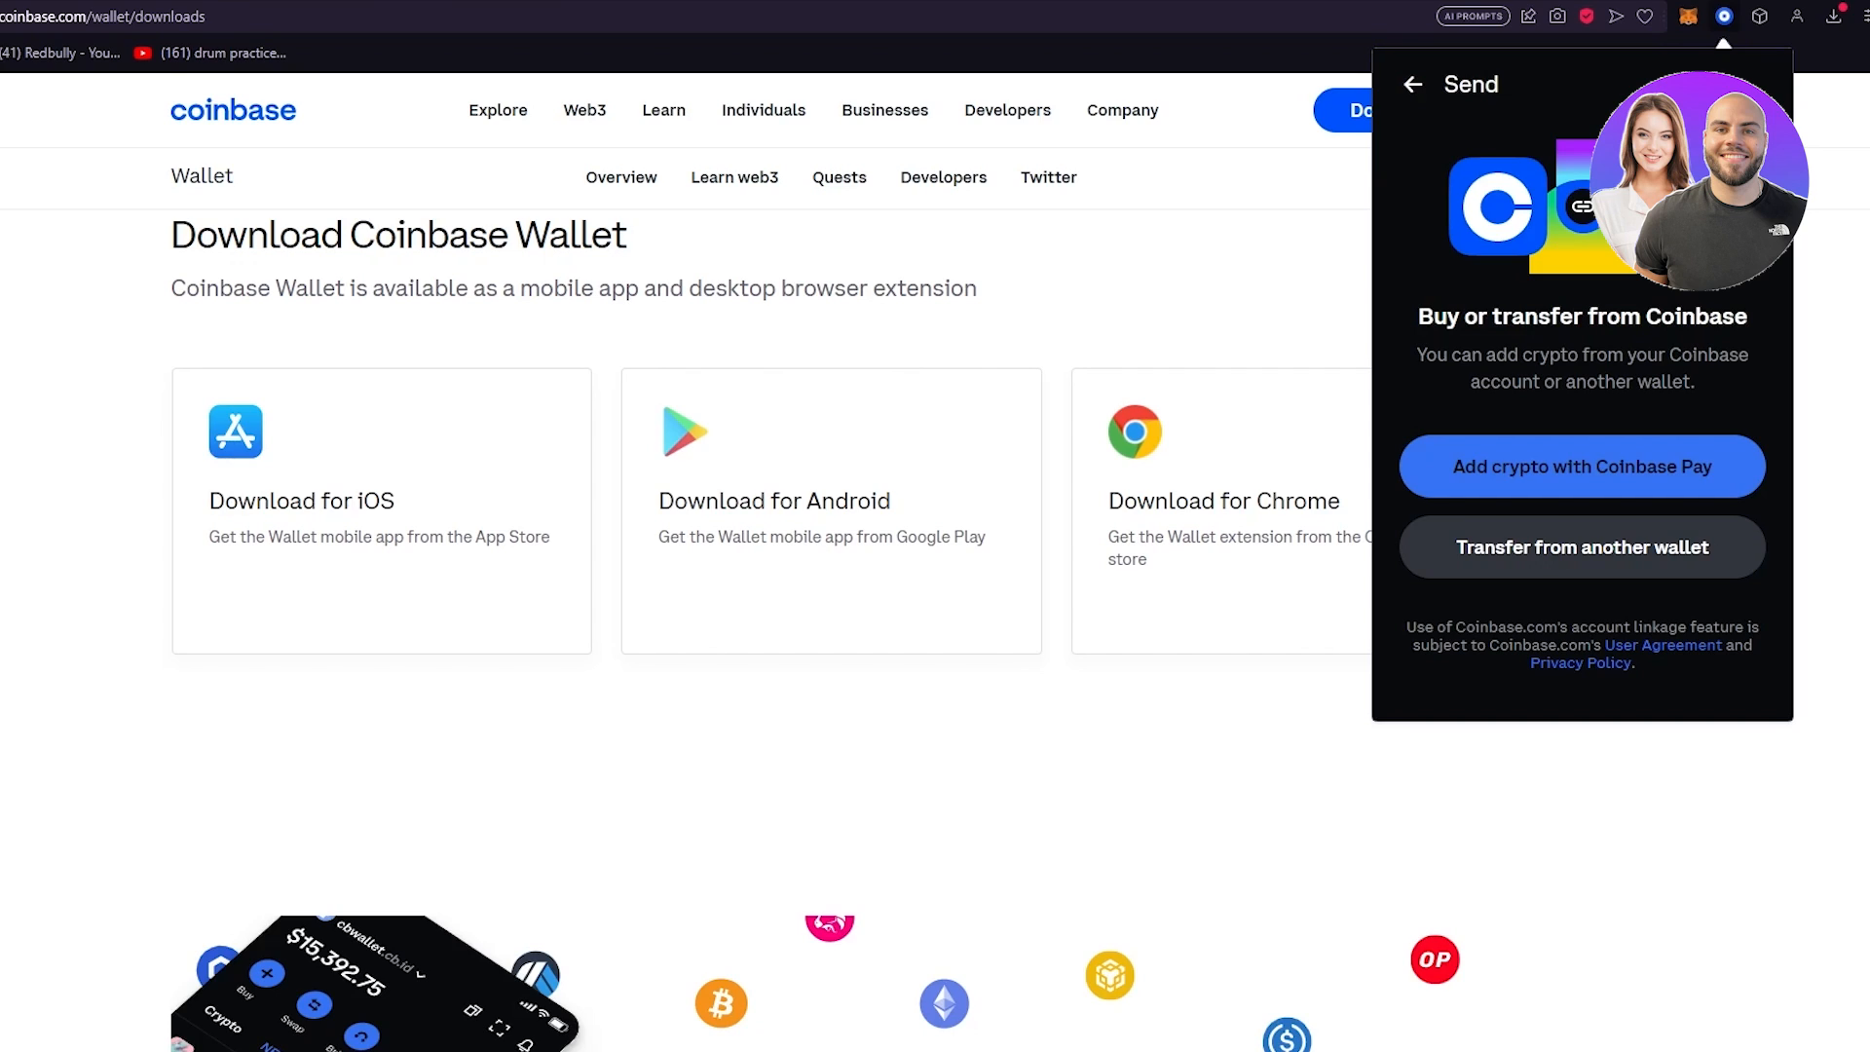
mouse_move(1359, 107)
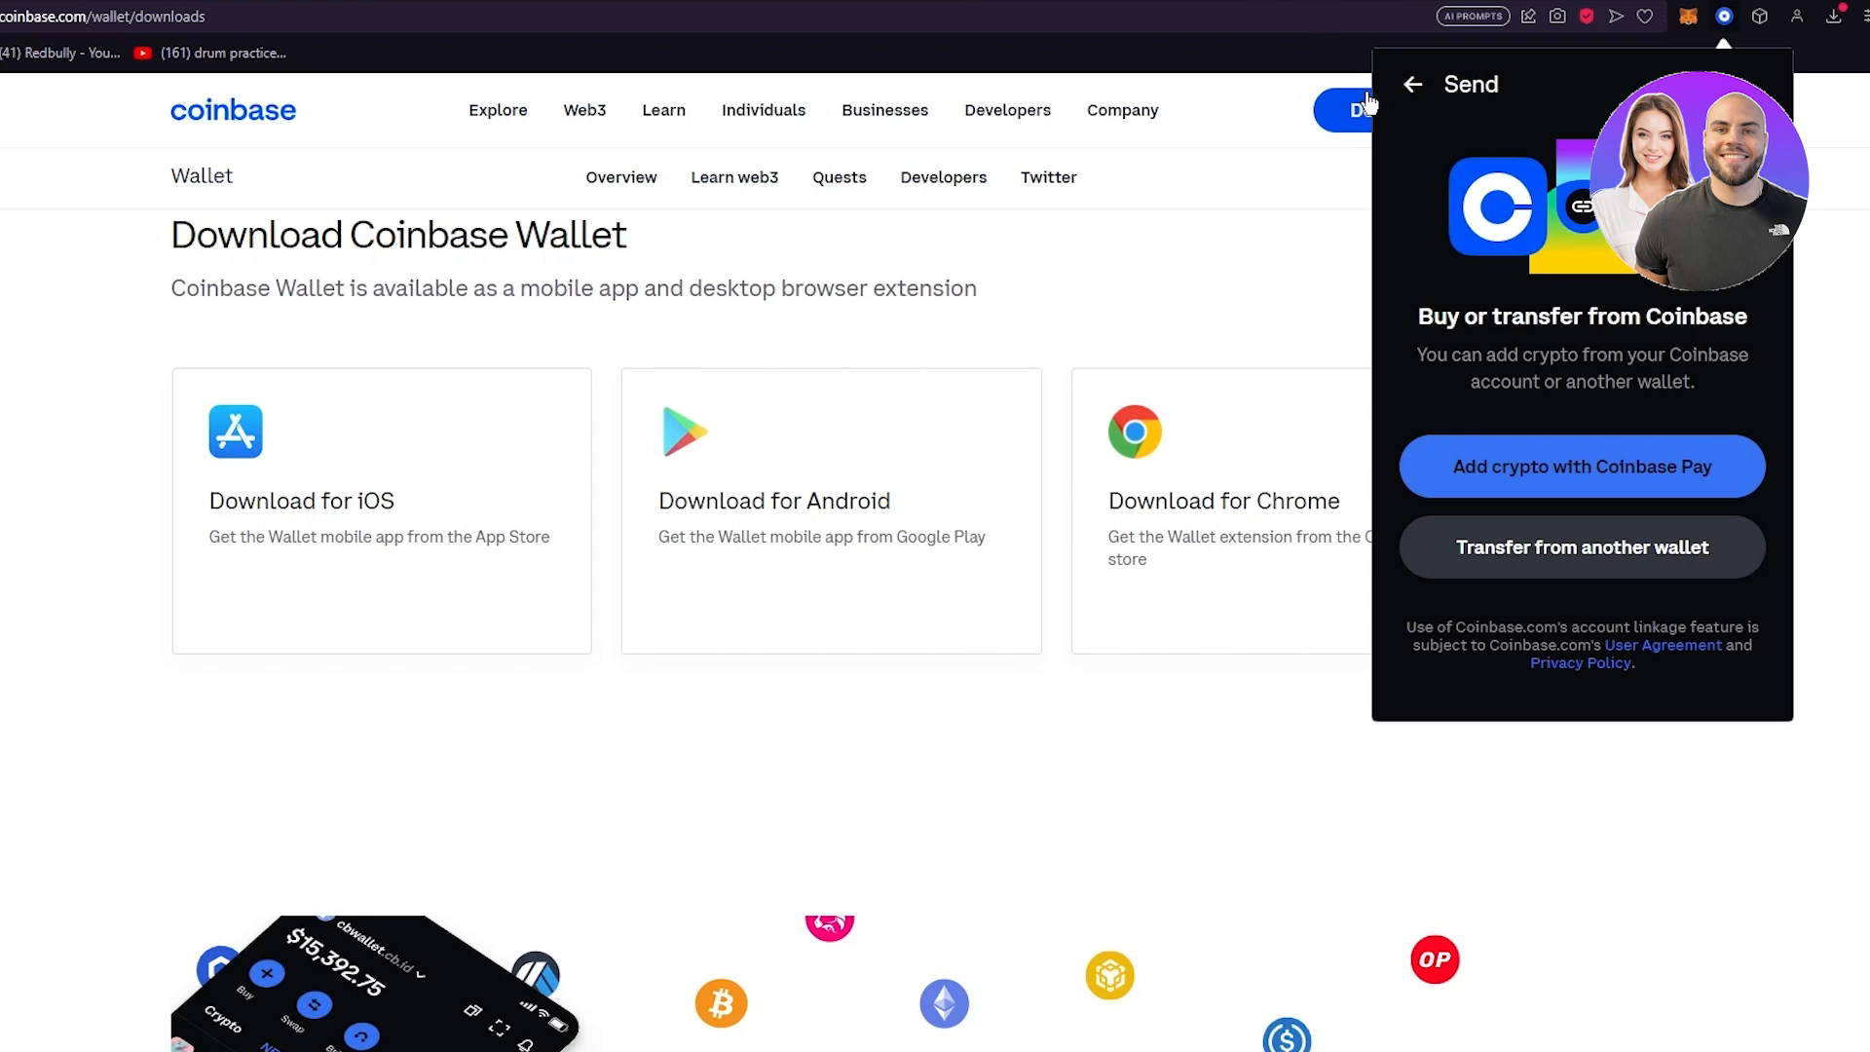
left_click(1412, 84)
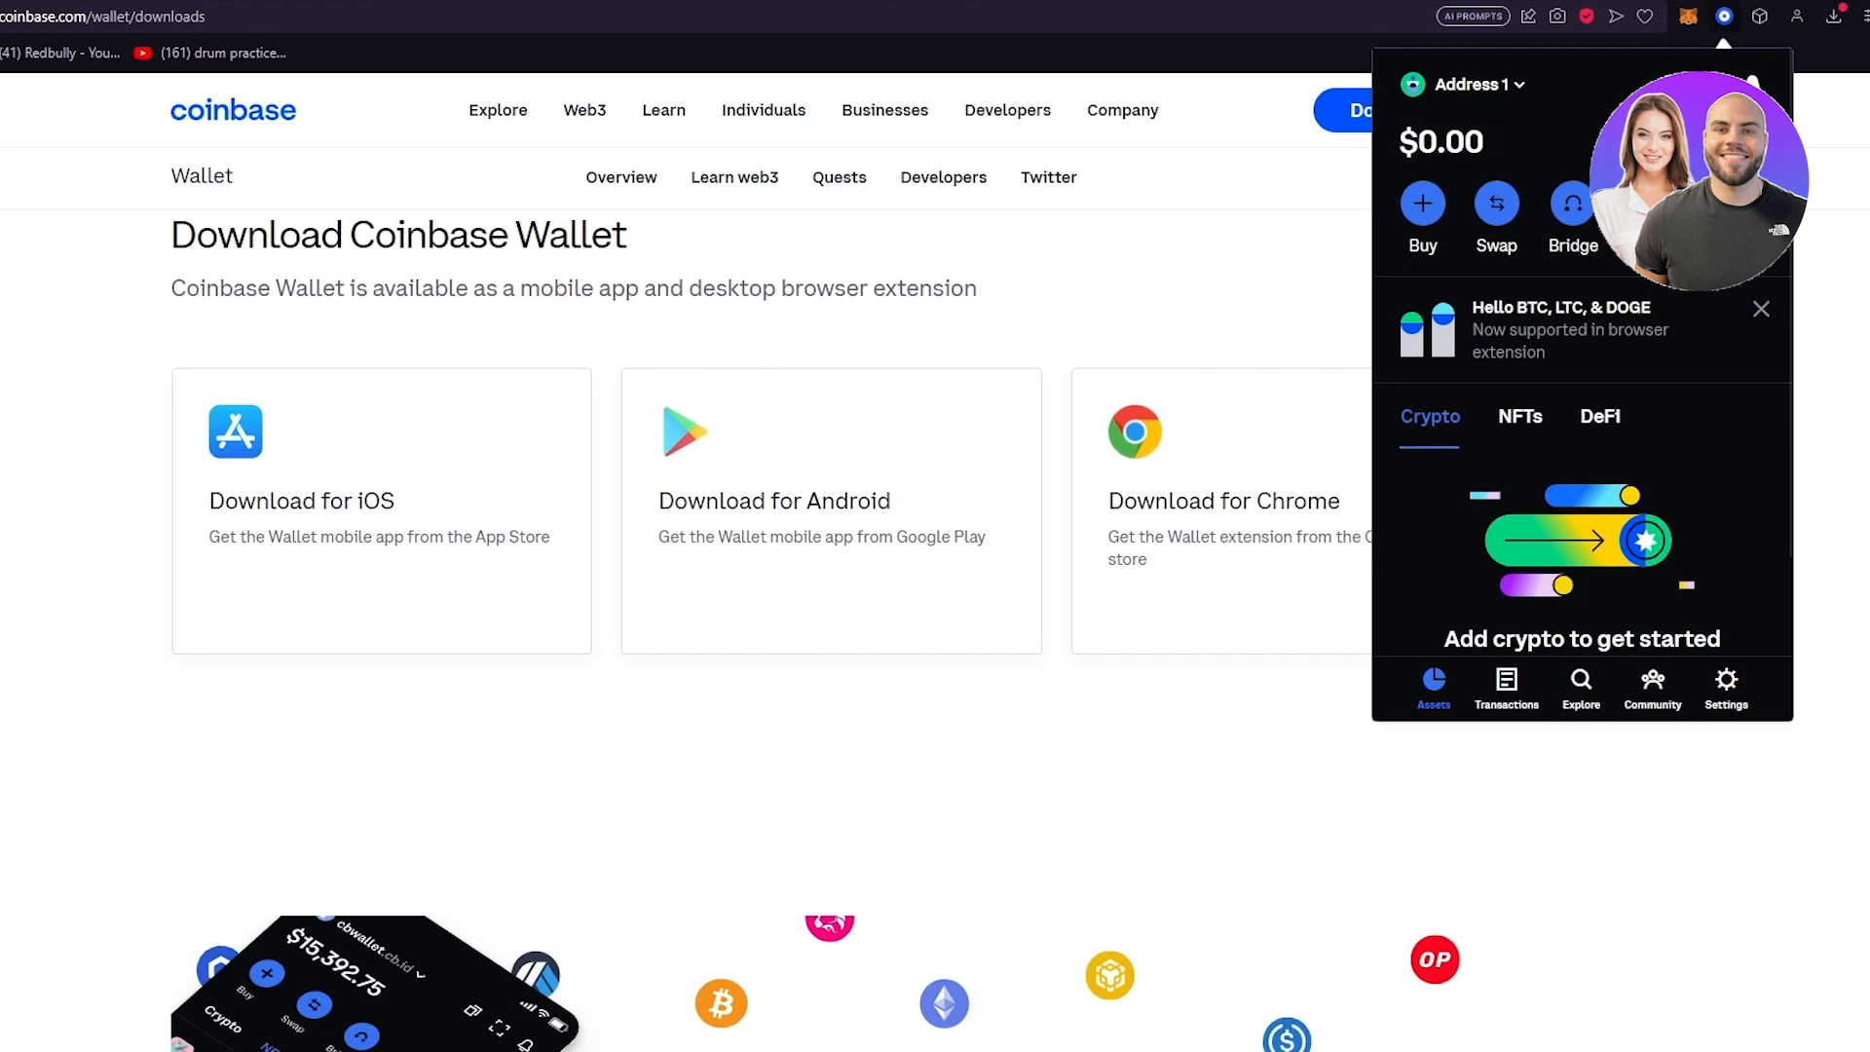
mouse_move(1511, 204)
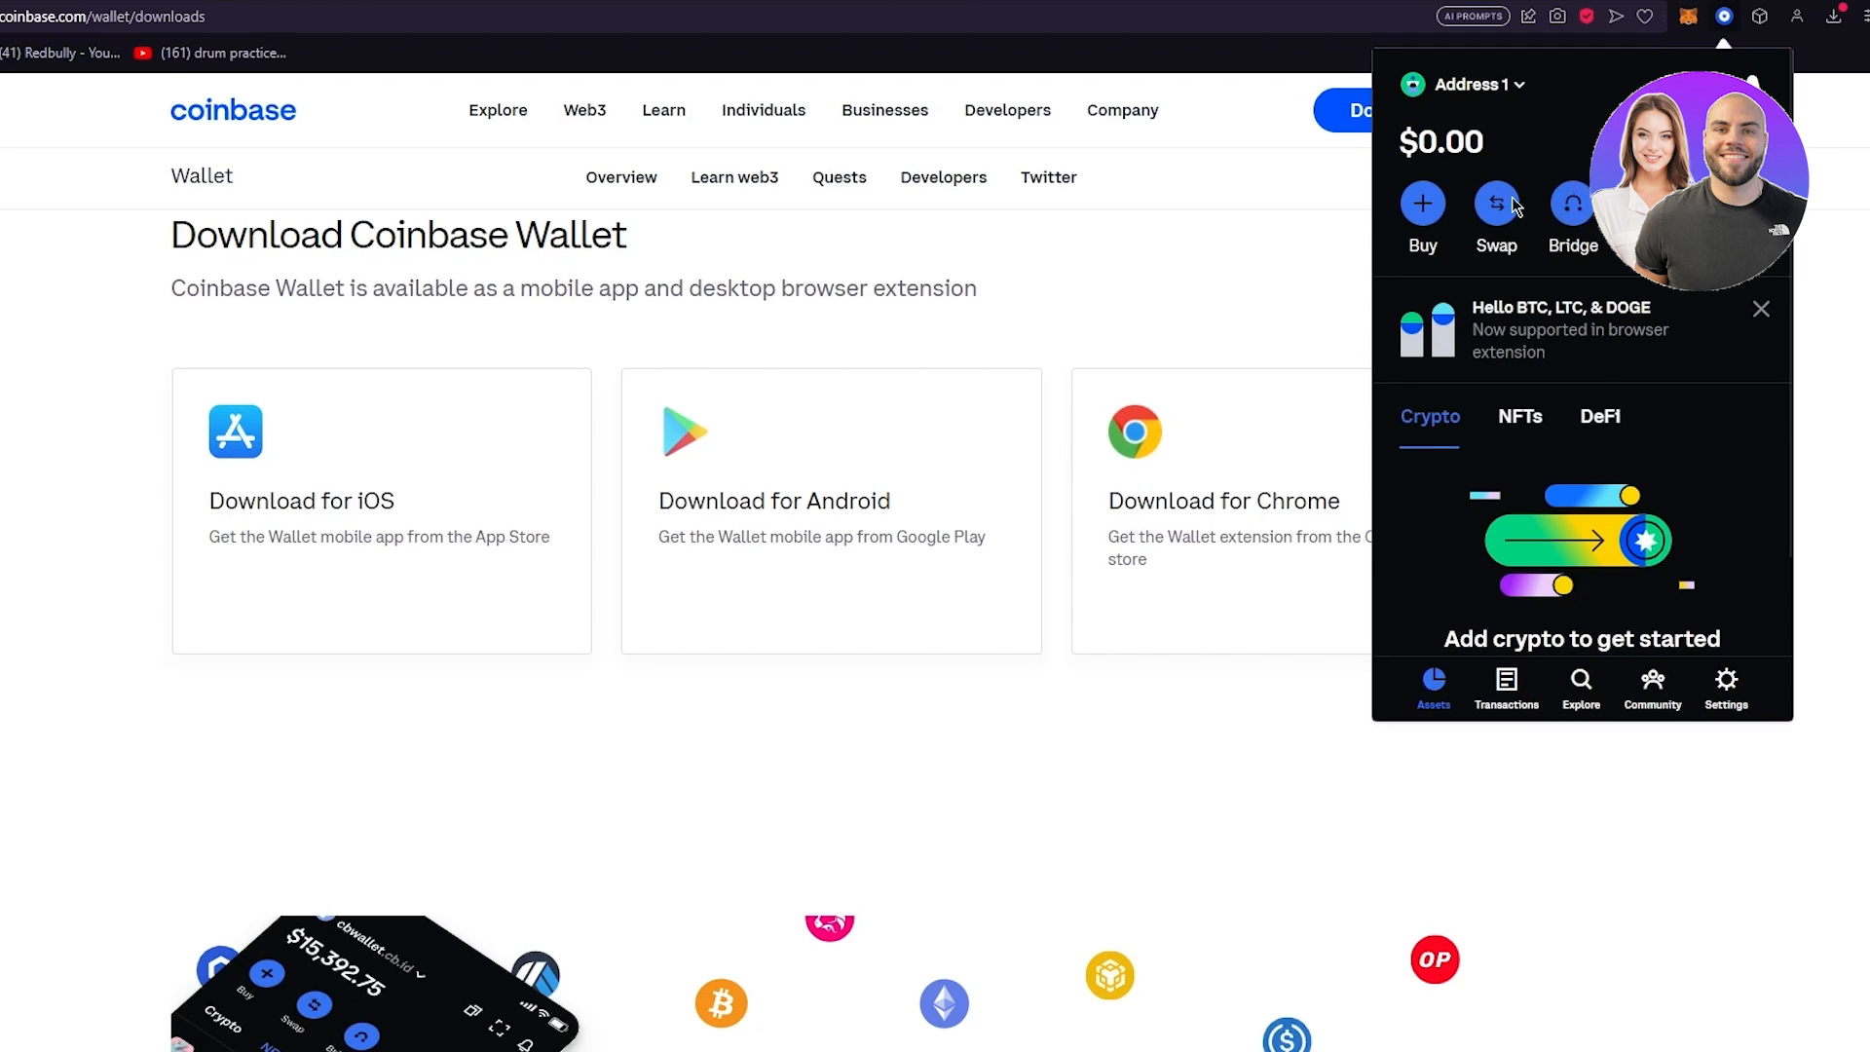
Open the Swap panel from the Assets home, showing Coinbase Pay and transfer options
left_click(1496, 203)
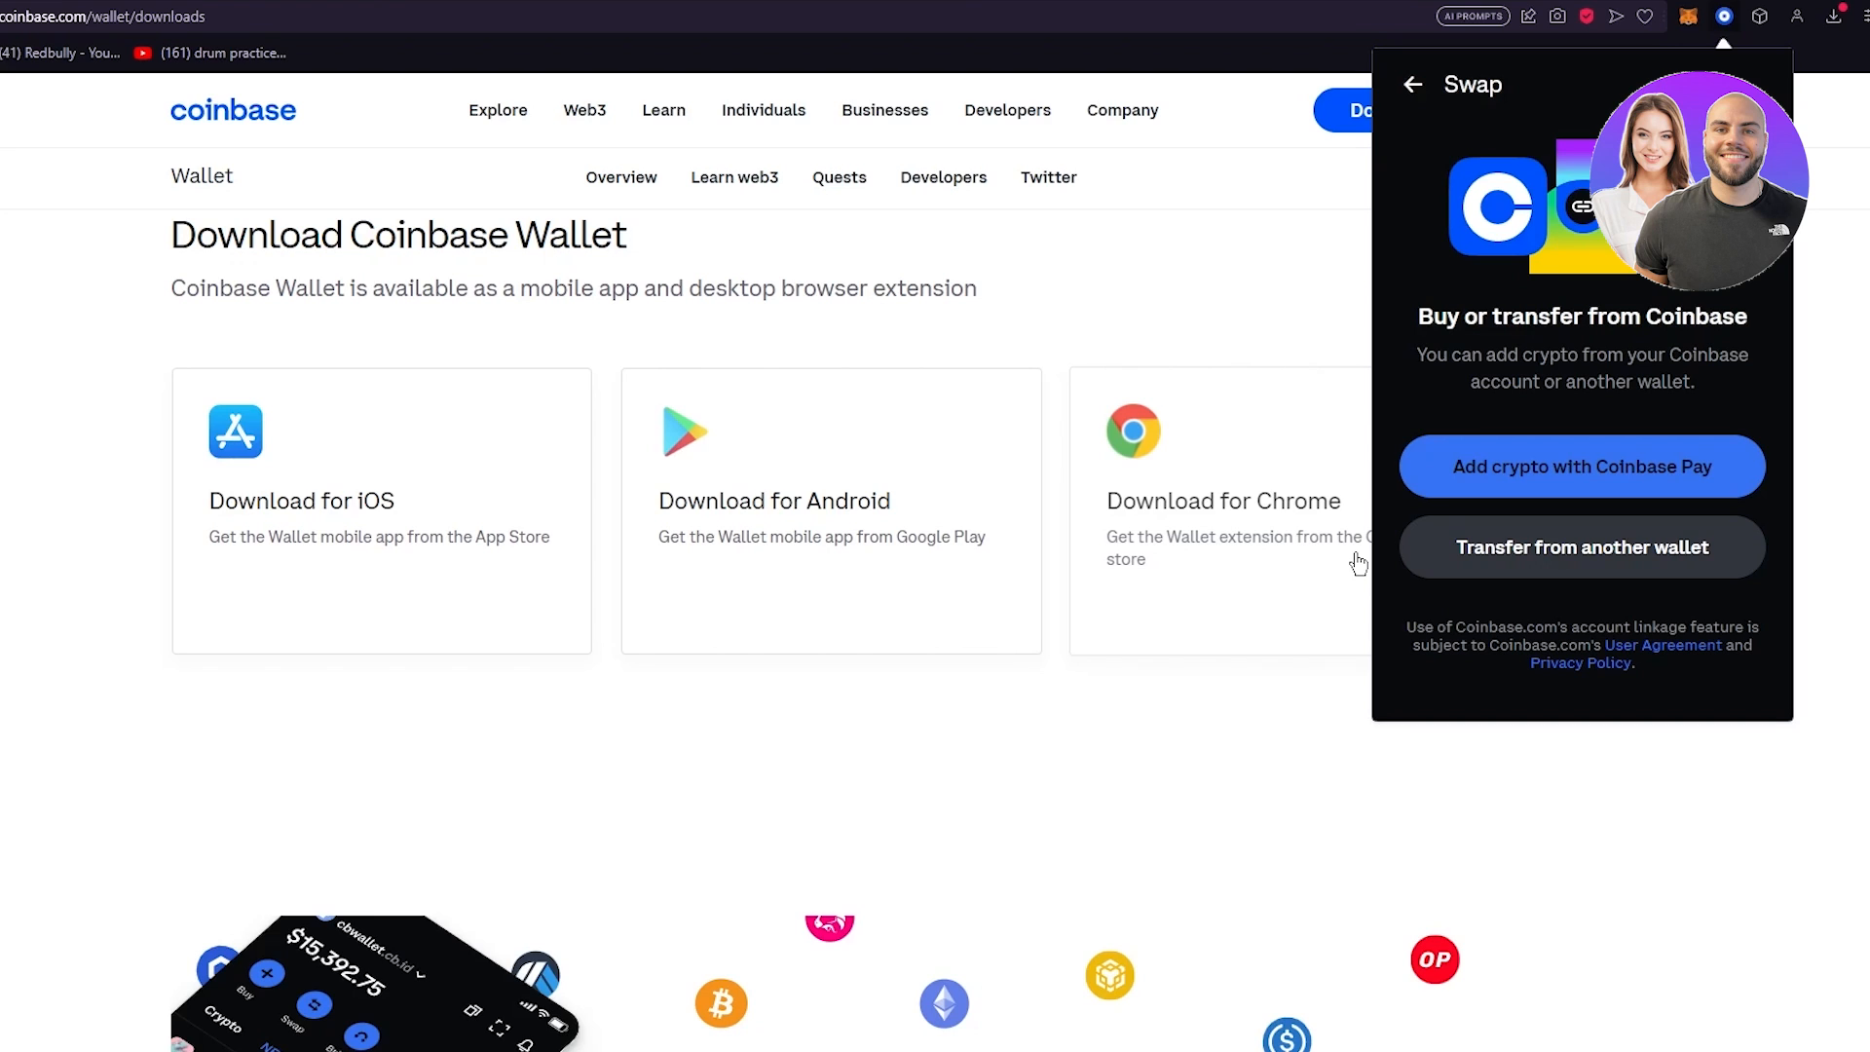
scroll("down", 3)
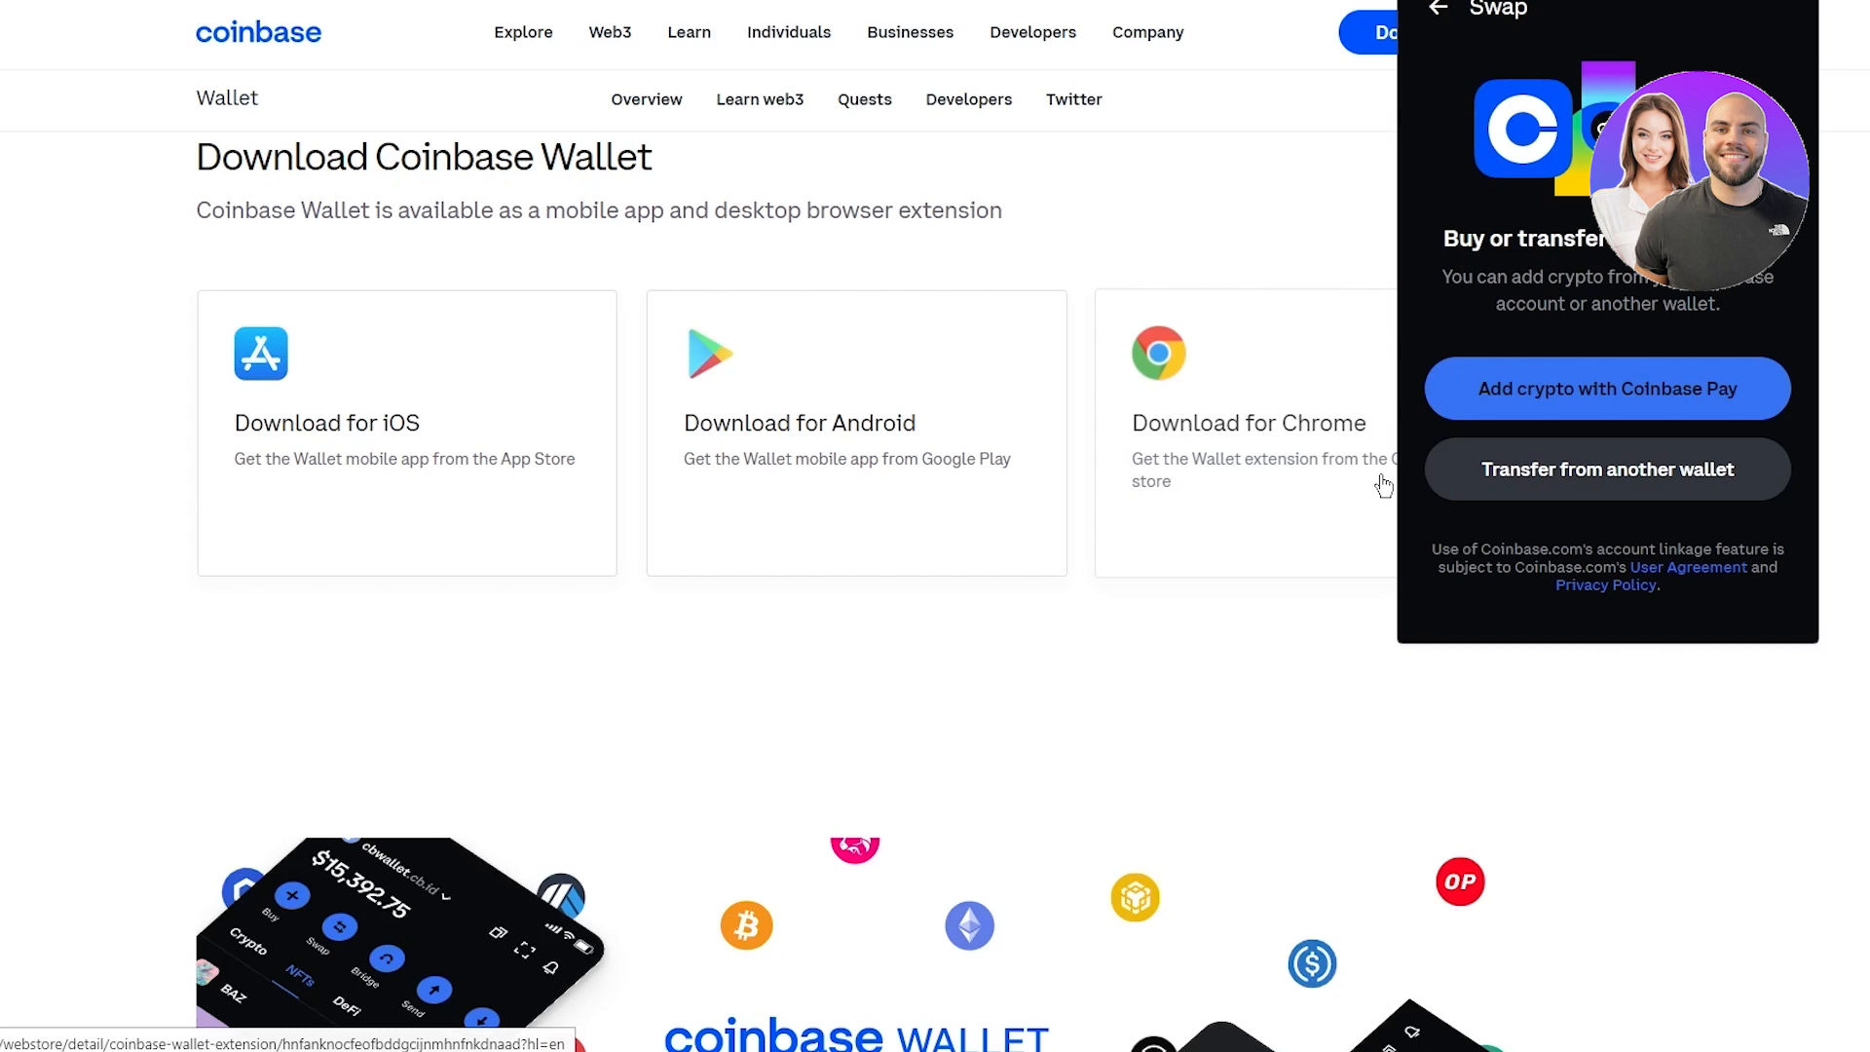
mouse_move(530, 76)
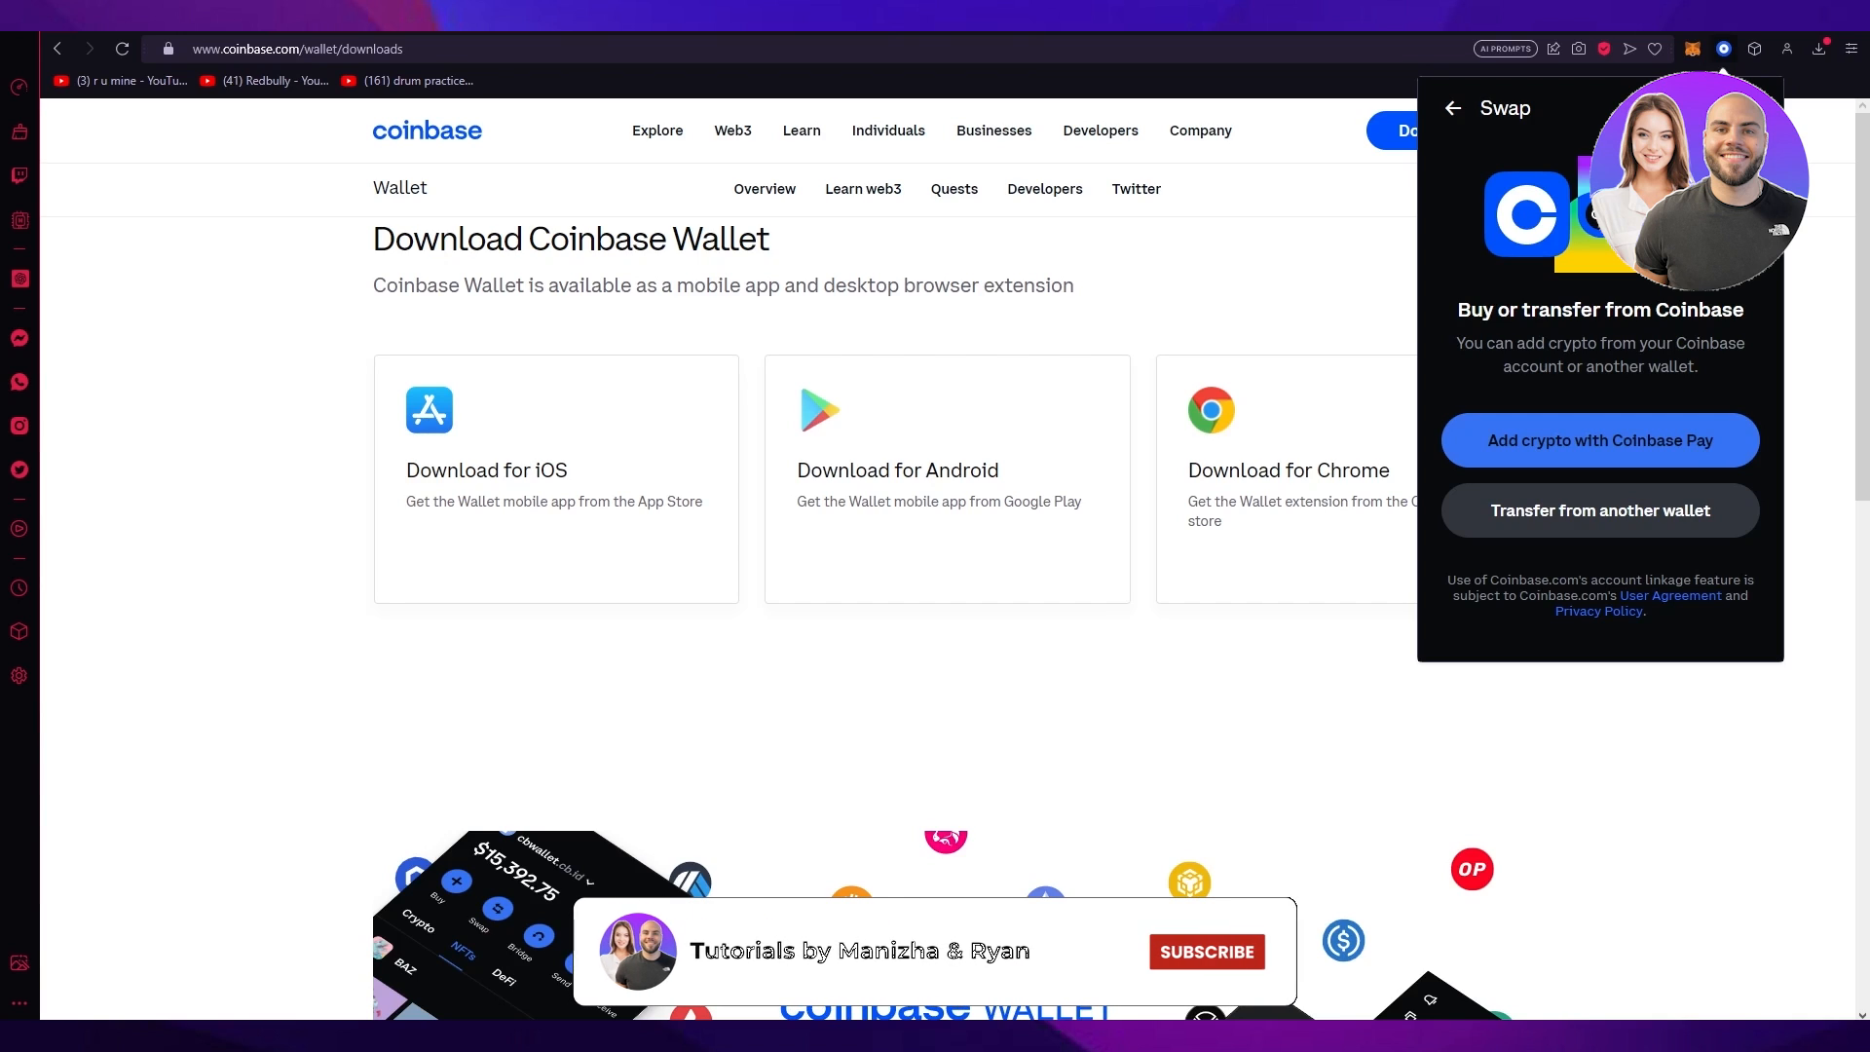
left_click(1204, 953)
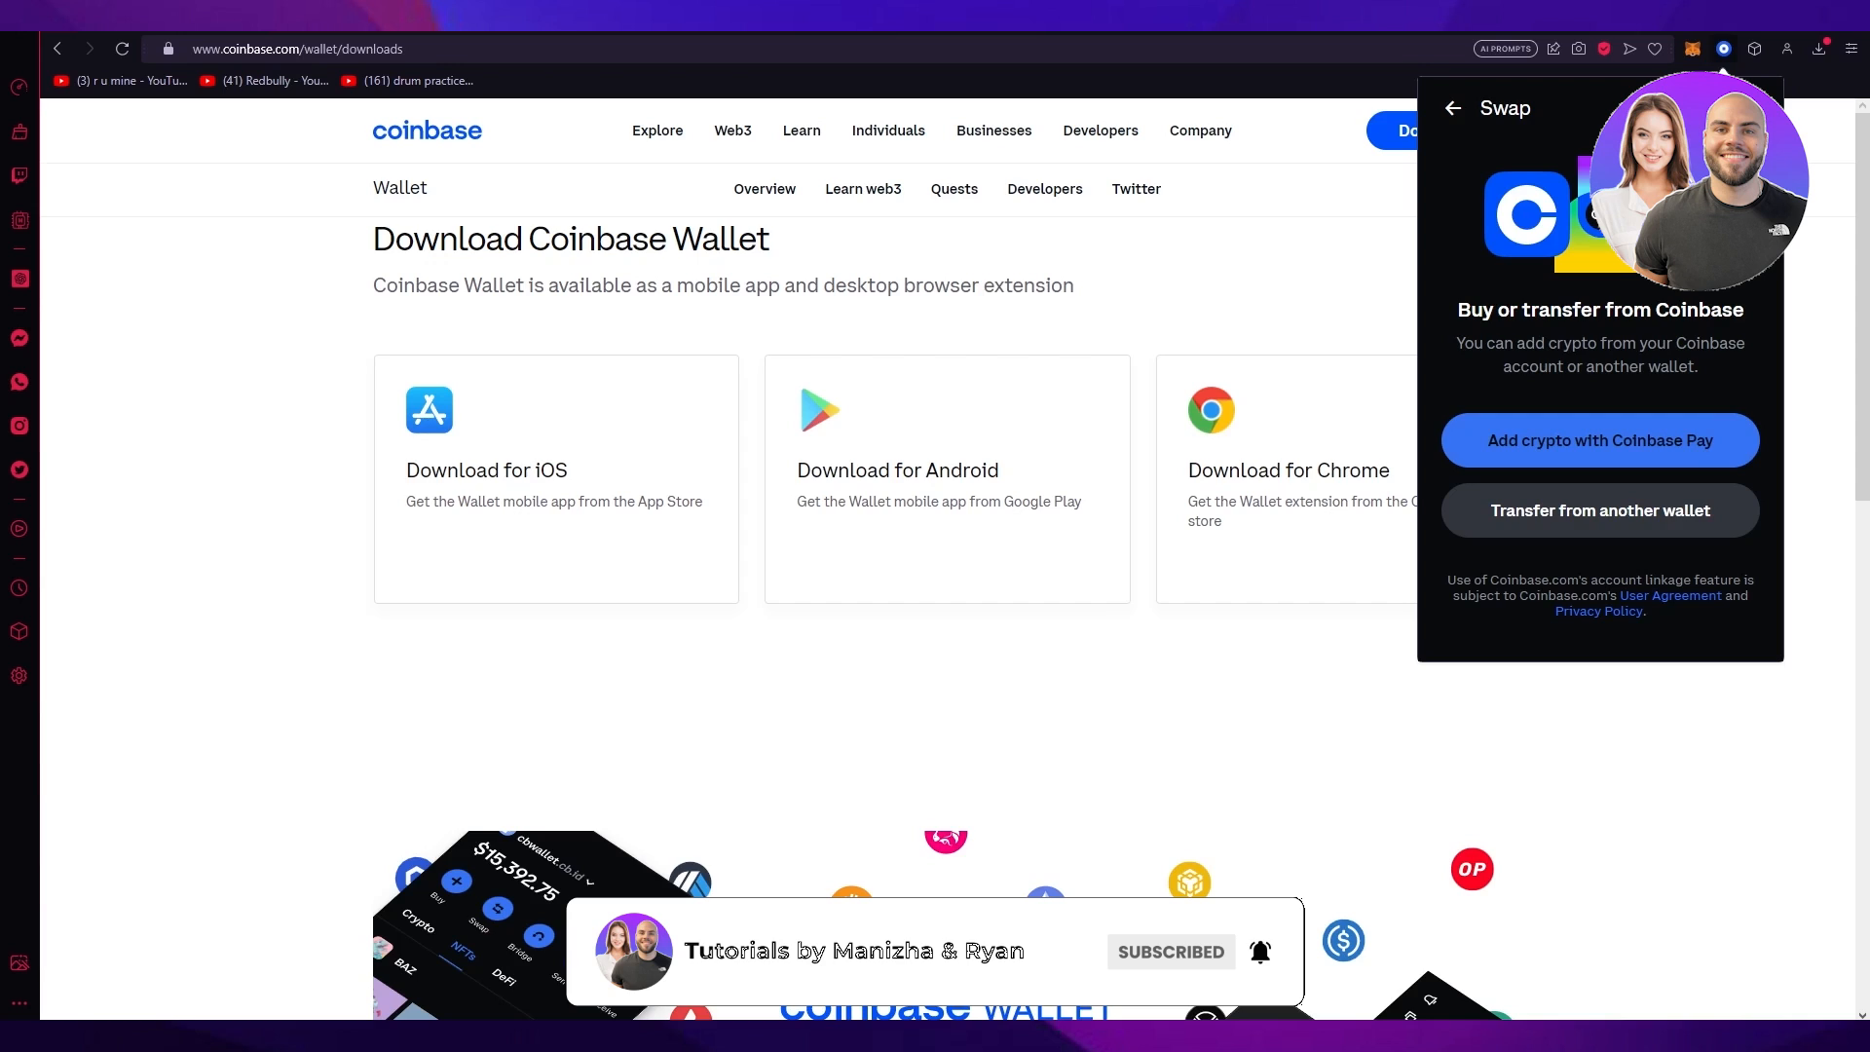